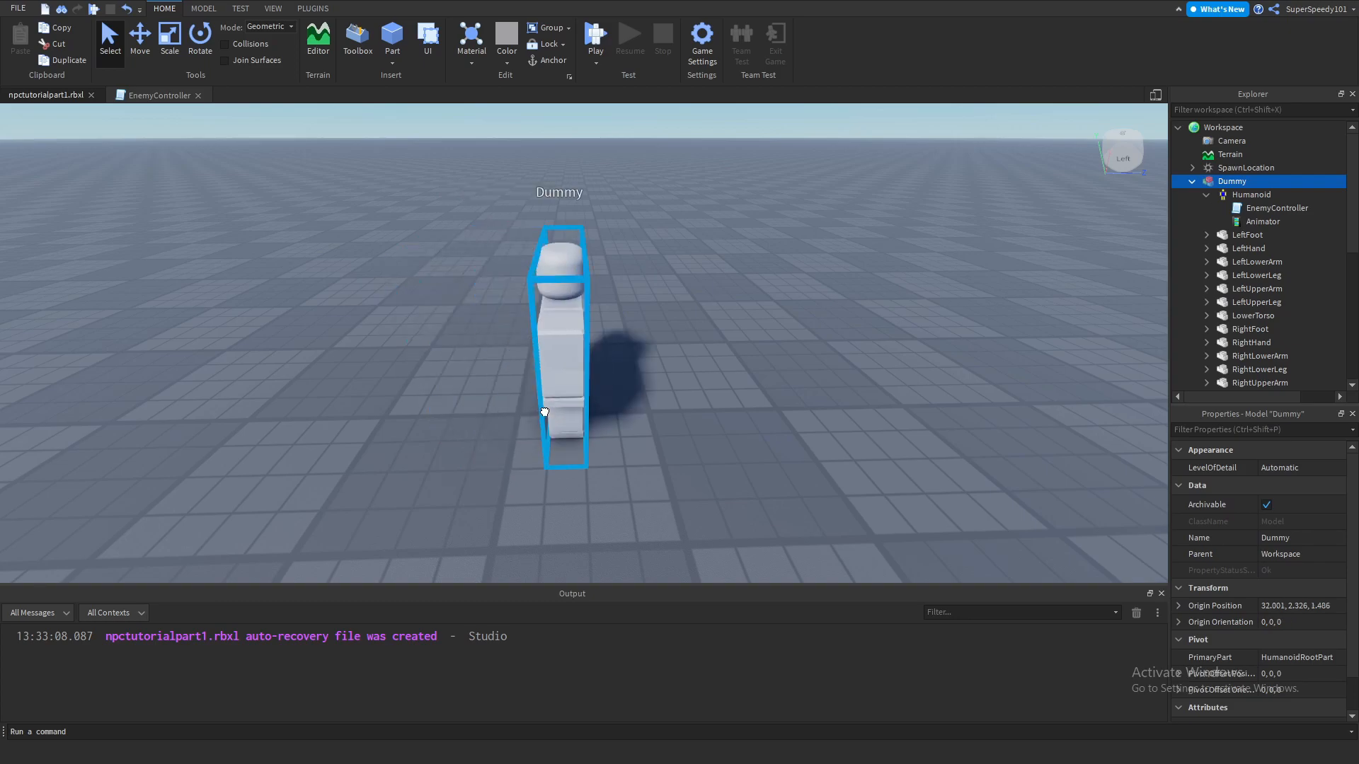
Step: Locate the EnemyController script under Dummy > Humanoid and bring it up in the editor
{"action": "left_click", "coordinate": [1274, 208]}
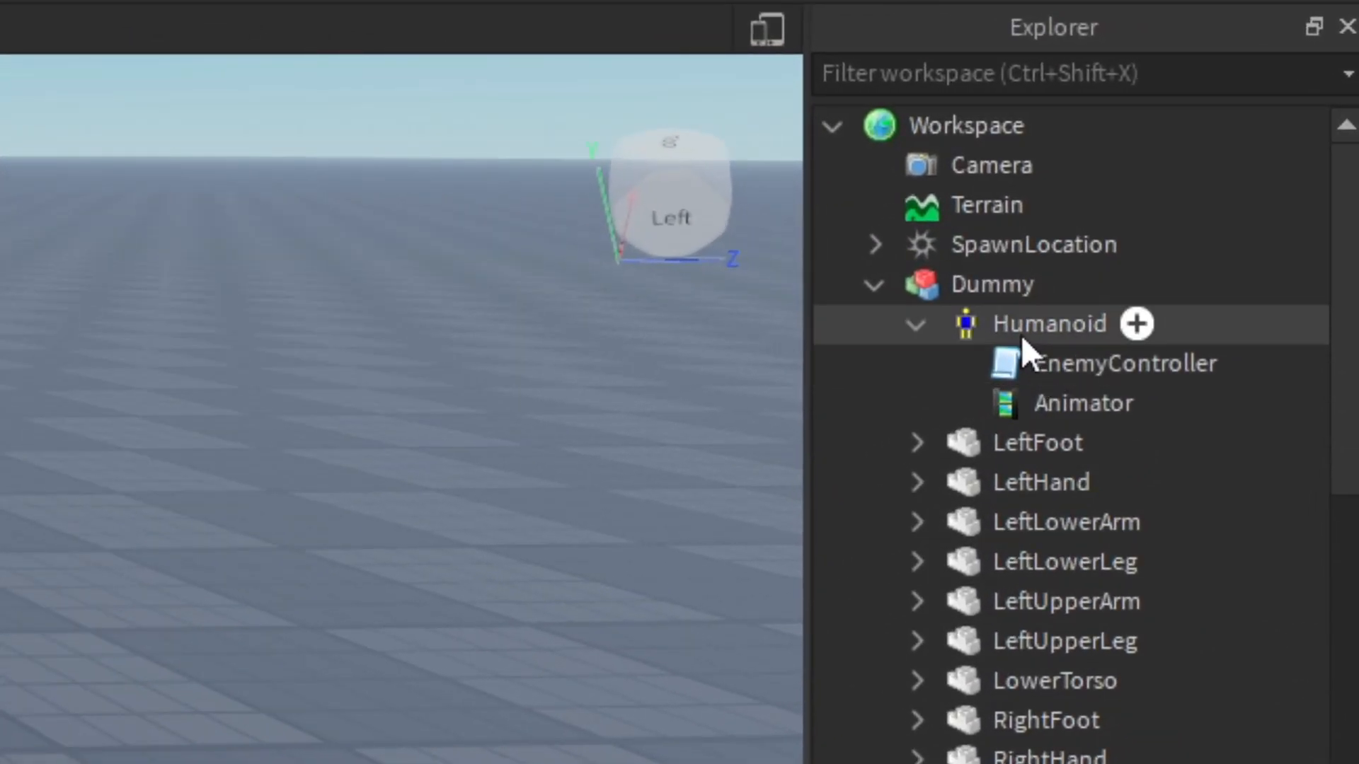
{"action": "double_click", "coordinate": [1119, 364]}
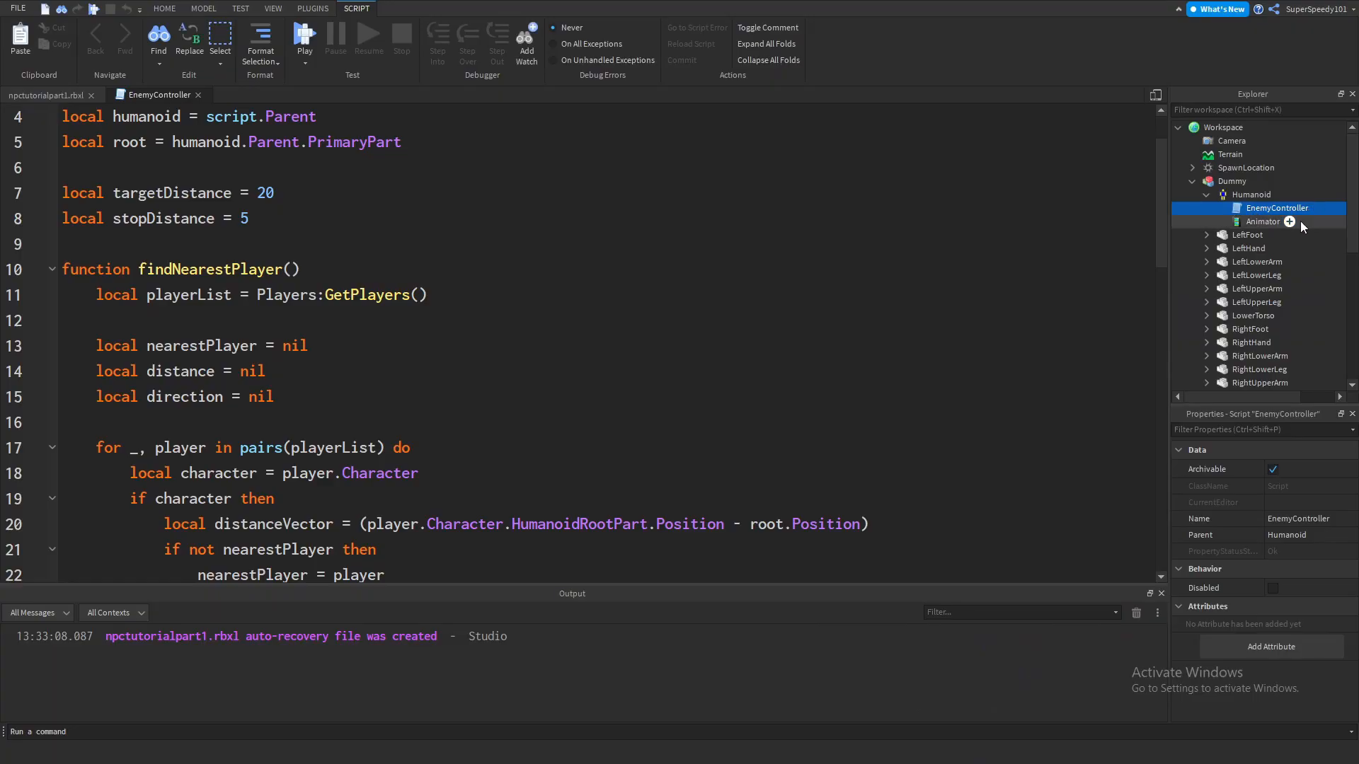
{"action": "scroll", "scroll_direction": "down", "scroll_amount": 3}
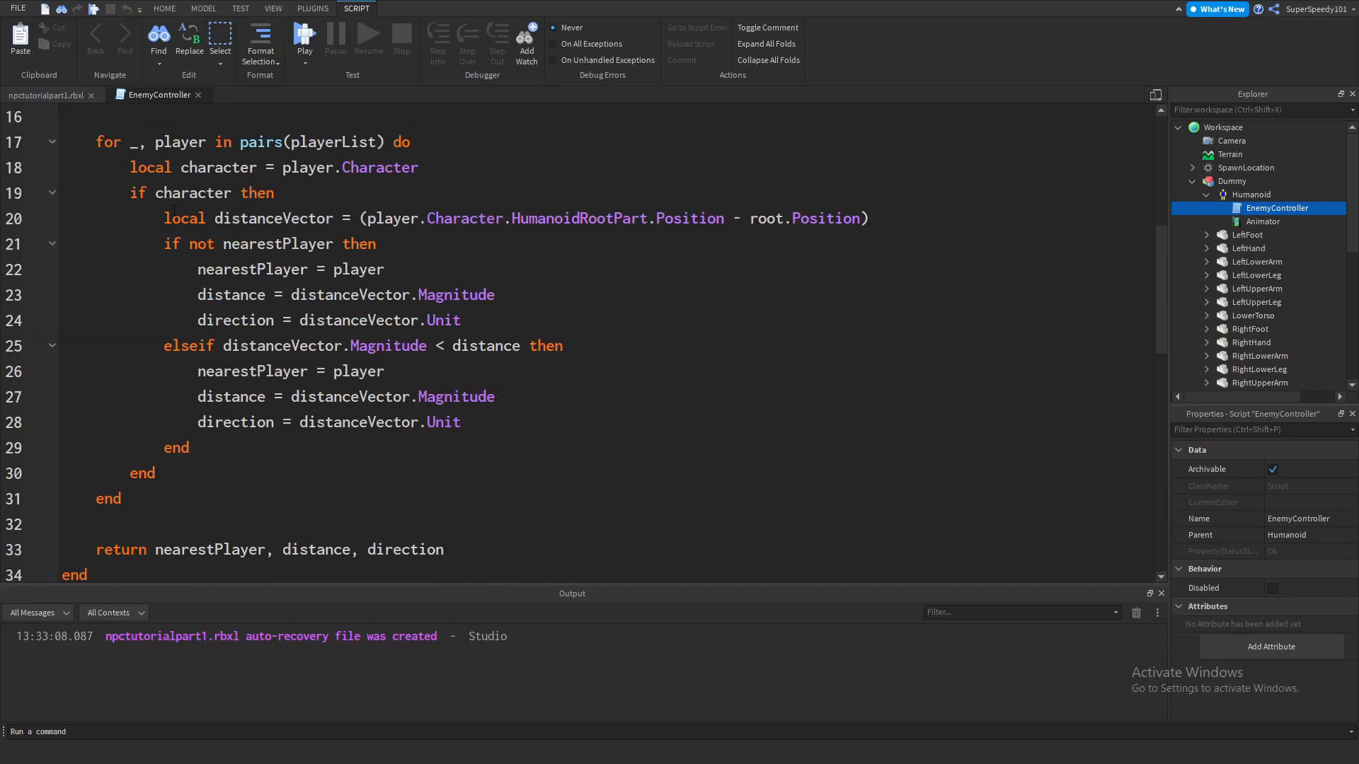
{"action": "scroll", "scroll_direction": "down", "scroll_amount": 3}
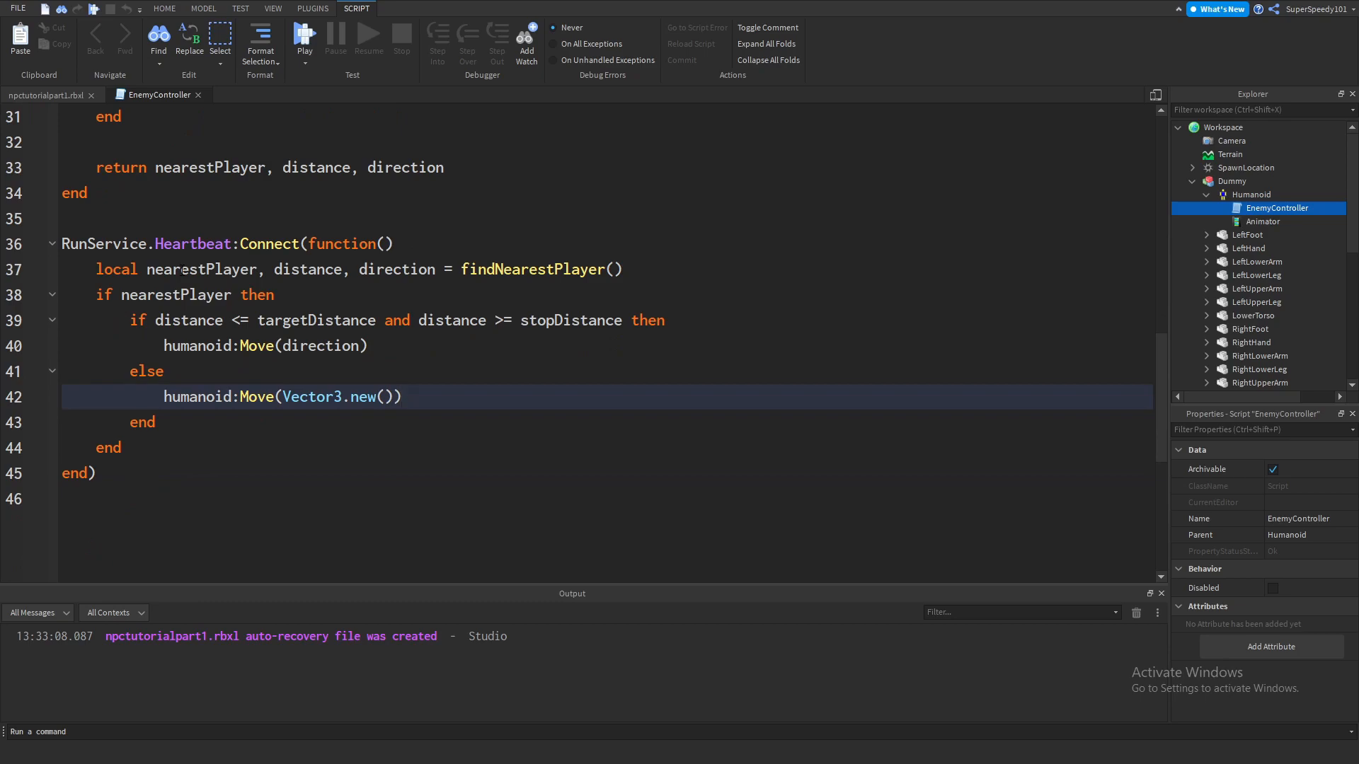
{"action": "left_click", "coordinate": [401, 396]}
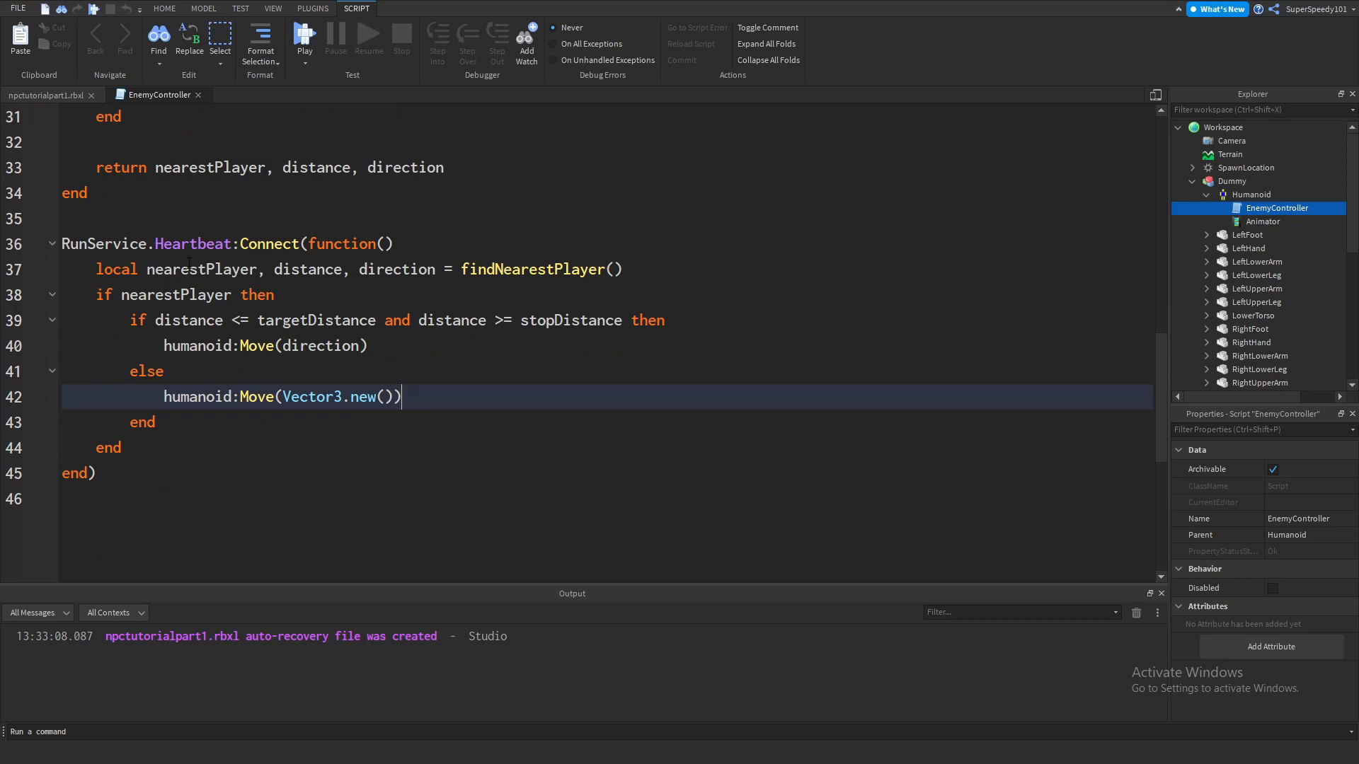
{"action": "scroll", "scroll_direction": "up", "scroll_amount": 3}
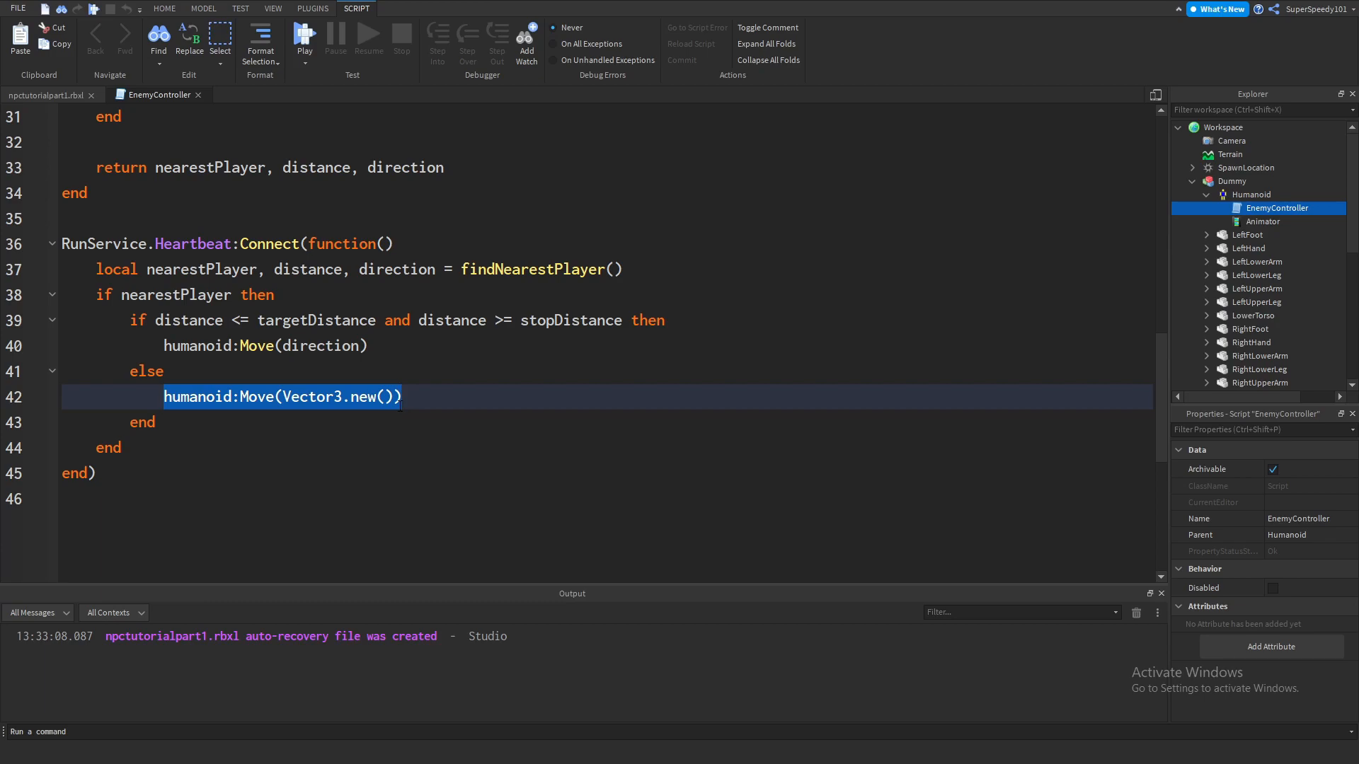
Step: Read through the script's nearest-player search and Heartbeat movement code from top to bottom
{"action": "scroll", "scroll_direction": "up", "scroll_amount": 3}
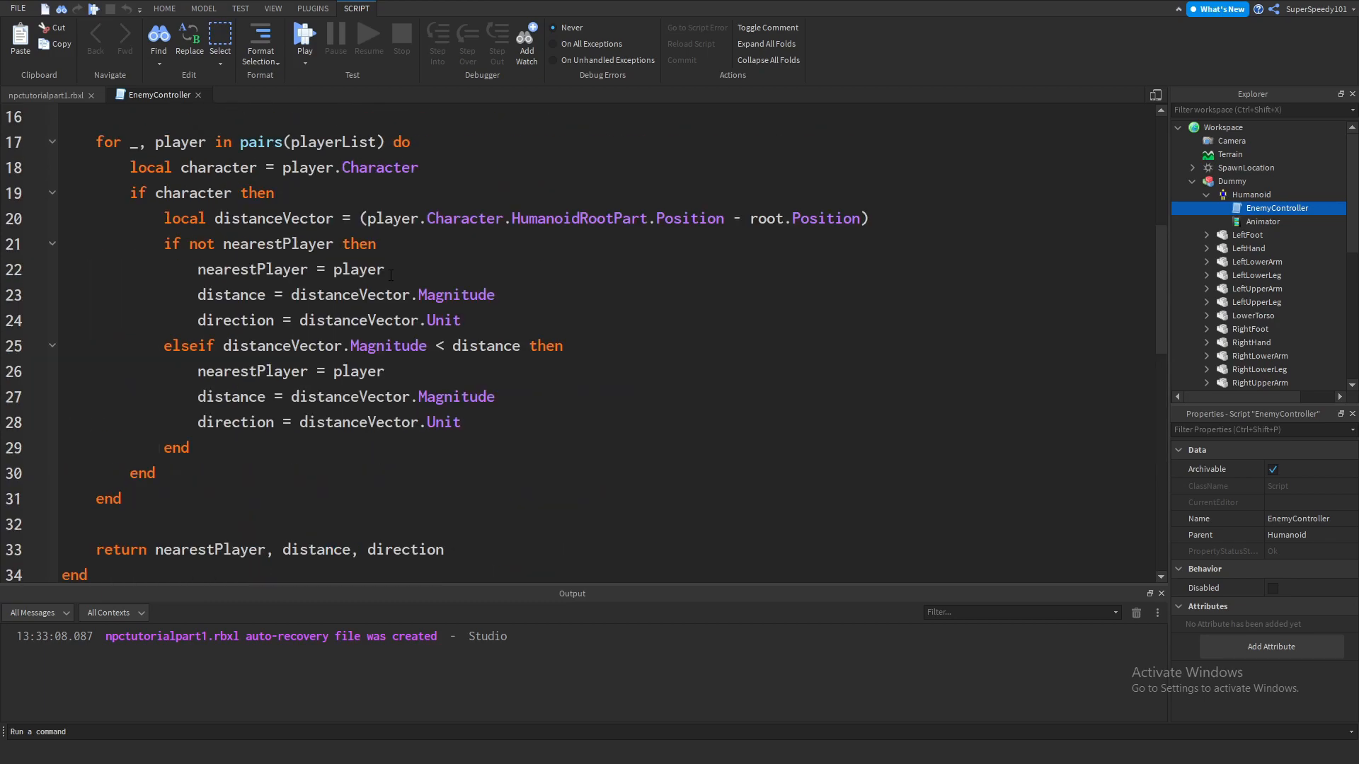
{"action": "scroll", "scroll_direction": "up", "scroll_amount": 3}
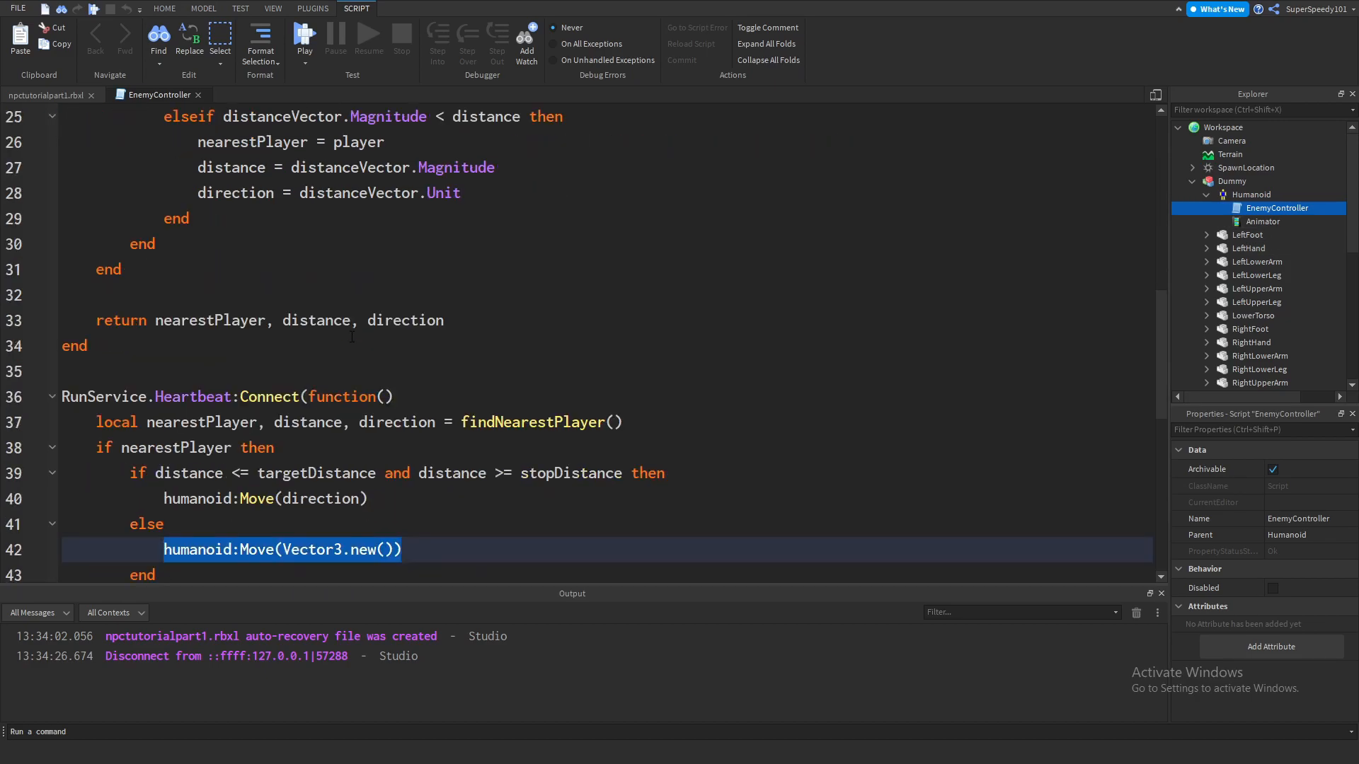
{"action": "scroll", "scroll_direction": "down", "scroll_amount": 3}
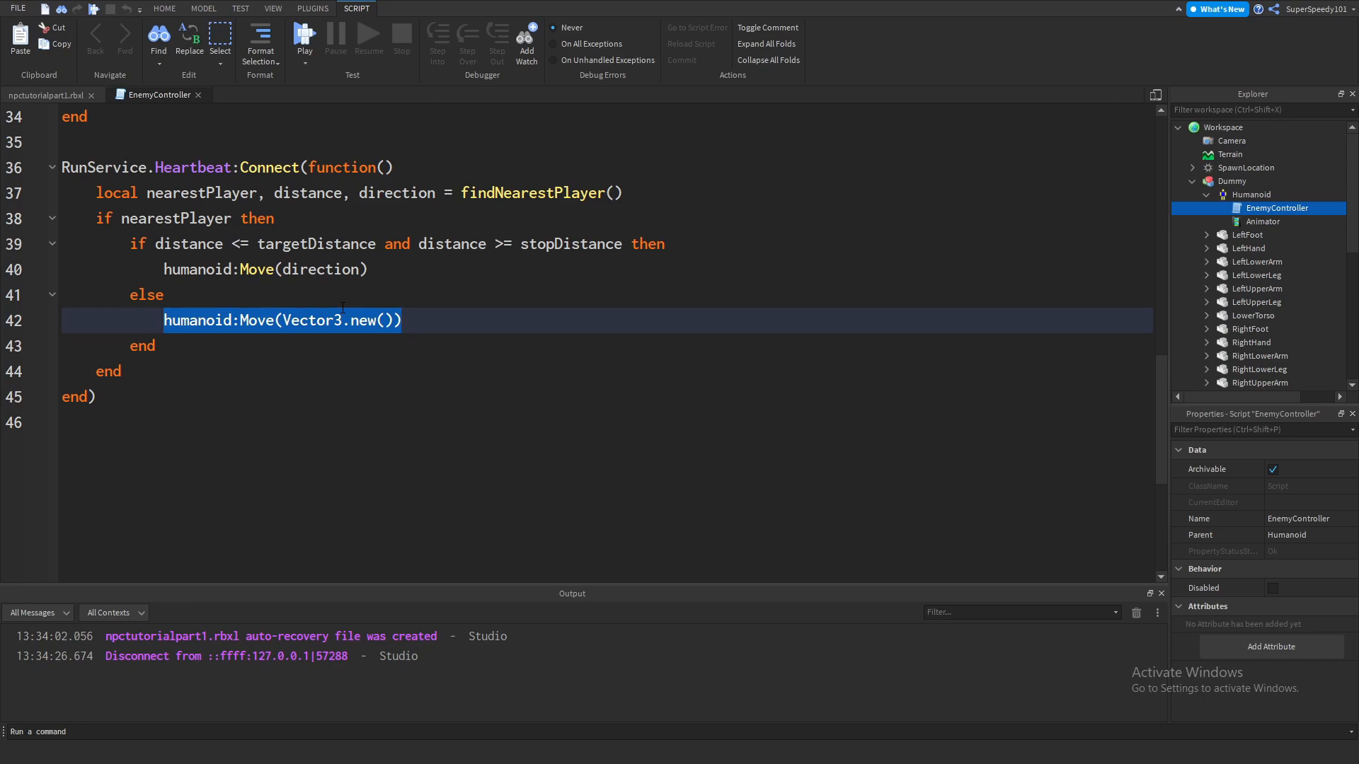
{"action": "scroll", "scroll_direction": "up", "scroll_amount": 3}
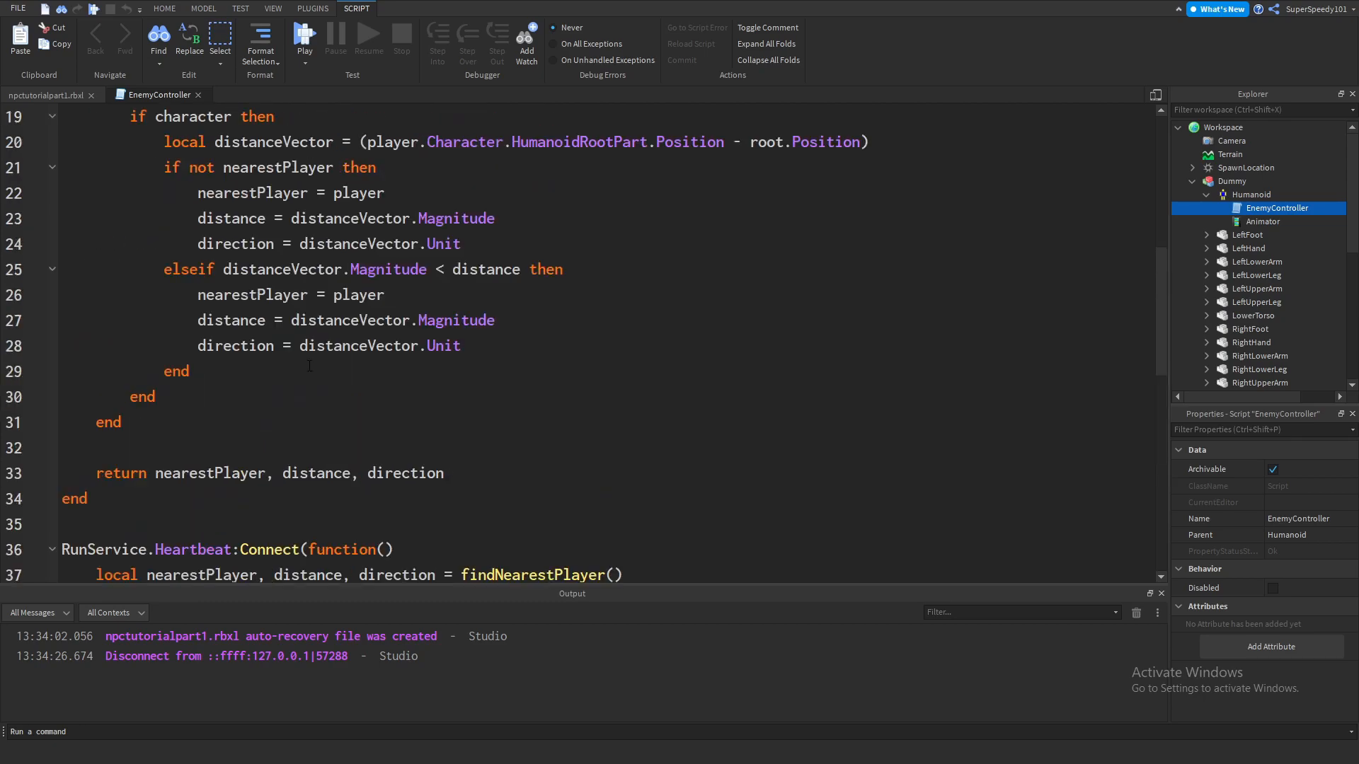
{"action": "scroll", "scroll_direction": "up", "scroll_amount": 3}
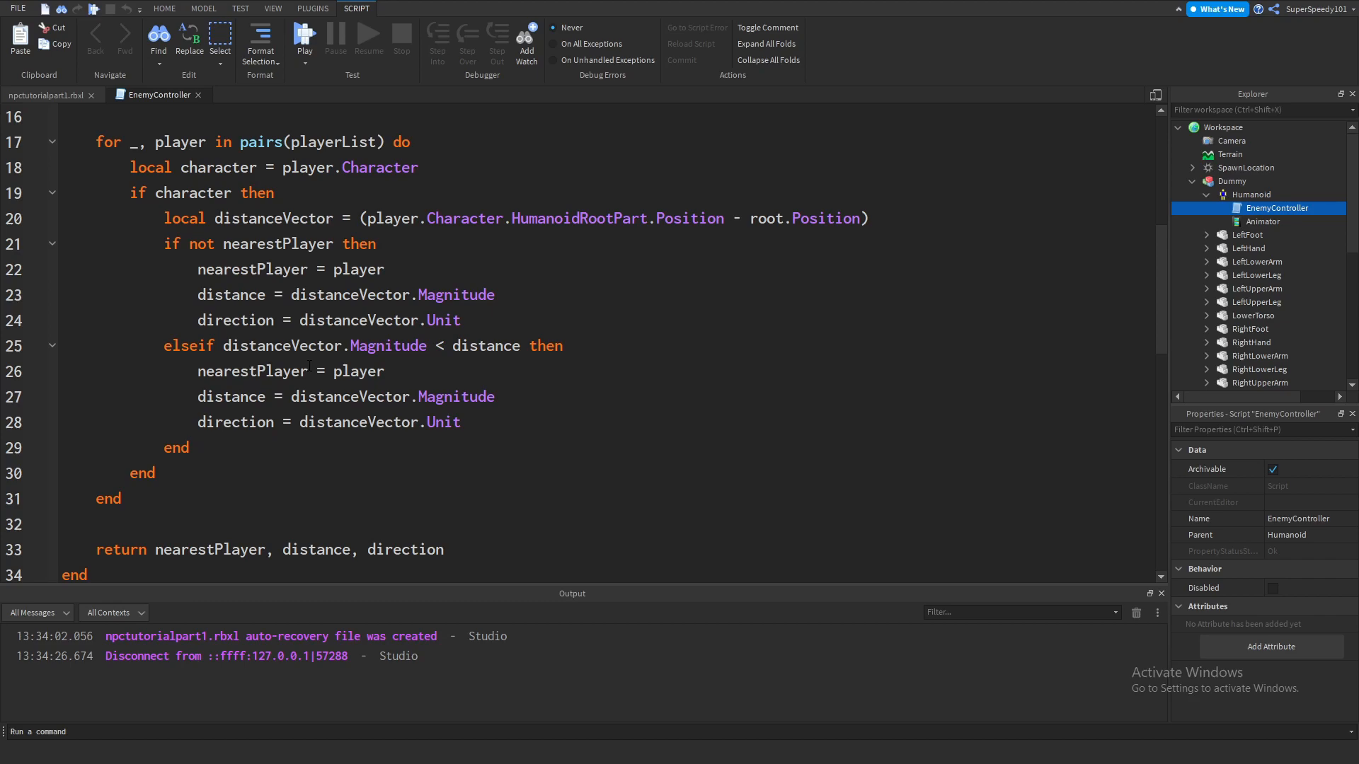
{"action": "scroll", "scroll_direction": "up", "scroll_amount": 3}
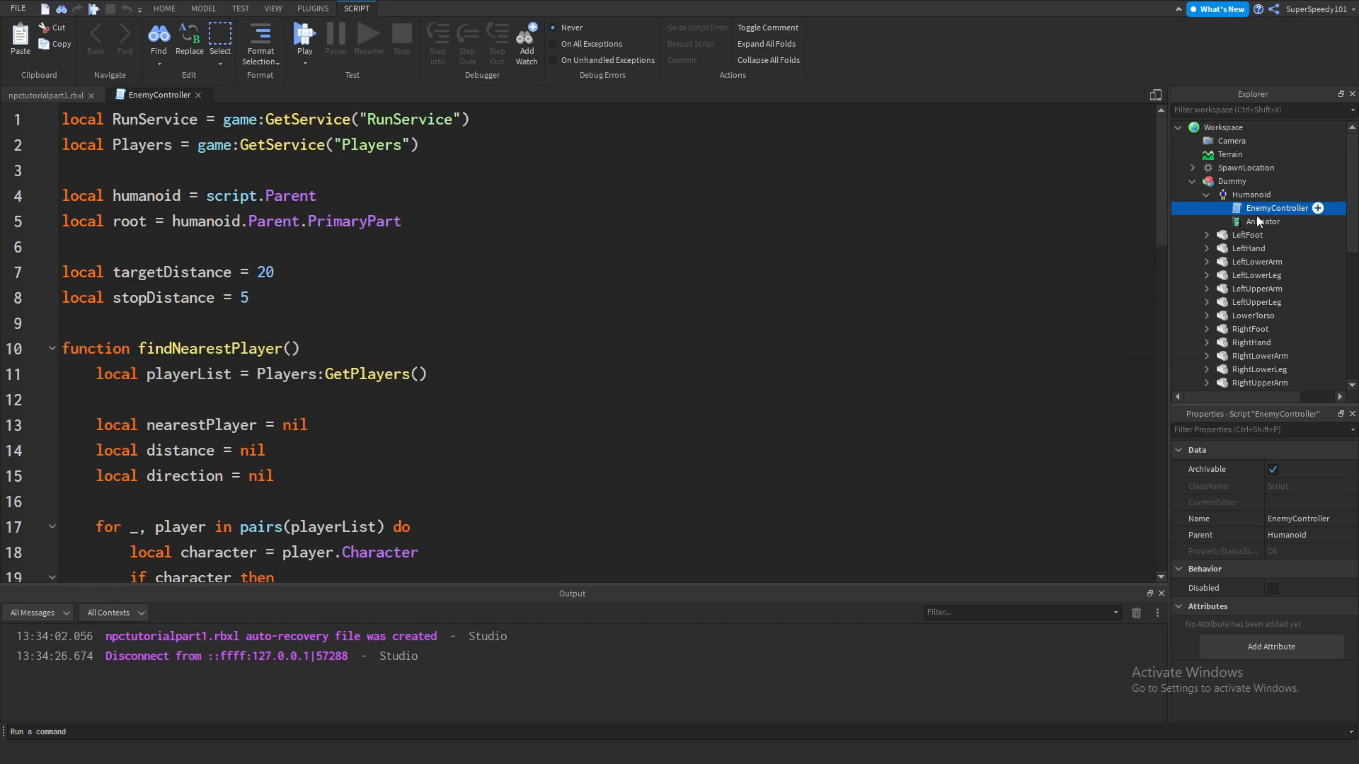
Step: Declare 'local damage = 5' and a 'local attackDistance' setting after stopDistance
{"action": "left_click", "coordinate": [289, 297]}
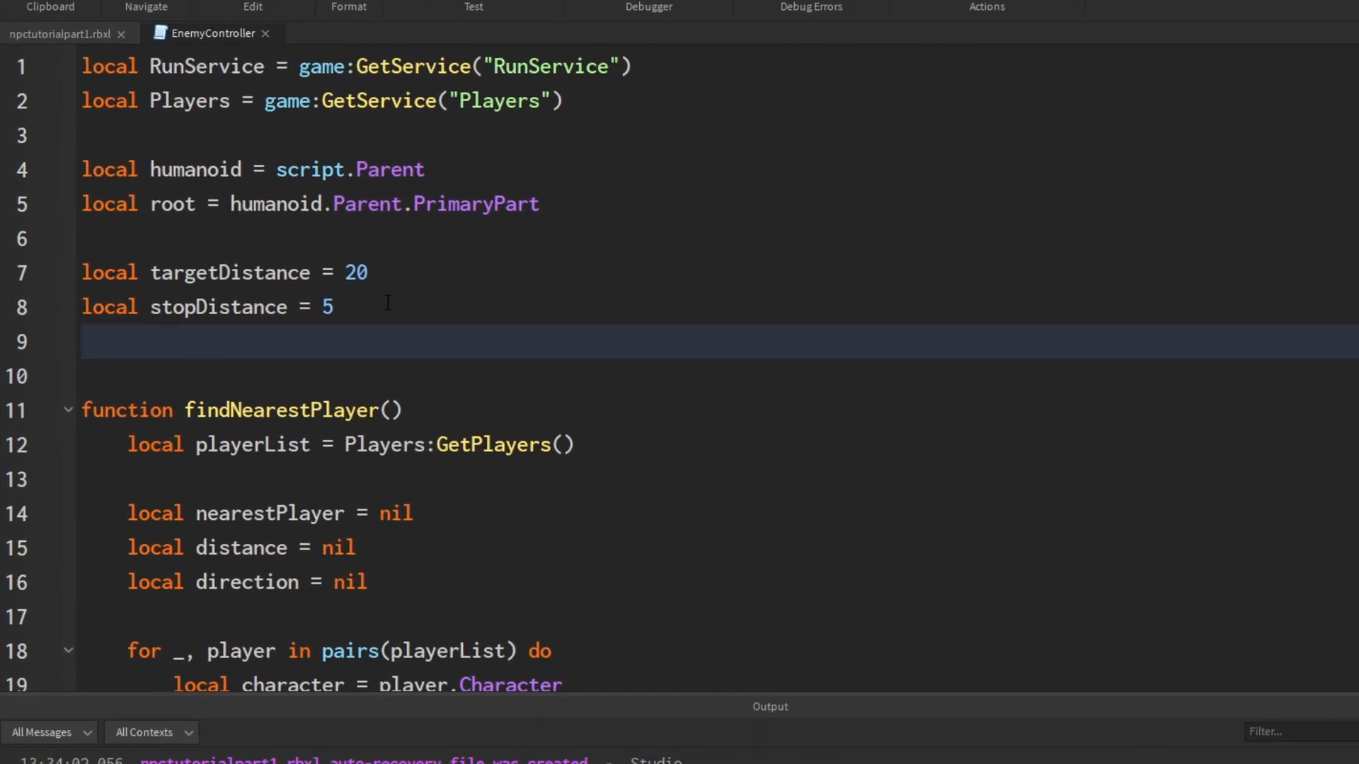
{"action": "type", "text": "local"}
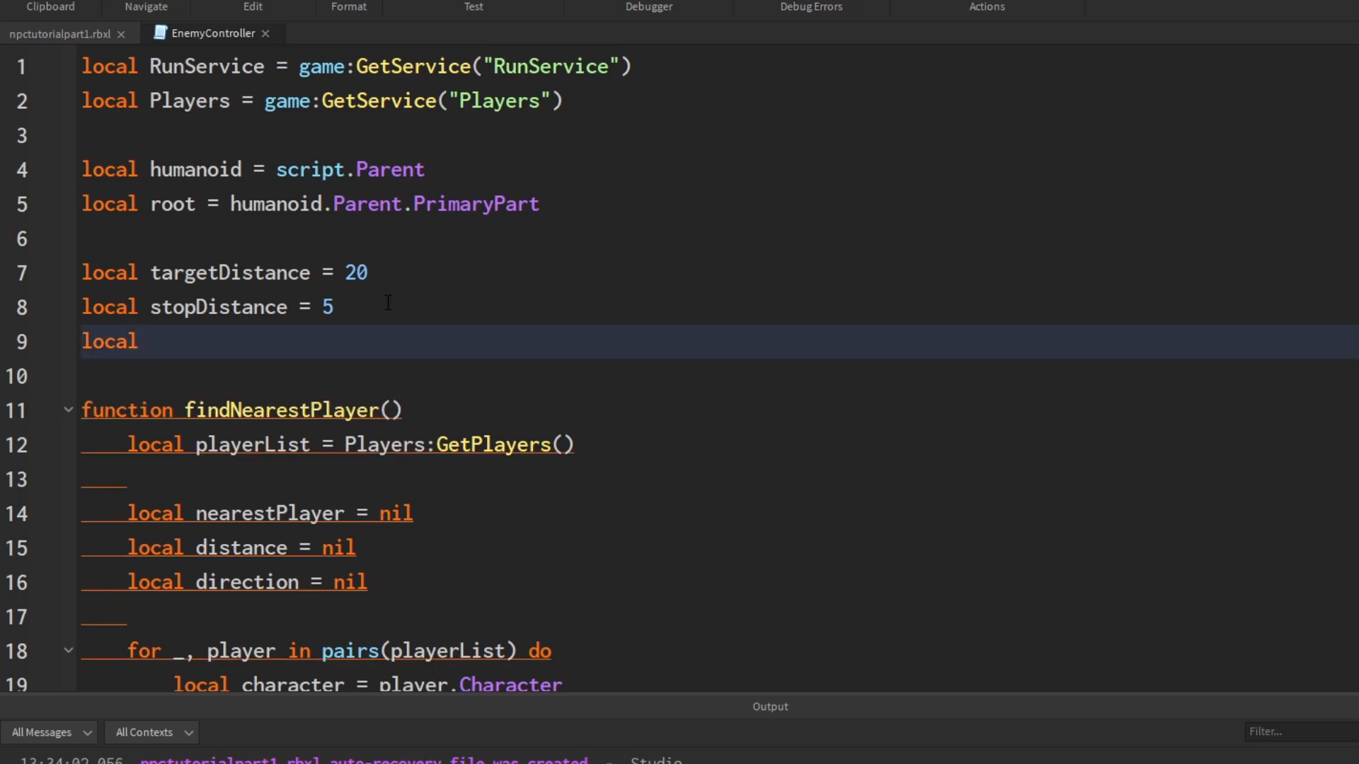
{"action": "type", "text": "damage"}
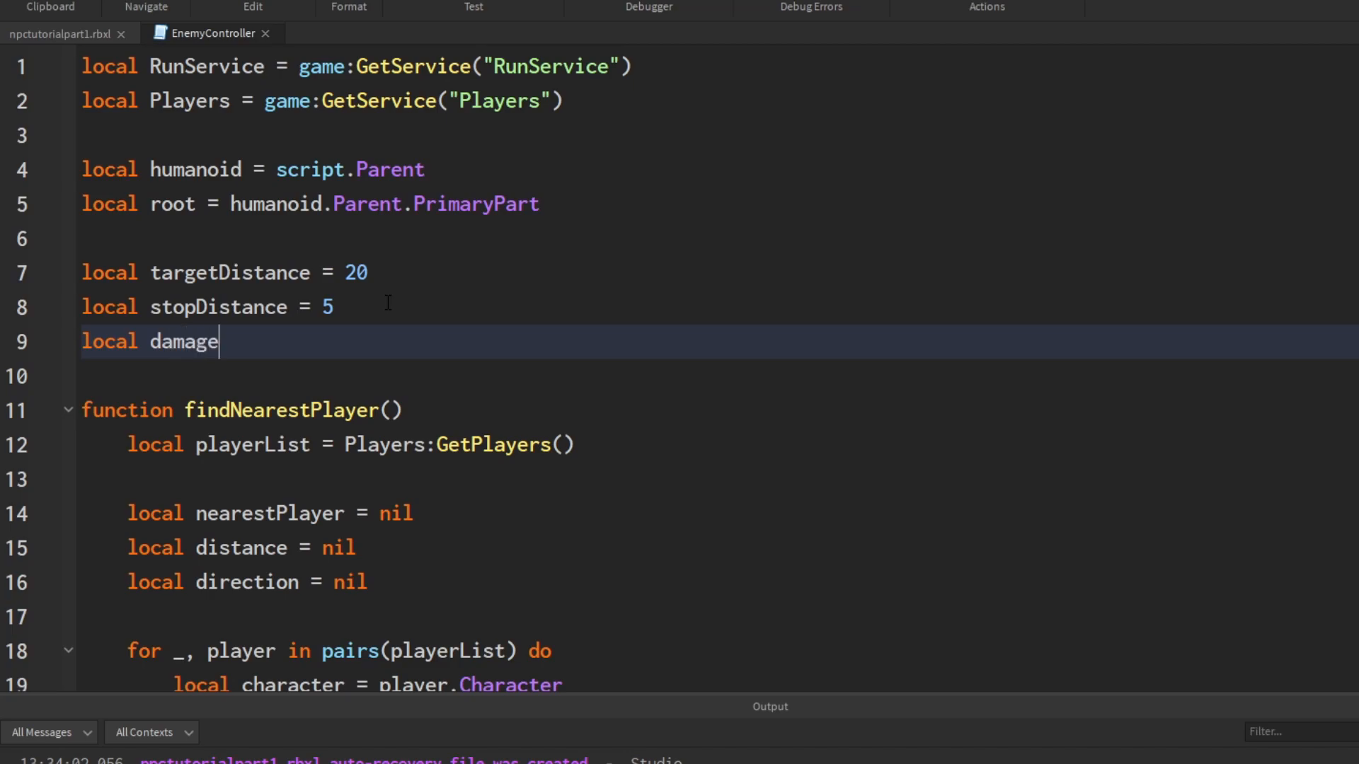
{"action": "type", "text": "="}
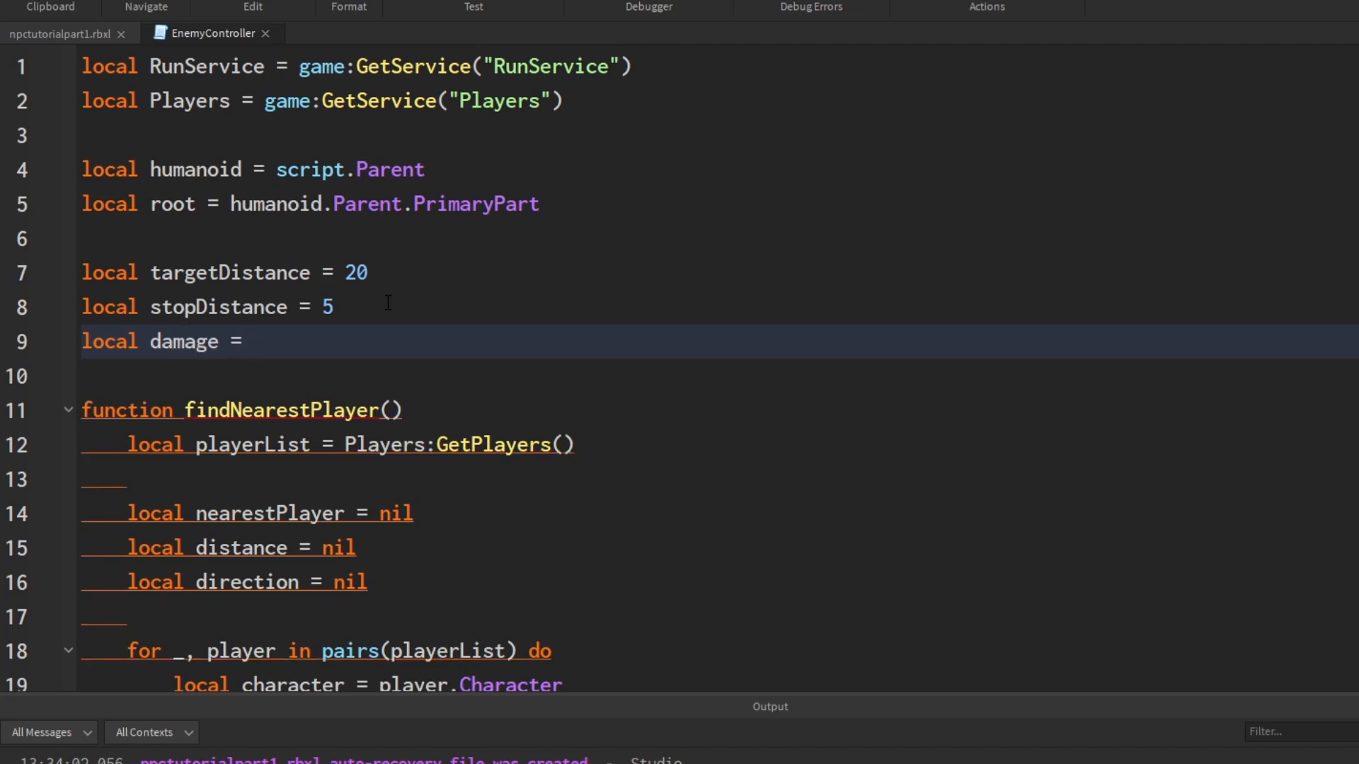
{"action": "type", "text": "5"}
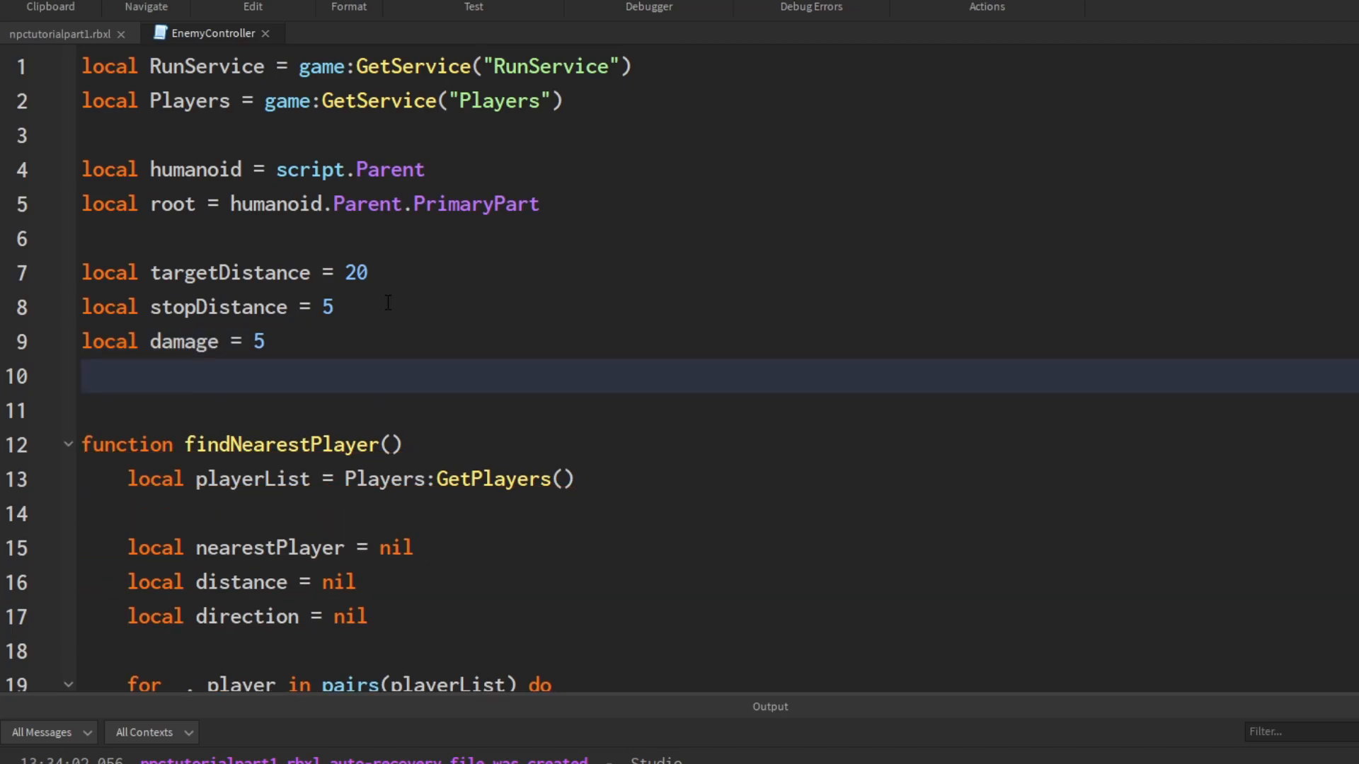
{"action": "type", "text": "local"}
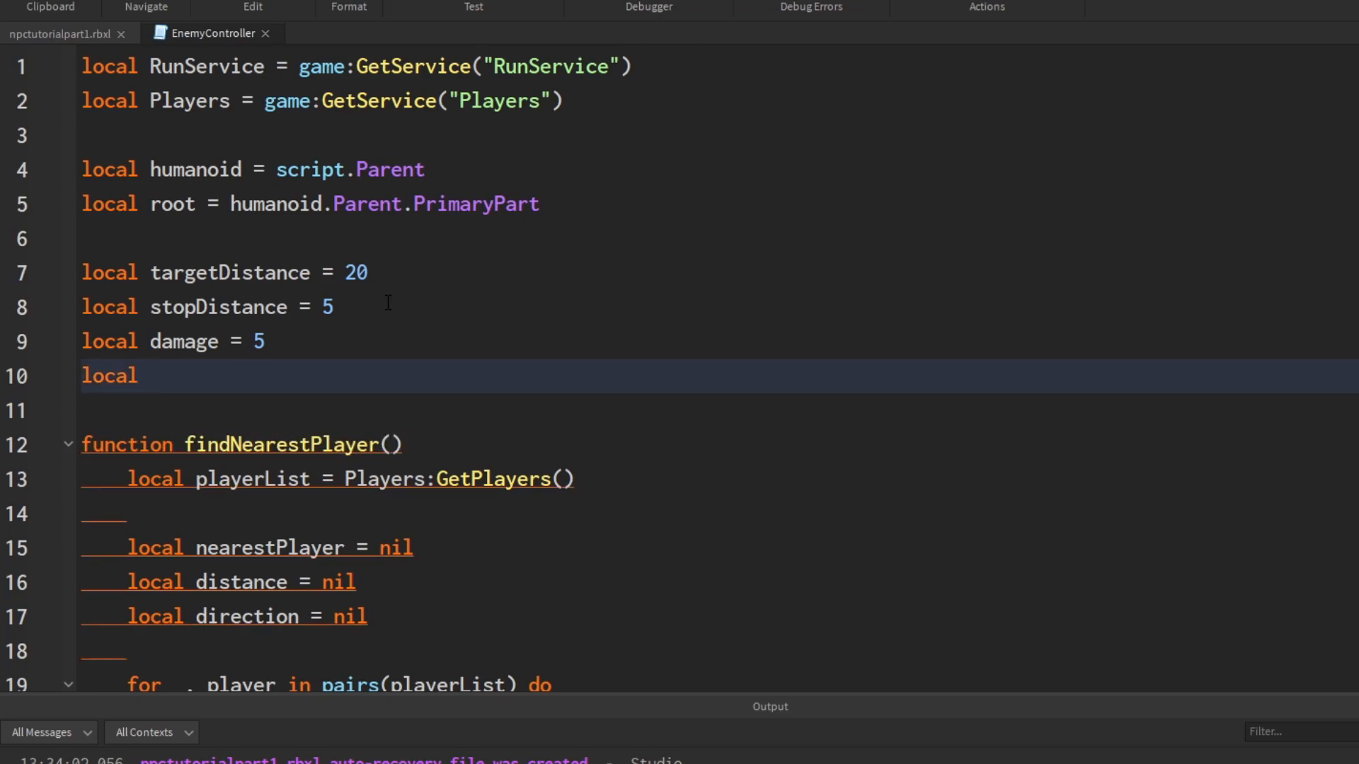
{"action": "type", "text": "atta"}
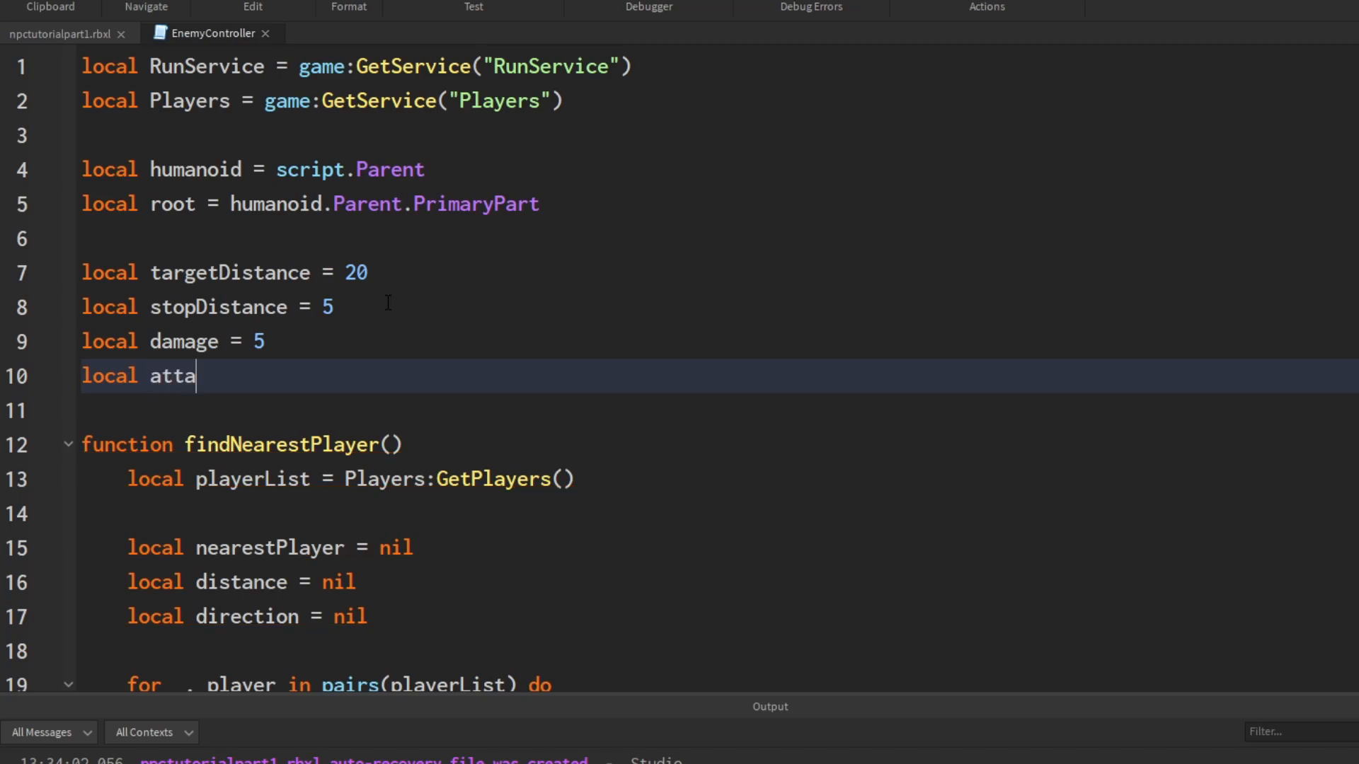
{"action": "type", "text": "ckDistance = 6"}
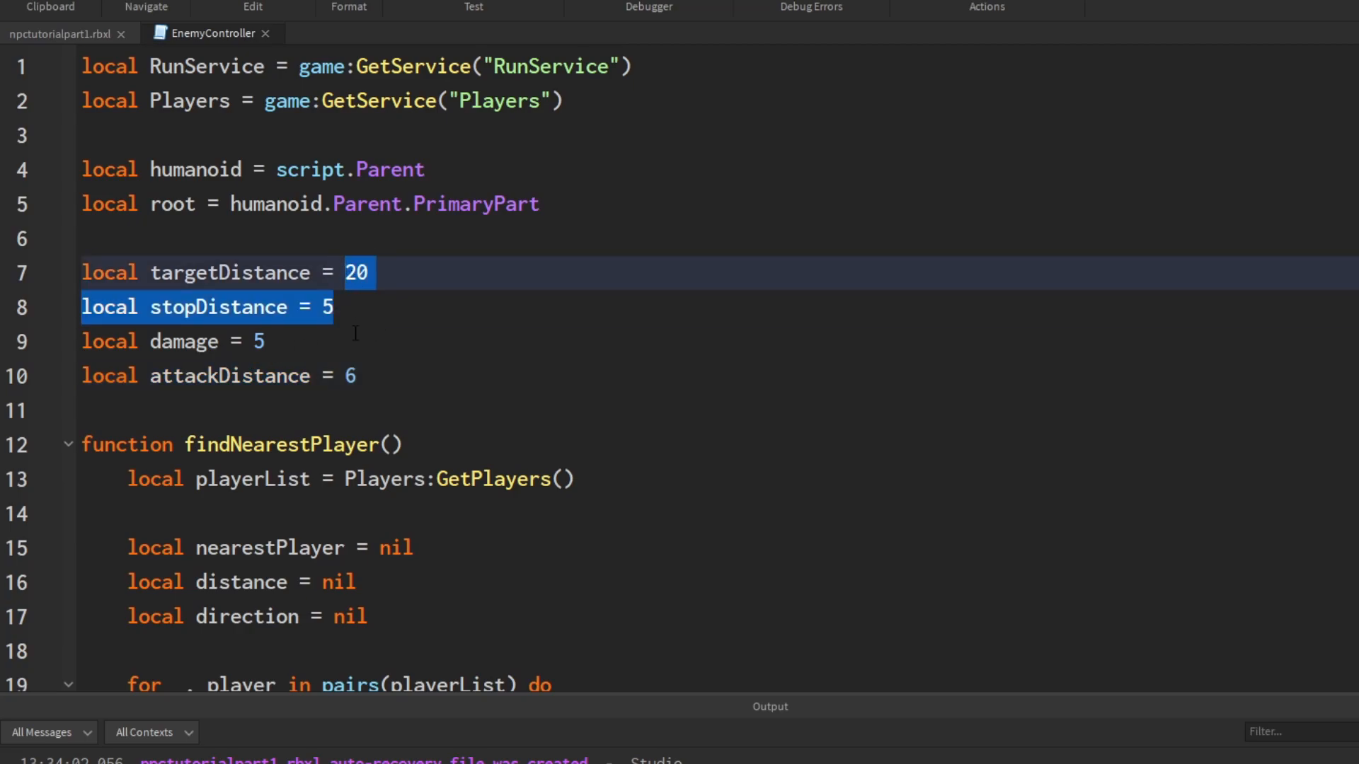
Step: Adjust attackDistance's value, first to 4 and then to 7, keeping stopDistance at 5
{"action": "left_click", "coordinate": [356, 307]}
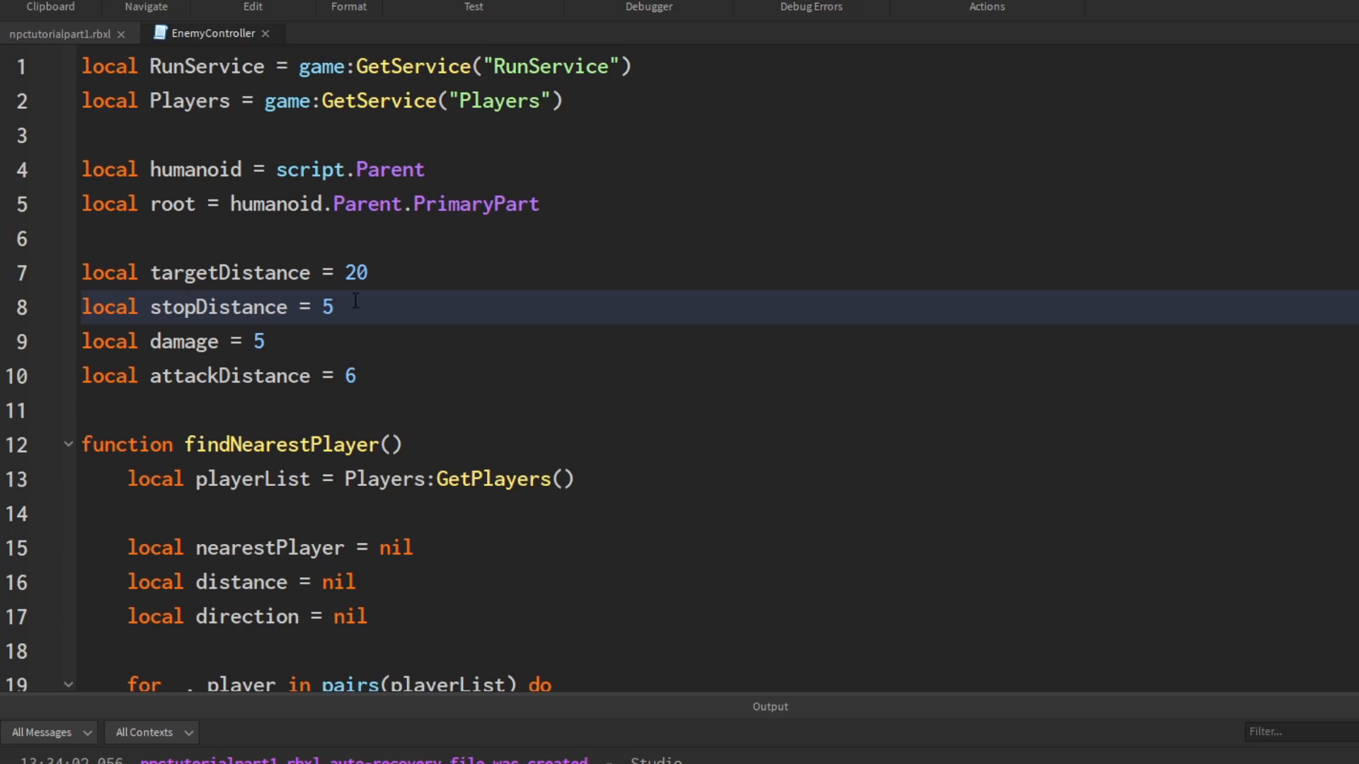
{"action": "double_click", "coordinate": [326, 307]}
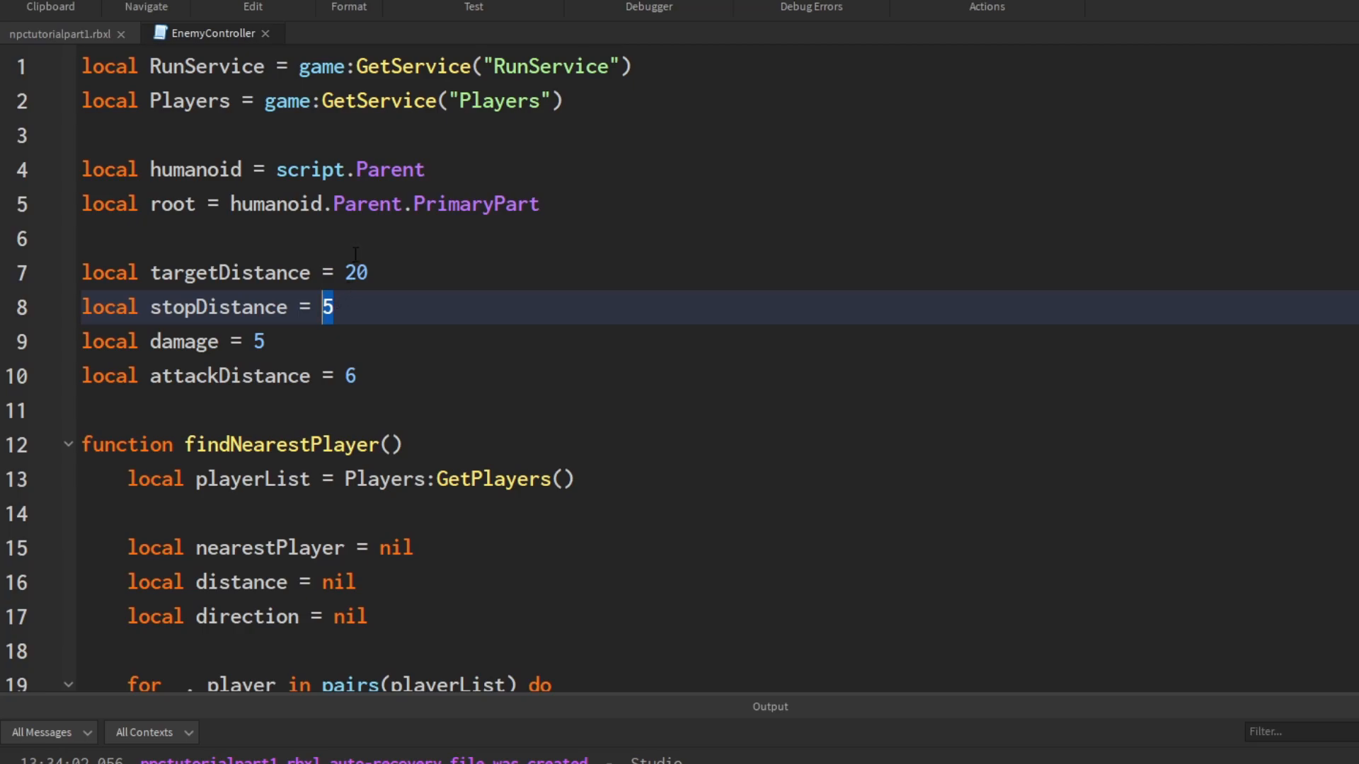
{"action": "left_click", "coordinate": [347, 375]}
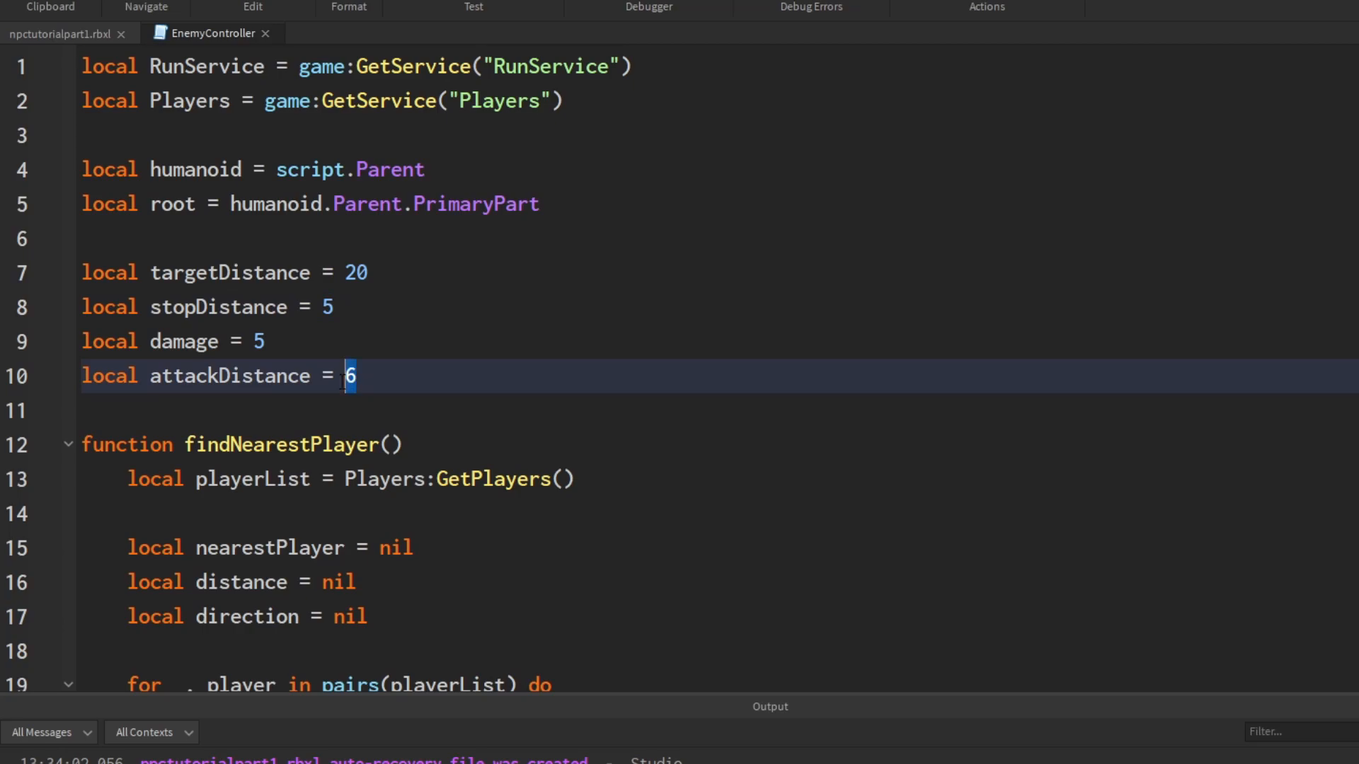
{"action": "type", "text": "4"}
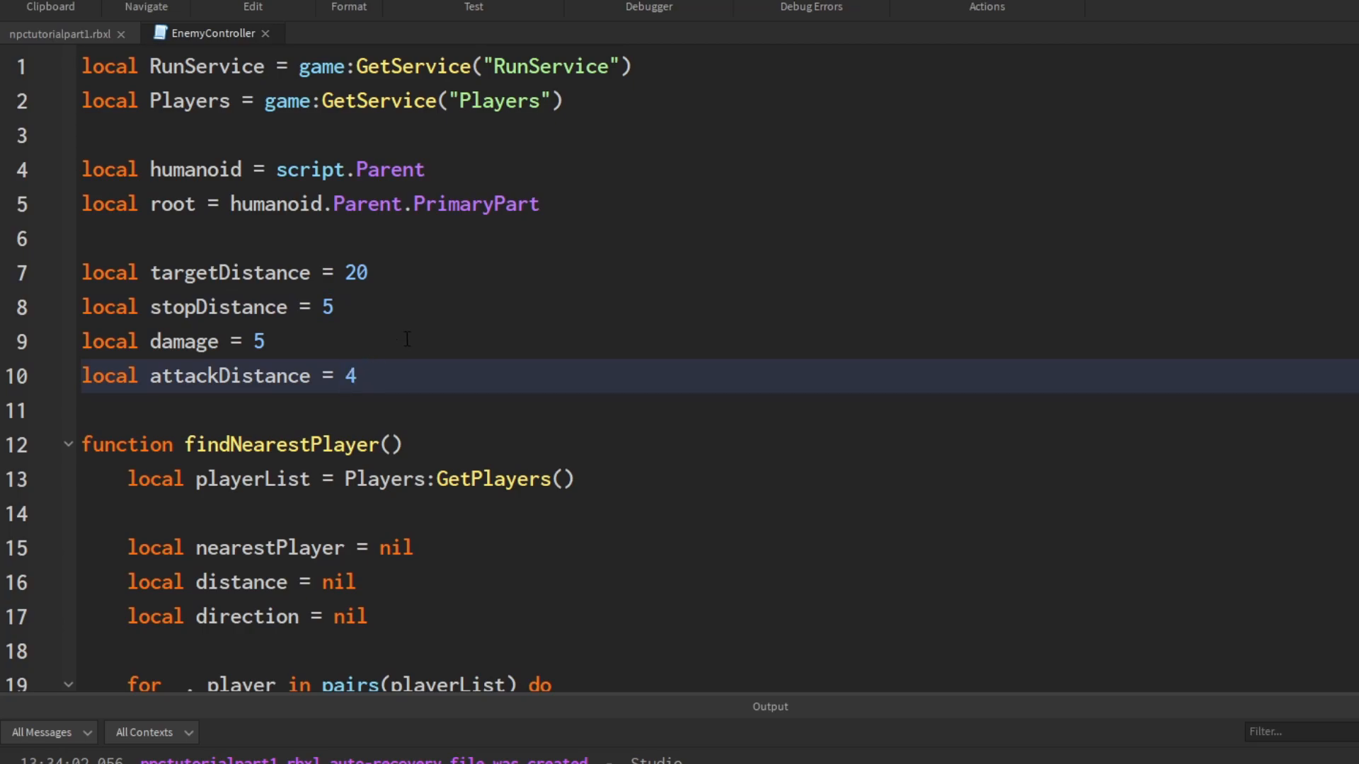
{"action": "left_click", "coordinate": [340, 307]}
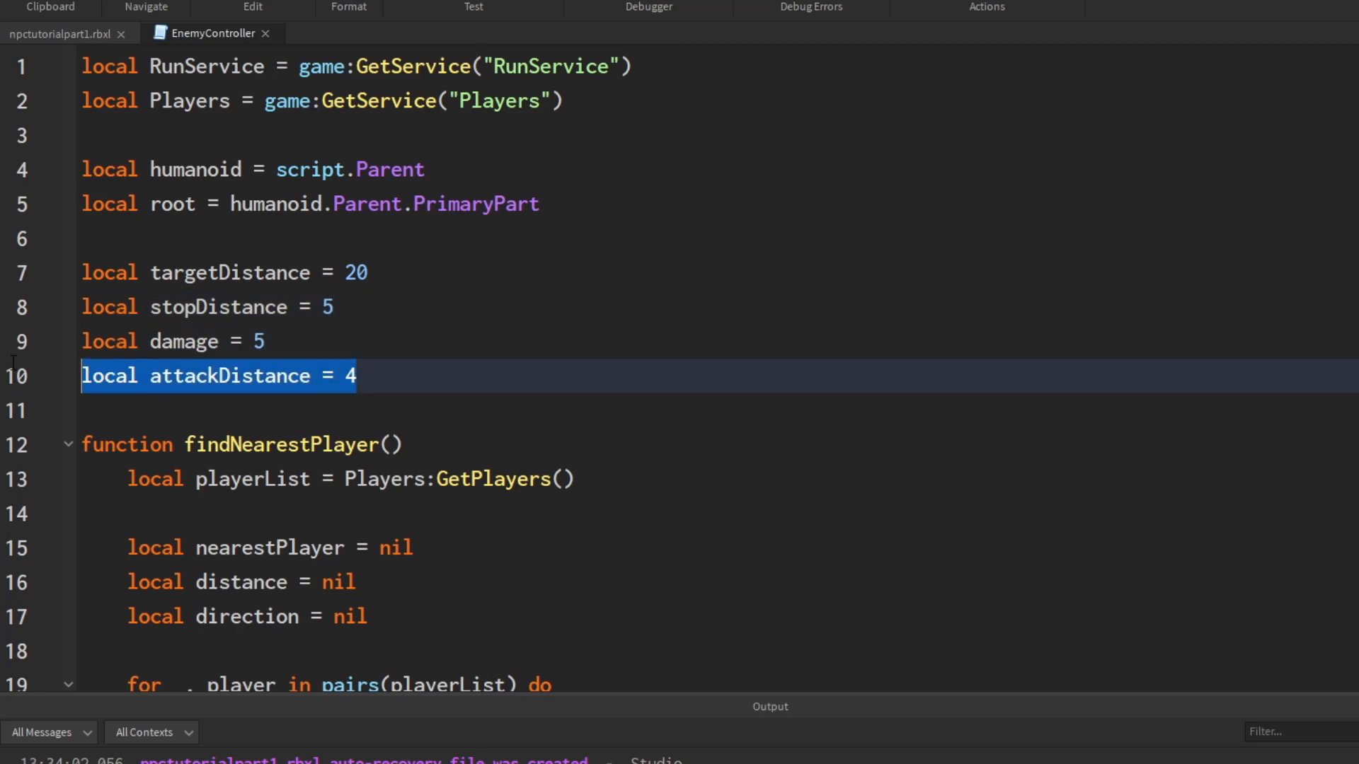
{"action": "left_click", "coordinate": [359, 377]}
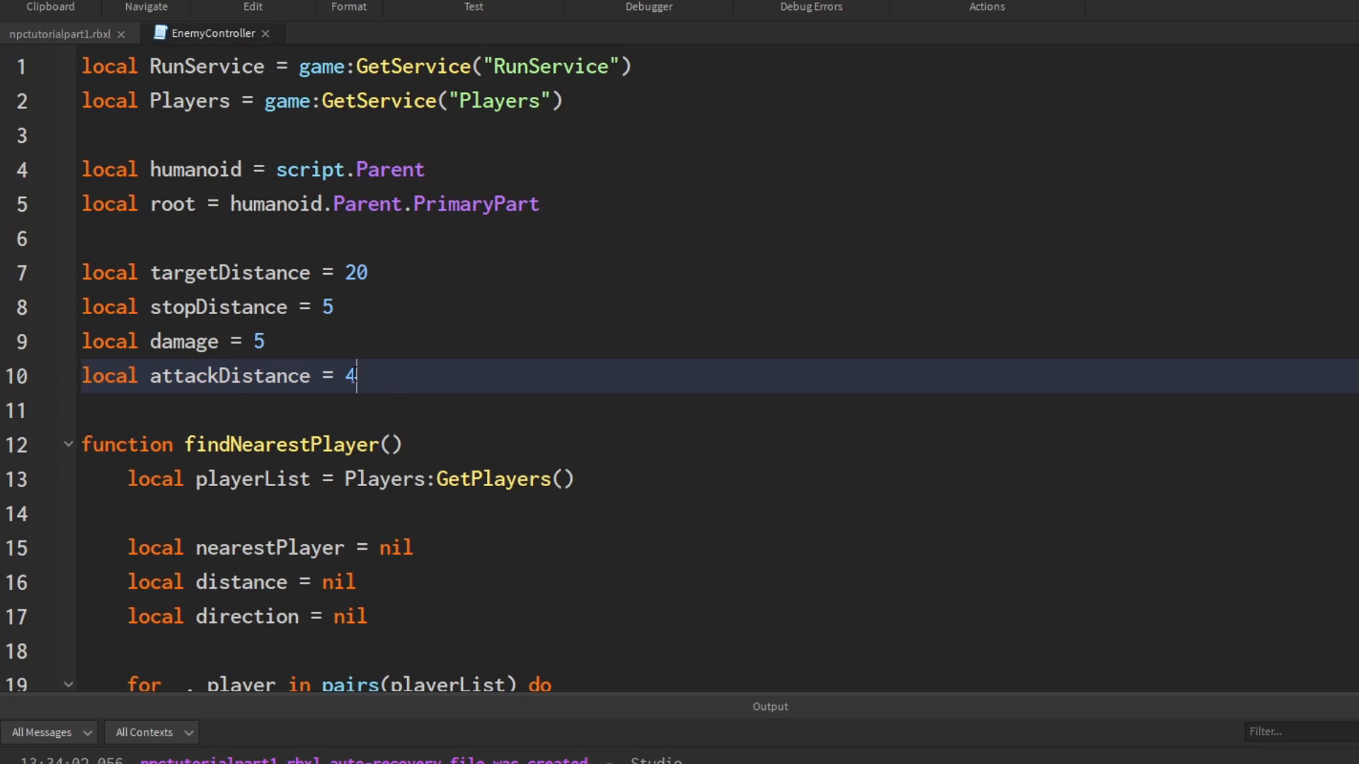
{"action": "double_click", "coordinate": [348, 376]}
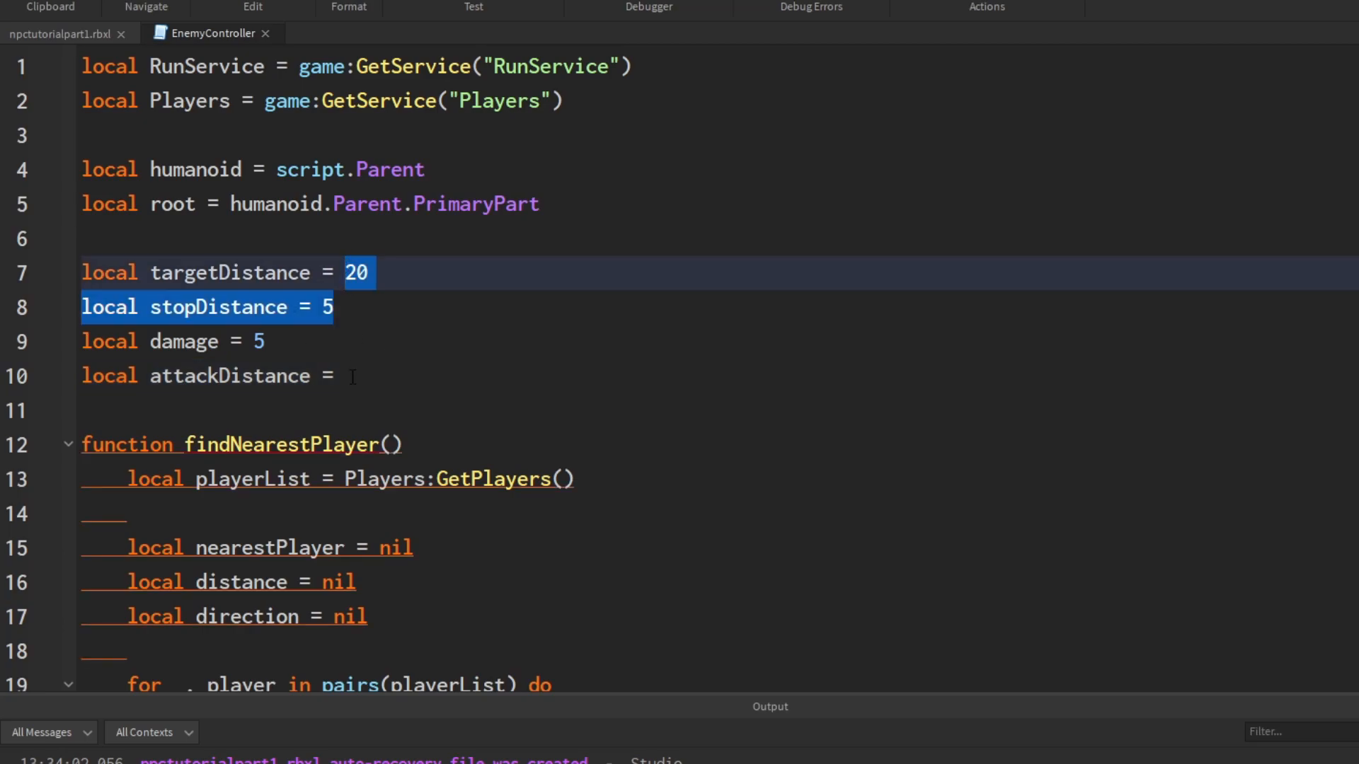
{"action": "type", "text": "7"}
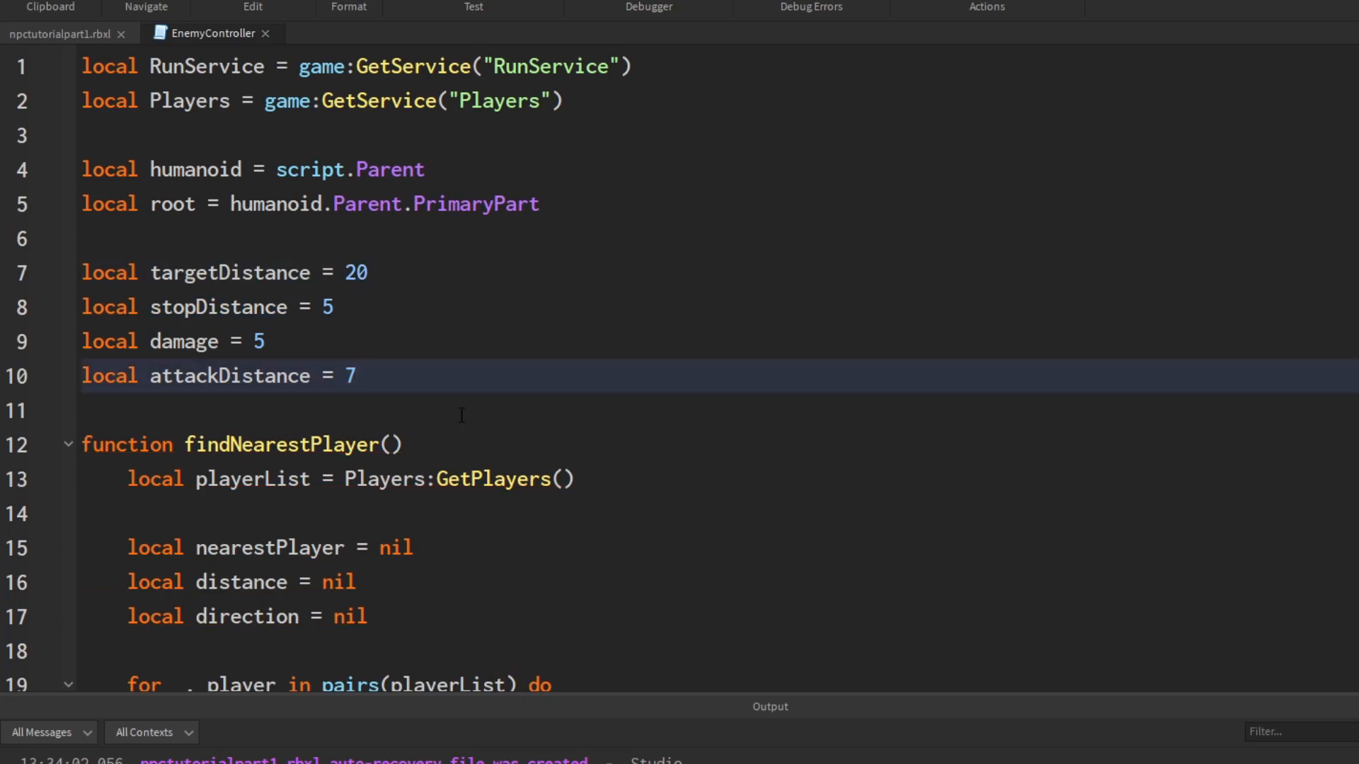
{"action": "left_click", "coordinate": [355, 375]}
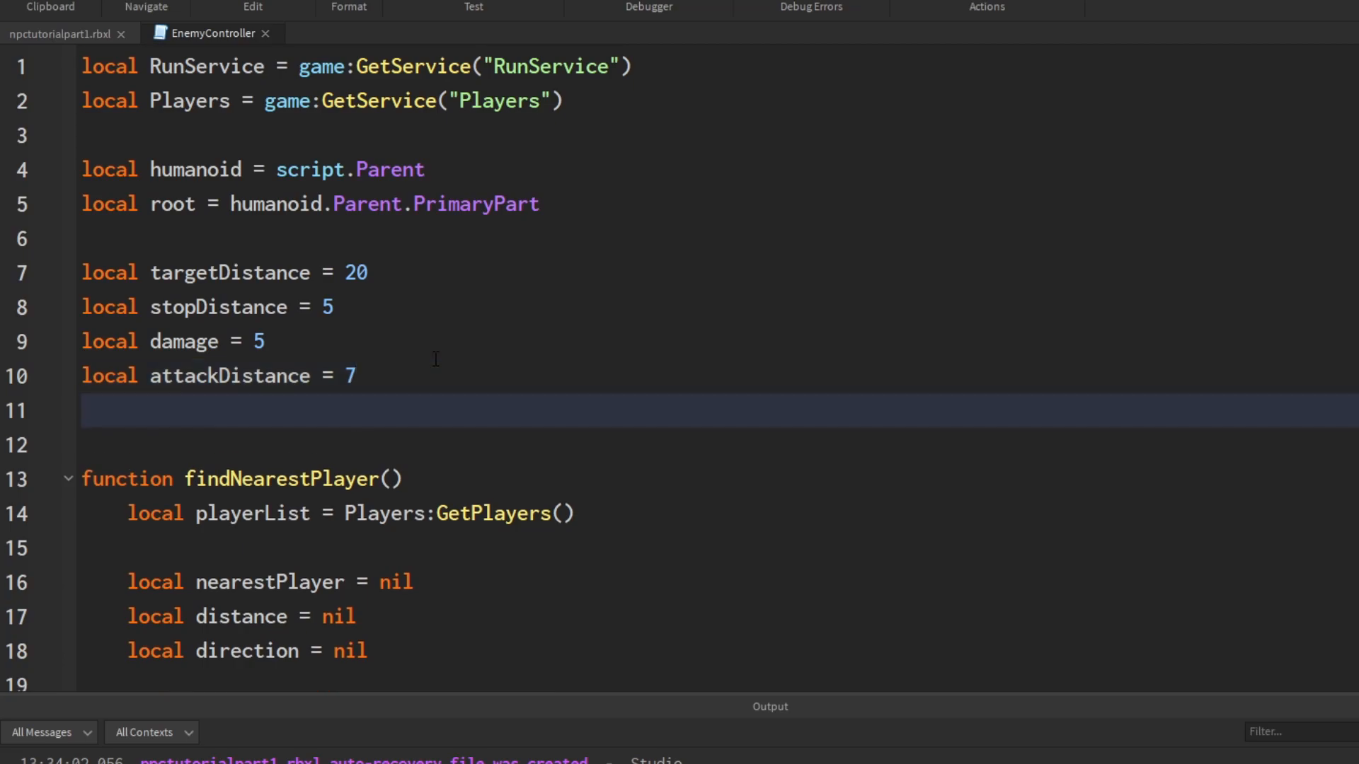
Step: Declare 'local attackWait = 1' (renamed from attackRate) and leave a blank line below it
{"action": "type", "text": "local a"}
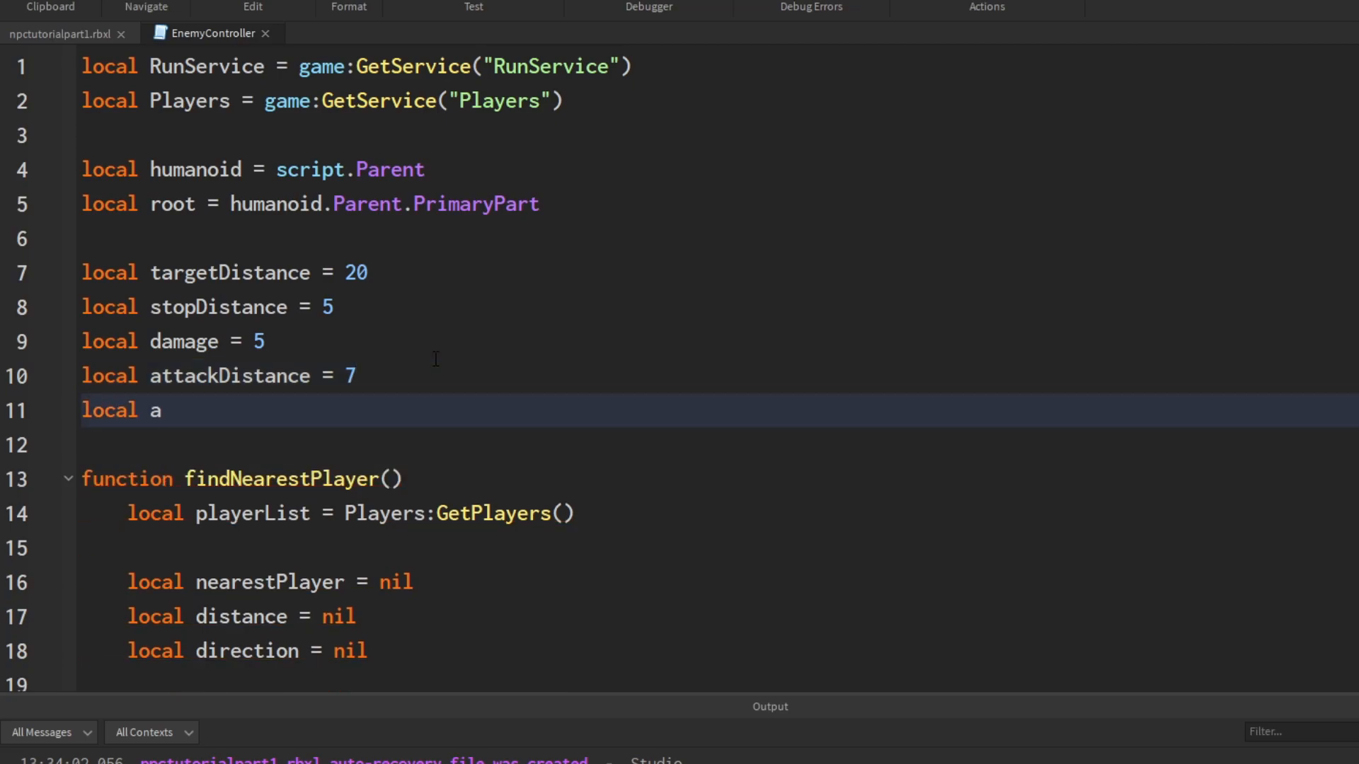
{"action": "type", "text": "ttackRate"}
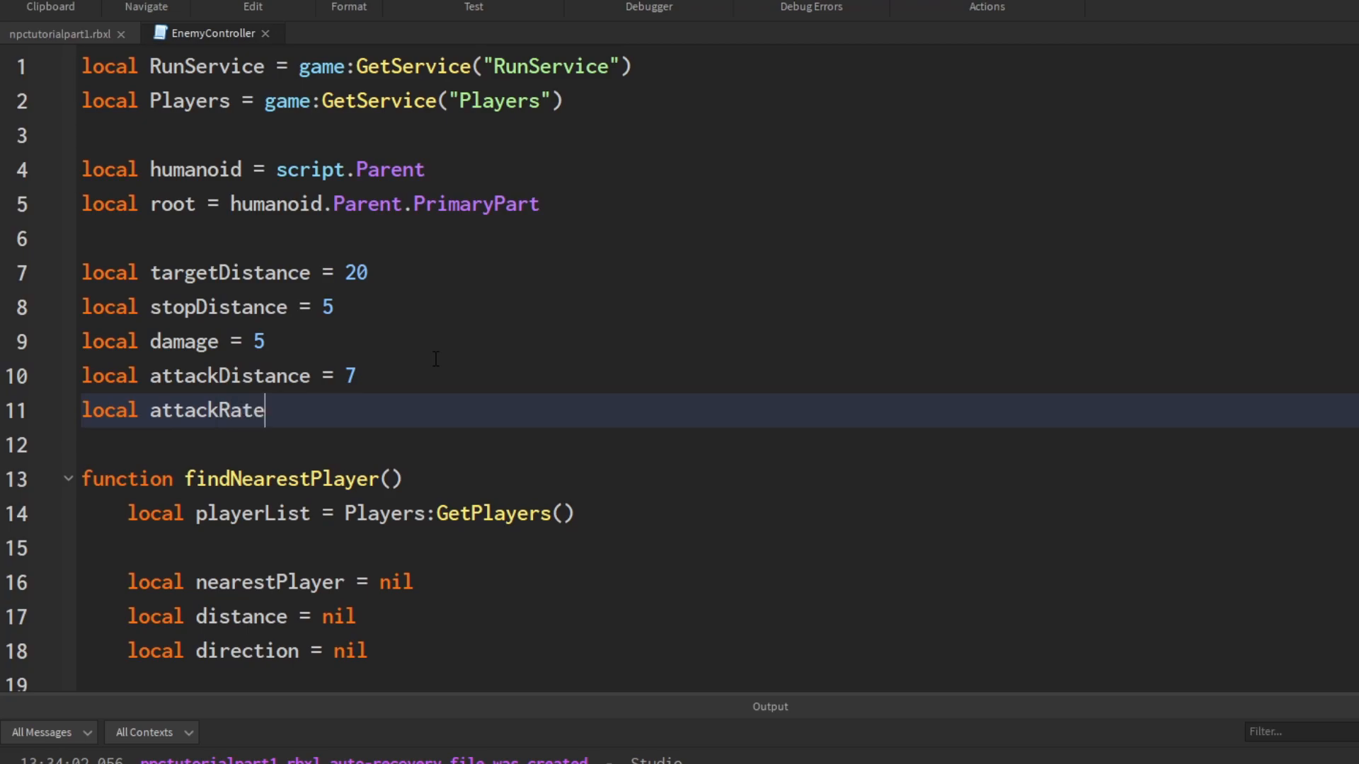
{"action": "type", "text": "Wait"}
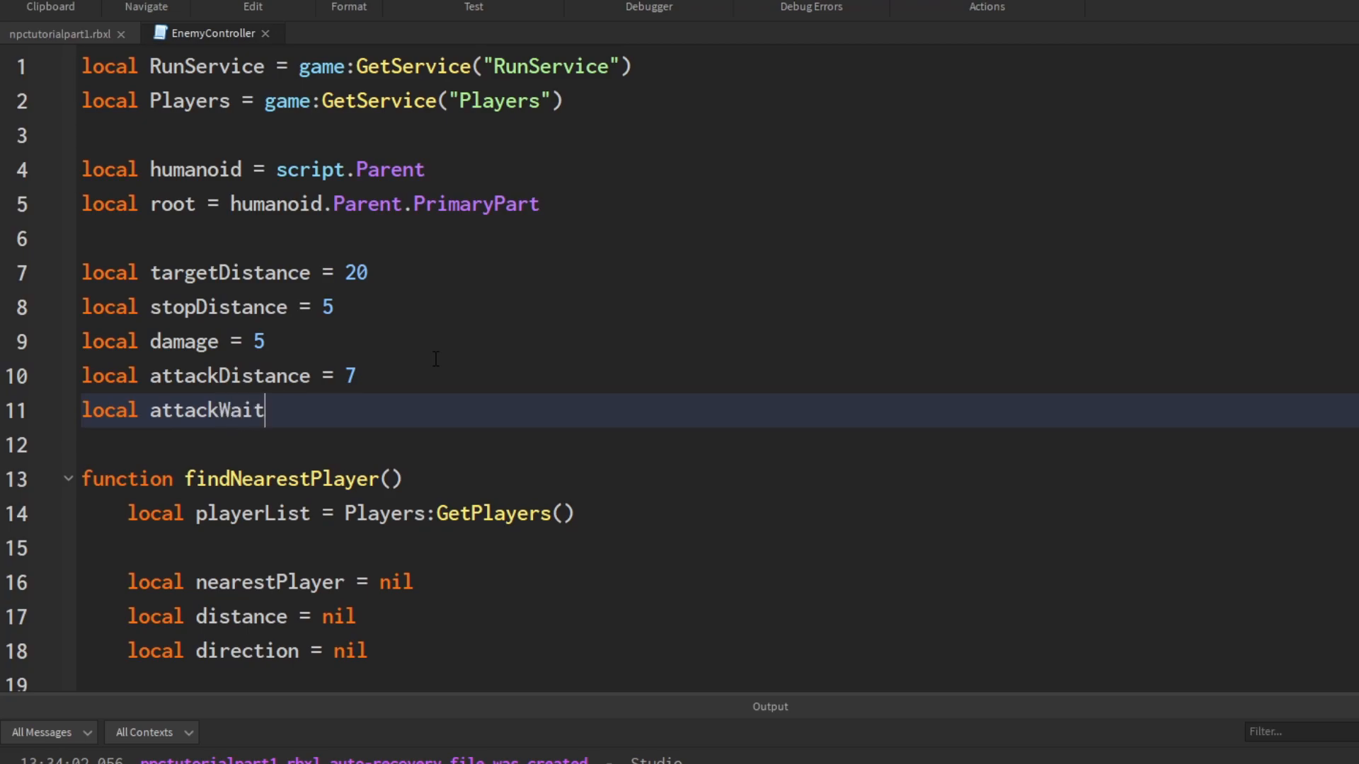
{"action": "type", "text": "= 1"}
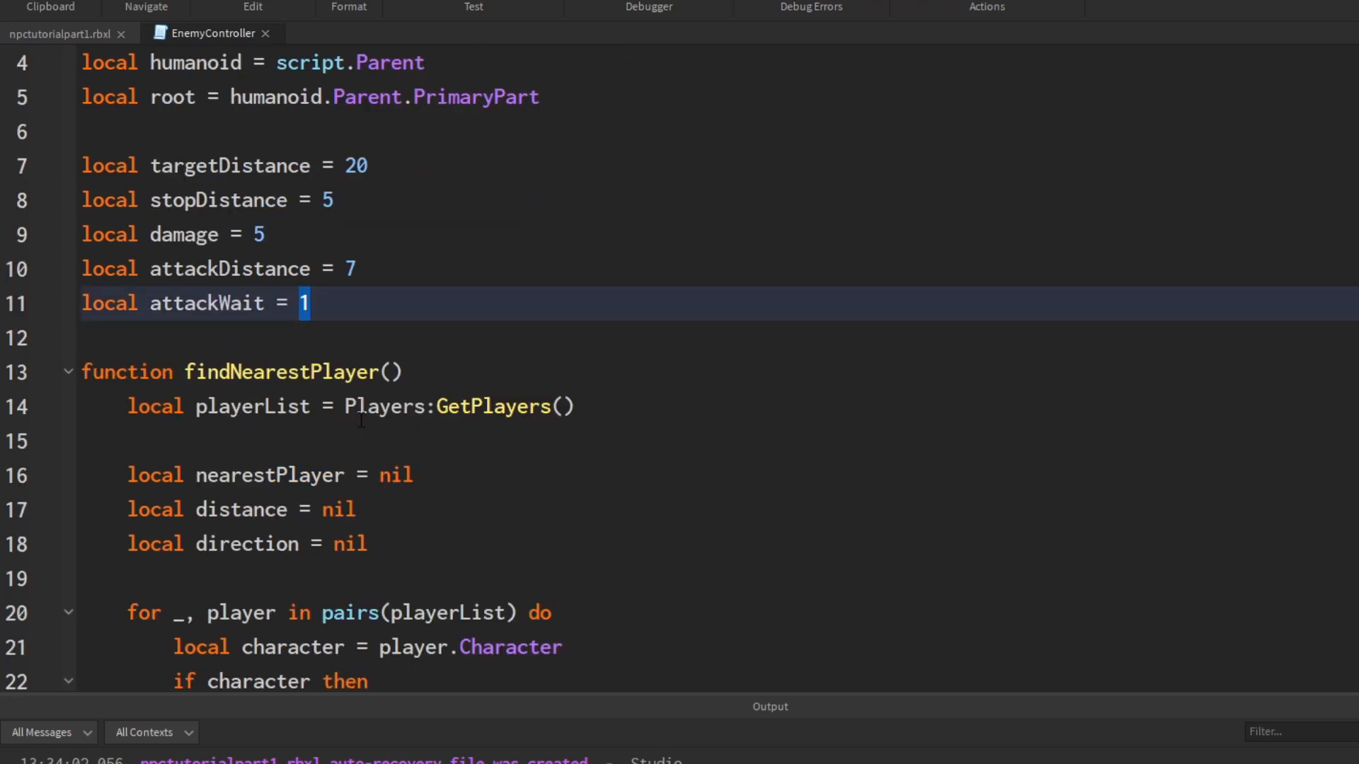
{"action": "left_click", "coordinate": [326, 303]}
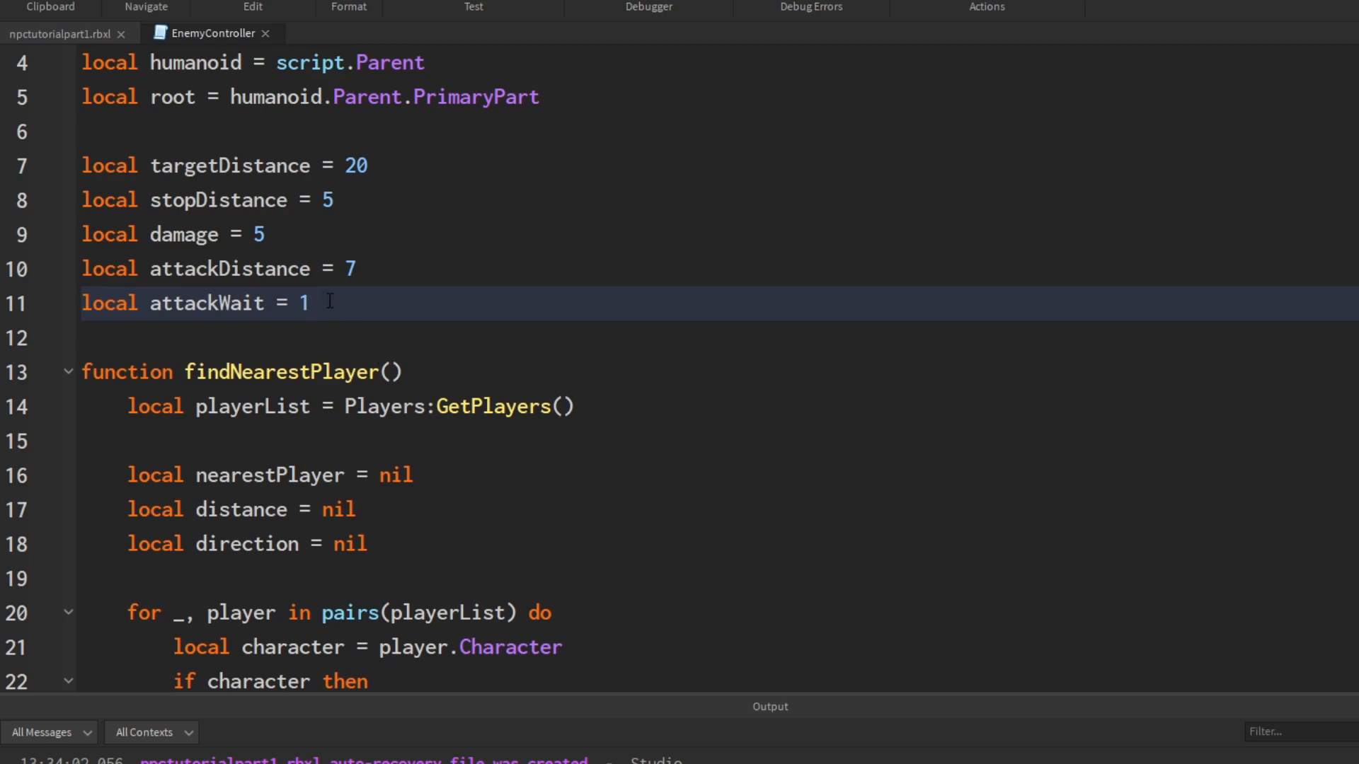
{"action": "double_click", "coordinate": [302, 303]}
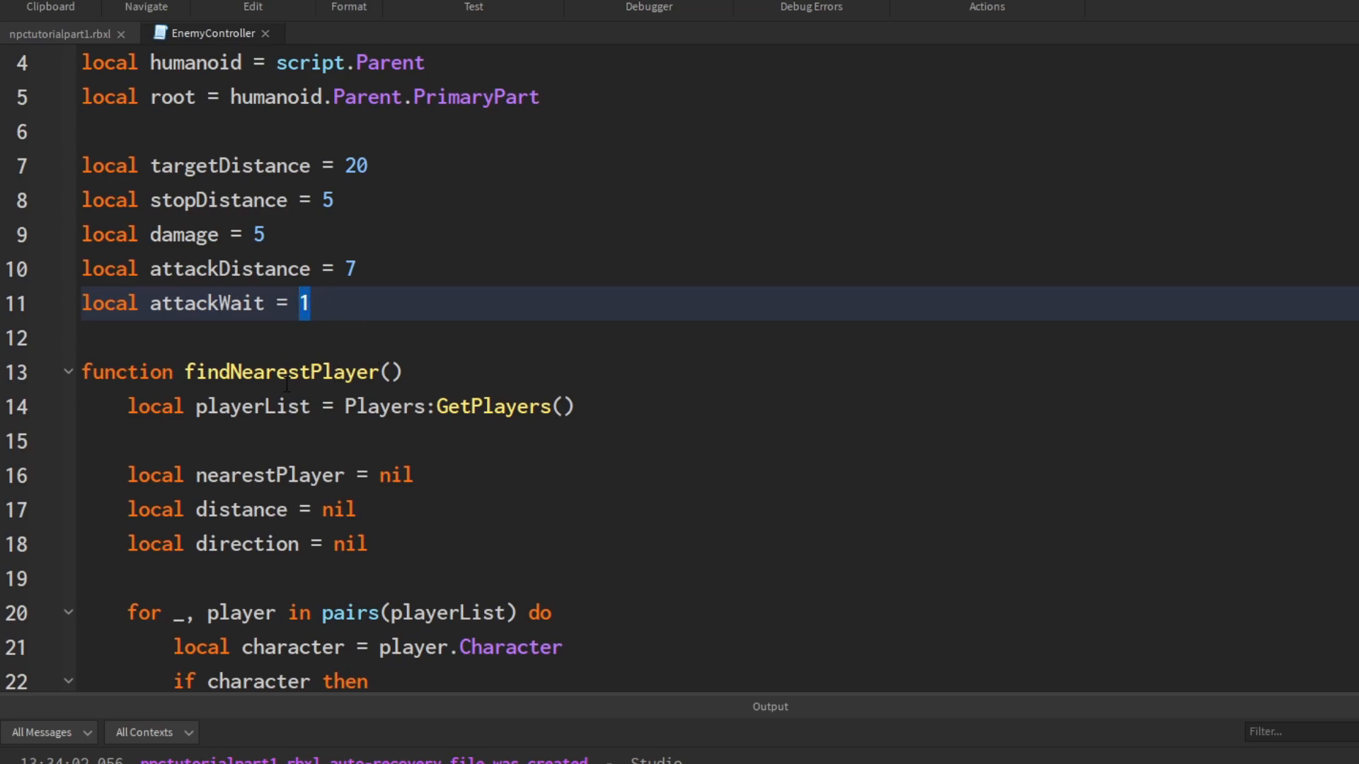
{"action": "key", "text": "Enter"}
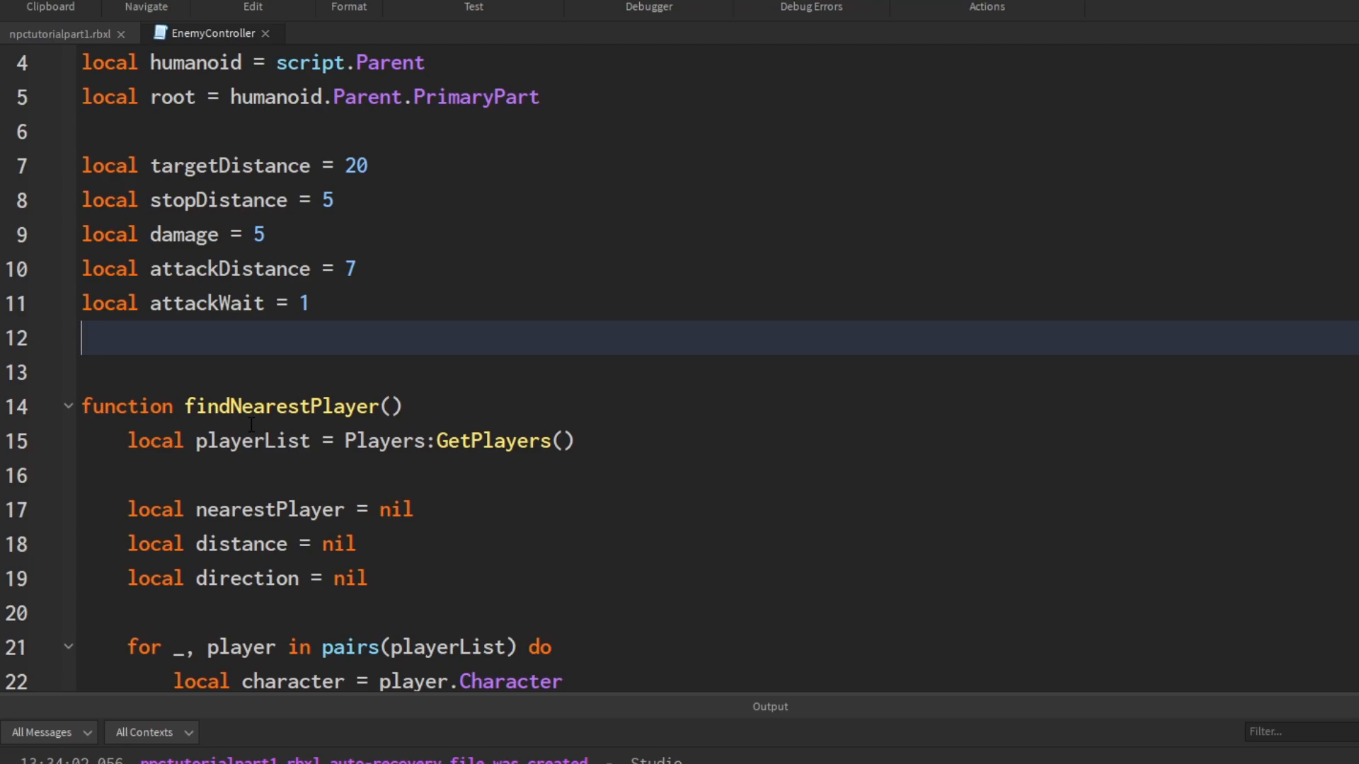
Step: Declare 'local lastAttack = tick()', completing tick from the autocomplete list
{"action": "type", "text": "local"}
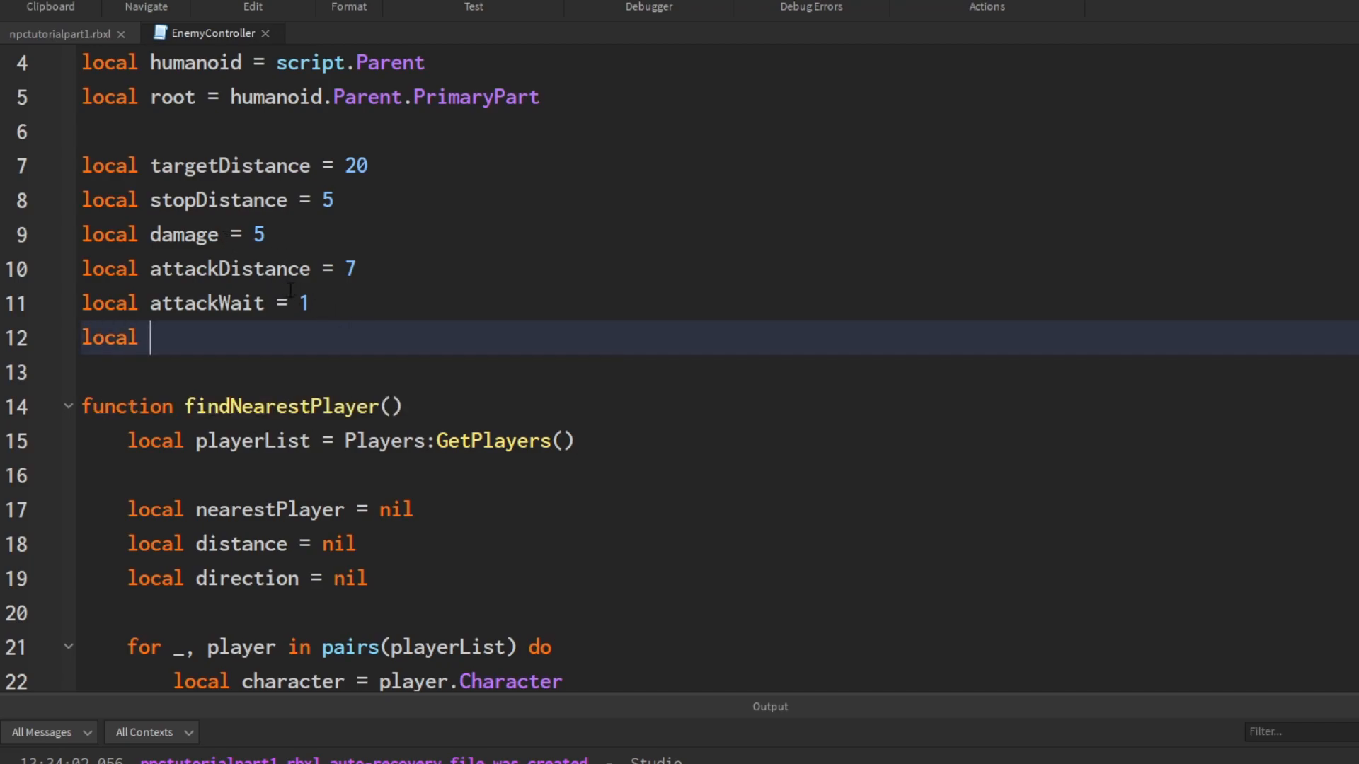
{"action": "type", "text": "lastAt"}
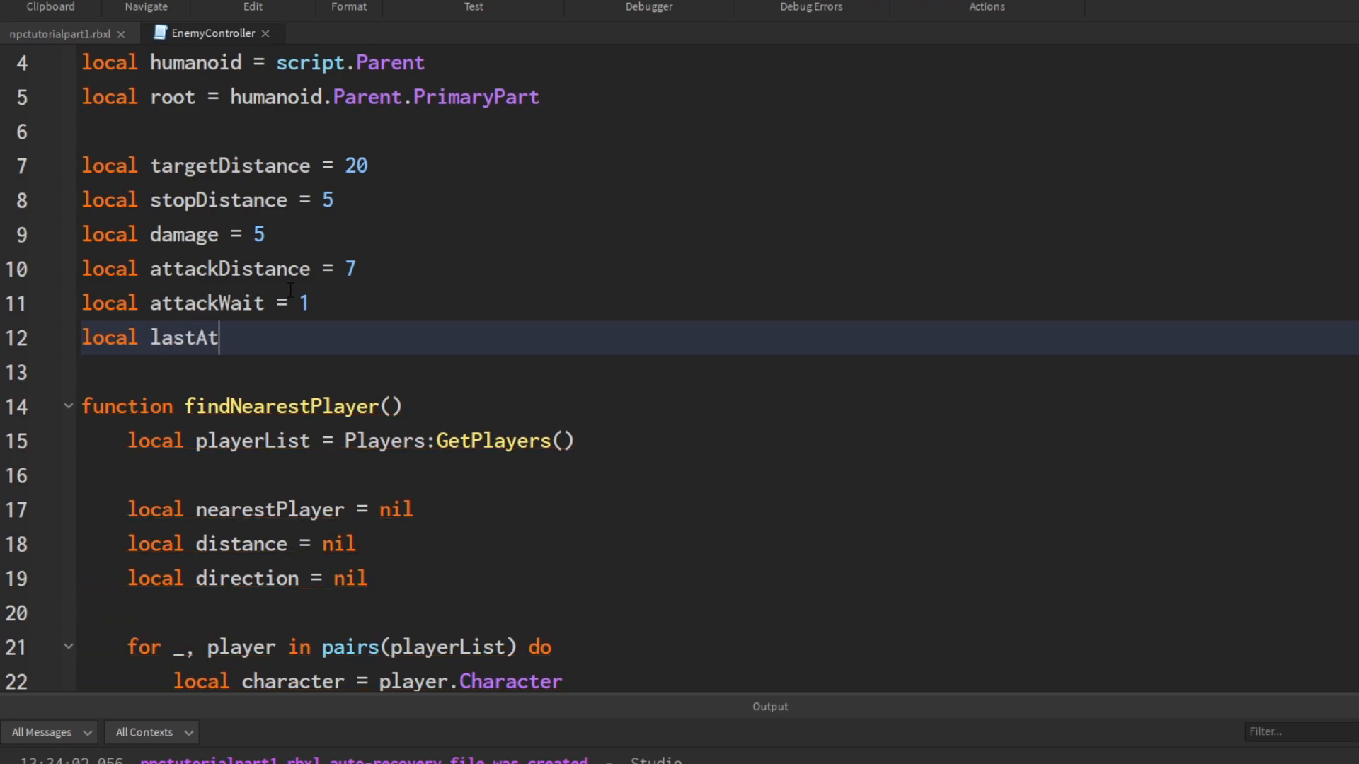
{"action": "type", "text": "tack = tic"}
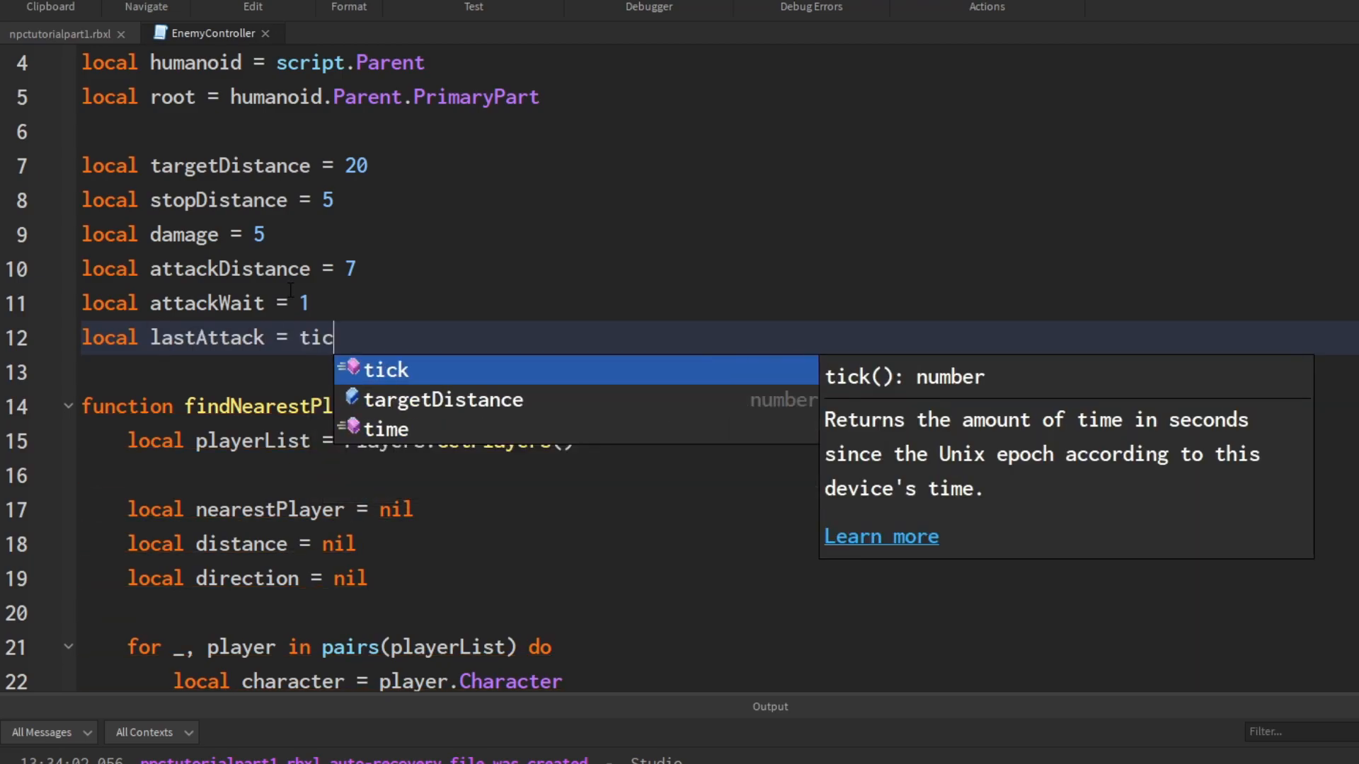
{"action": "left_click", "coordinate": [385, 369]}
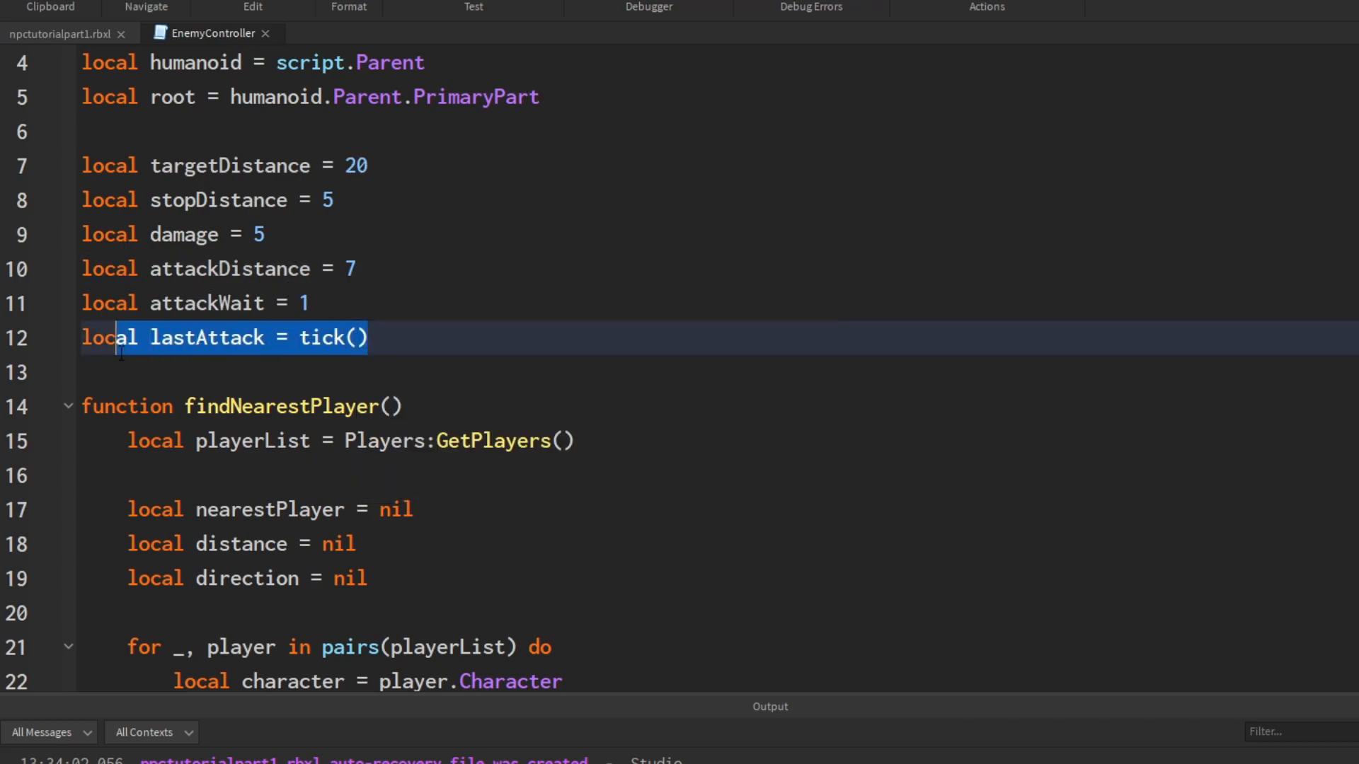
{"action": "double_click", "coordinate": [332, 337]}
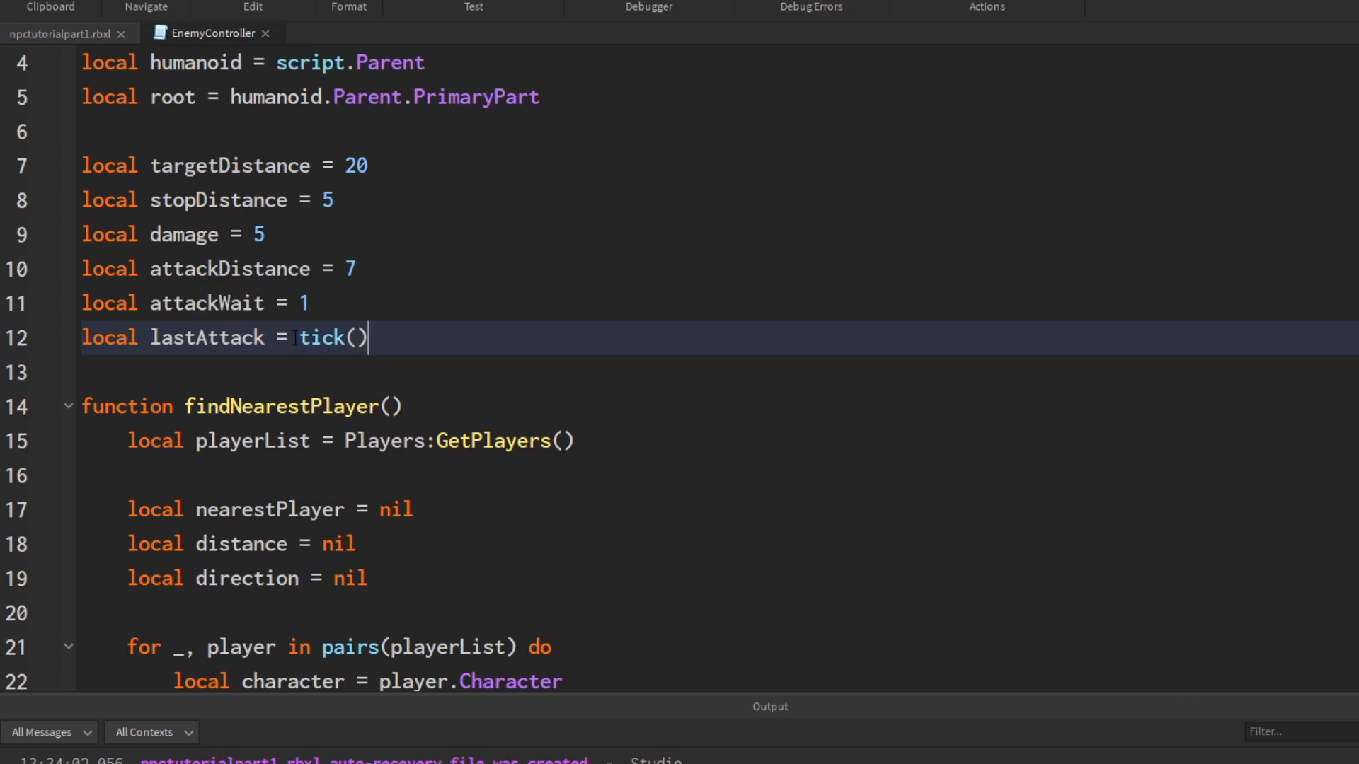
{"action": "double_click", "coordinate": [331, 337]}
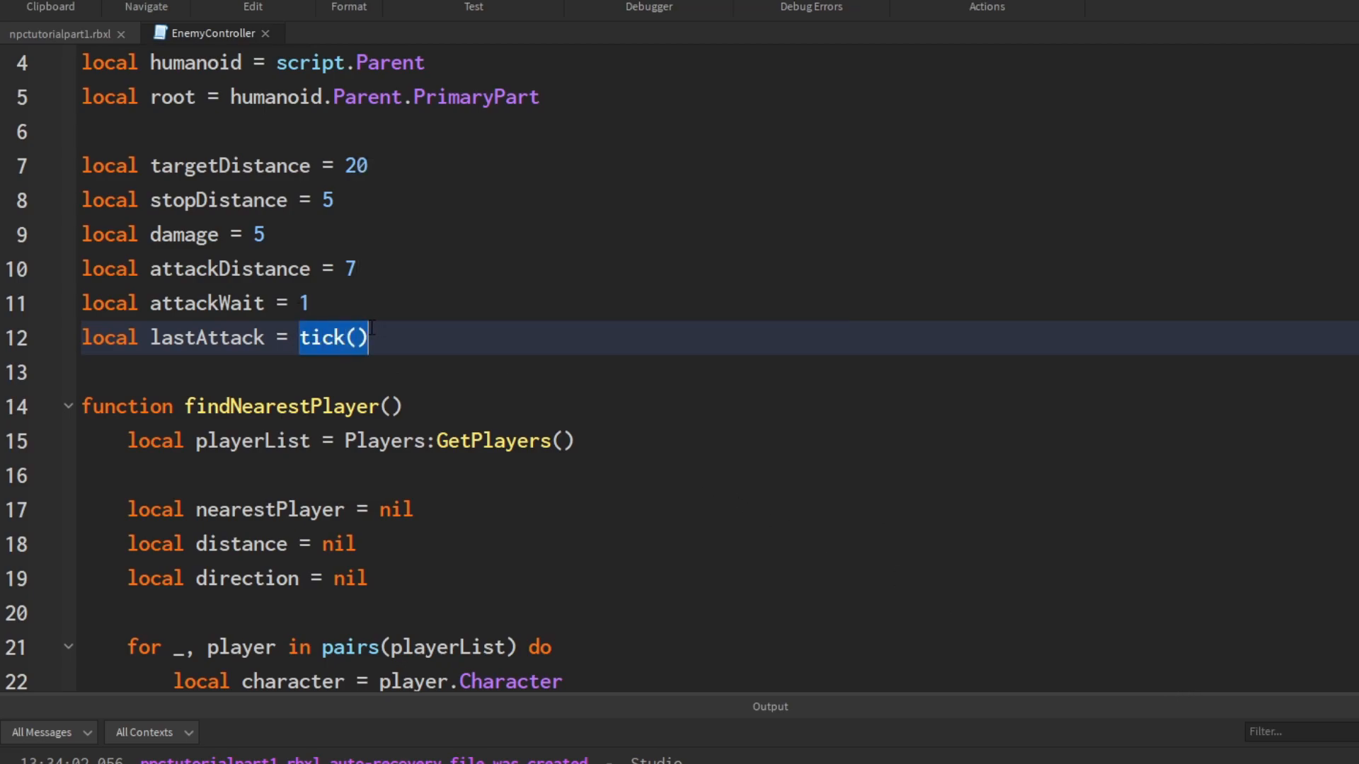
{"action": "mouse_move", "coordinate": [539, 286]}
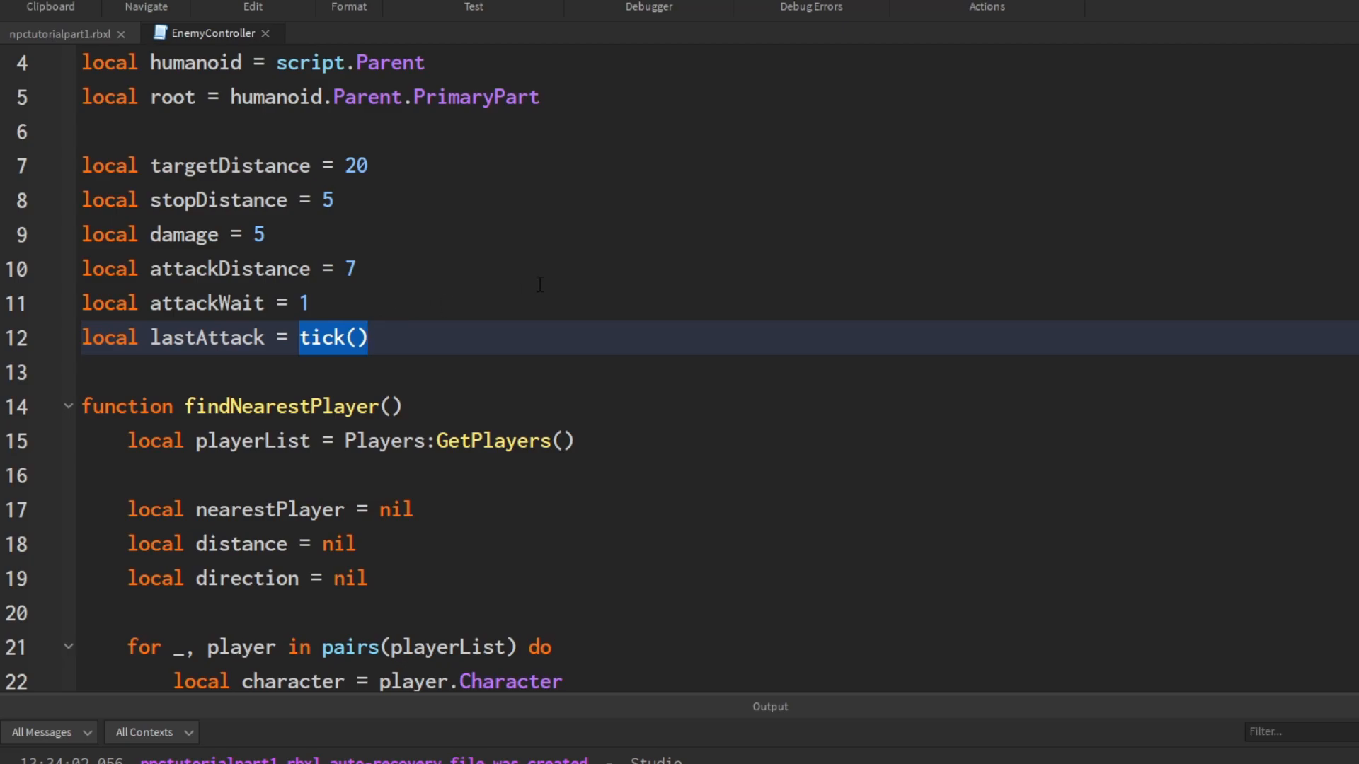
{"action": "mouse_move", "coordinate": [511, 311]}
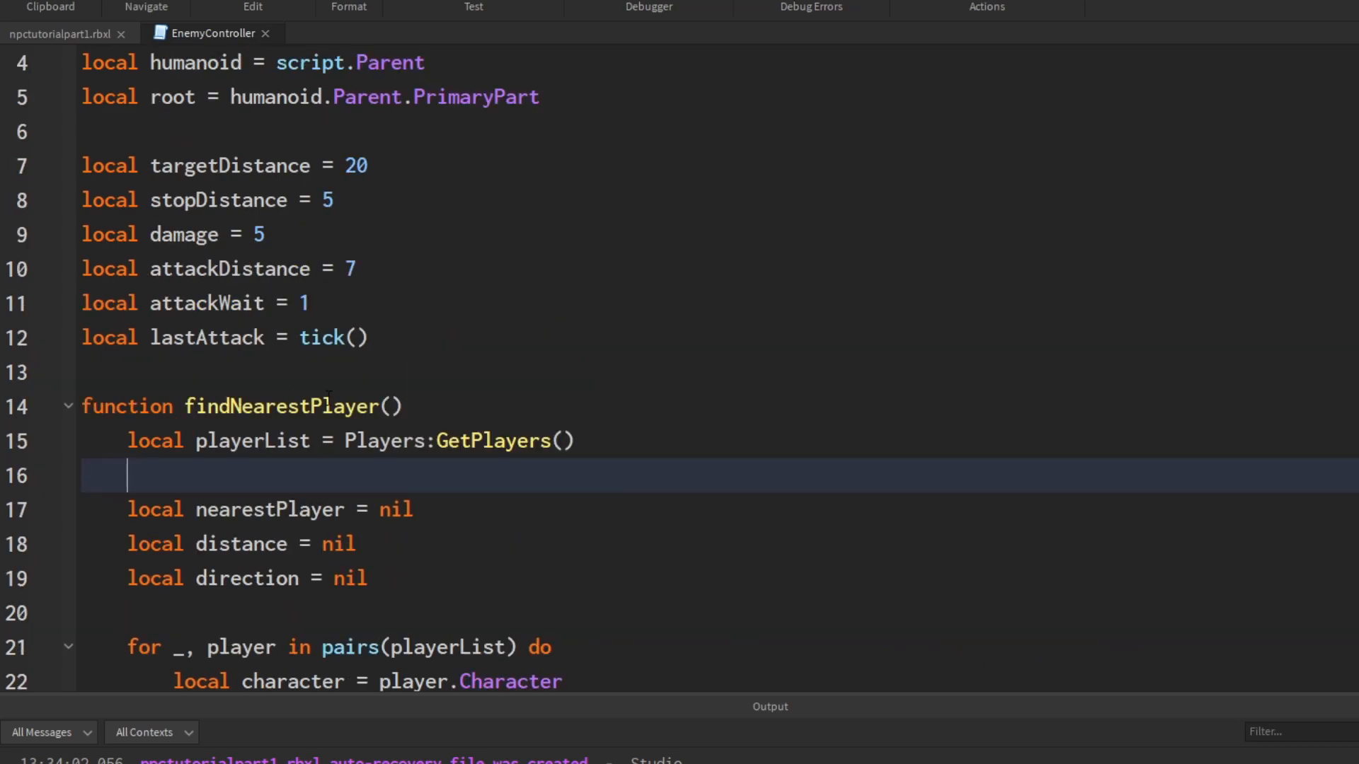
Step: Collapse the findNearestPlayer function body so the Heartbeat handler is in view
{"action": "scroll", "scroll_direction": "down", "scroll_amount": 3}
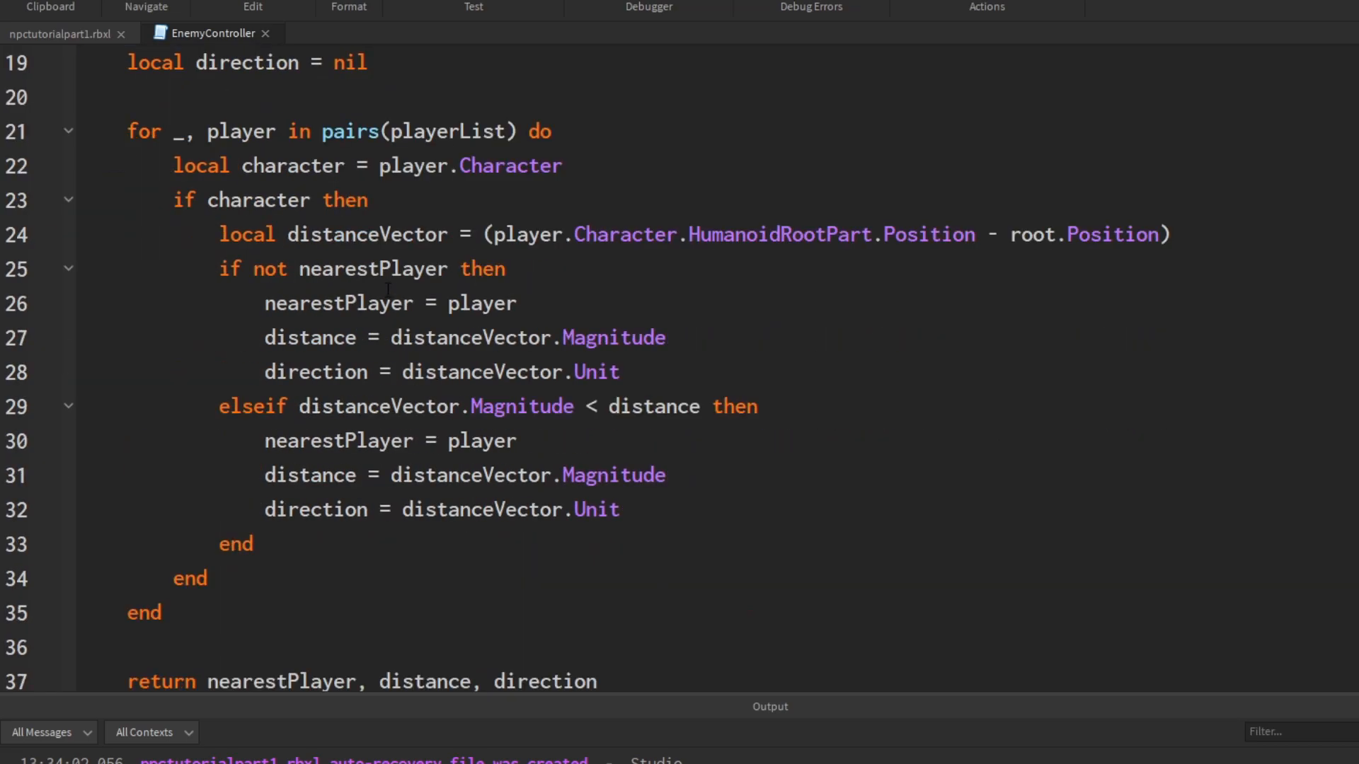
{"action": "scroll", "scroll_direction": "down", "scroll_amount": 3}
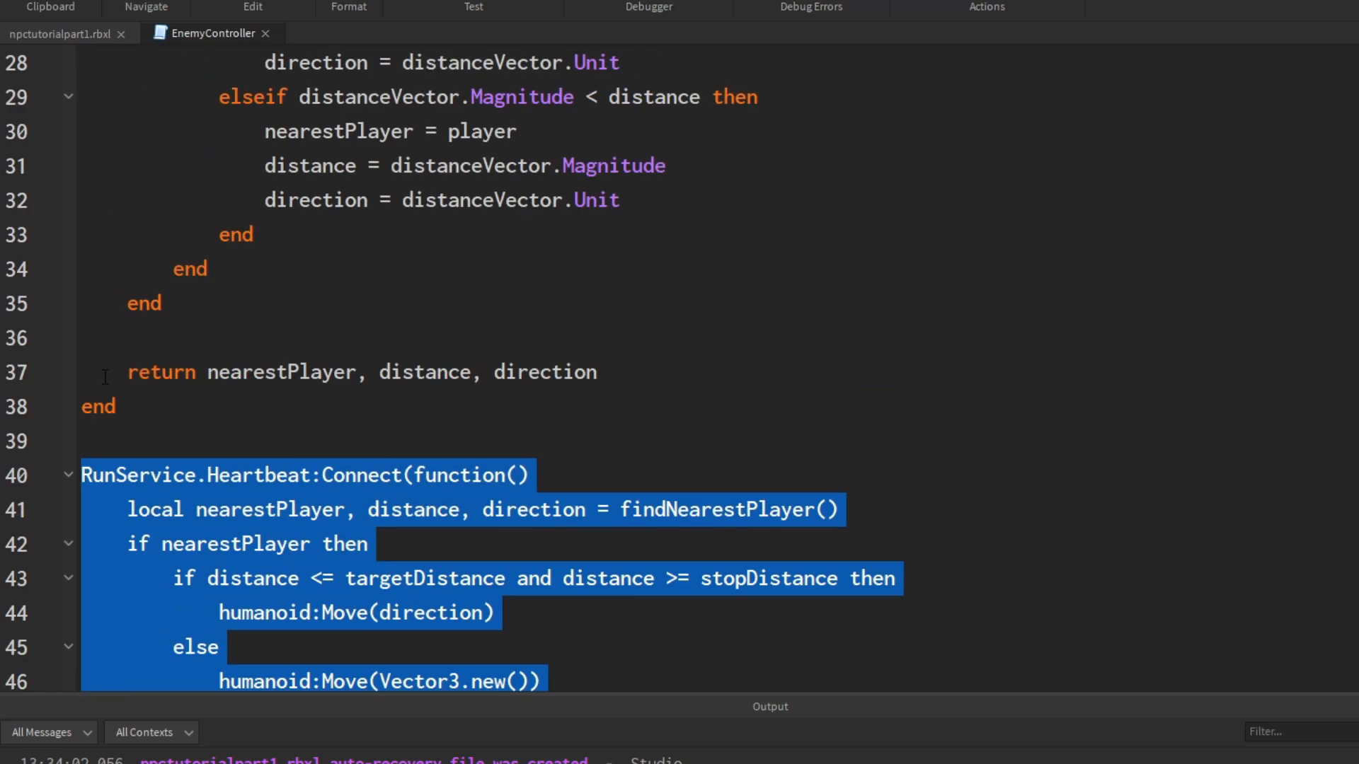
{"action": "scroll", "scroll_direction": "up", "scroll_amount": 3}
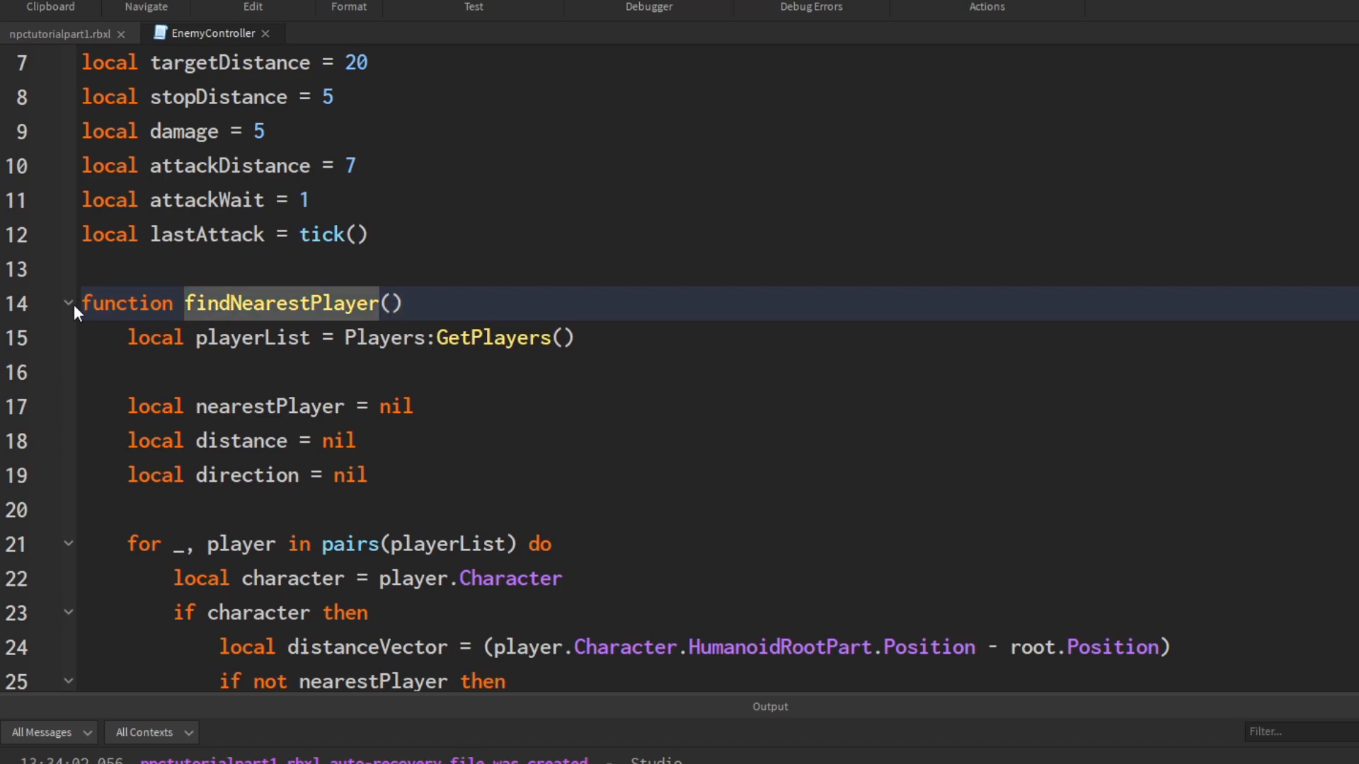
{"action": "left_click", "coordinate": [69, 303]}
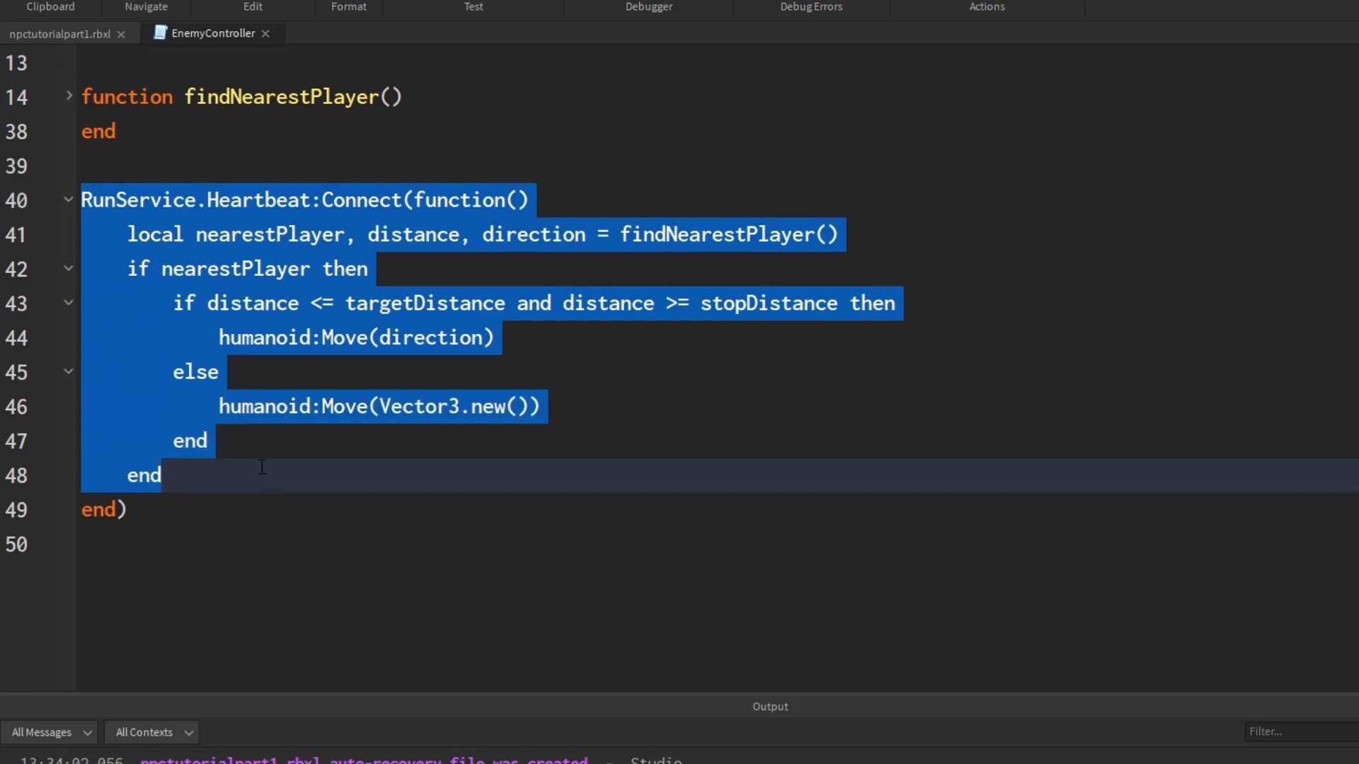
Step: Start a new if statement after the movement if/else block in the Heartbeat handler
{"action": "left_click", "coordinate": [160, 475]}
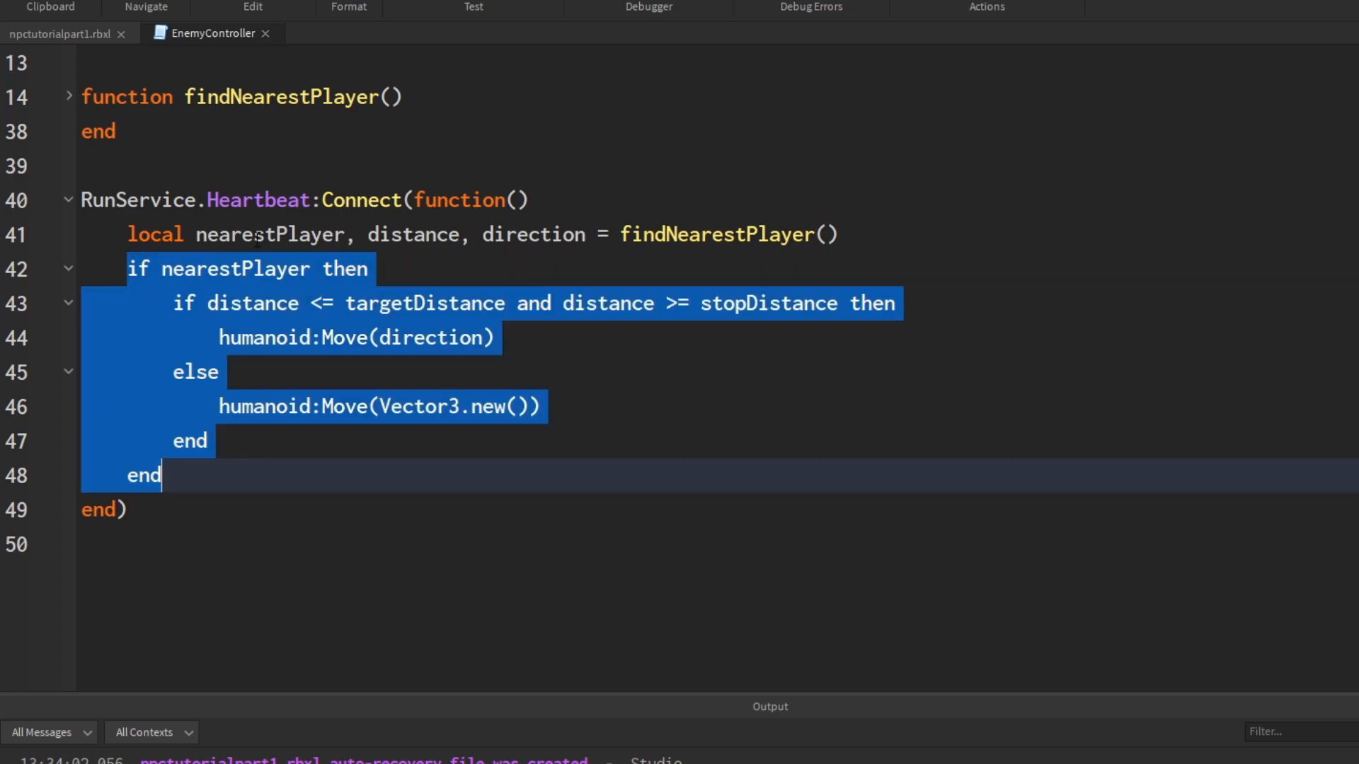
{"action": "double_click", "coordinate": [412, 233]}
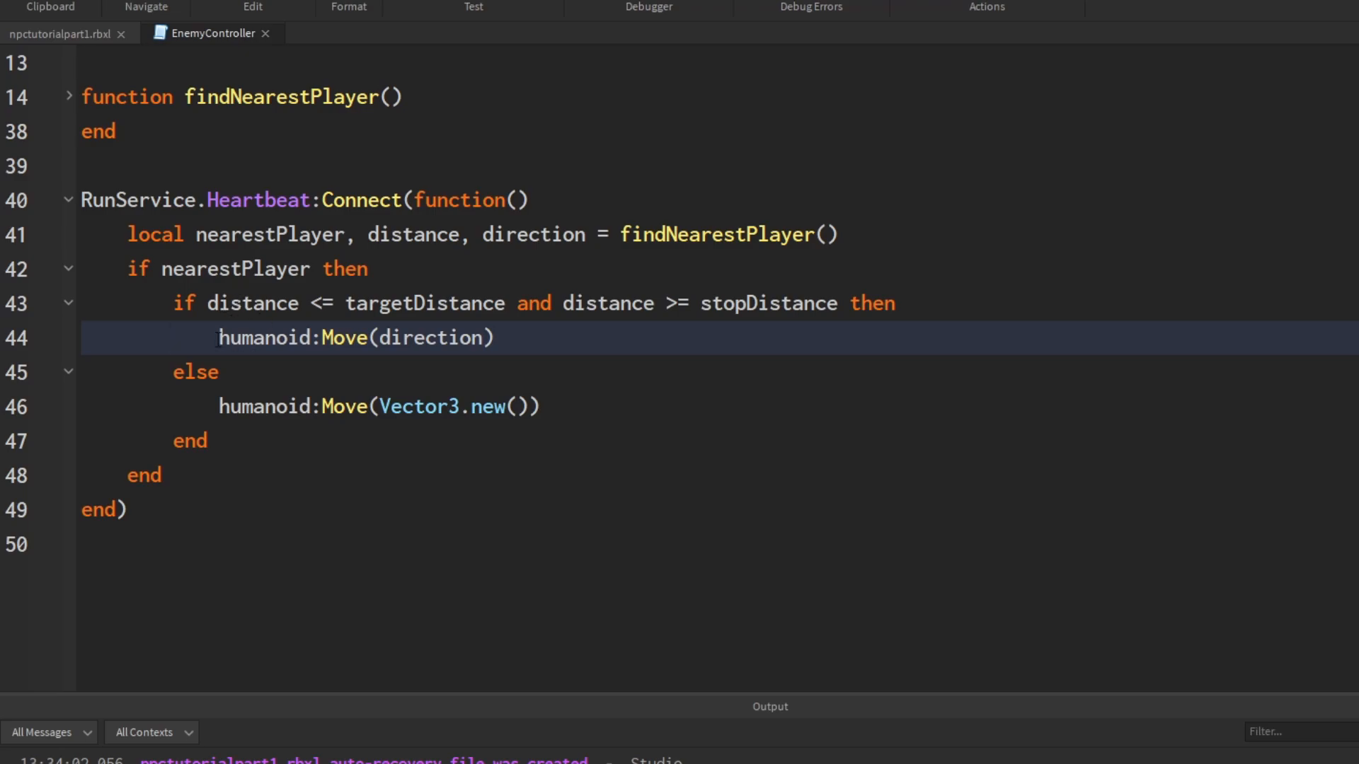
{"action": "double_click", "coordinate": [252, 303]}
{"action": "type", "text": "if"}
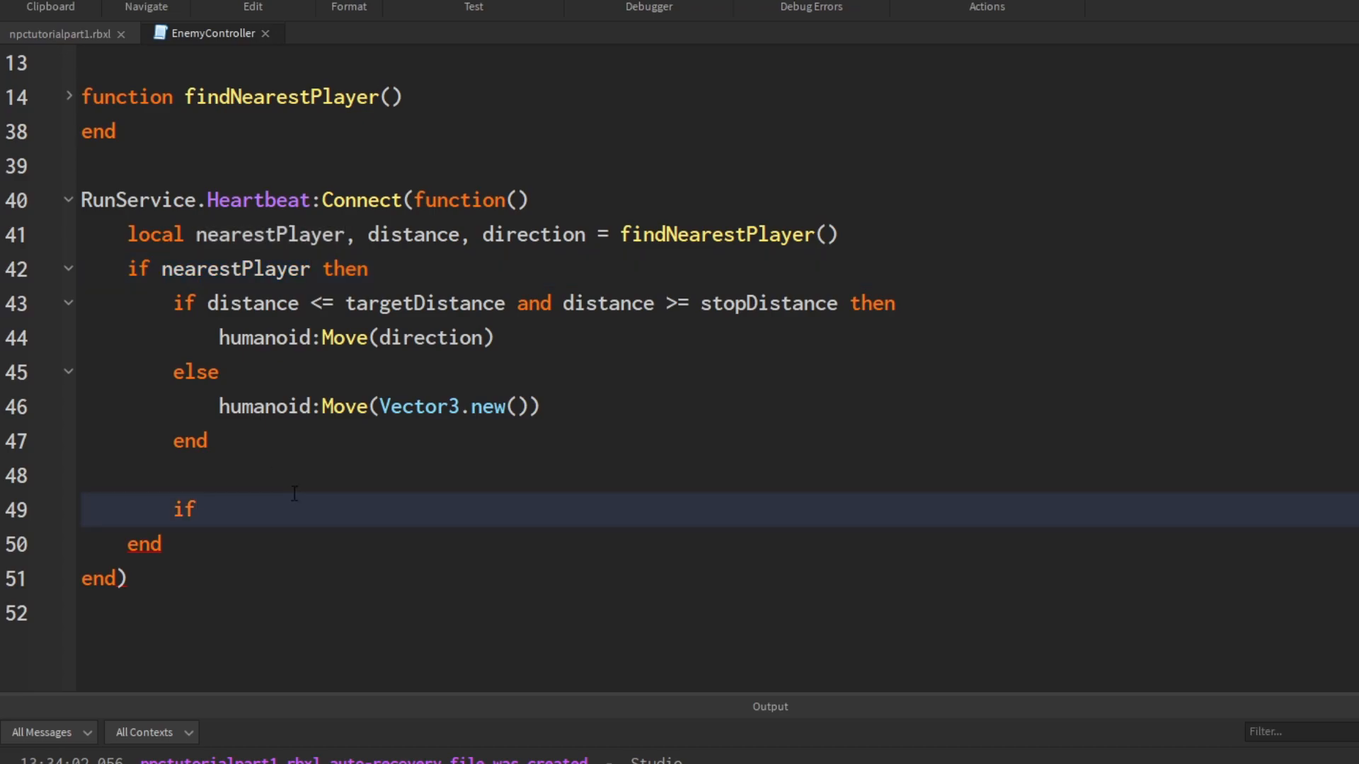
Step: Complete the condition as 'if distance <= attackDistance then' with an empty body
{"action": "left_click", "coordinate": [208, 508]}
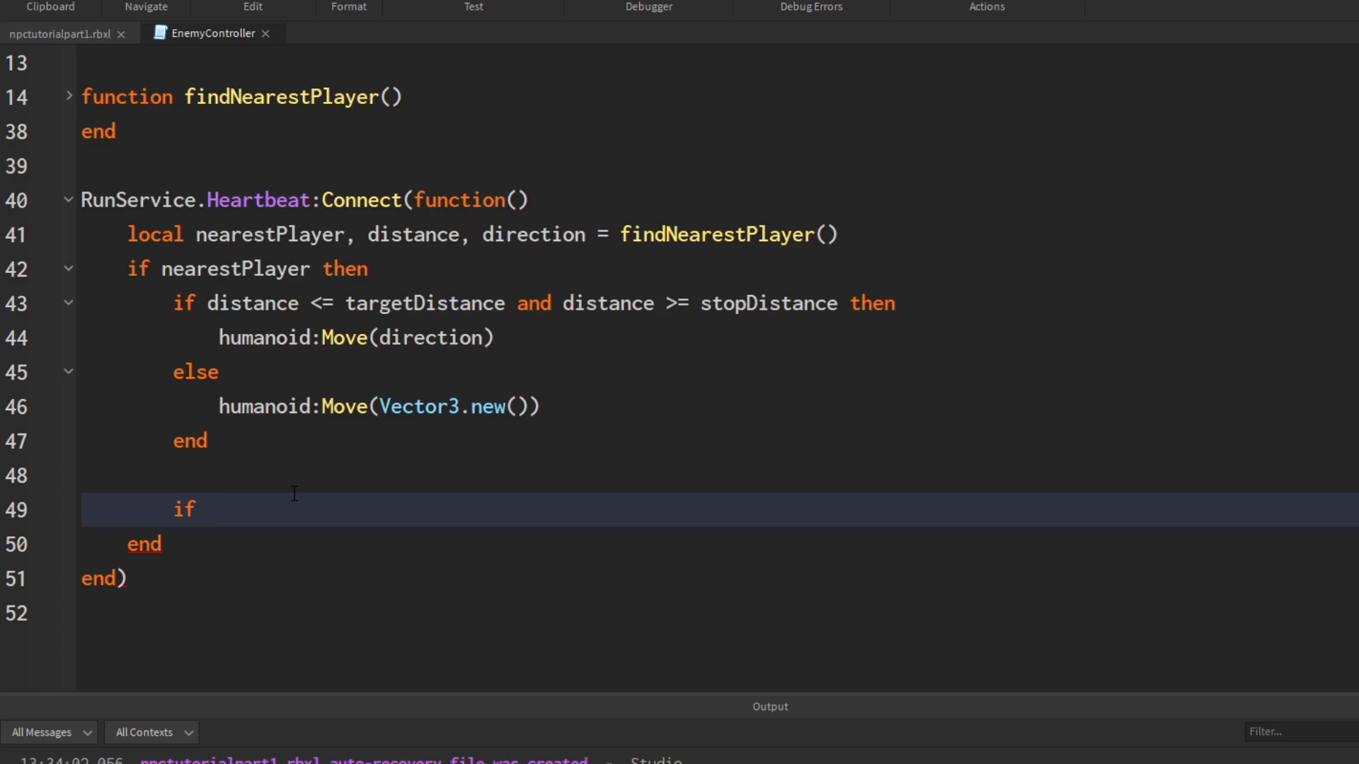
{"action": "scroll", "scroll_direction": "up", "scroll_amount": 3}
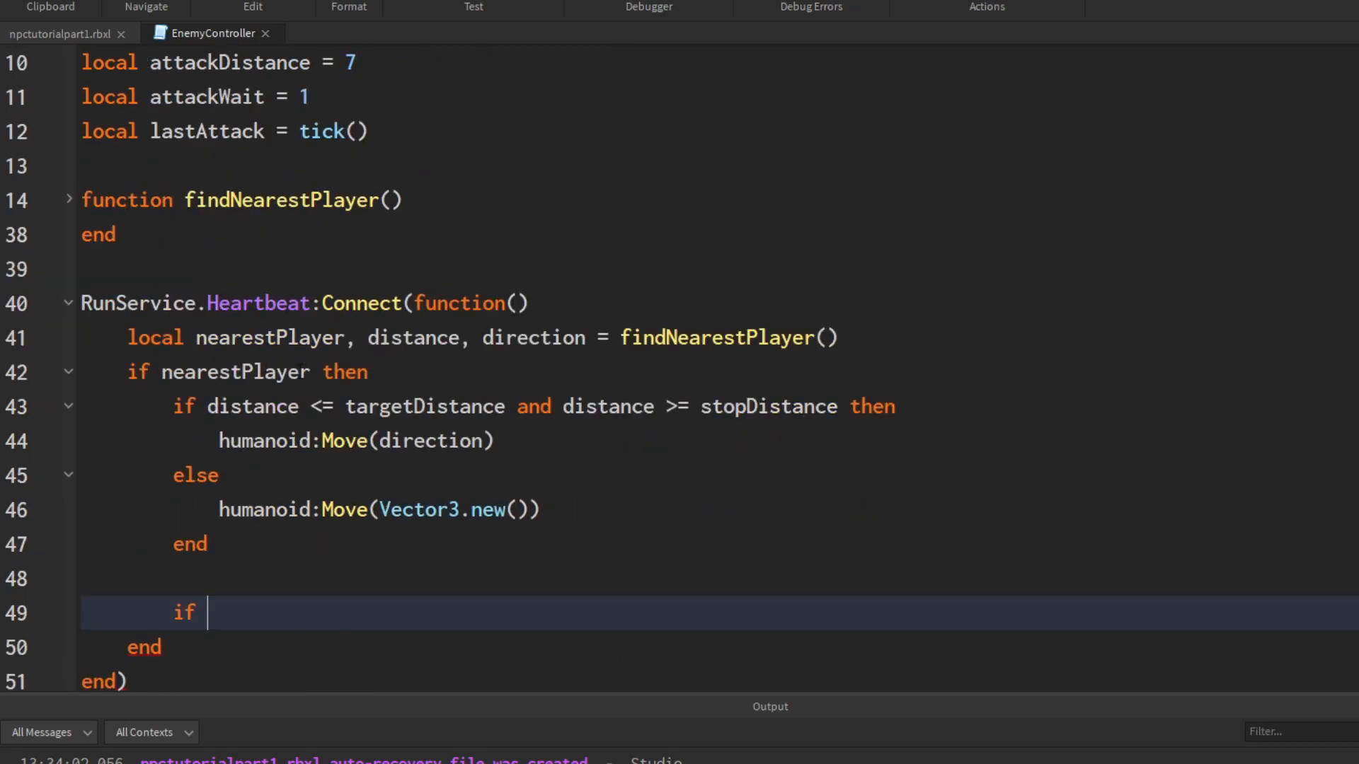
{"action": "scroll", "scroll_direction": "down", "scroll_amount": 3}
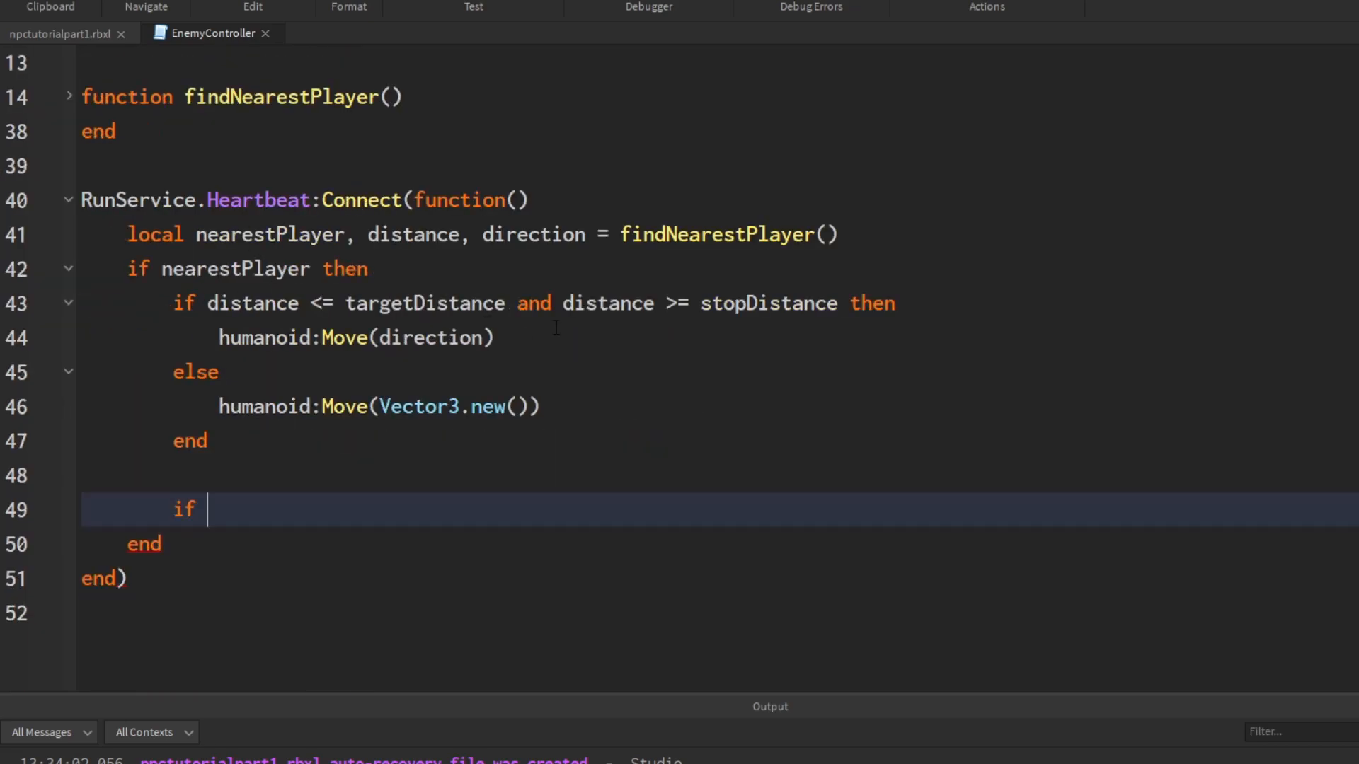
{"action": "mouse_move", "coordinate": [458, 735]}
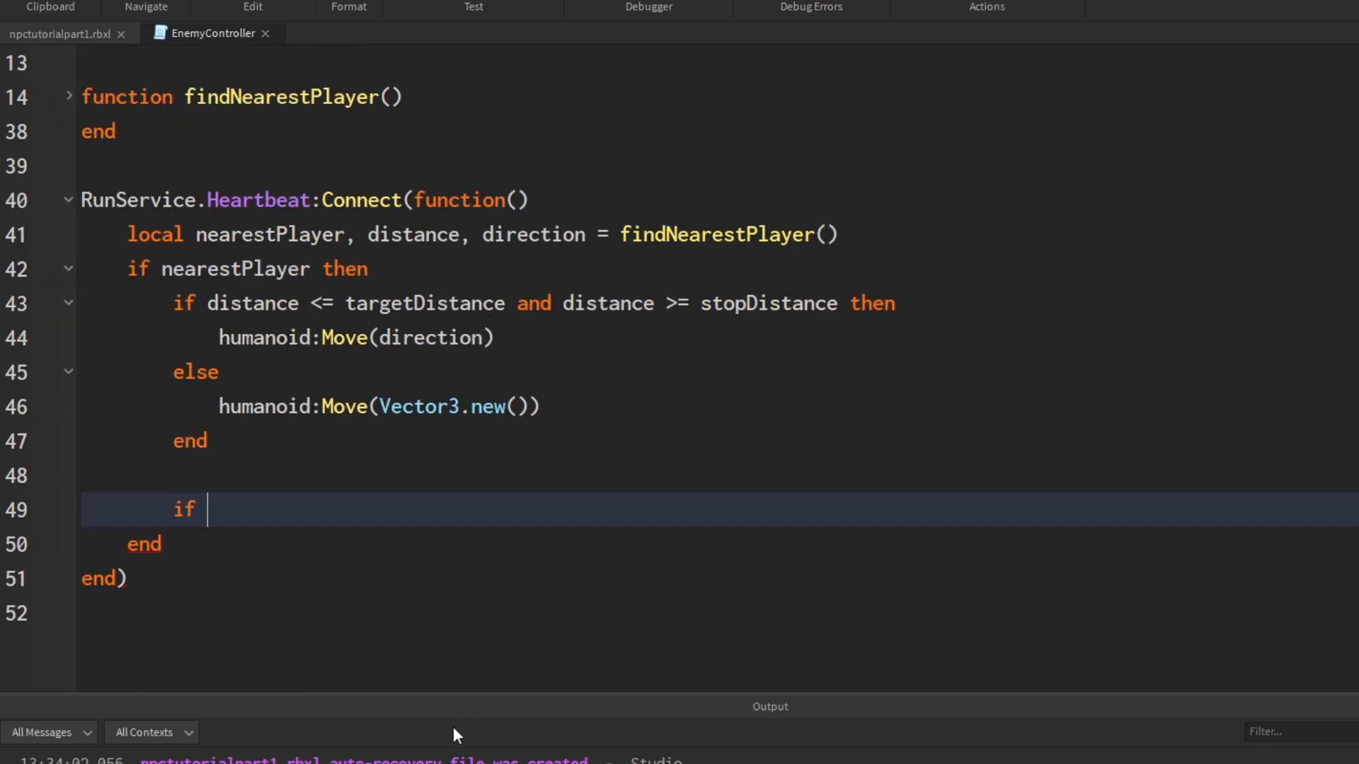
{"action": "type", "text": "distance"}
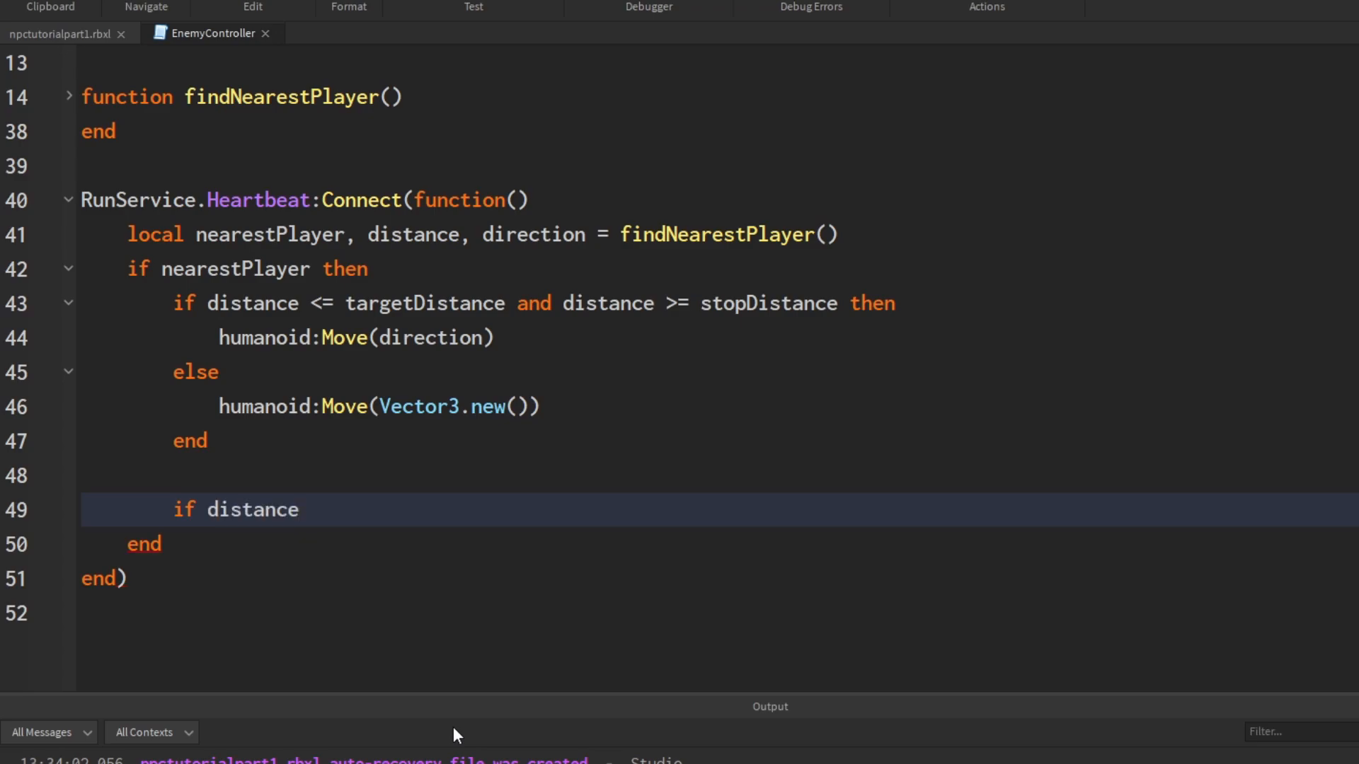
{"action": "type", "text": "<"}
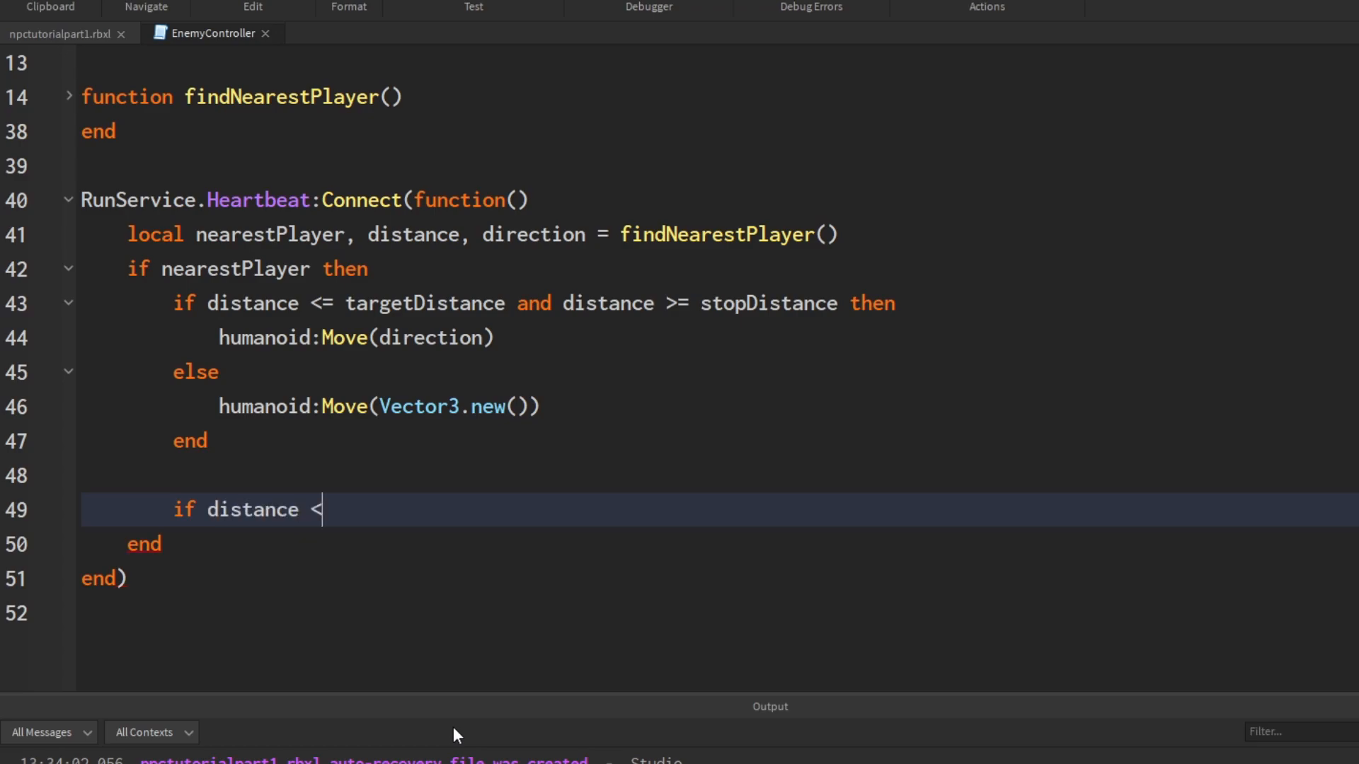
{"action": "type", "text": "="}
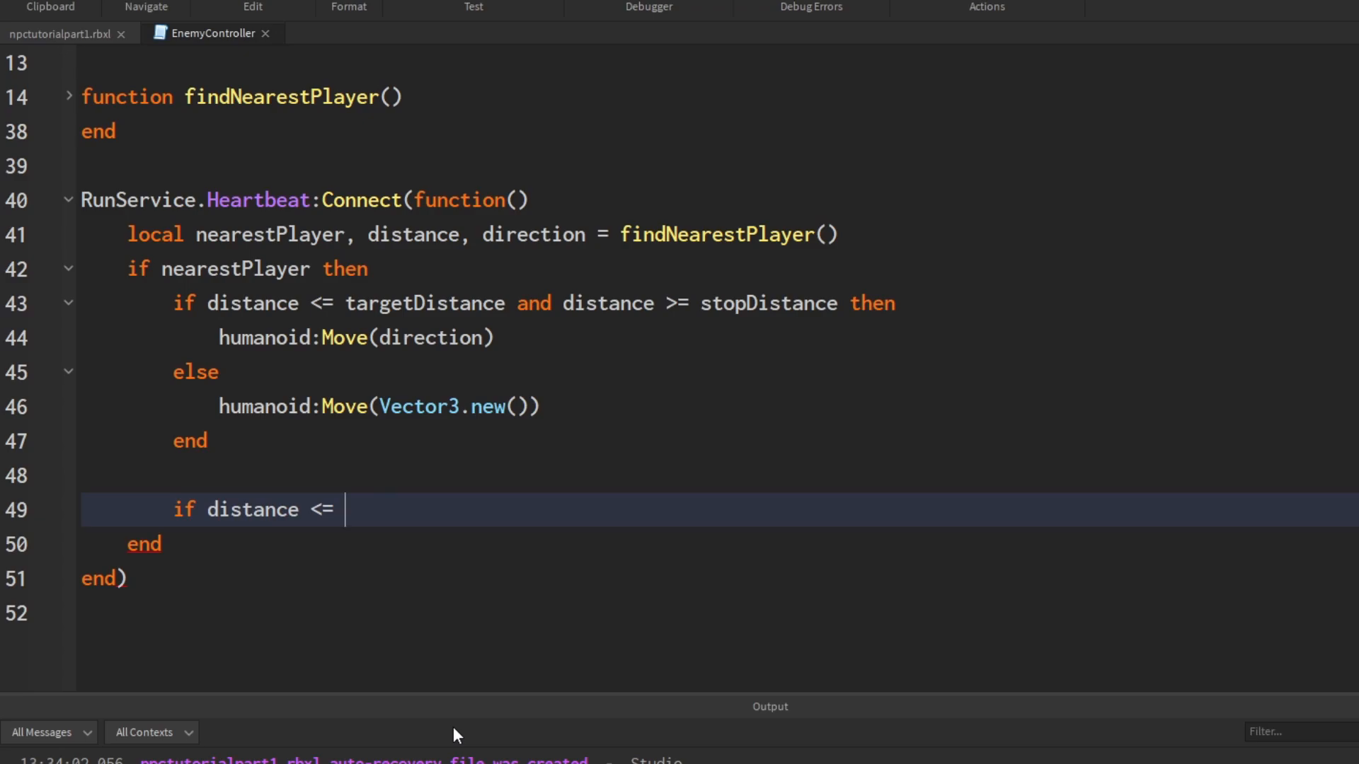
{"action": "type", "text": "attackDistance the"}
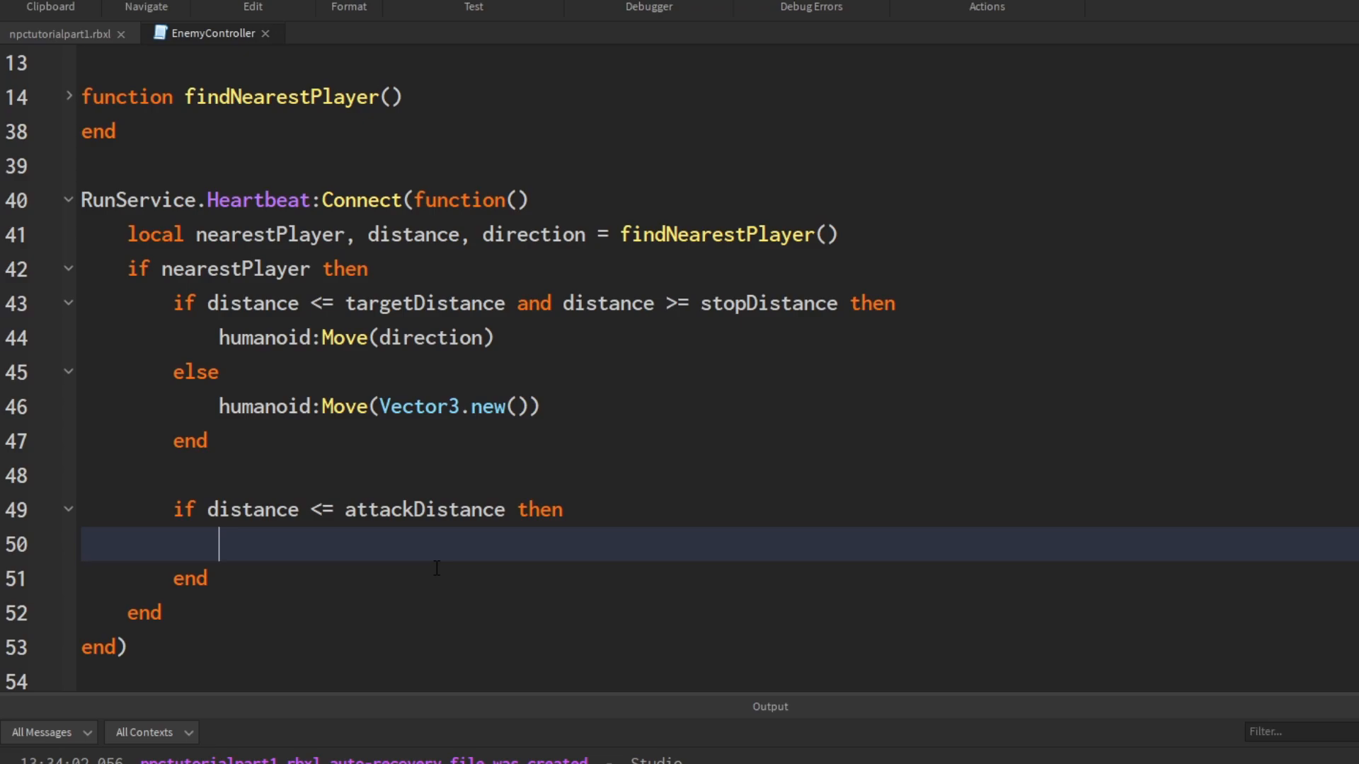
Step: Write 'nearestPlayer.Character.Humanoid.Health -= damage' inside the attack block
{"action": "type", "text": "ne"}
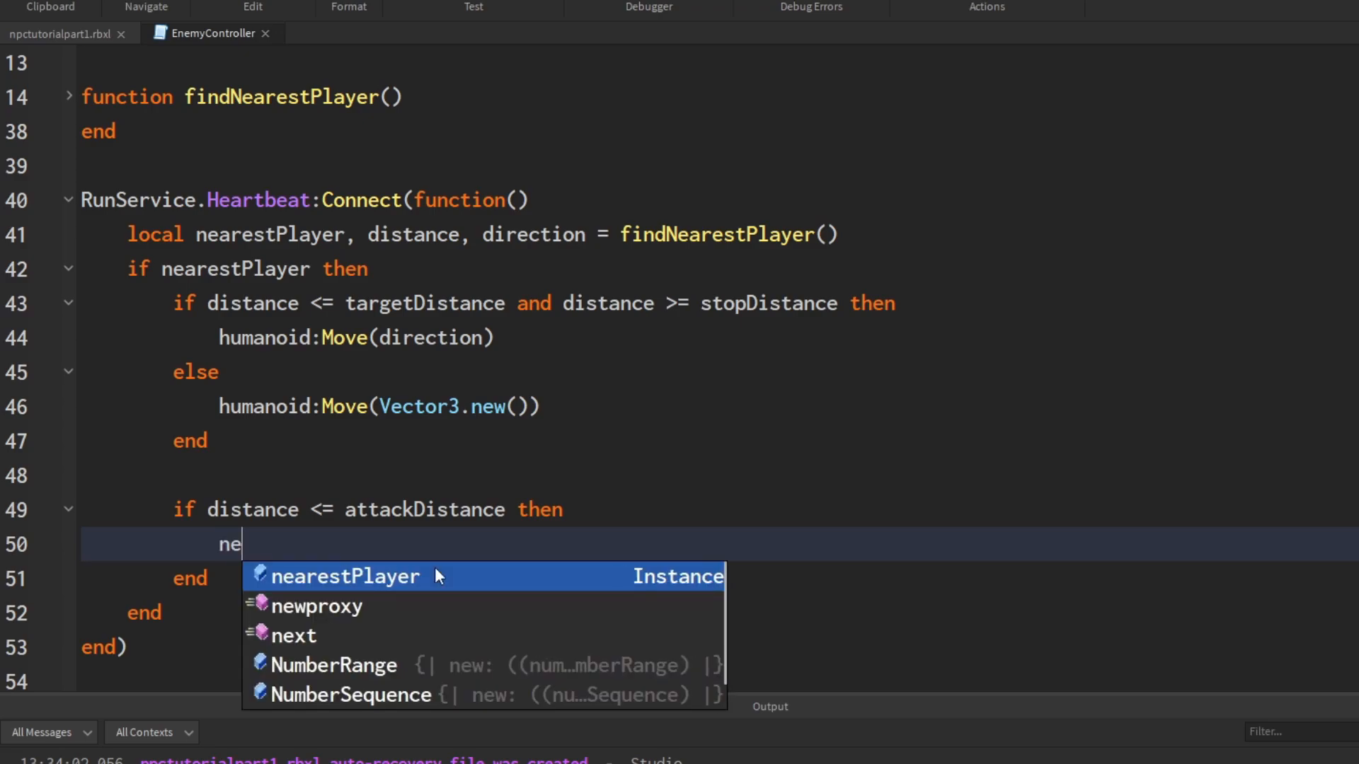
{"action": "left_click", "coordinate": [348, 576]}
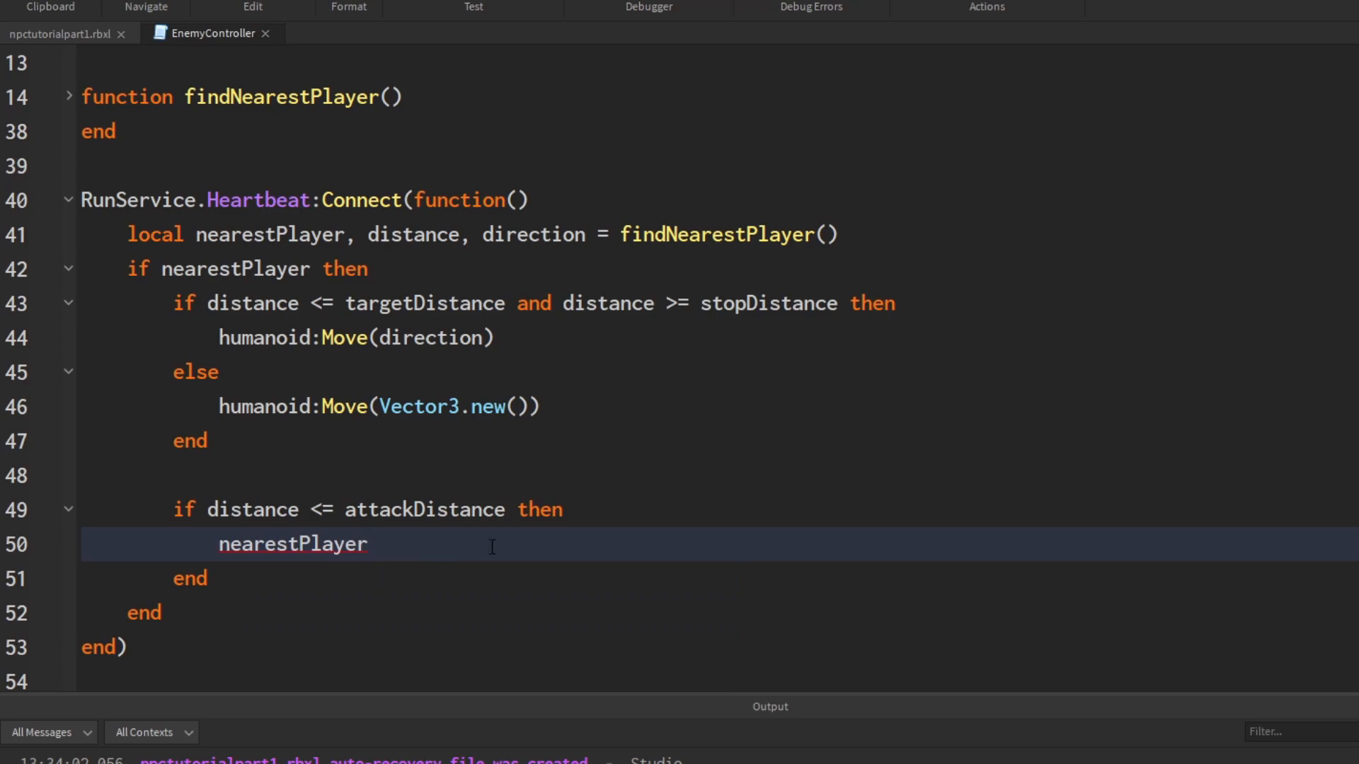
{"action": "mouse_move", "coordinate": [613, 628]}
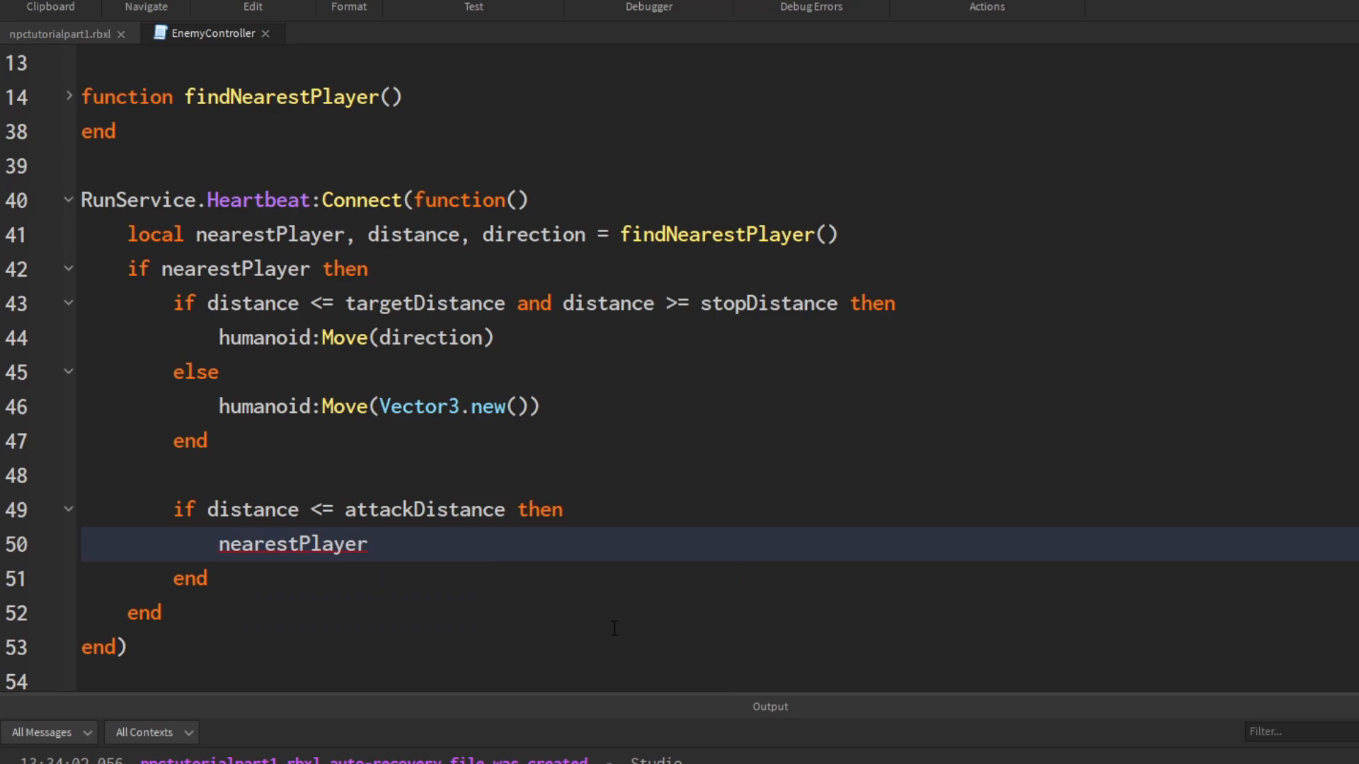
{"action": "type", "text": ".Character."}
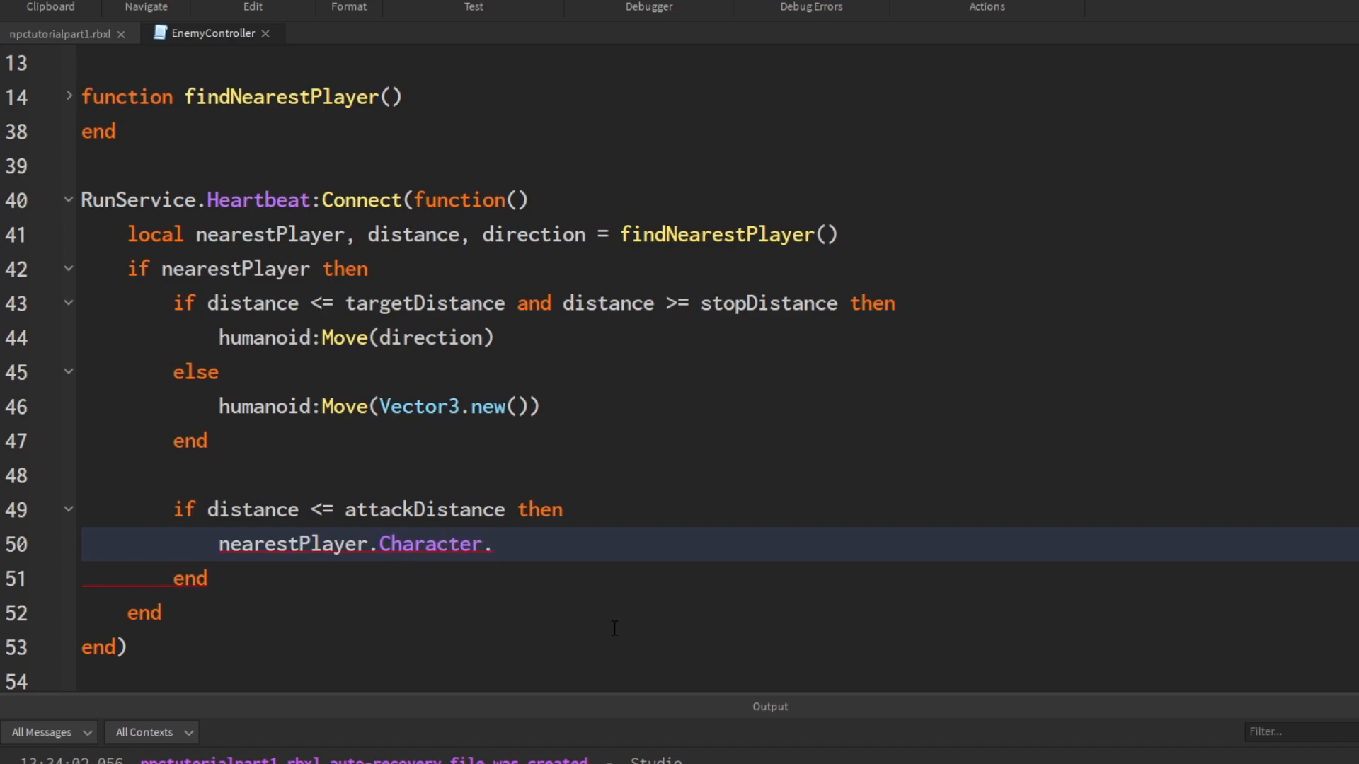
{"action": "type", "text": "Humanoid."}
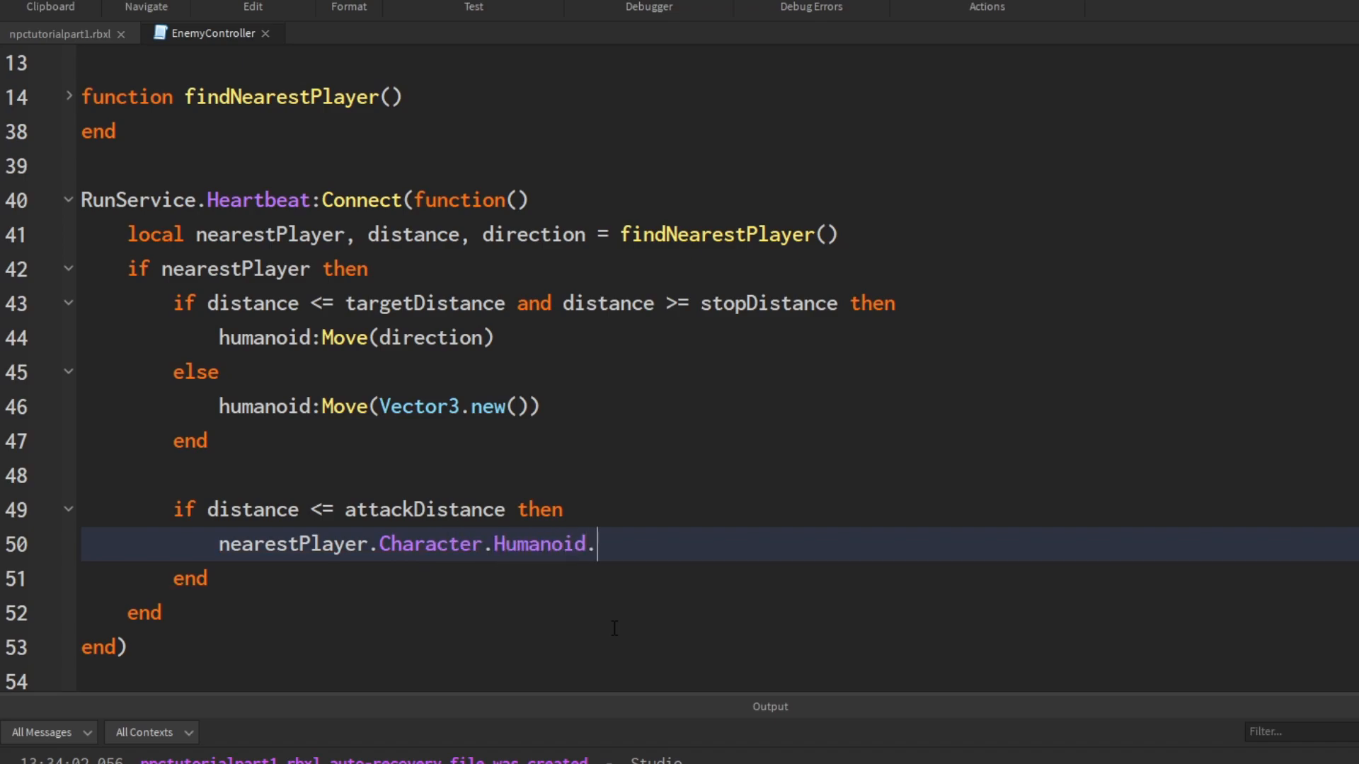
{"action": "type", "text": "Health -="}
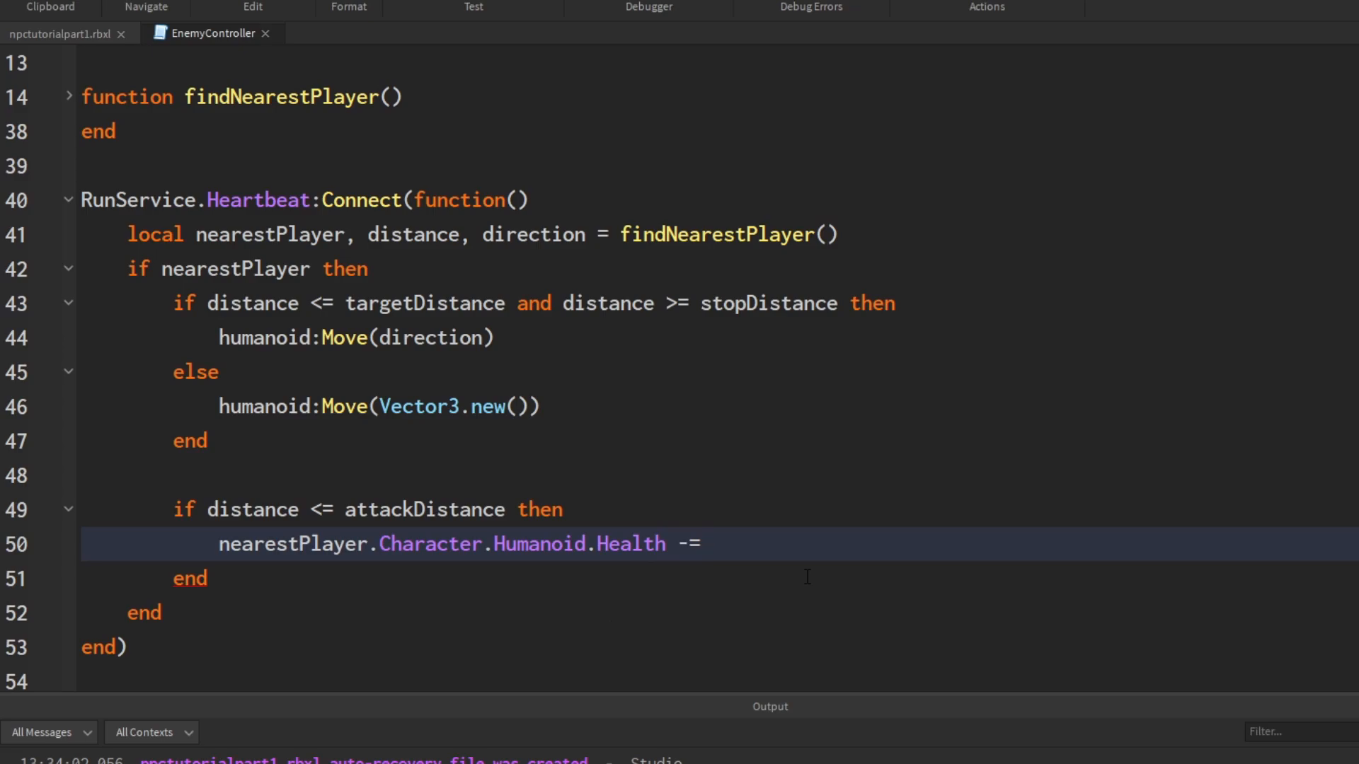
{"action": "type", "text": "damage"}
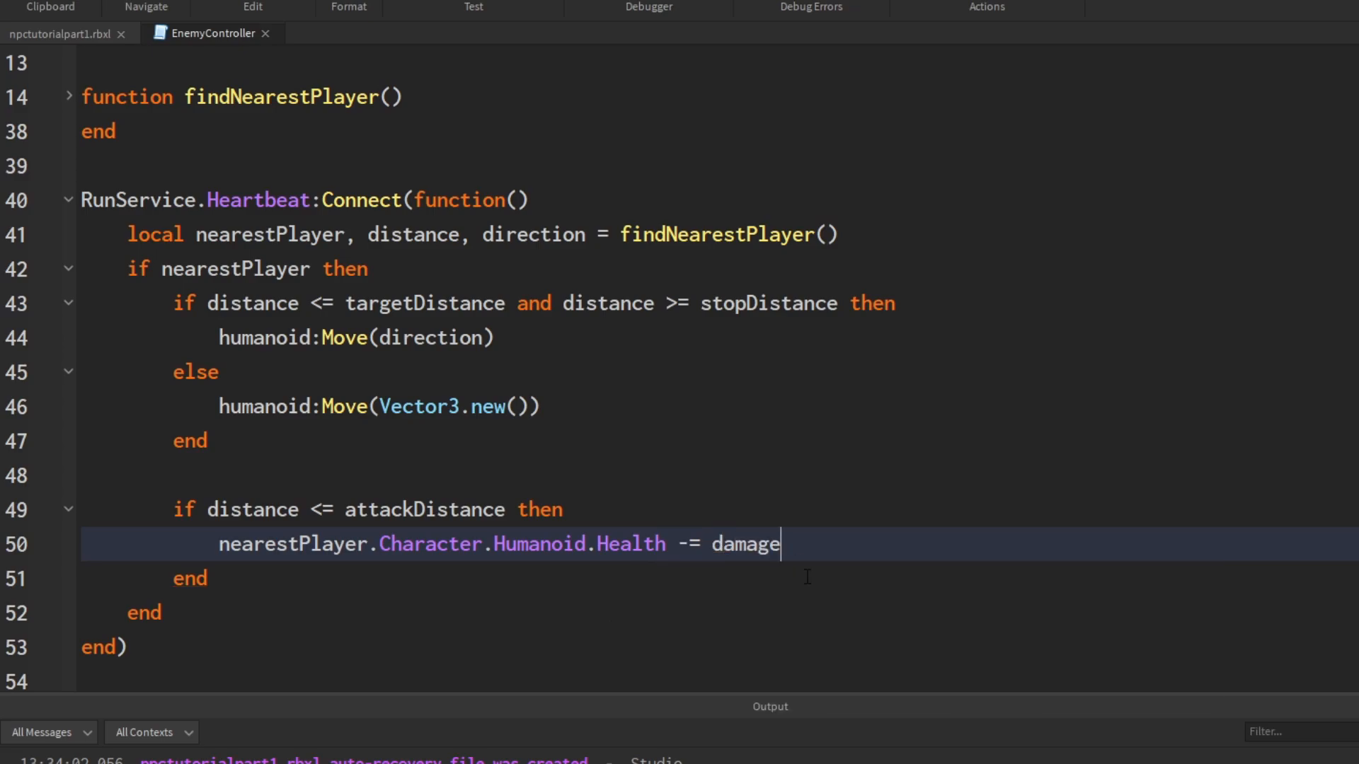
Step: Review the finished attack check, highlighting the damage term and its if/end bounds
{"action": "scroll", "scroll_direction": "down", "scroll_amount": 3}
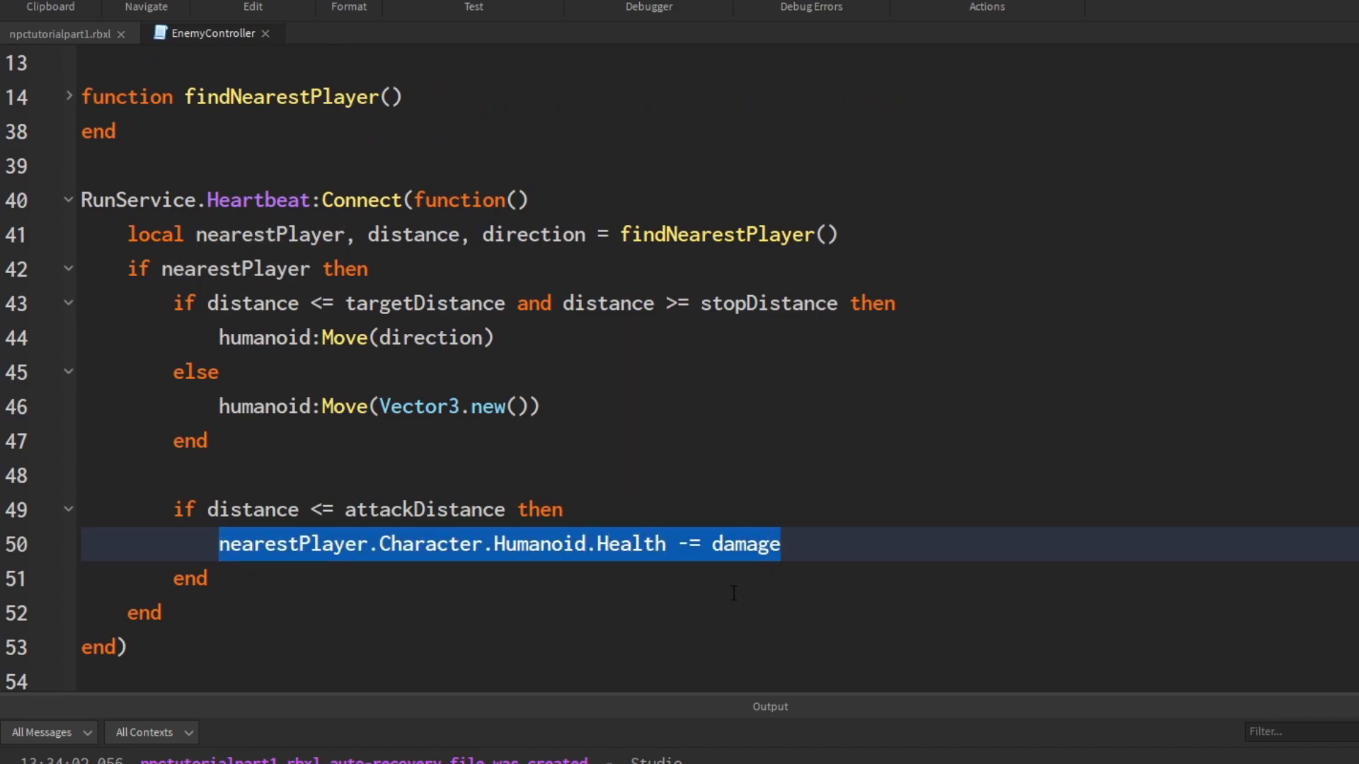
{"action": "double_click", "coordinate": [744, 543]}
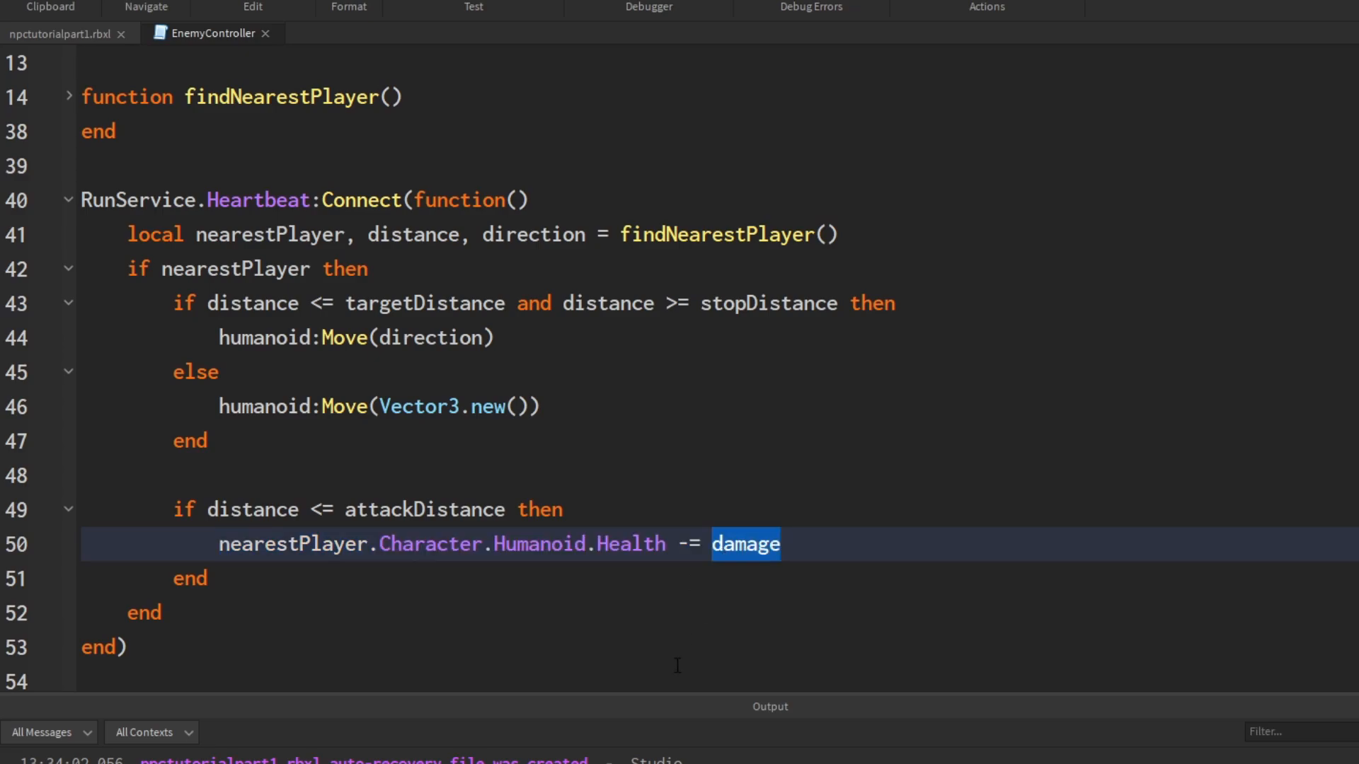
{"action": "scroll", "scroll_direction": "up", "scroll_amount": 3}
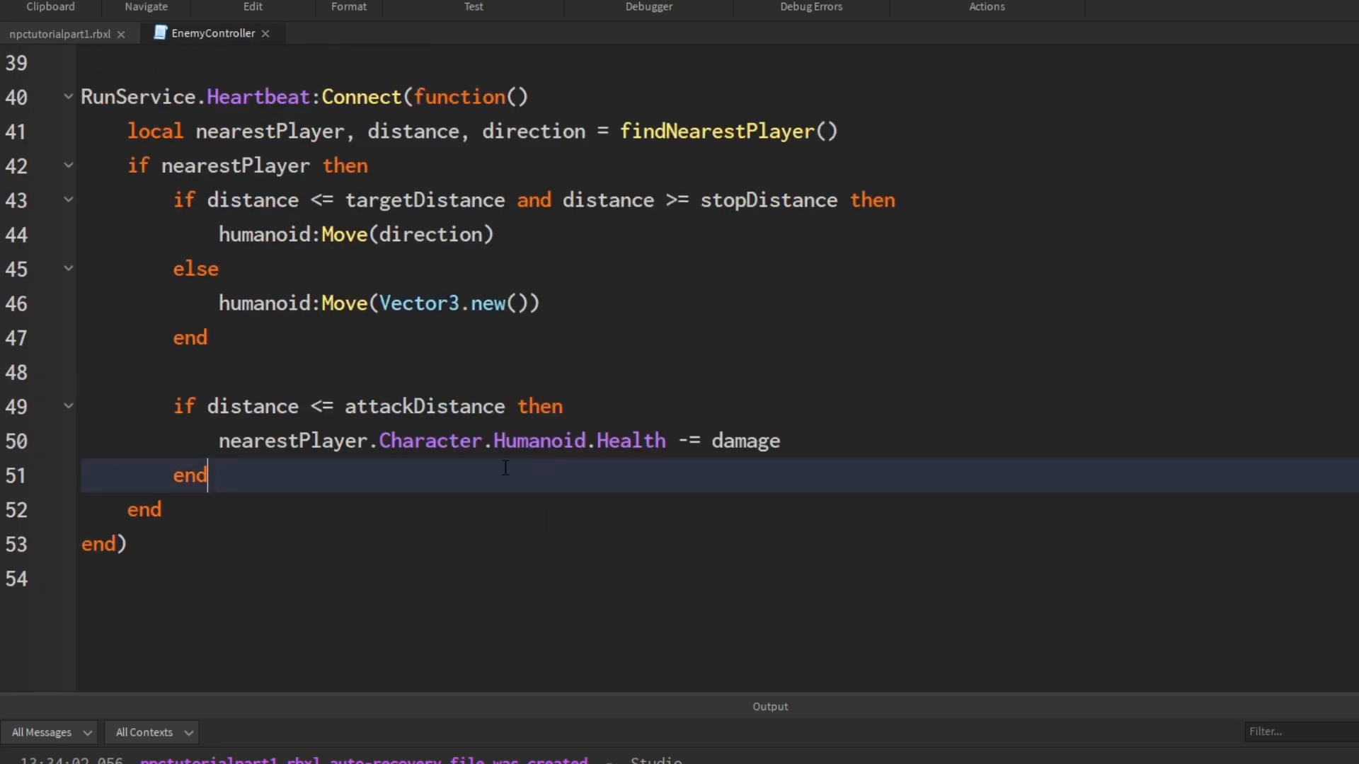
{"action": "left_click", "coordinate": [173, 406]}
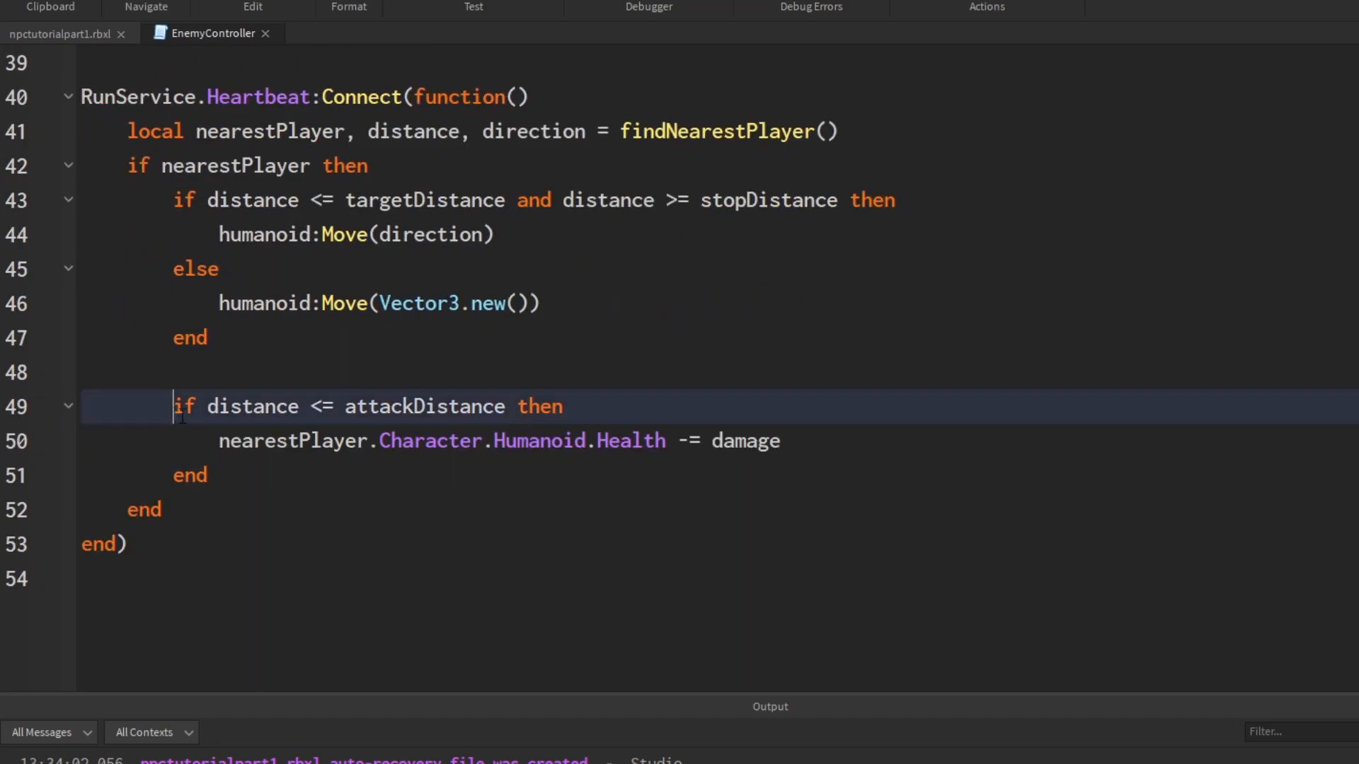
{"action": "left_click", "coordinate": [425, 372]}
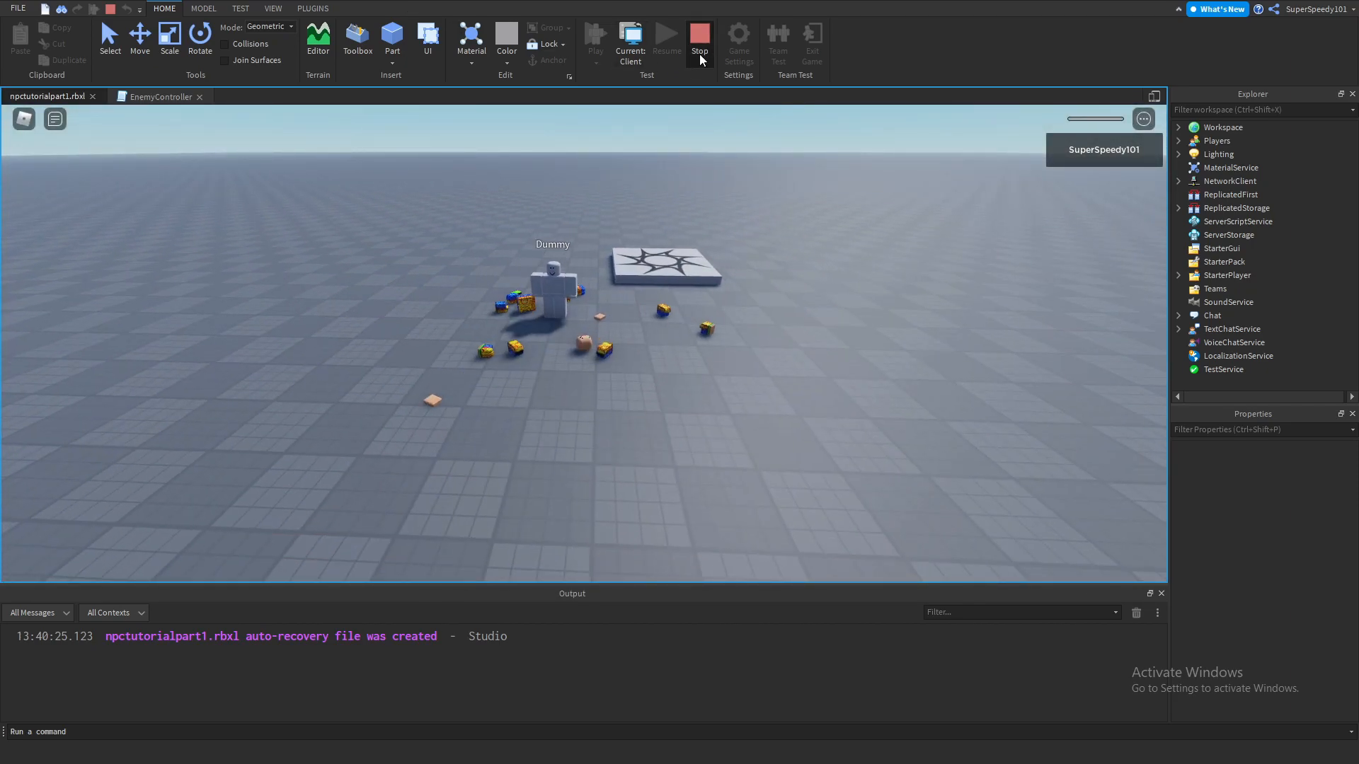
{"action": "left_click", "coordinate": [698, 40]}
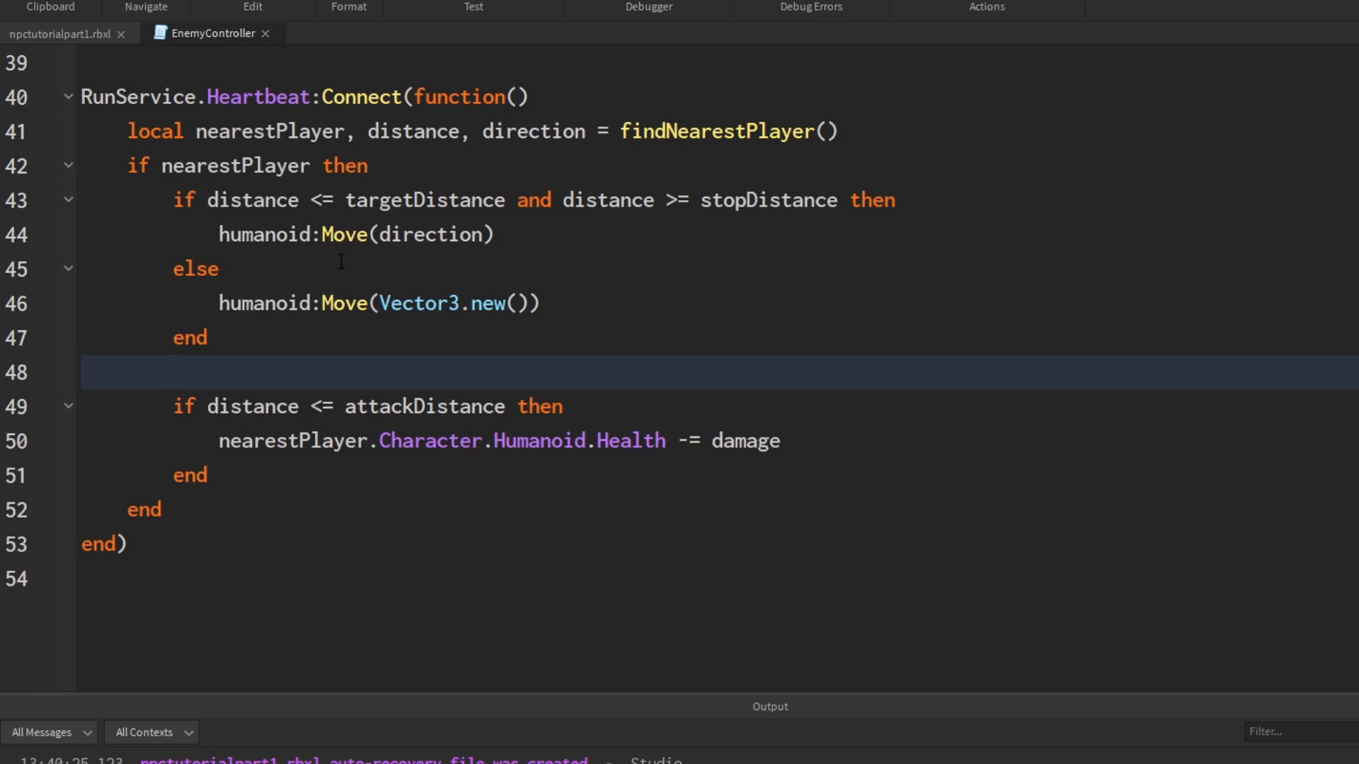
{"action": "mouse_move", "coordinate": [900, 264]}
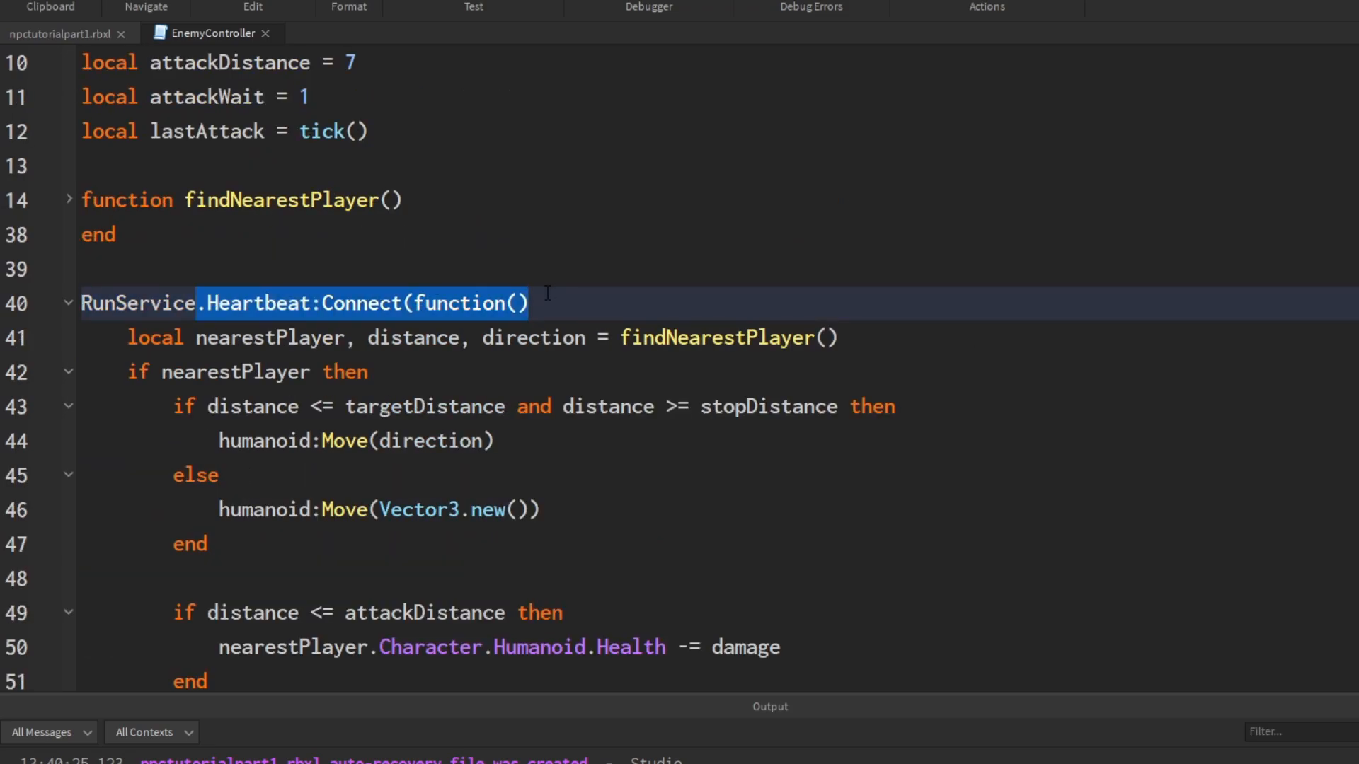
{"action": "scroll", "scroll_direction": "down", "scroll_amount": 3}
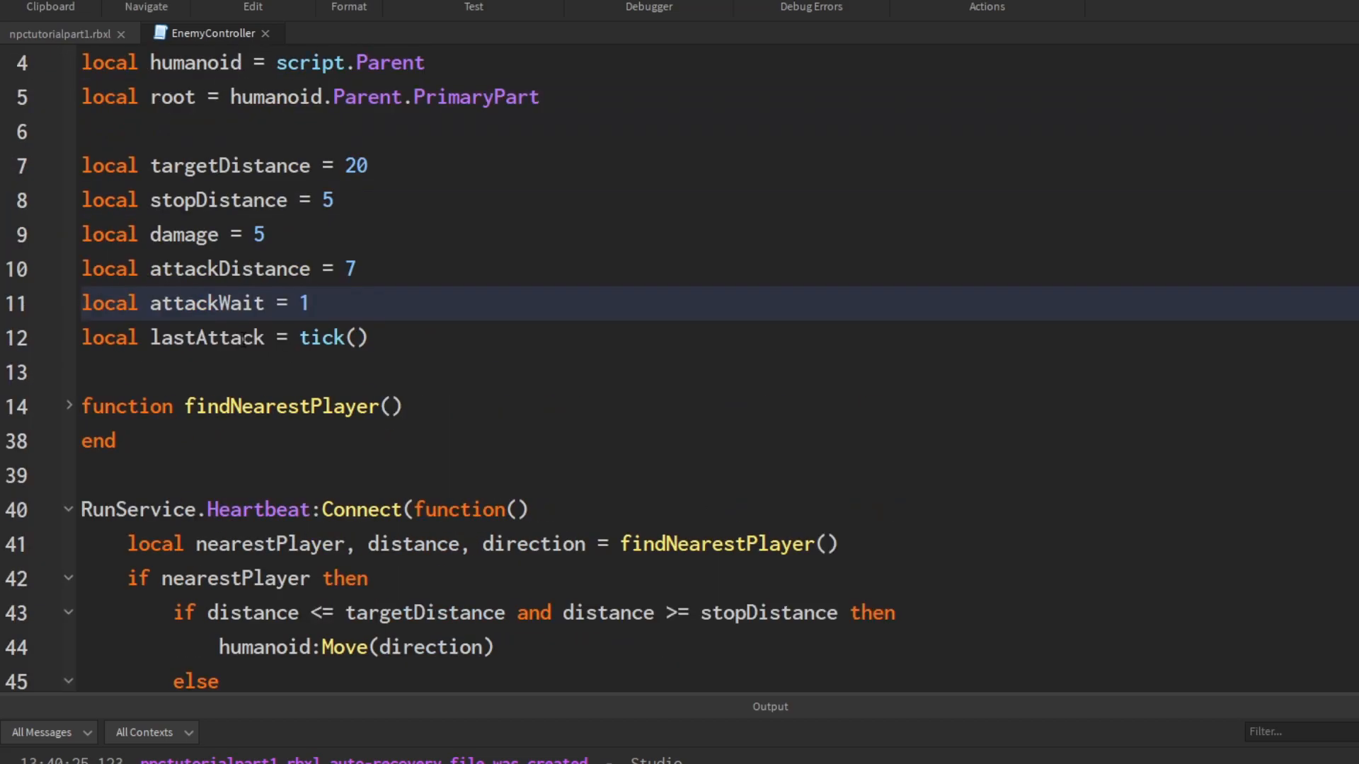
{"action": "scroll", "scroll_direction": "down", "scroll_amount": 3}
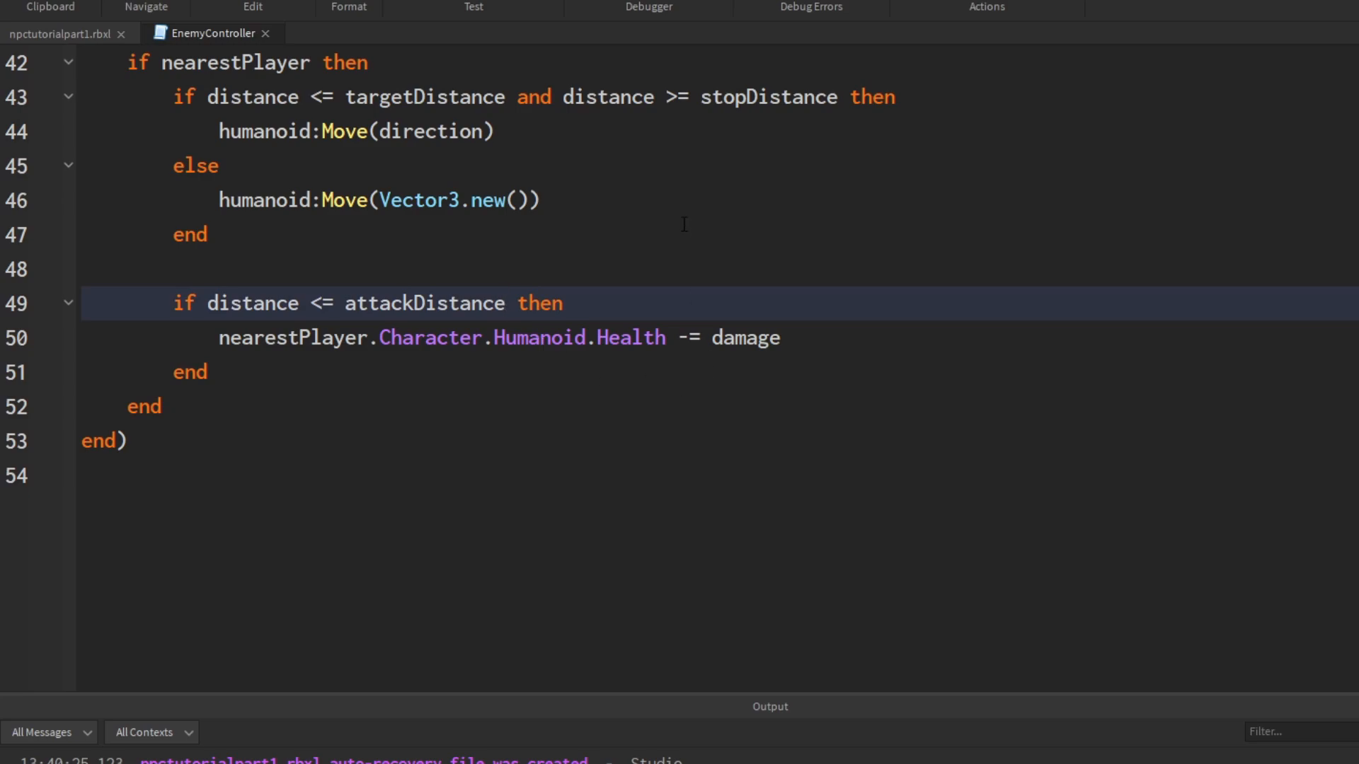
{"action": "left_click", "coordinate": [506, 303]}
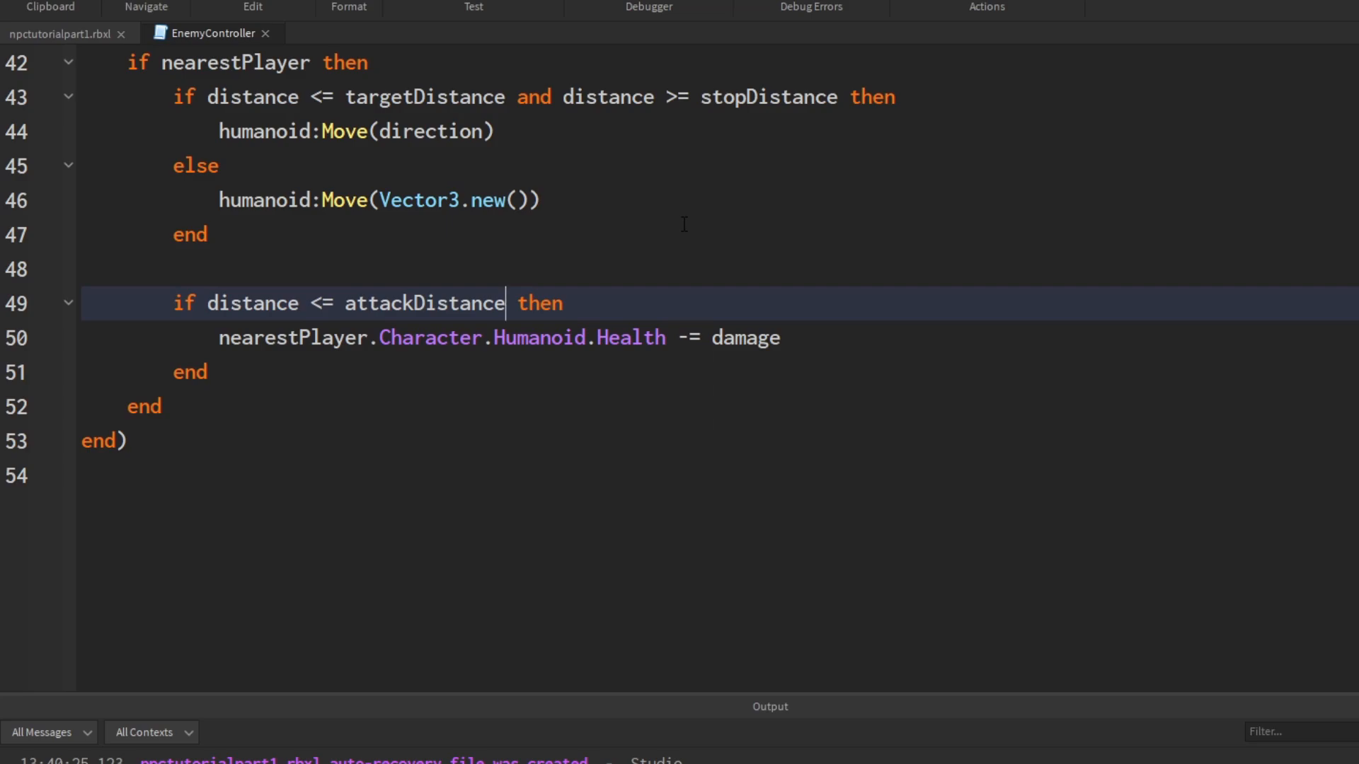
{"action": "scroll", "scroll_direction": "up", "scroll_amount": 3}
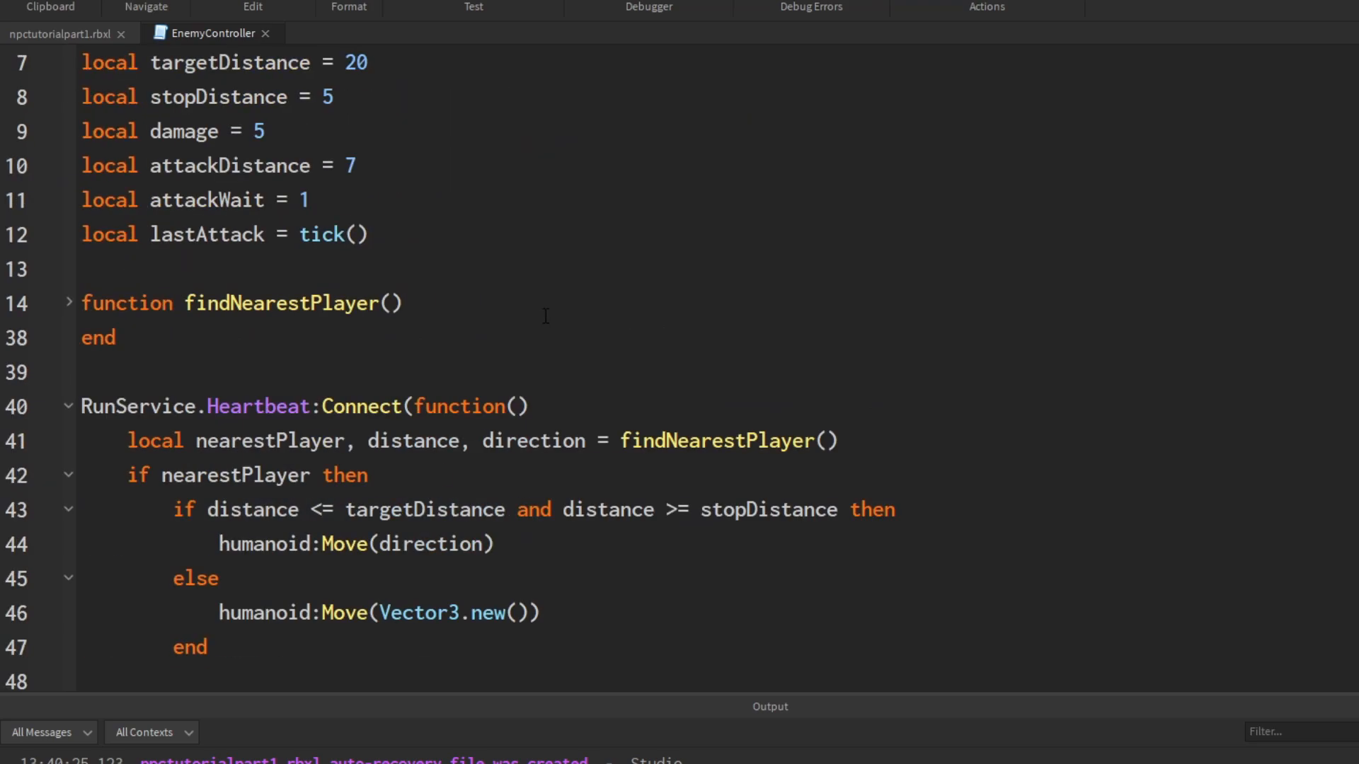
{"action": "scroll", "scroll_direction": "down", "scroll_amount": 3}
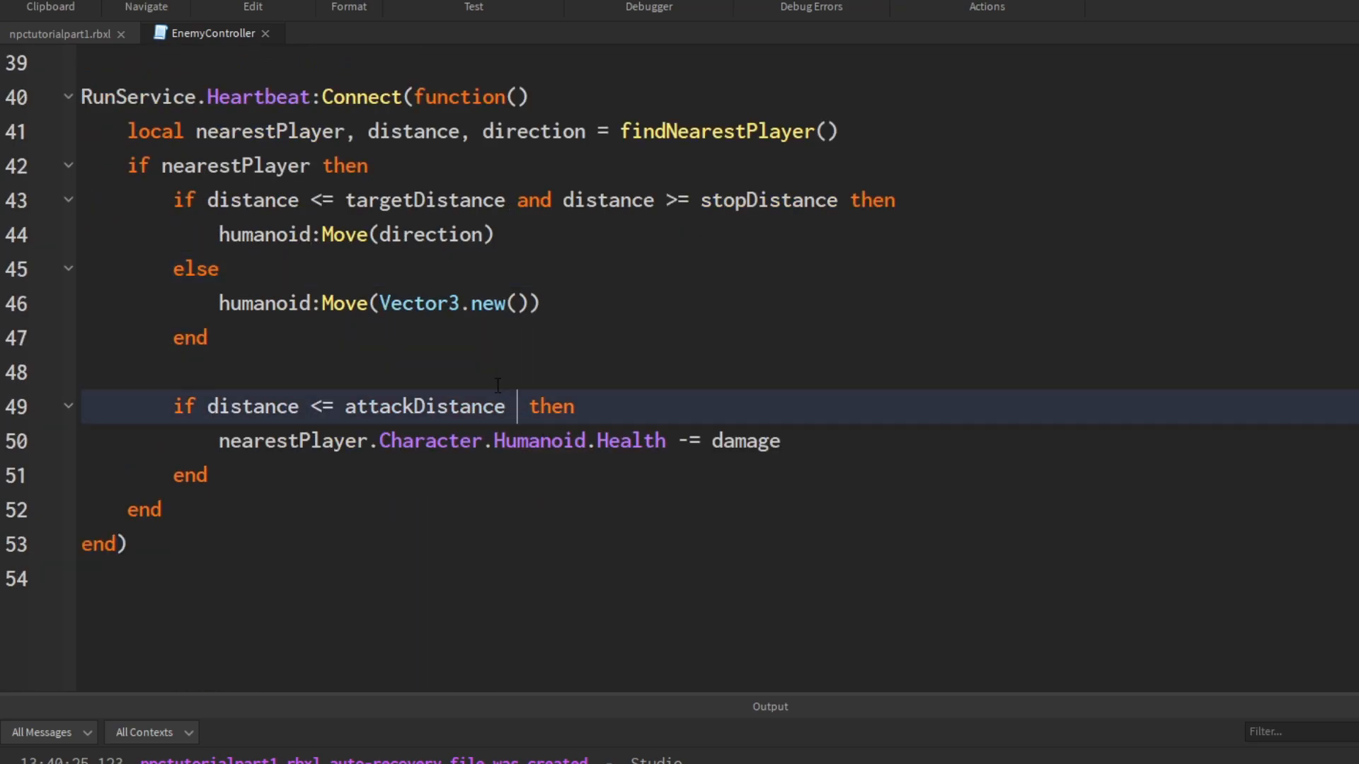
Step: Extend the attack condition with 'and tick() - lastAttack >= attackWait'
{"action": "type", "text": "and"}
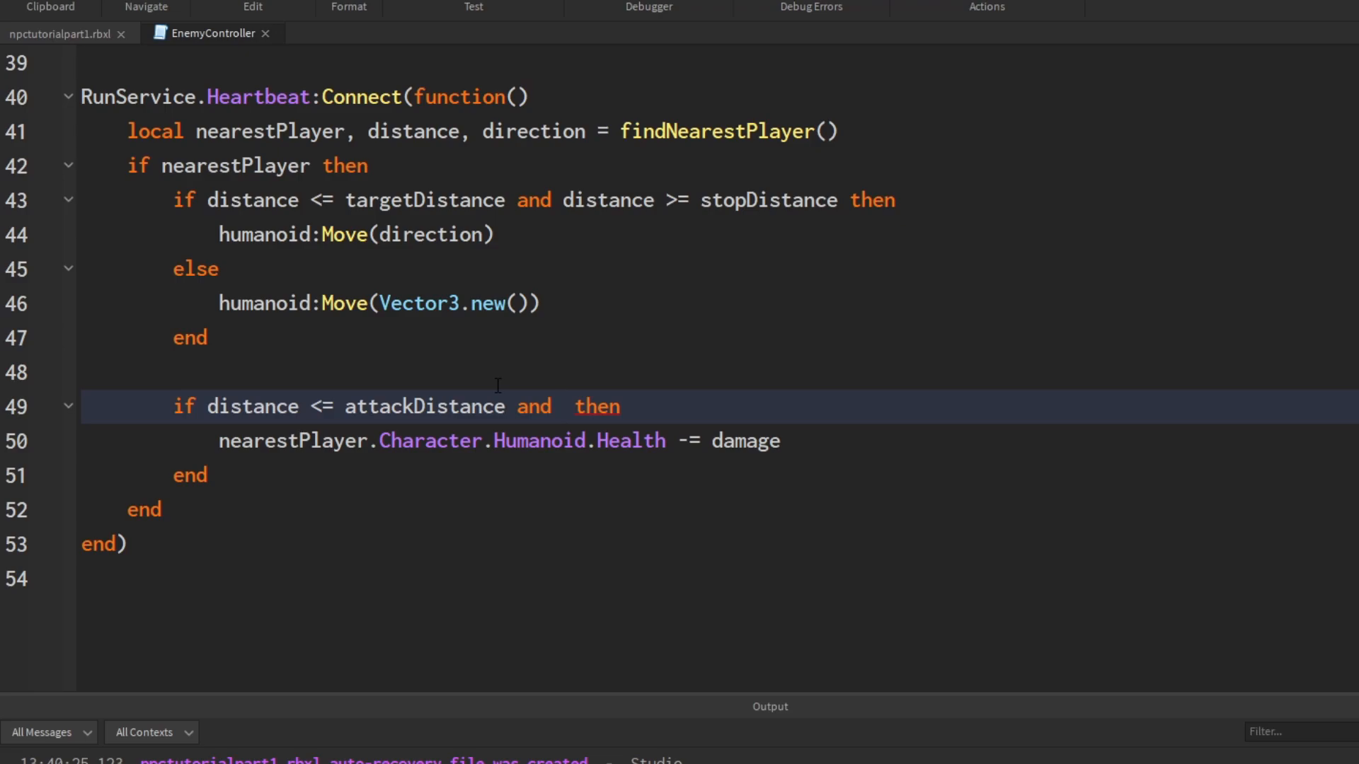
{"action": "type", "text": "tick"}
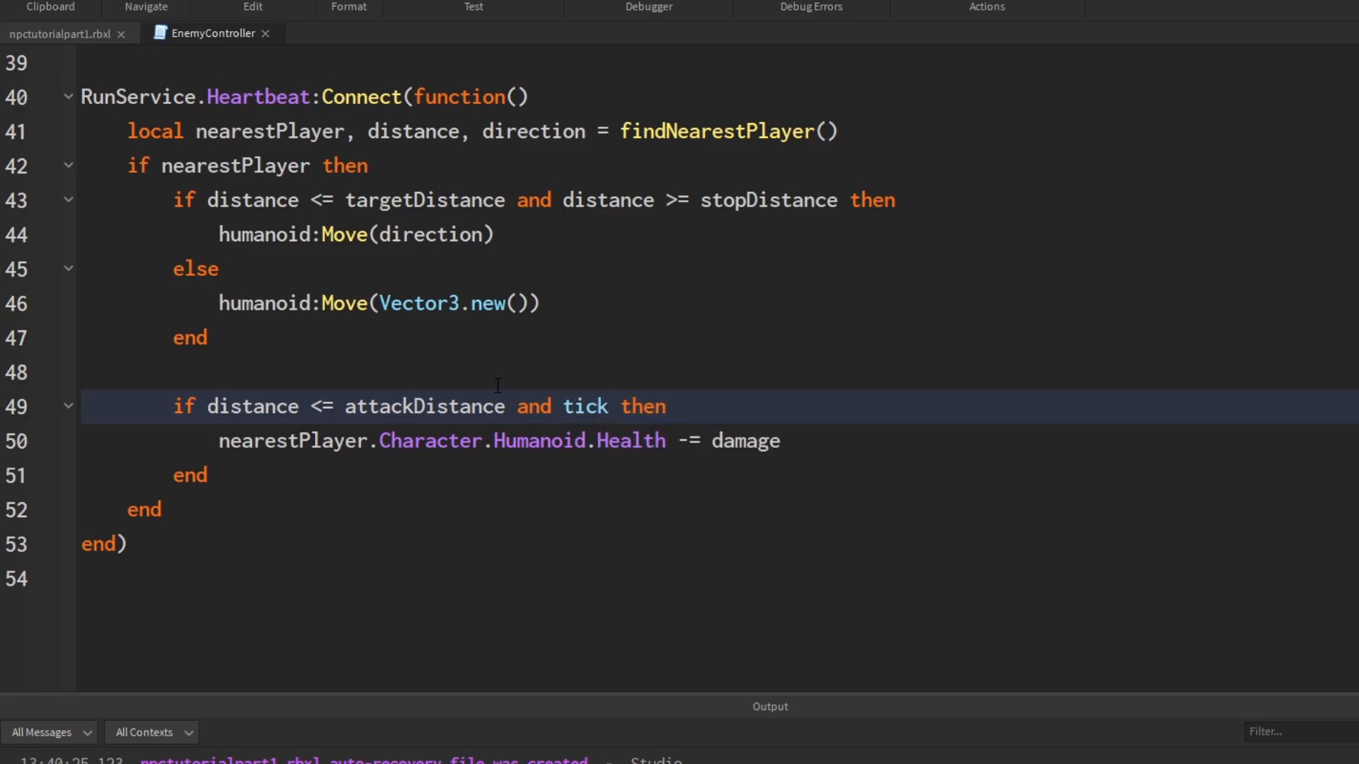
{"action": "type", "text": "() -"}
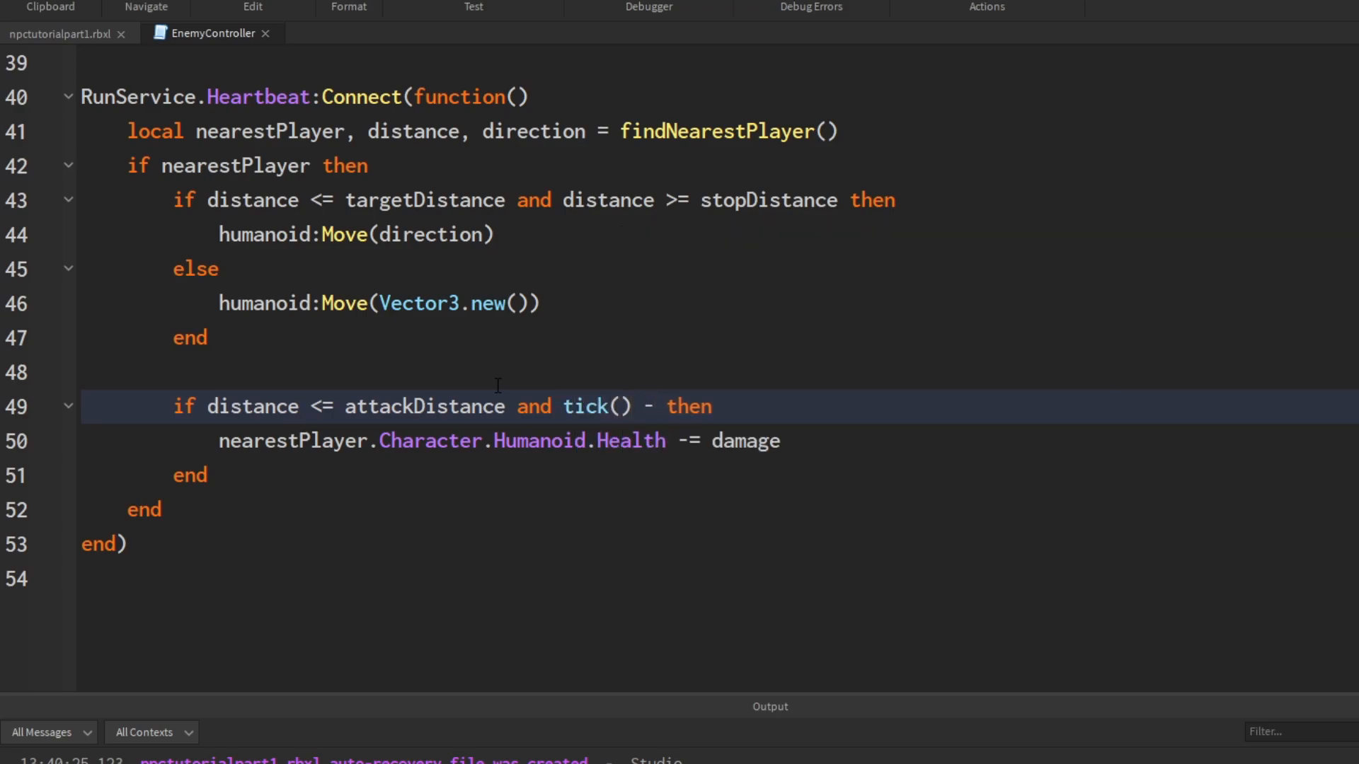
{"action": "scroll", "scroll_direction": "up", "scroll_amount": 3}
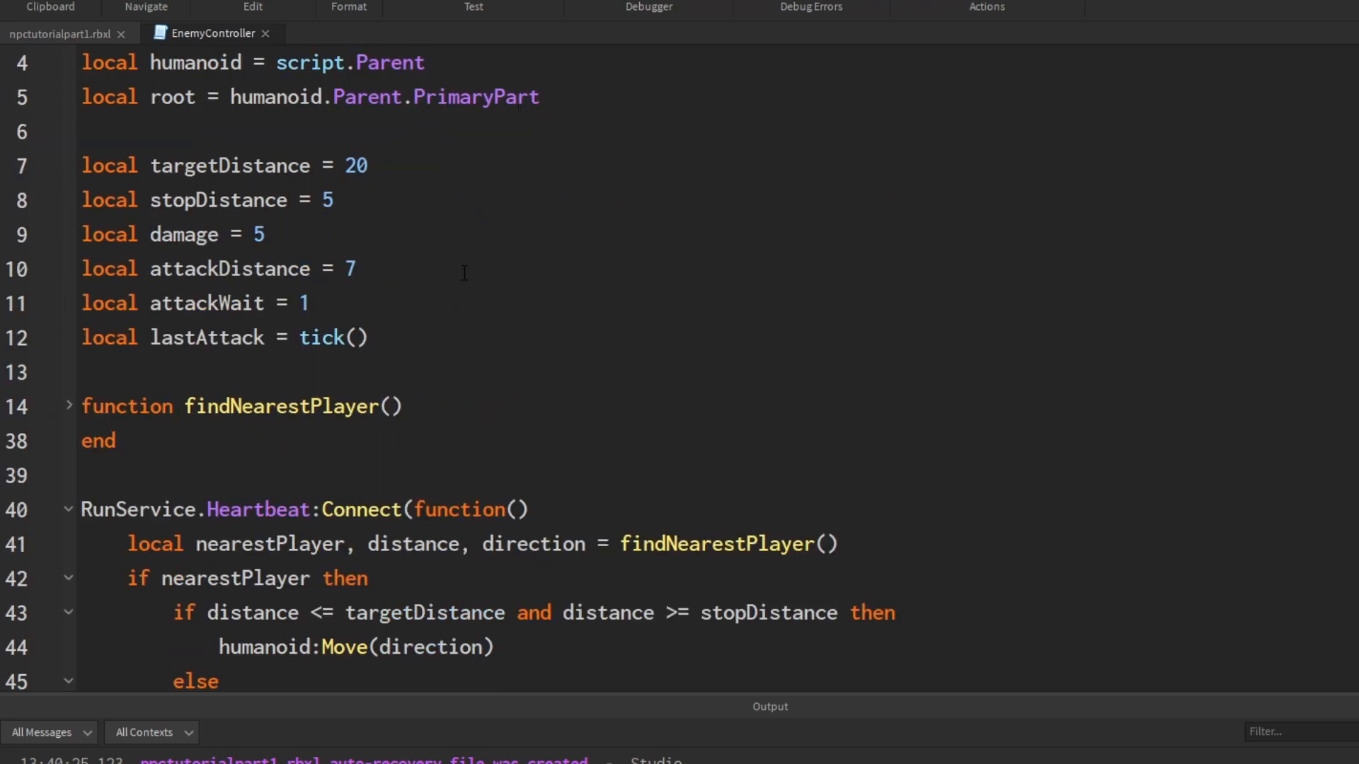
{"action": "double_click", "coordinate": [331, 337]}
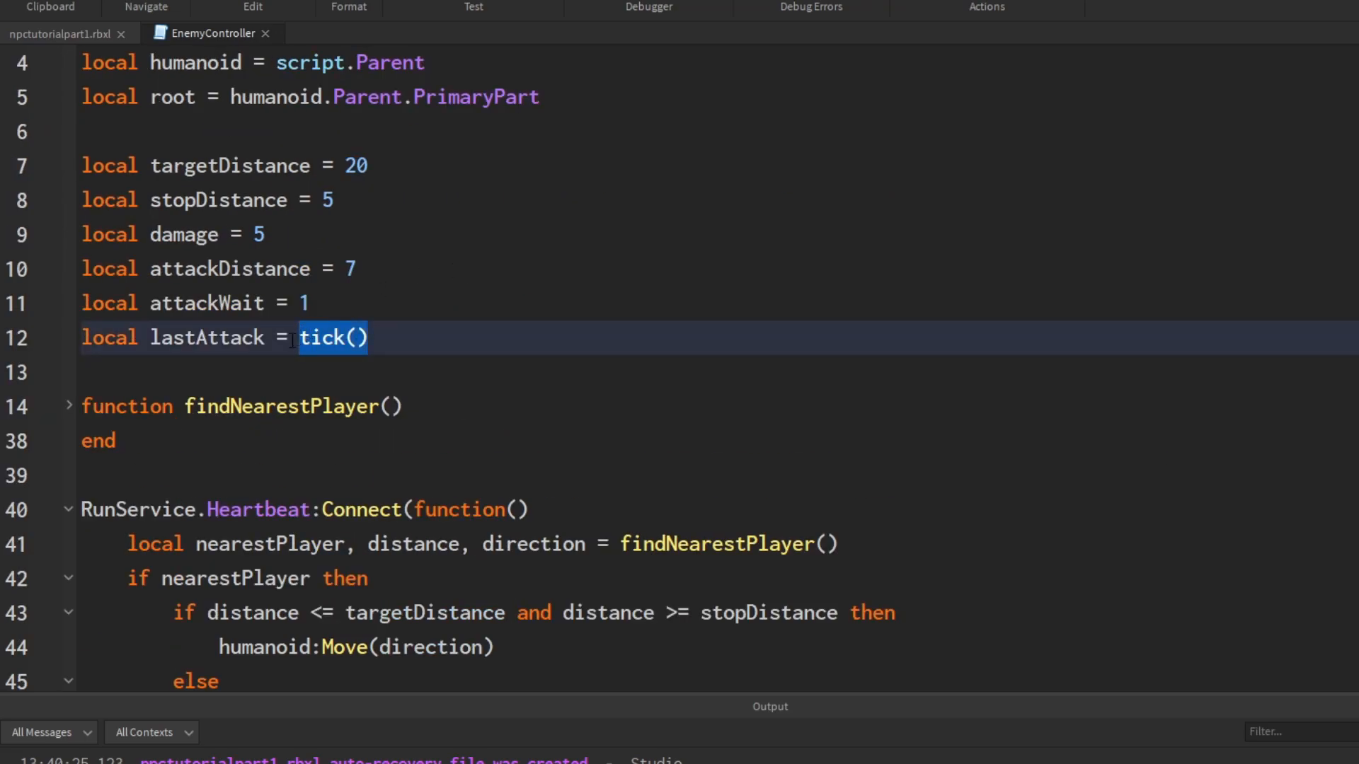
{"action": "scroll", "scroll_direction": "down", "scroll_amount": 3}
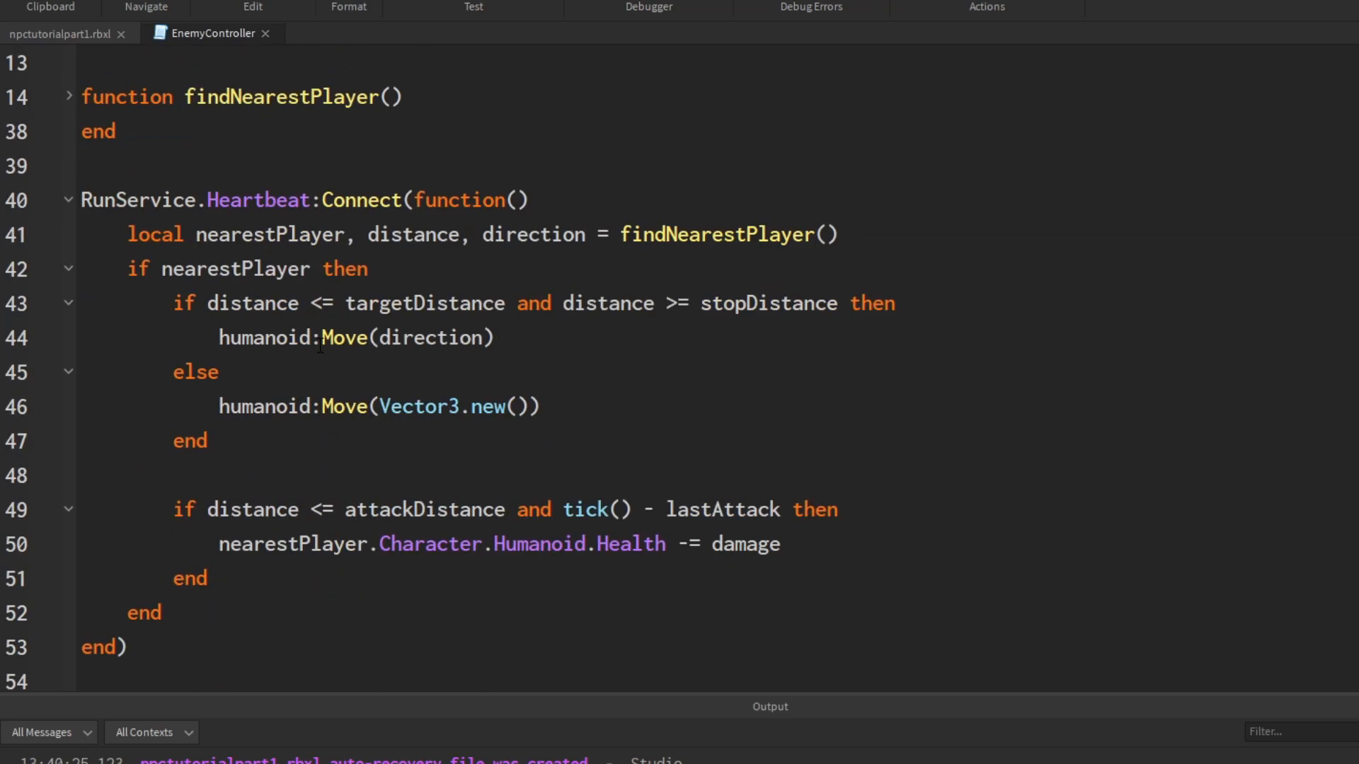
{"action": "double_click", "coordinate": [757, 406]}
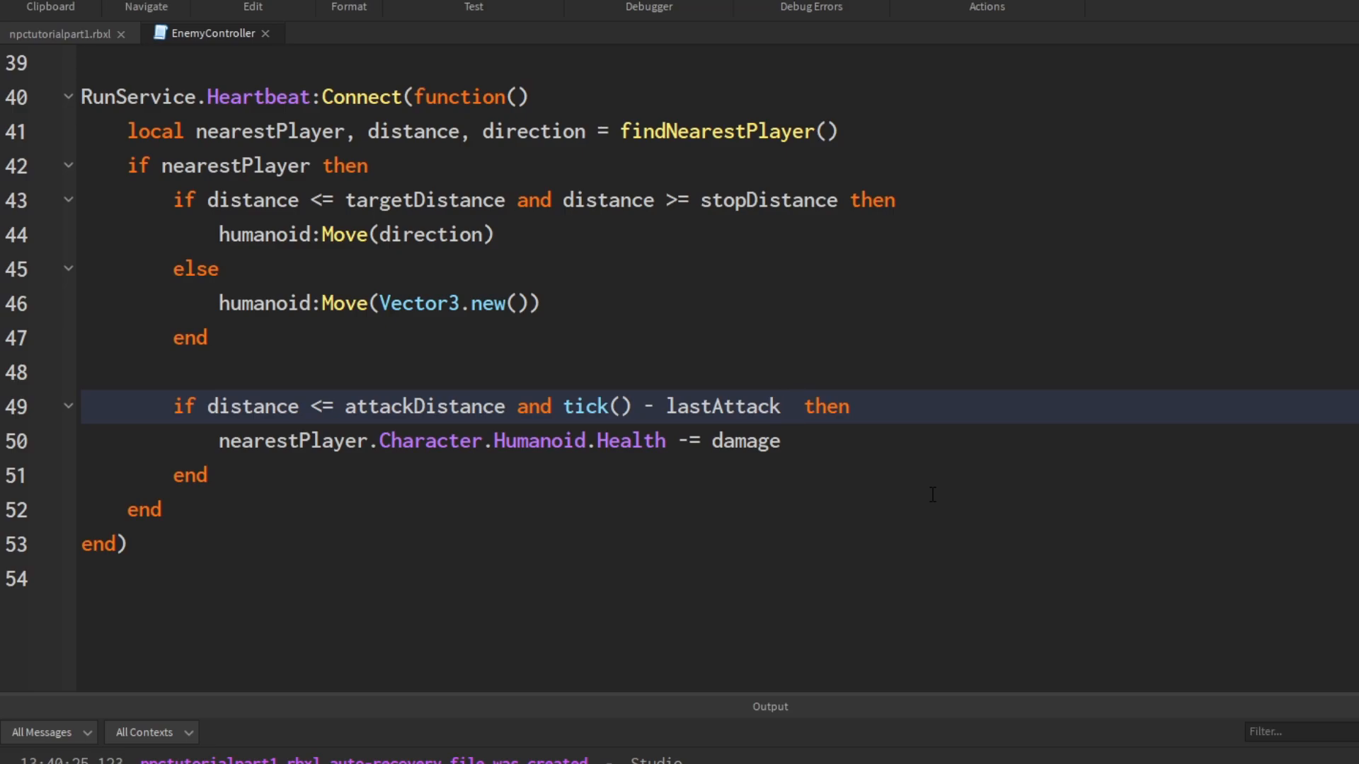
{"action": "type", "text": ">"}
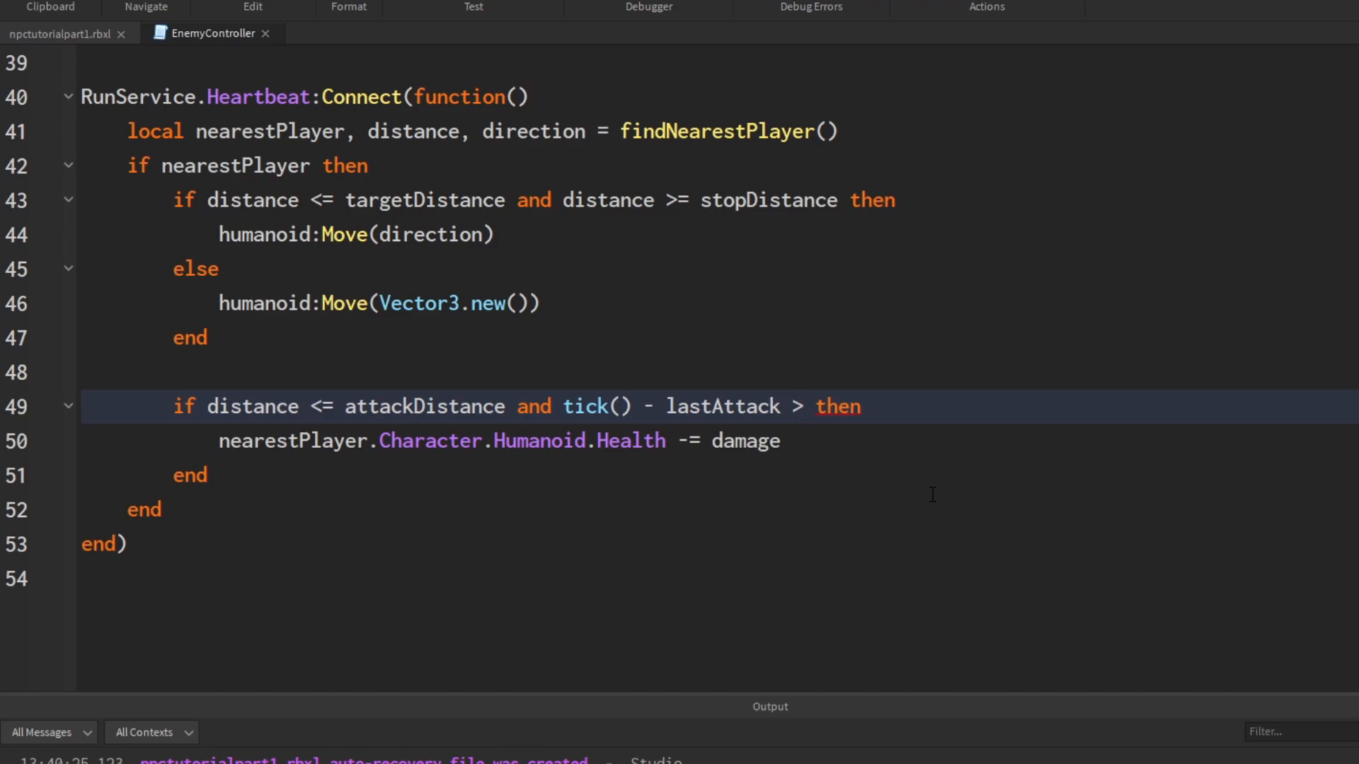
{"action": "type", "text": "="}
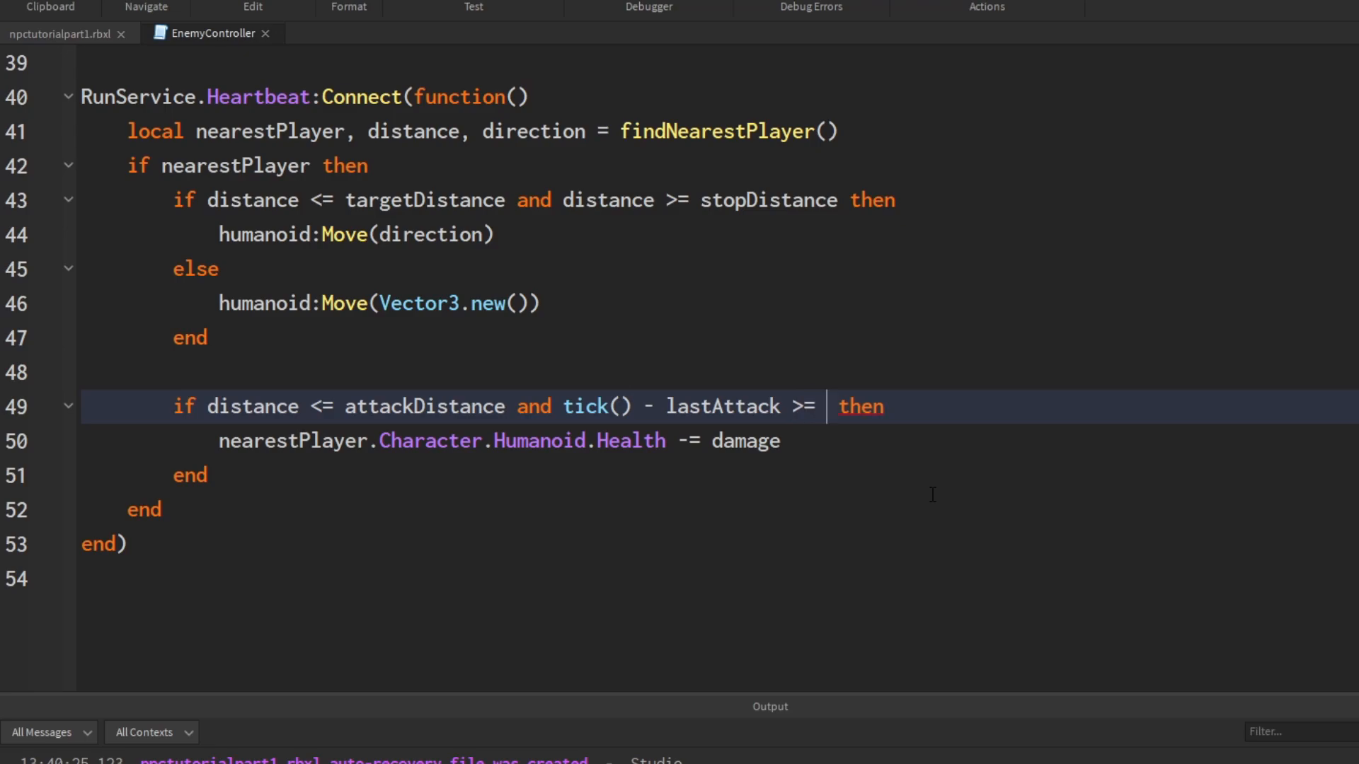
{"action": "type", "text": "attackWait"}
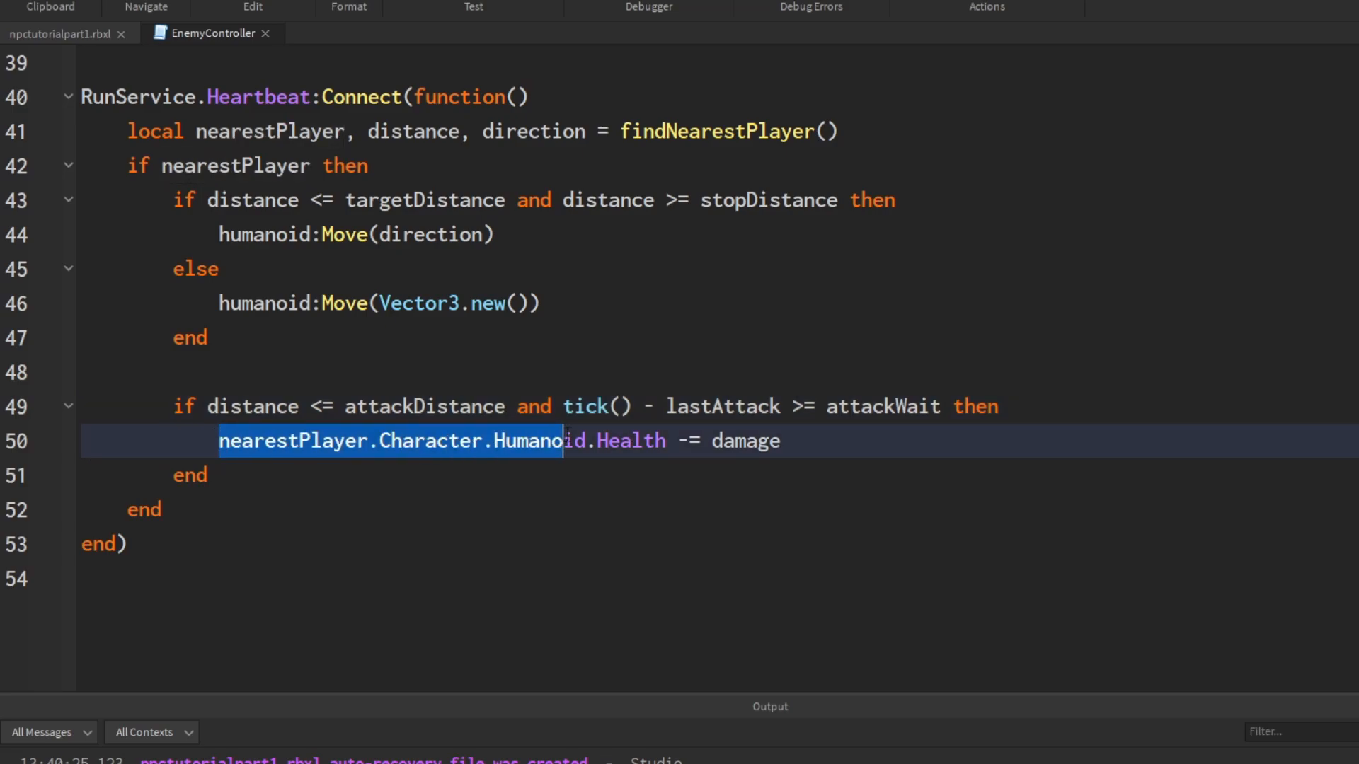
Step: Reset 'lastAttack = tick()' inside the attack block before the damage line
{"action": "left_click", "coordinate": [1000, 406]}
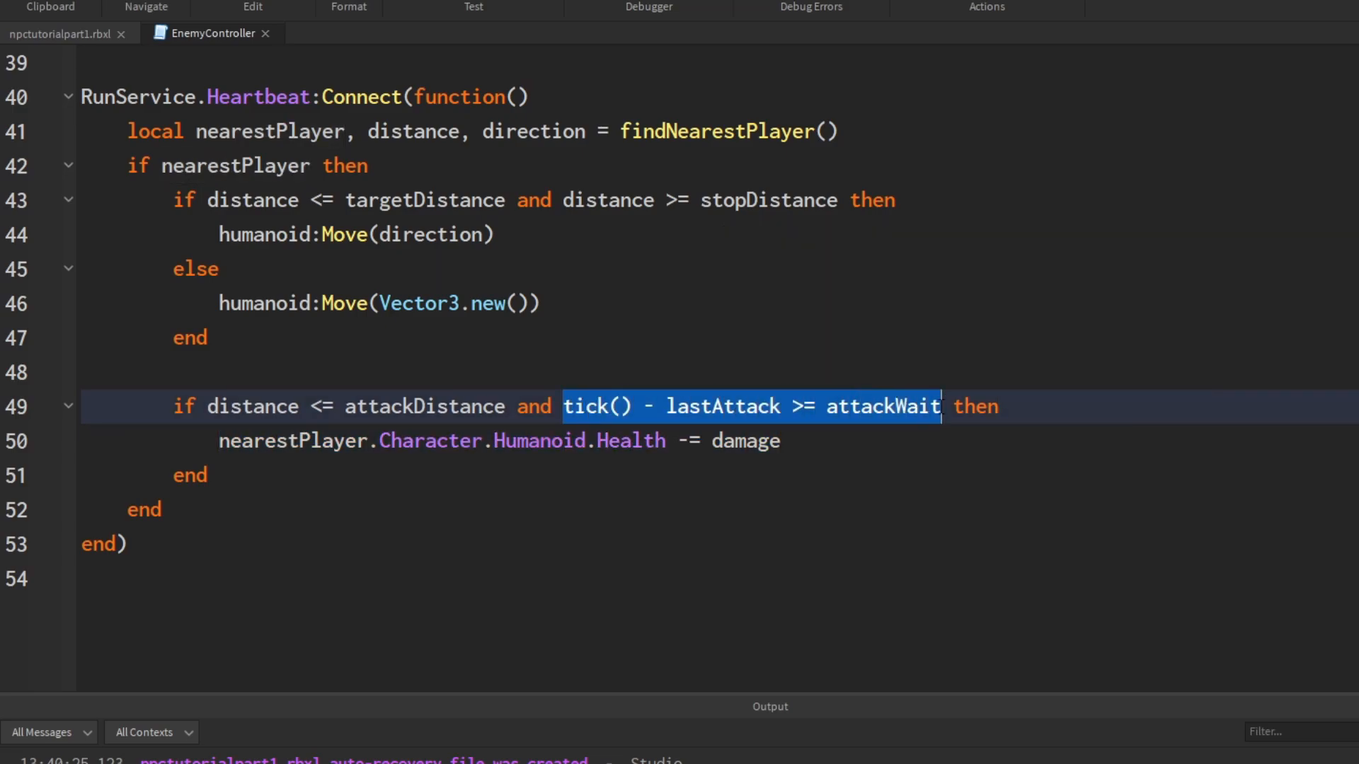
{"action": "left_click", "coordinate": [1001, 407]}
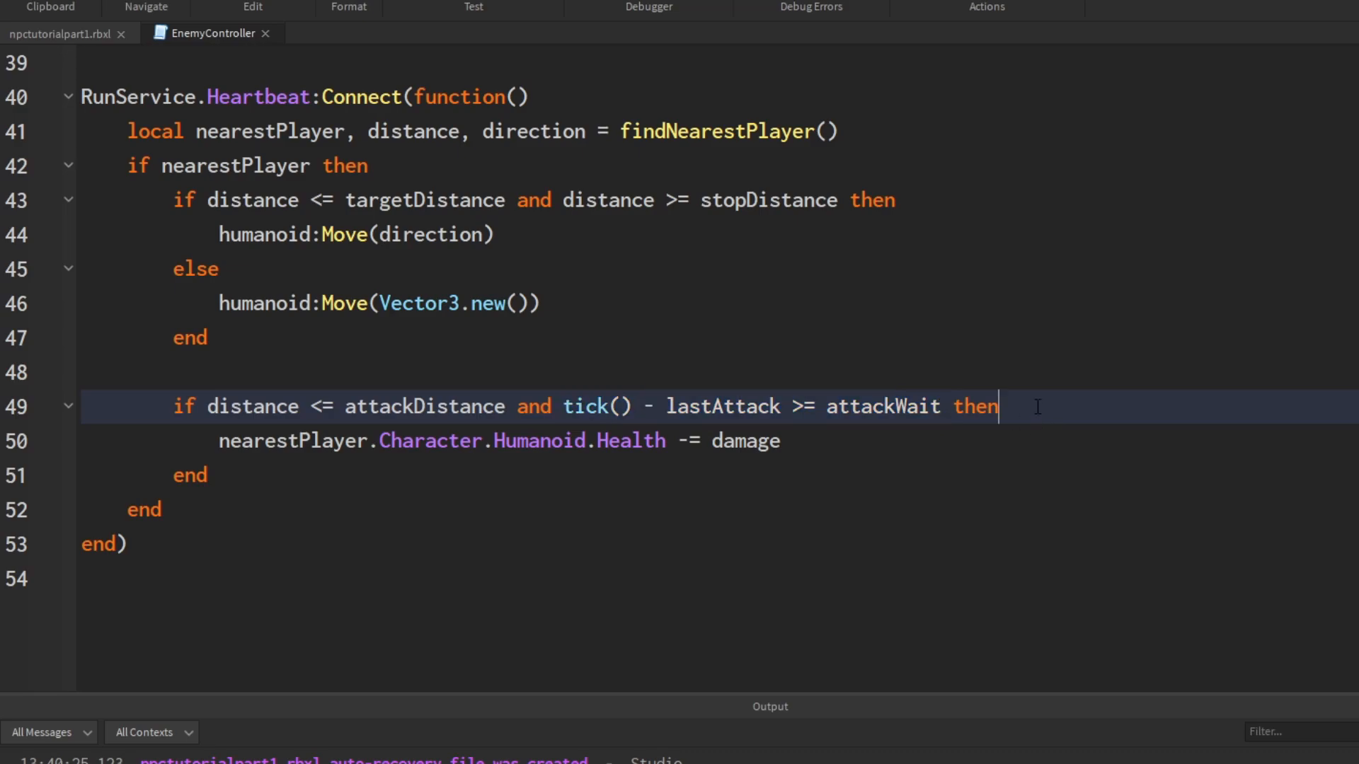
{"action": "type", "text": "l"}
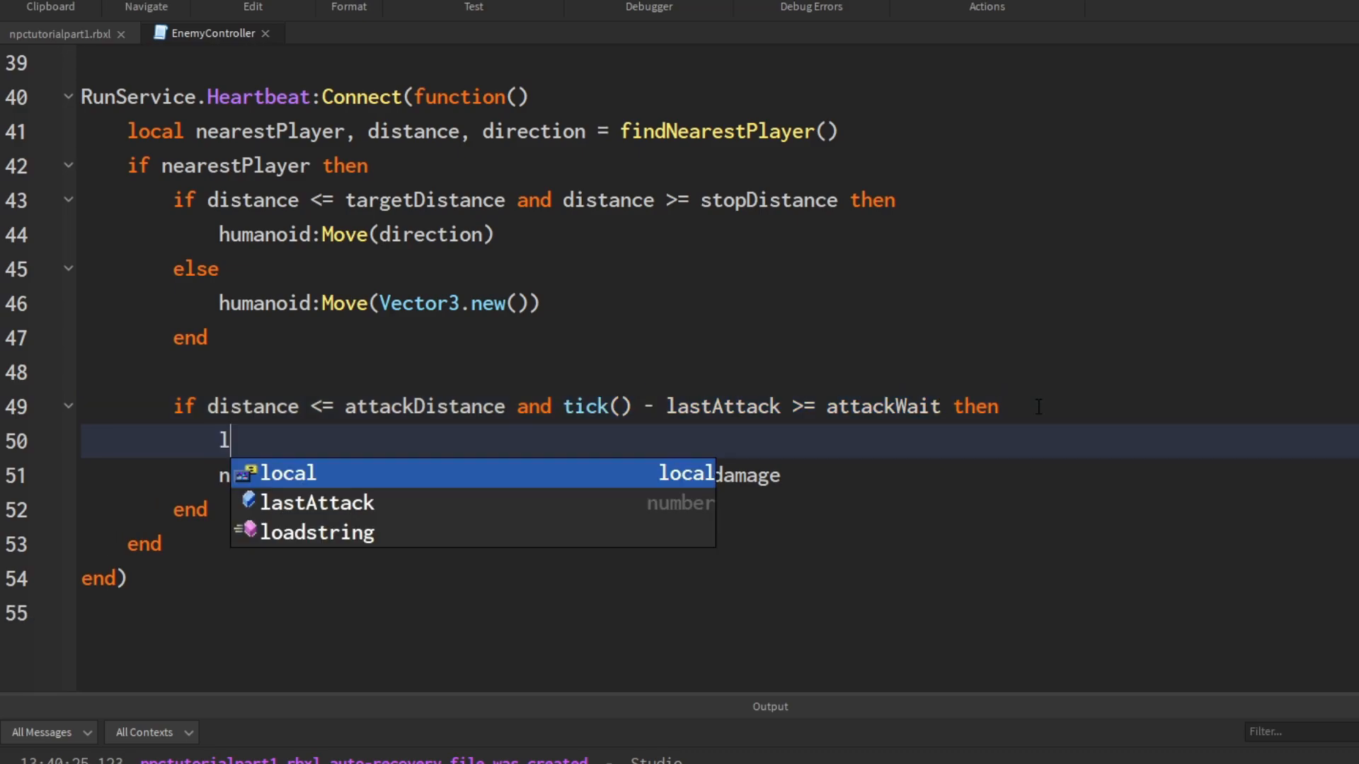
{"action": "type", "text": "astAttack t"}
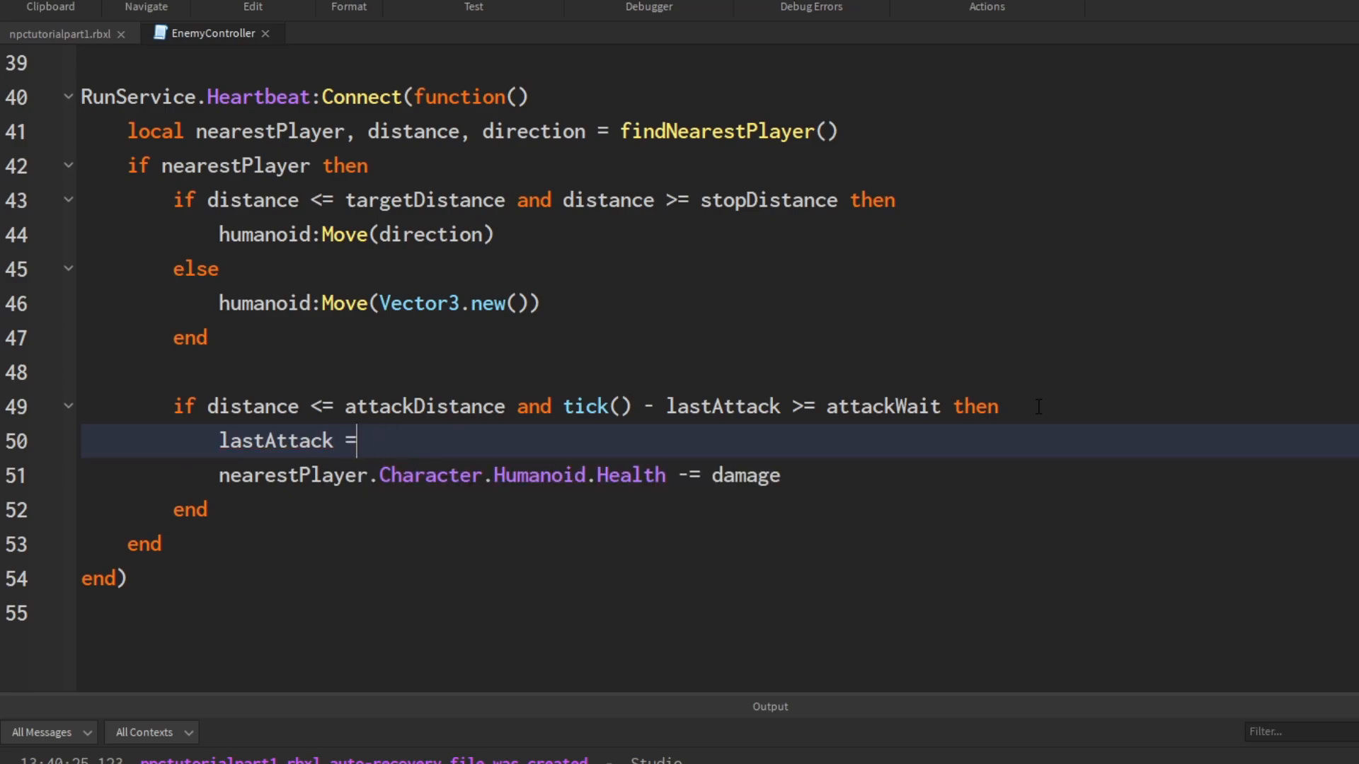
{"action": "type", "text": "tick()"}
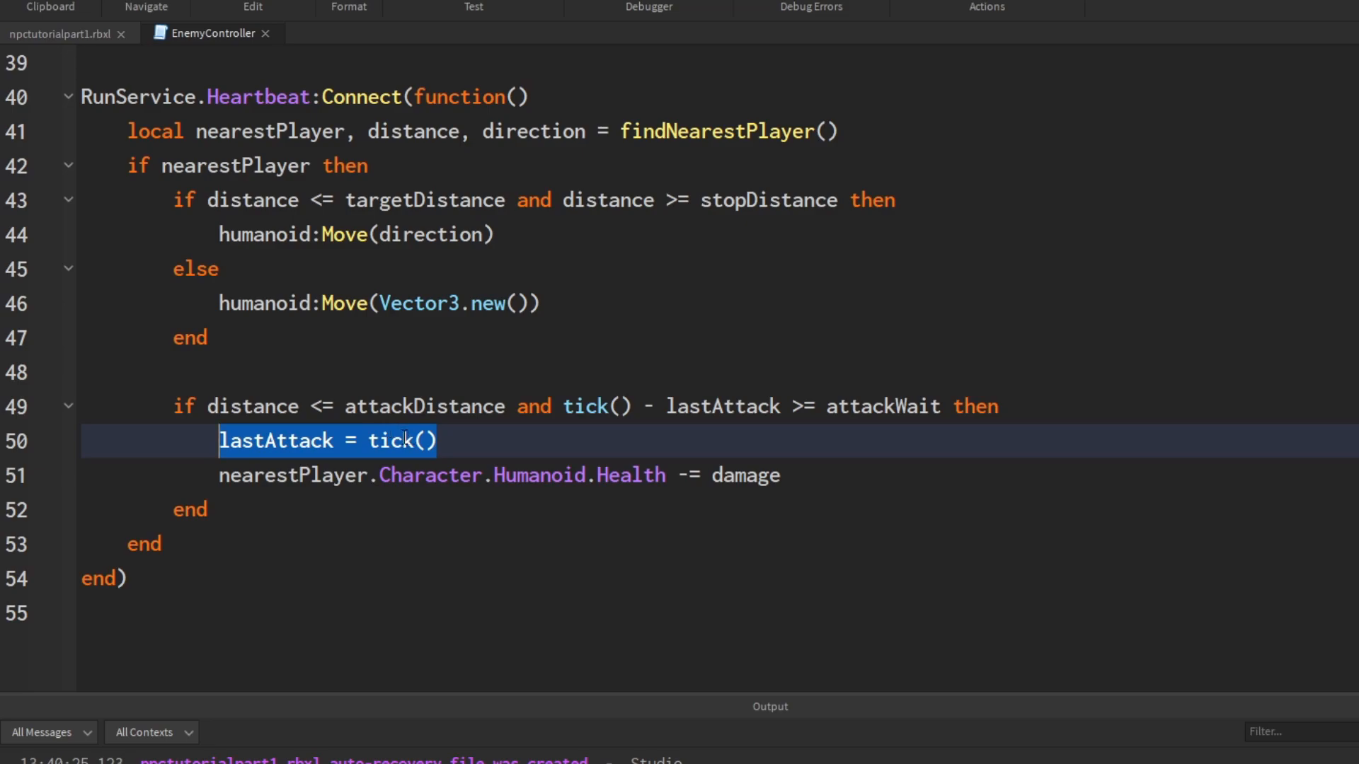
{"action": "left_click", "coordinate": [218, 476]}
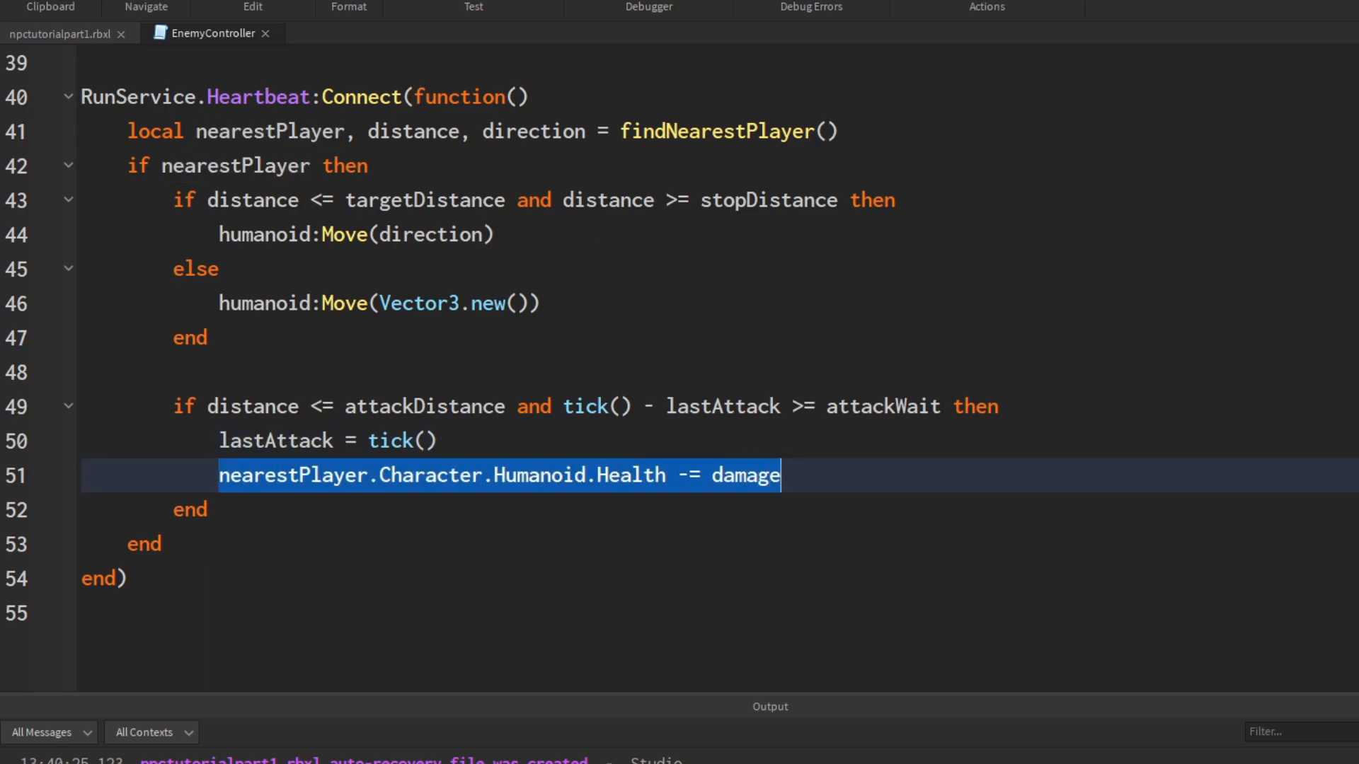
{"action": "scroll", "scroll_direction": "up", "scroll_amount": 3}
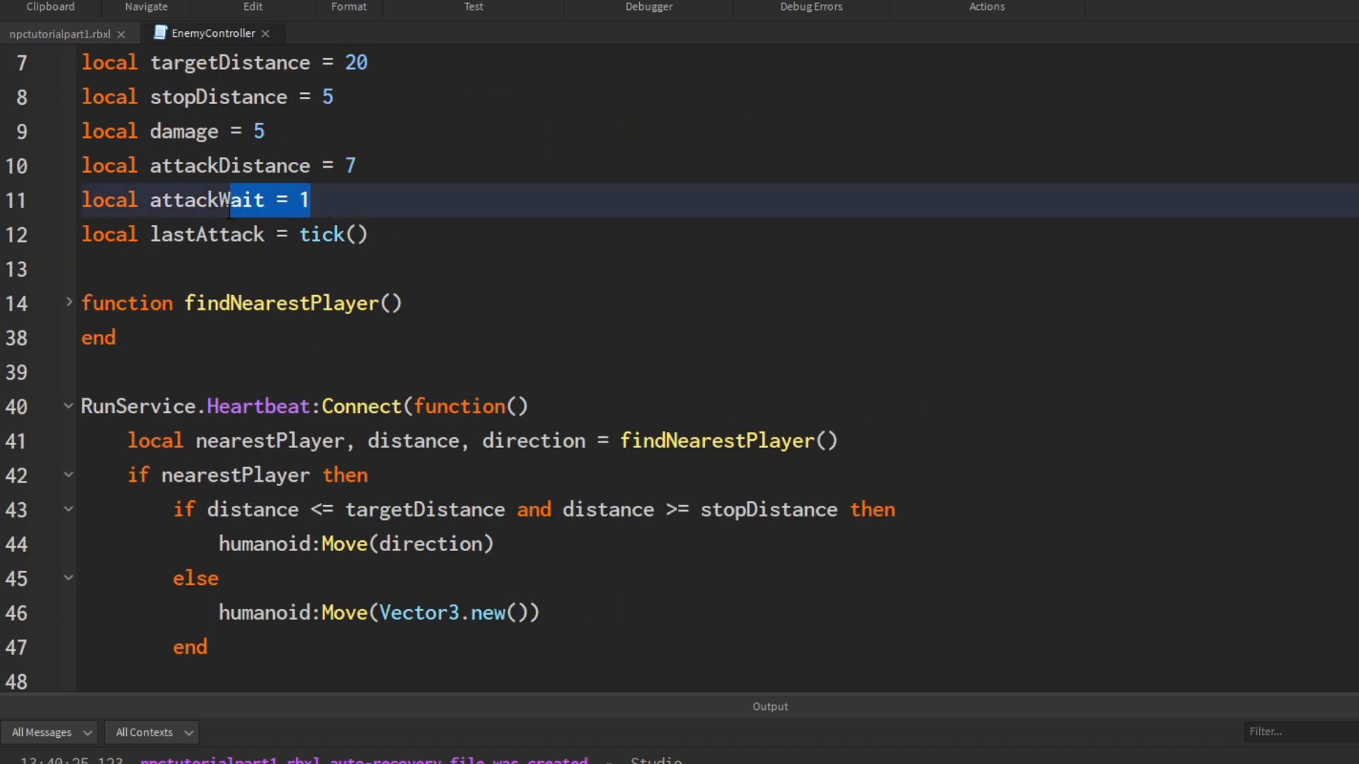
{"action": "scroll", "scroll_direction": "down", "scroll_amount": 3}
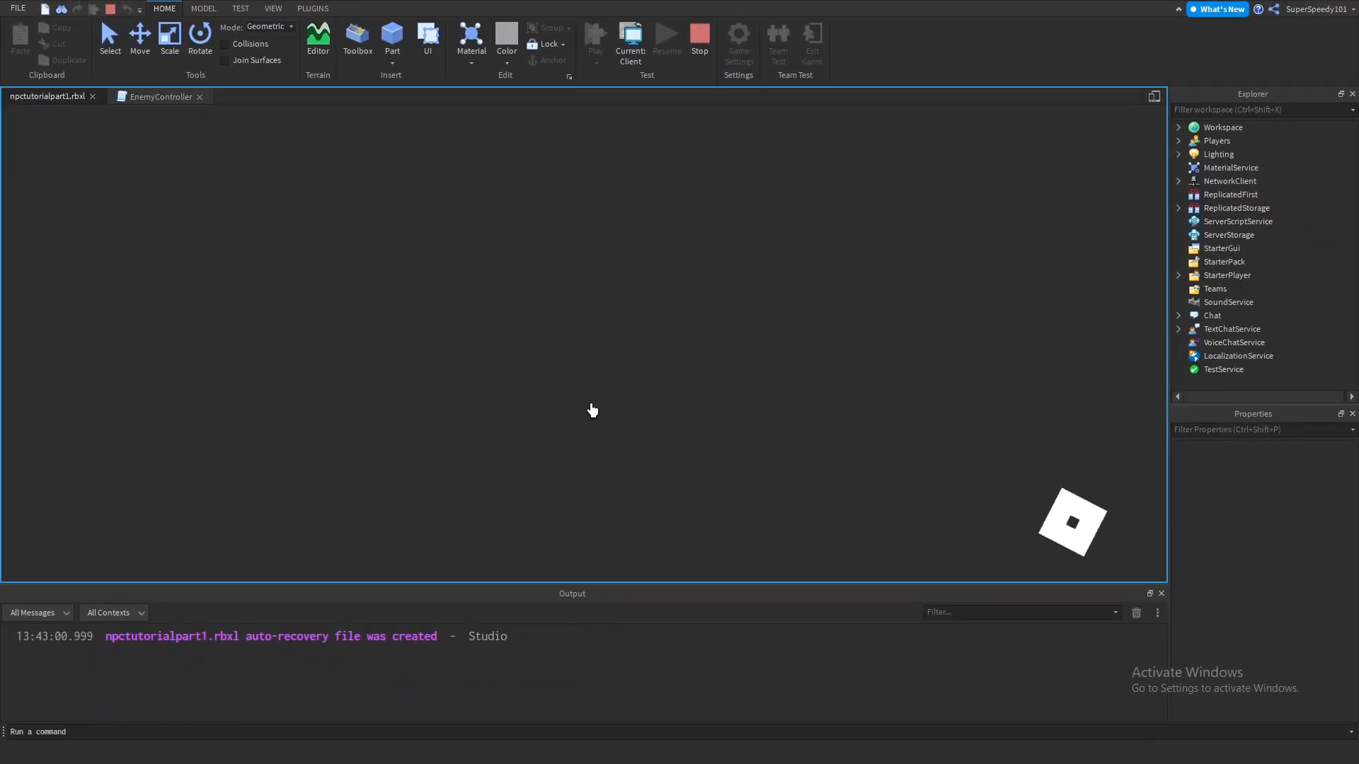
Step: Play-test the game to watch the Dummy enemy approach the player character
{"action": "left_click", "coordinate": [594, 40]}
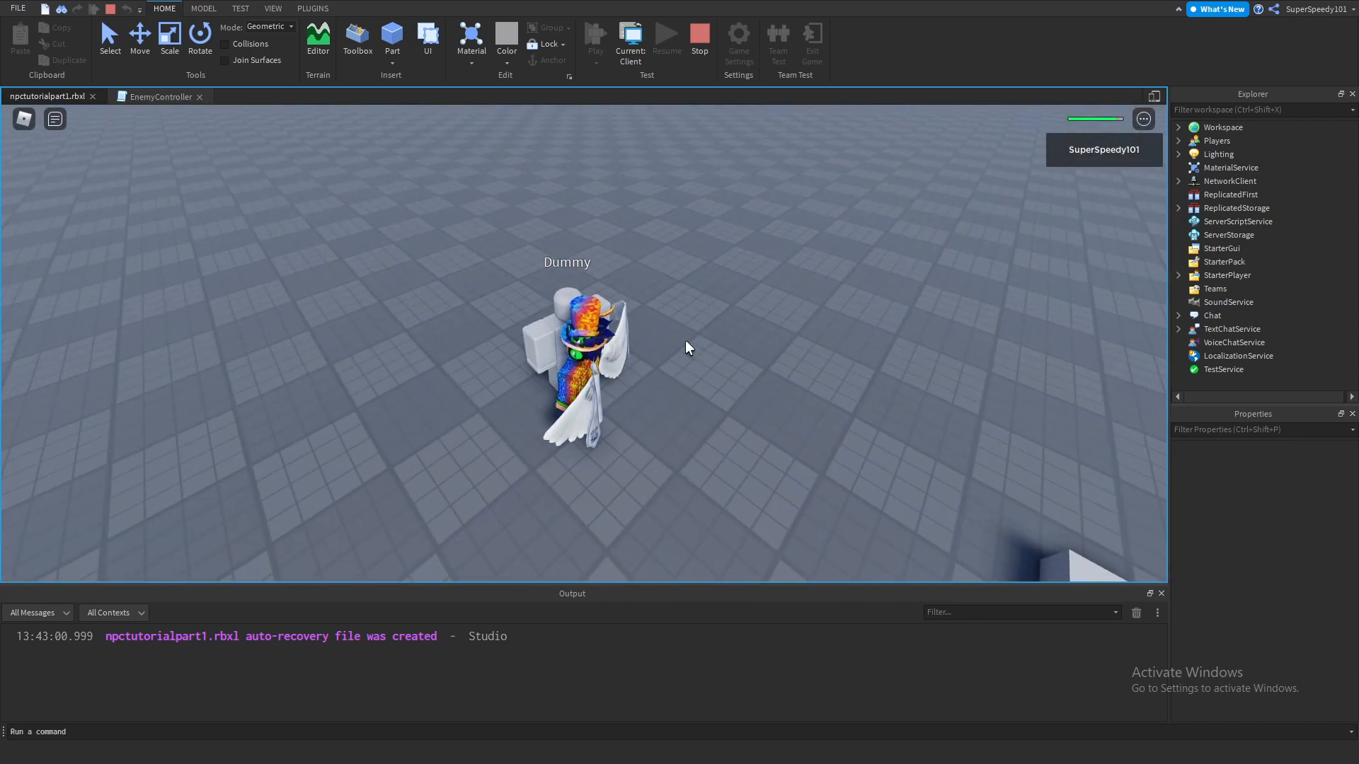
{"action": "mouse_move", "coordinate": [674, 161]}
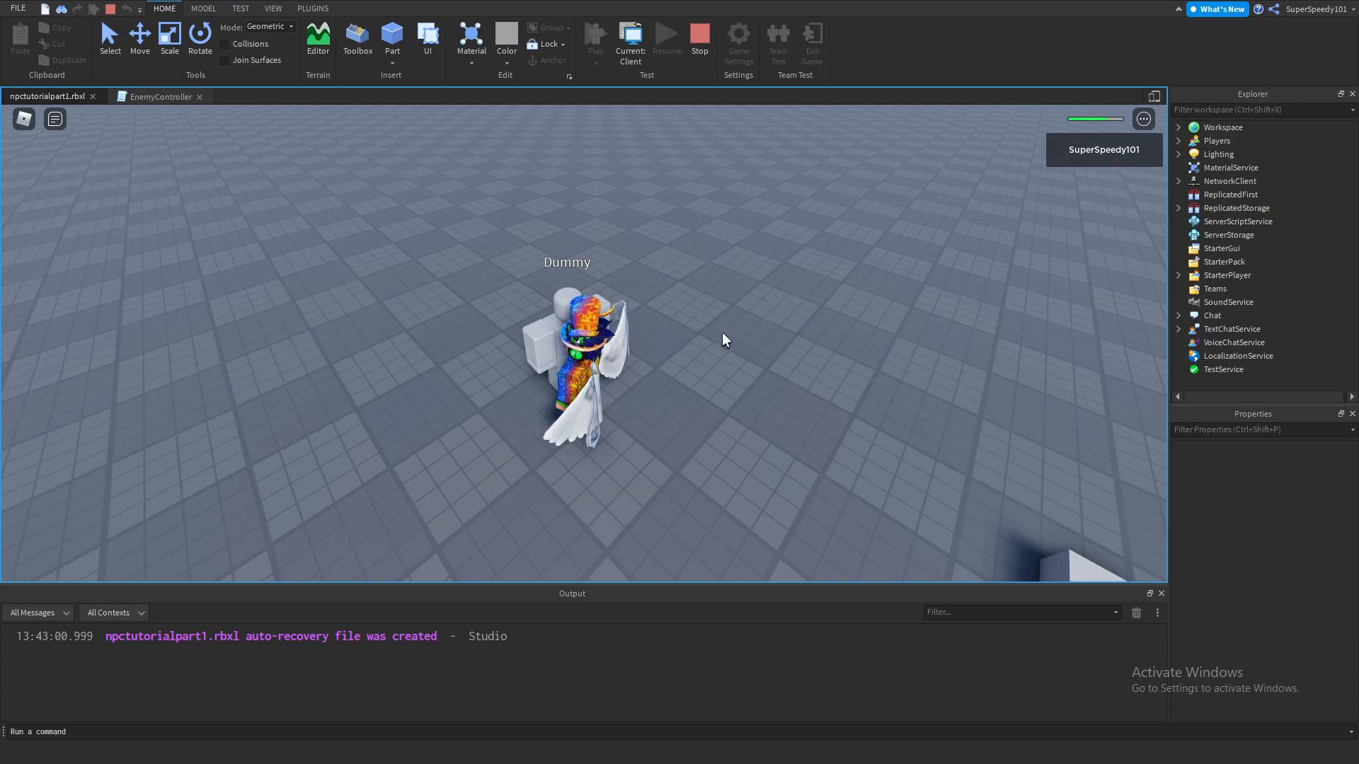
{"action": "mouse_move", "coordinate": [1126, 135]}
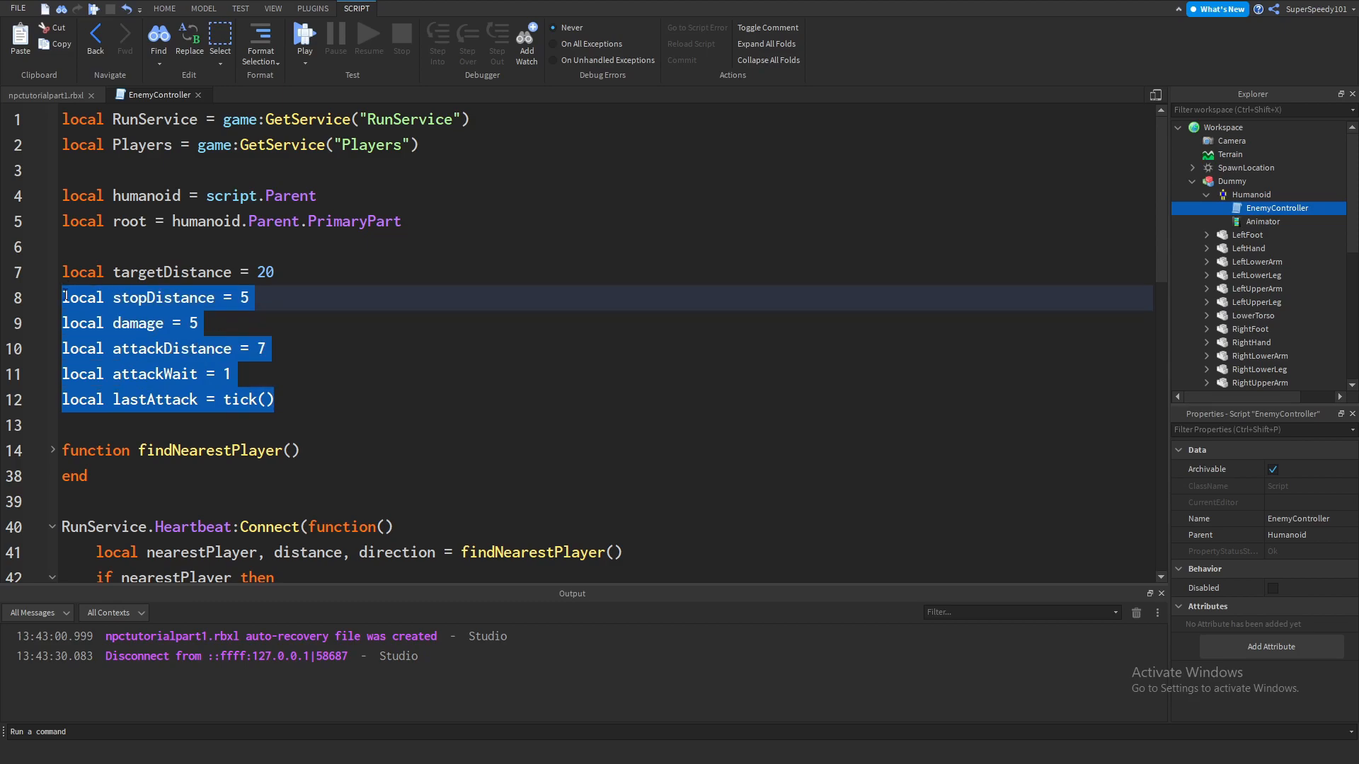
Step: Change the damage setting from 5 to 15 in EnemyController
{"action": "left_click", "coordinate": [216, 374]}
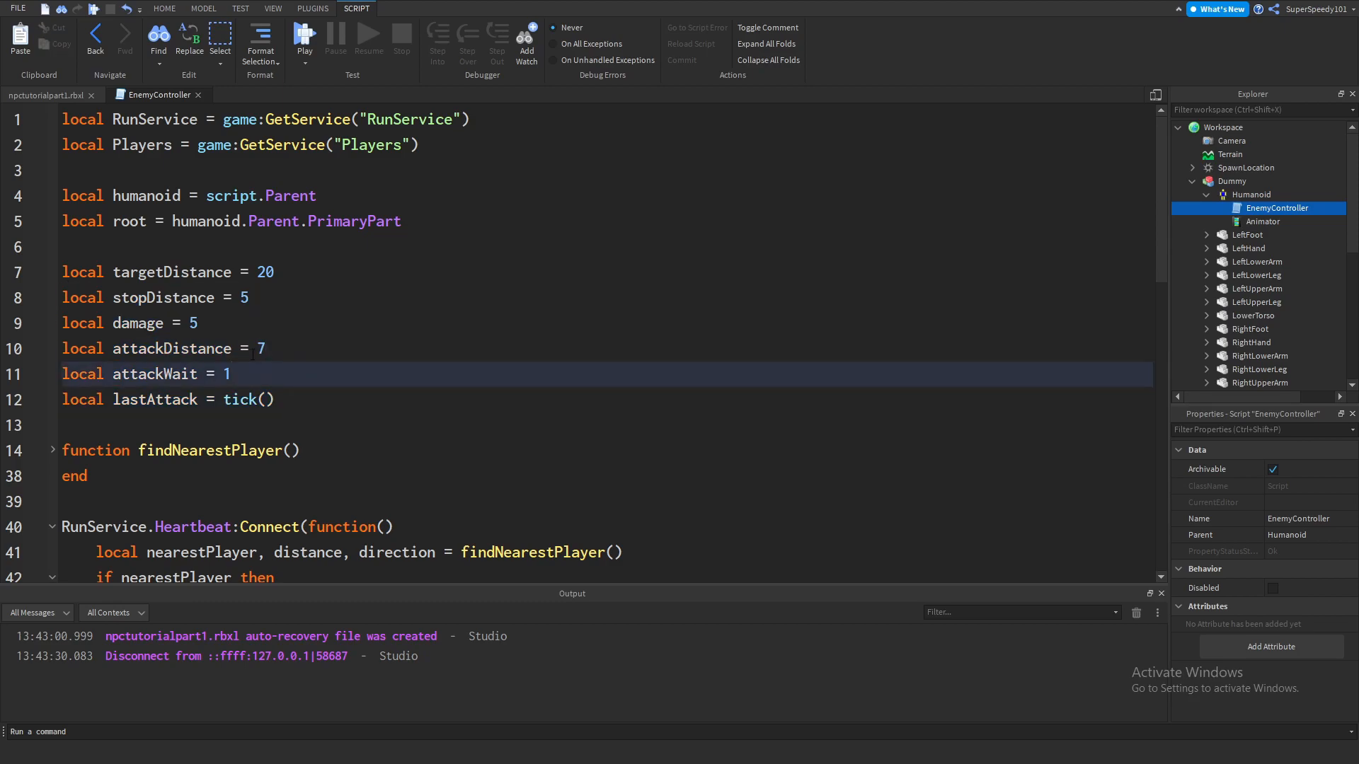
{"action": "left_click", "coordinate": [299, 322]}
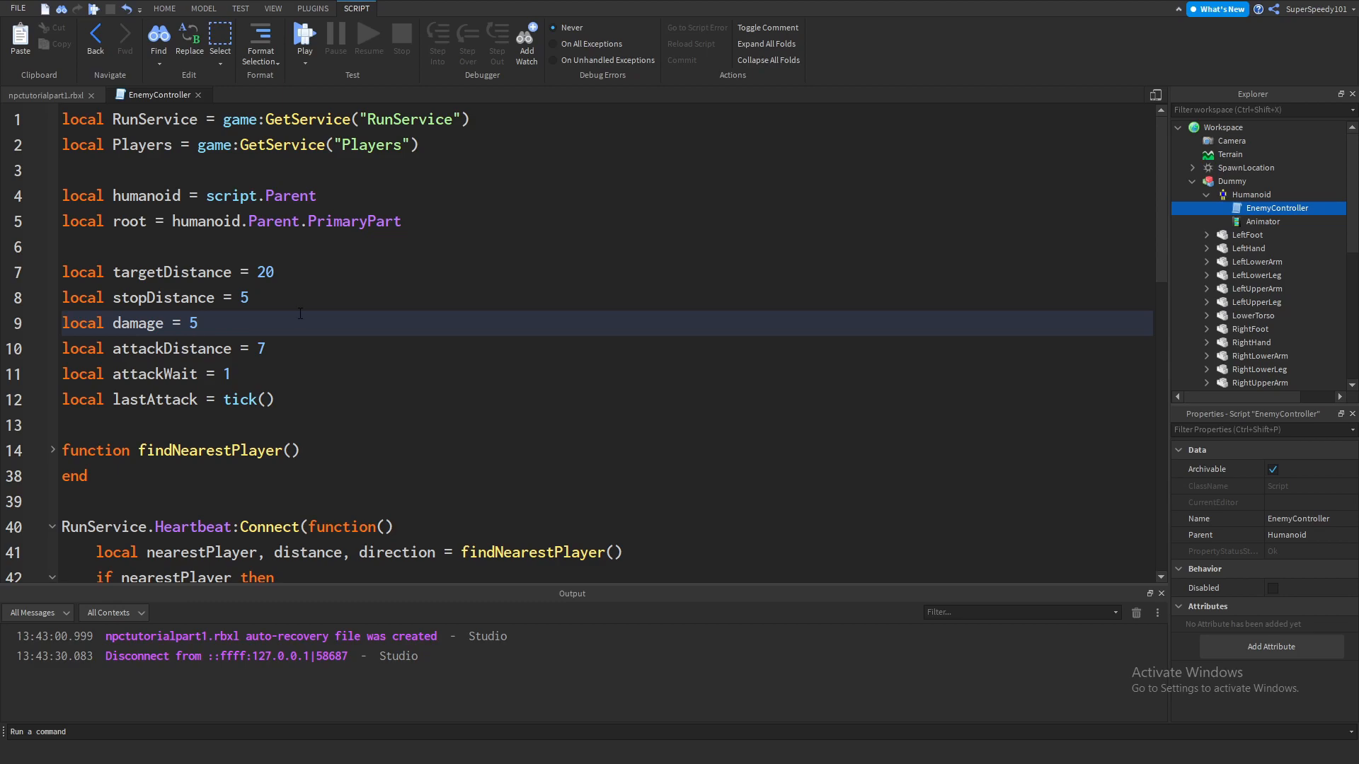
{"action": "key", "text": "Backspace"}
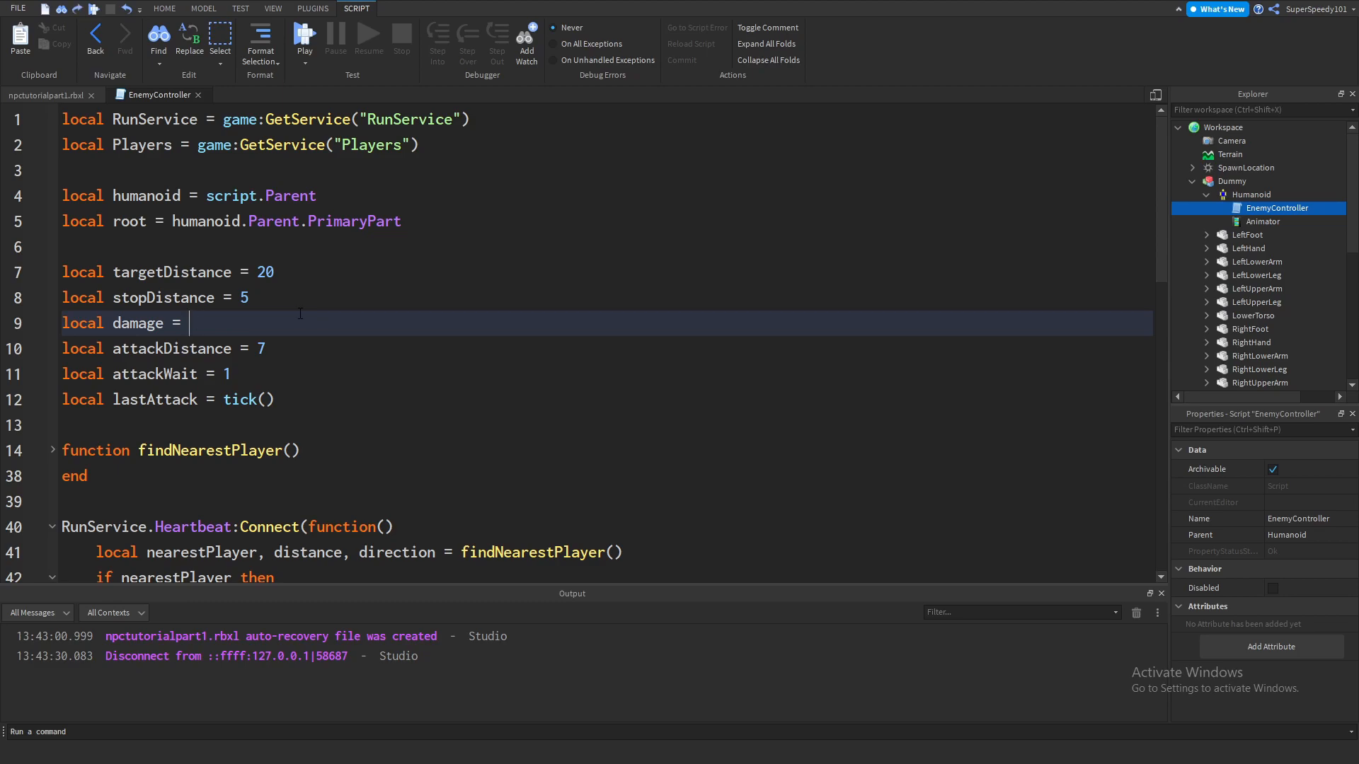
{"action": "type", "text": "15"}
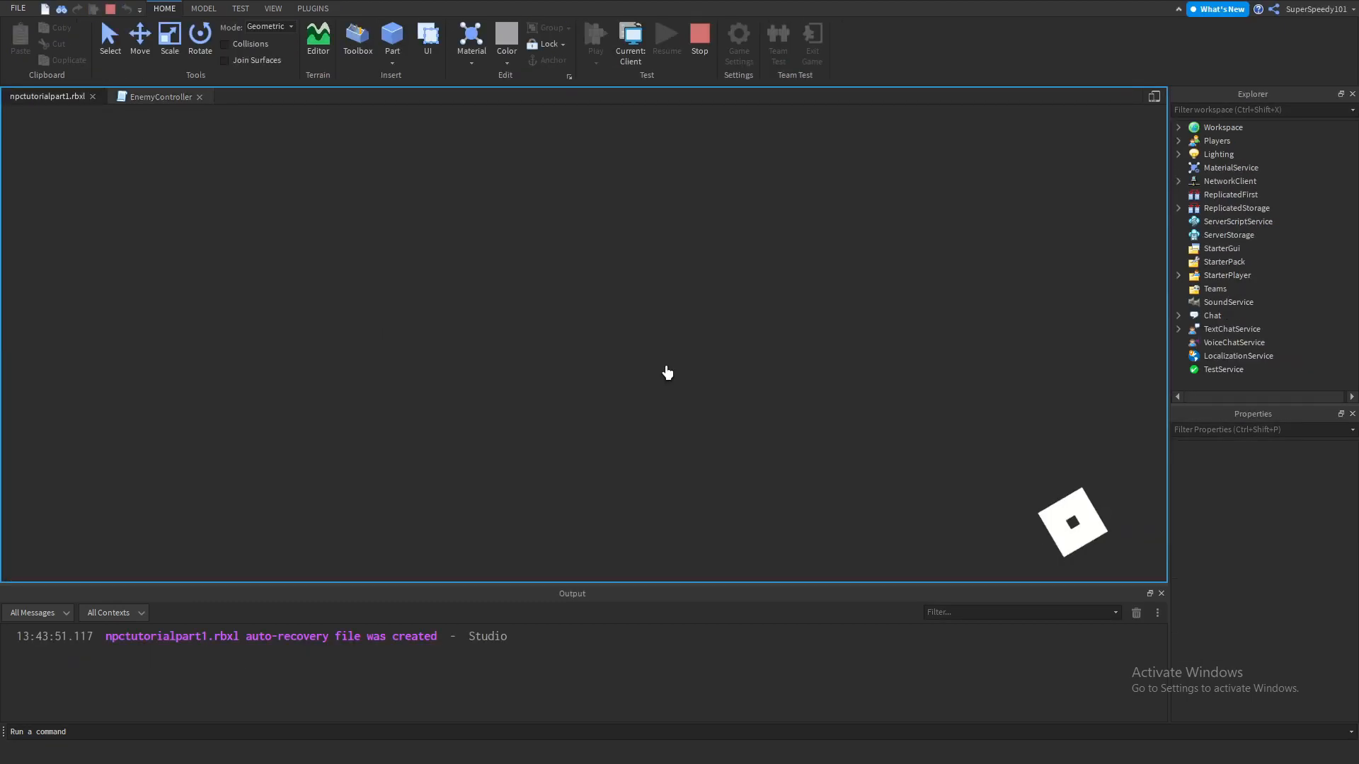
Step: Watch the Dummy attack in the running game with damage 15, then stop the play test
{"action": "left_click", "coordinate": [596, 39]}
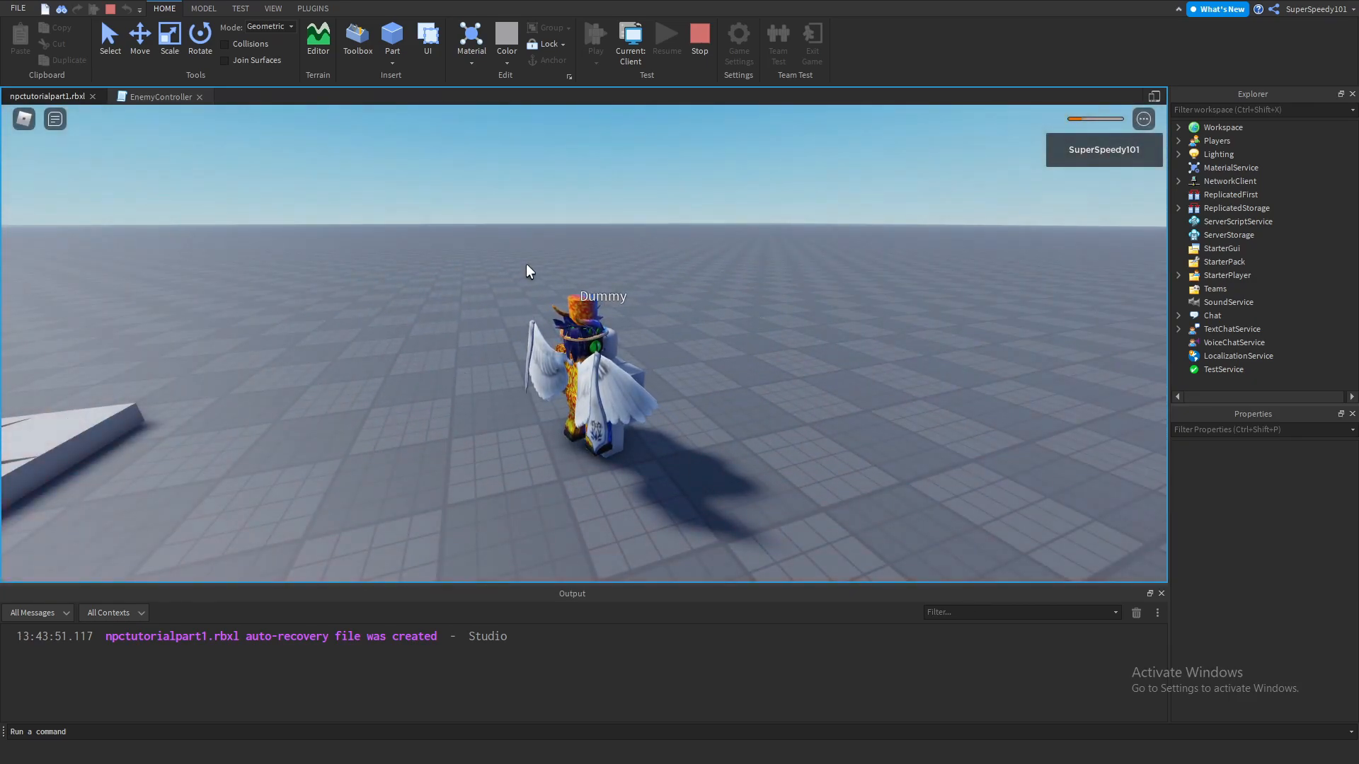
{"action": "left_click", "coordinate": [156, 95]}
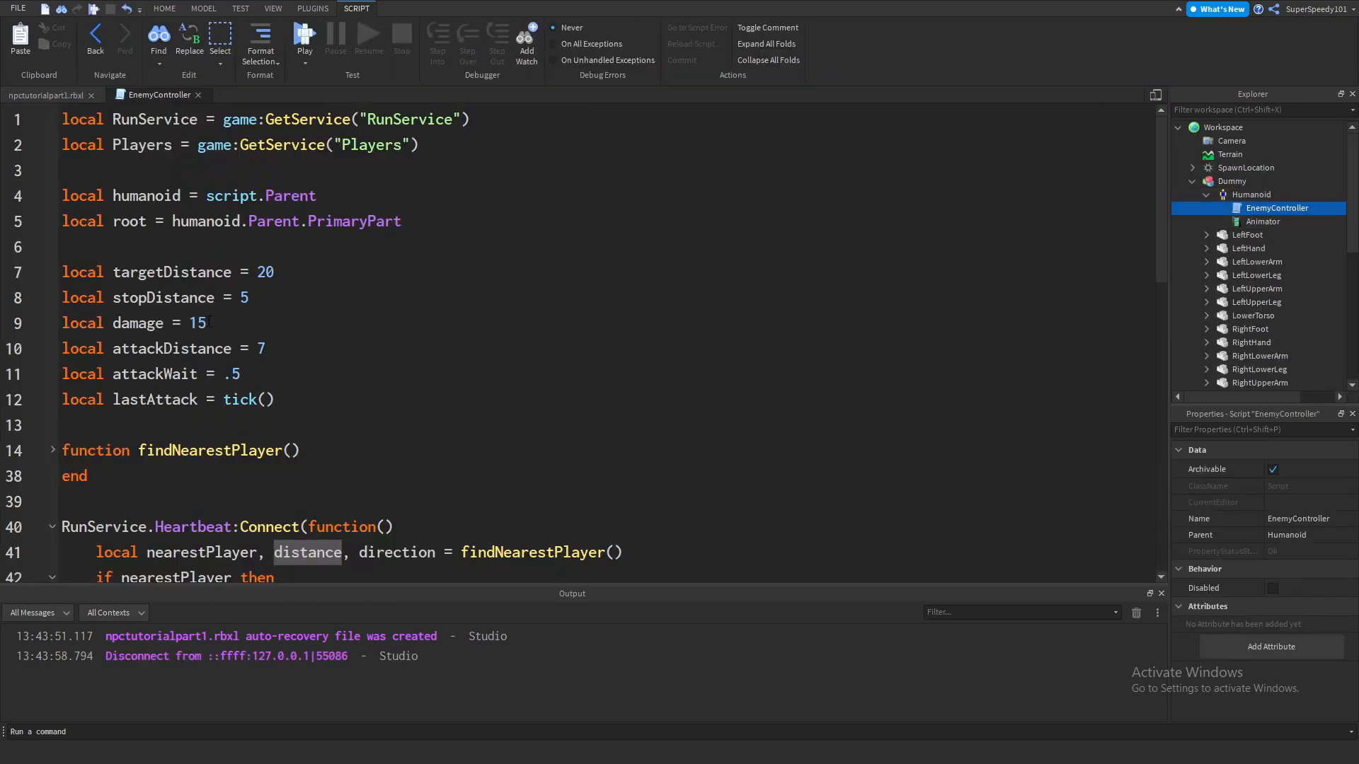
Step: Inspect the Humanoid's properties under Dummy, then show EnemyController's properties with its empty Attributes section
{"action": "double_click", "coordinate": [197, 322]}
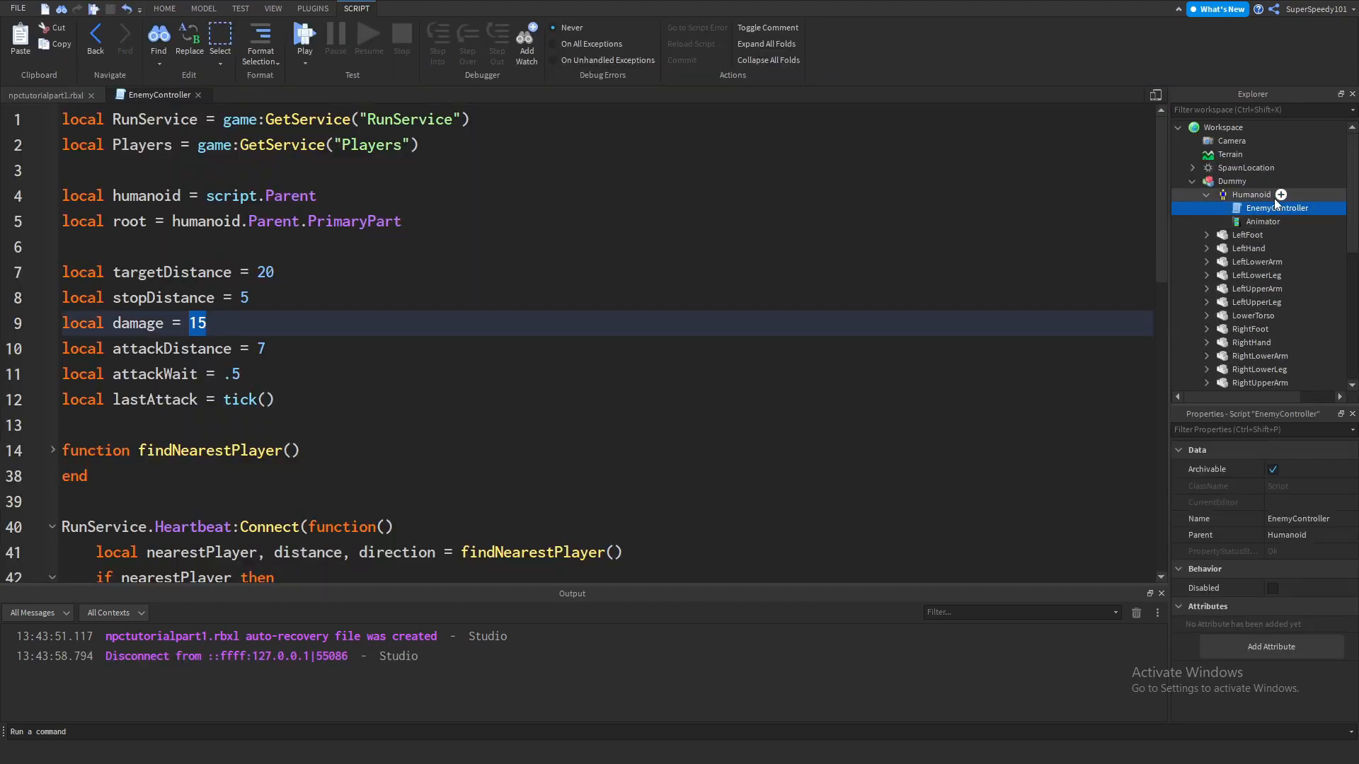
{"action": "mouse_move", "coordinate": [852, 314]}
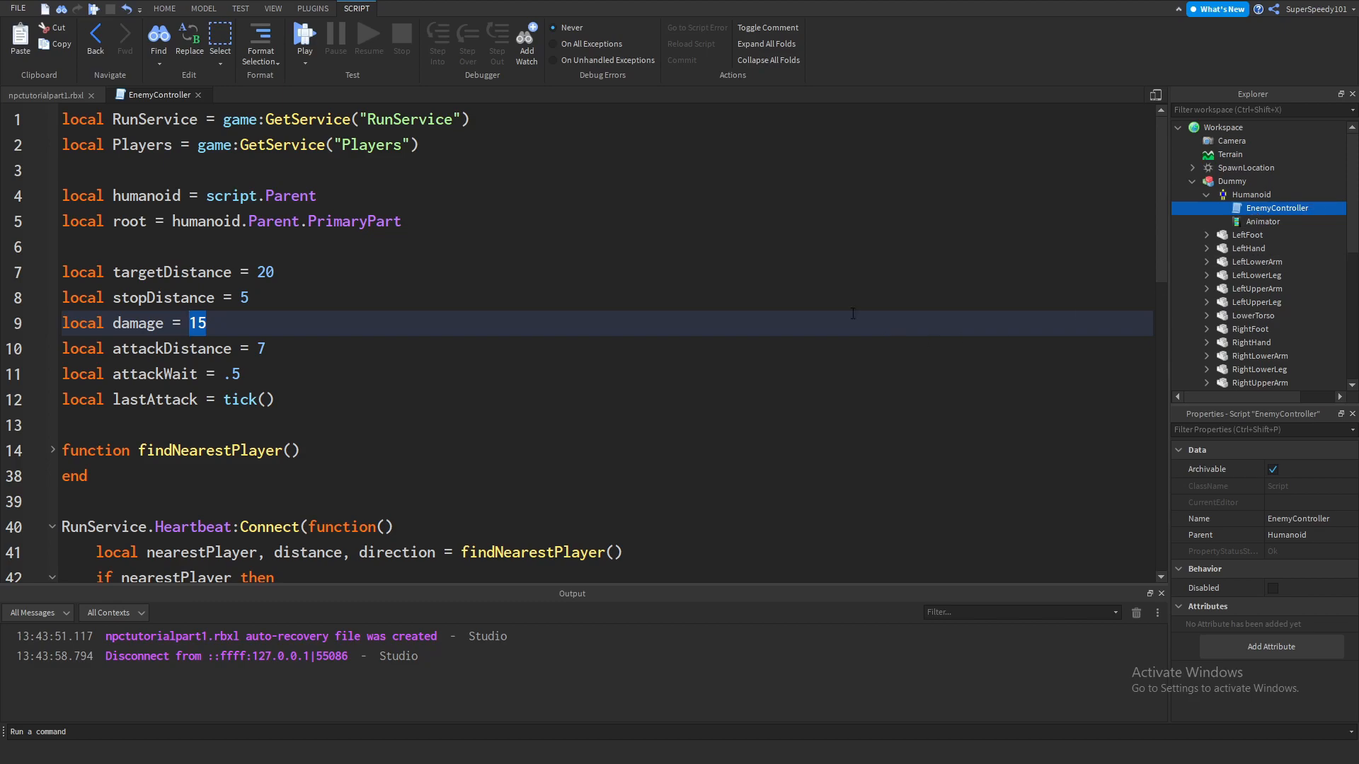
{"action": "mouse_move", "coordinate": [1230, 632]}
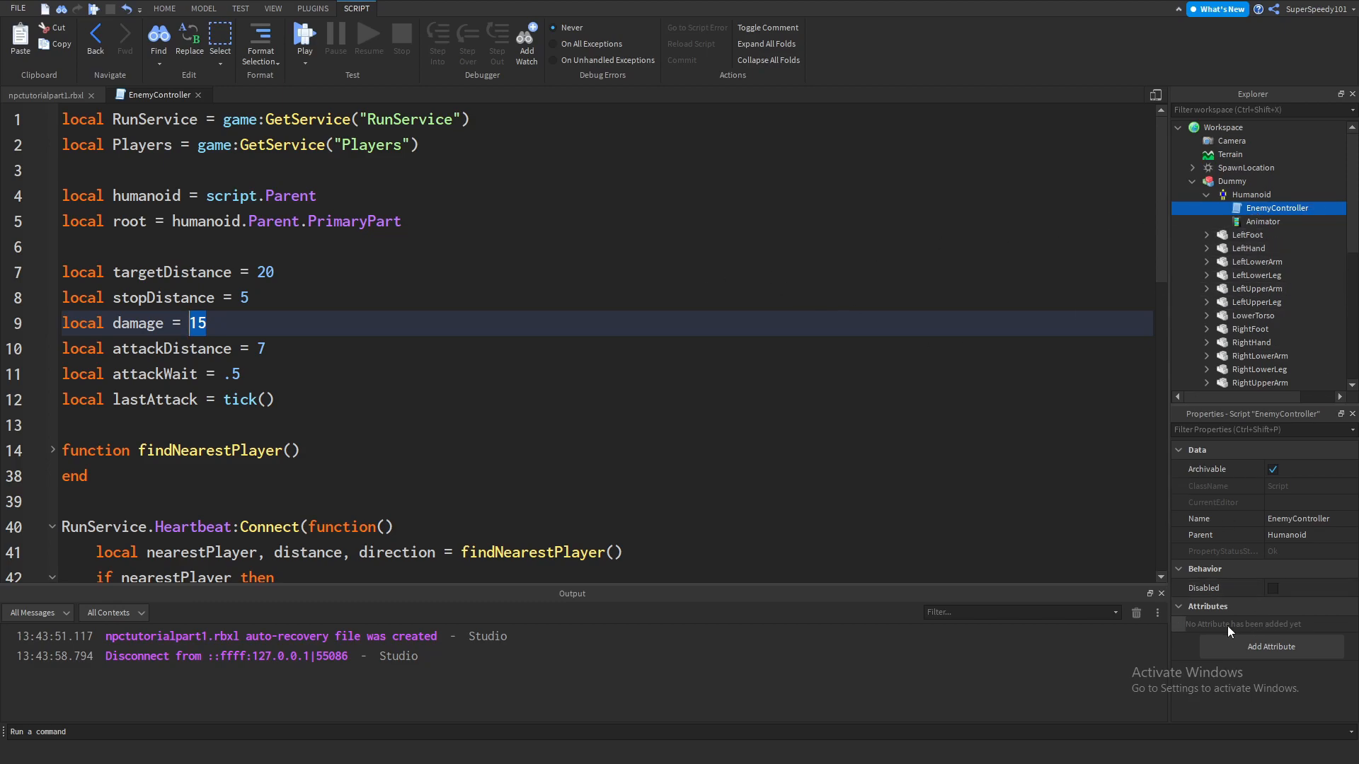
{"action": "left_click", "coordinate": [1252, 194]}
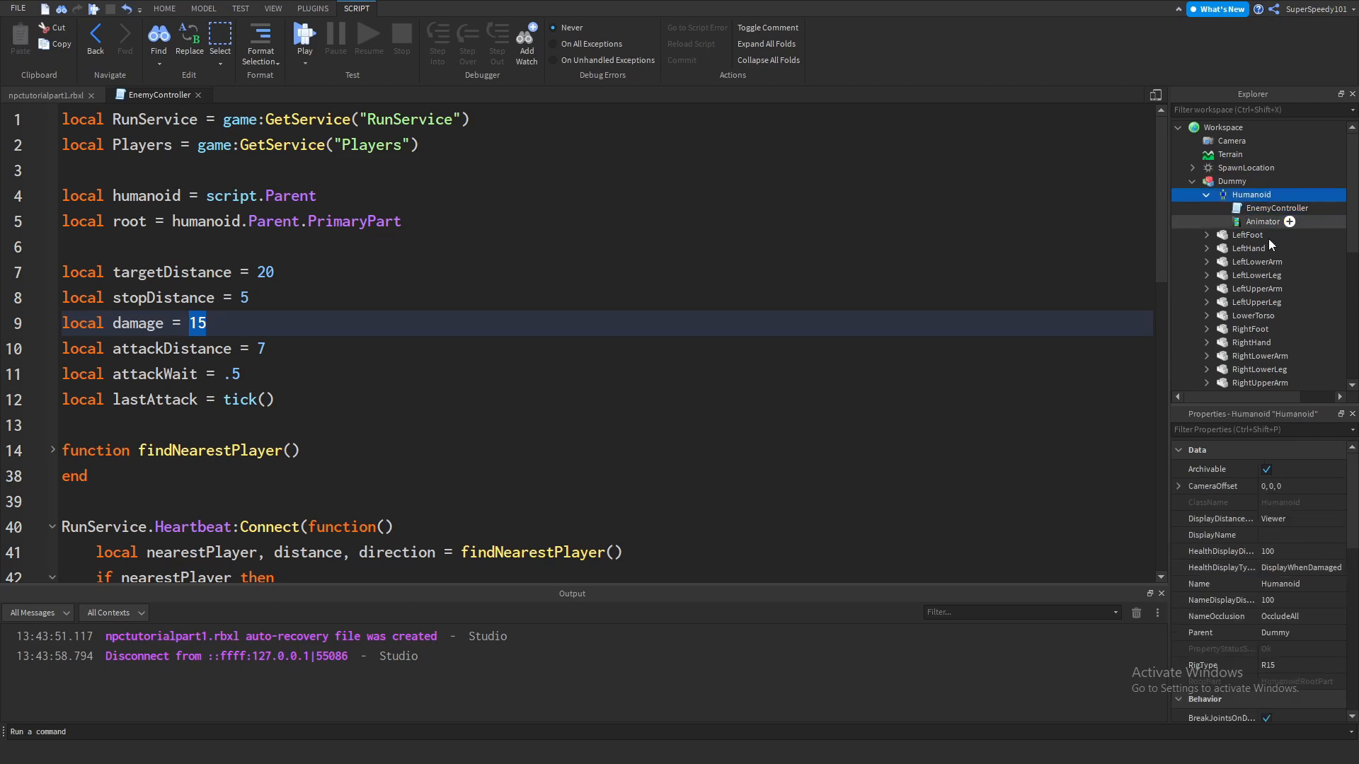
{"action": "scroll", "scroll_direction": "down", "scroll_amount": 3}
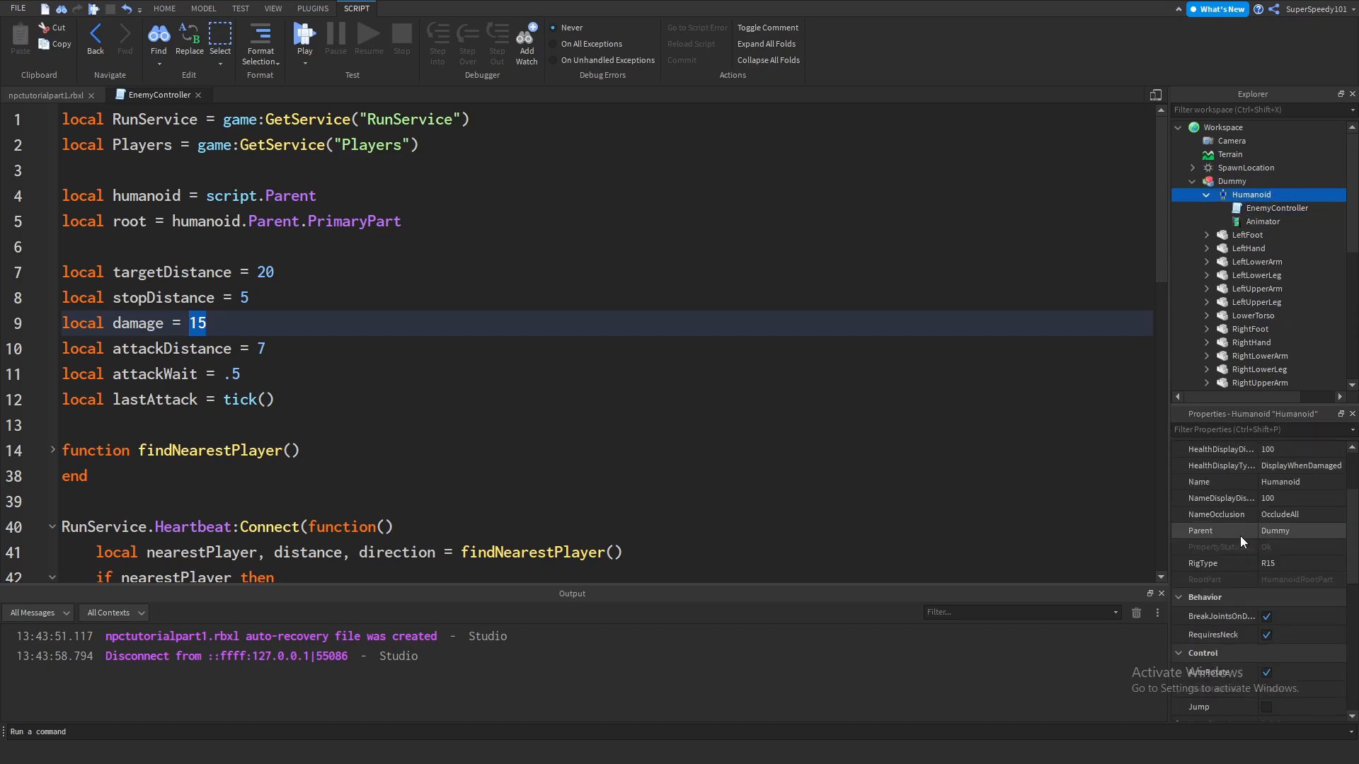
{"action": "scroll", "scroll_direction": "up", "scroll_amount": 3}
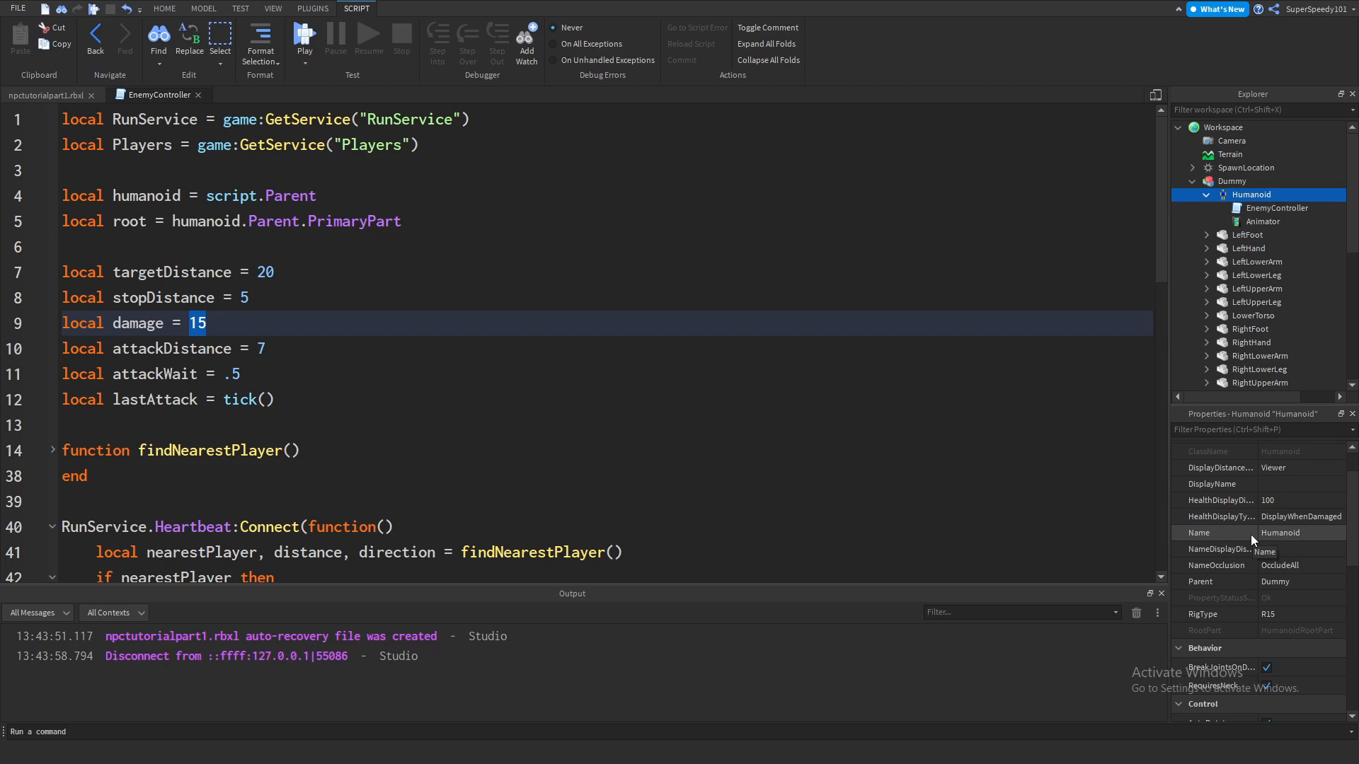
{"action": "mouse_move", "coordinate": [1274, 167]}
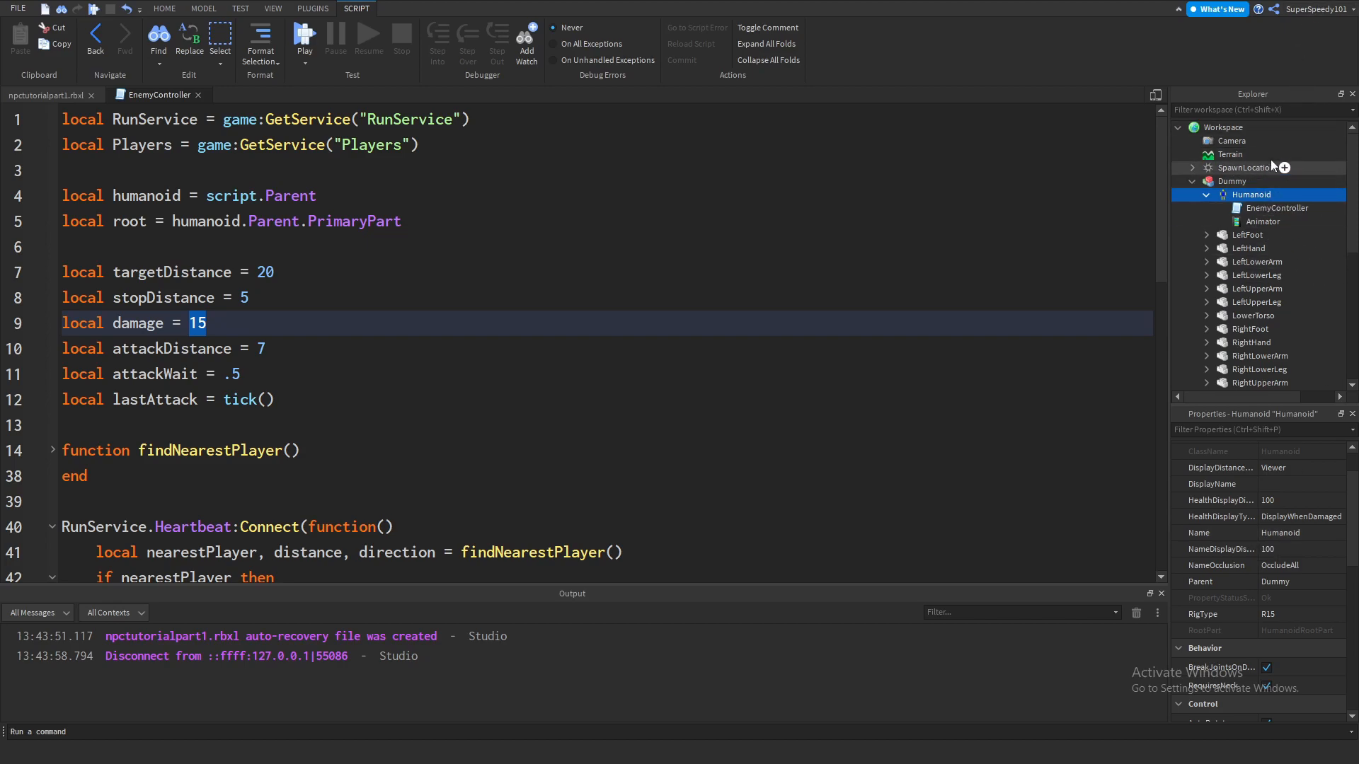
{"action": "left_click", "coordinate": [825, 295]}
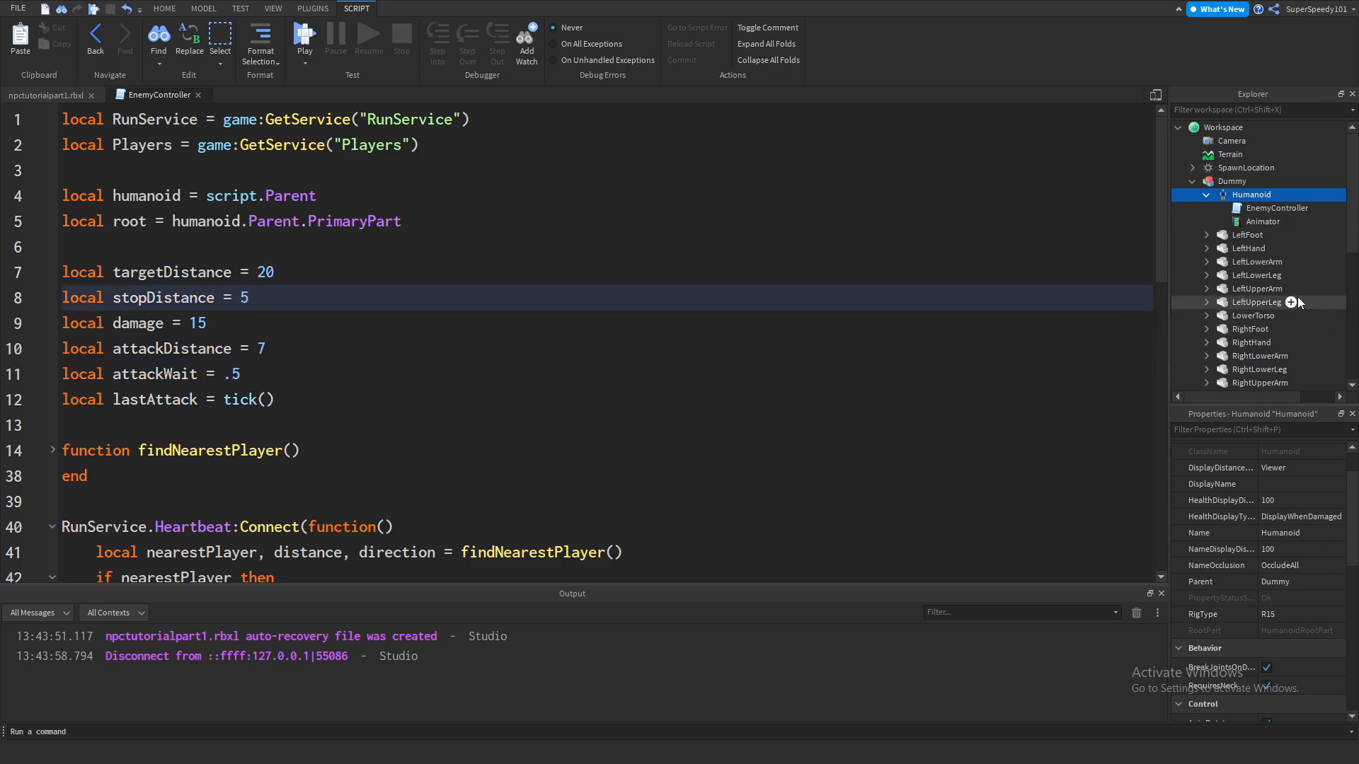
{"action": "mouse_move", "coordinate": [1274, 208]}
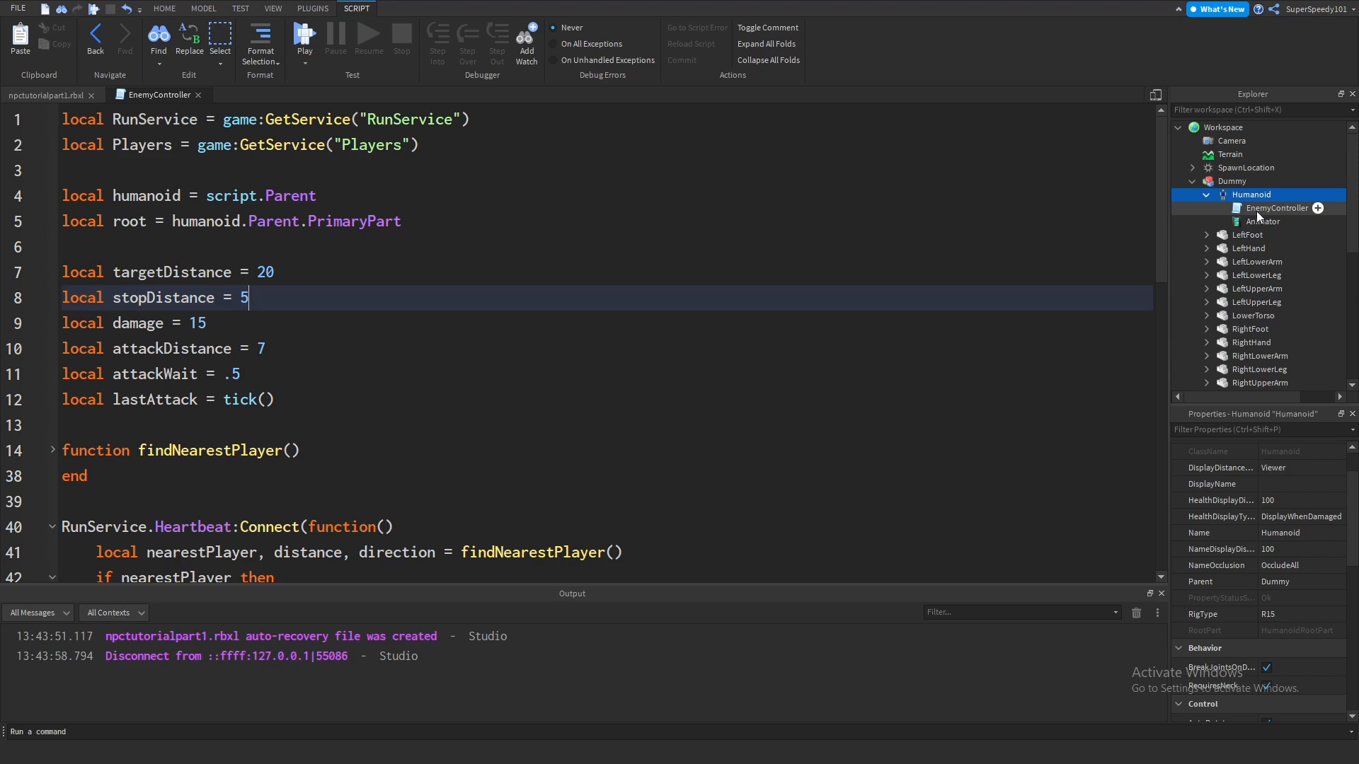
{"action": "left_click", "coordinate": [1273, 208]}
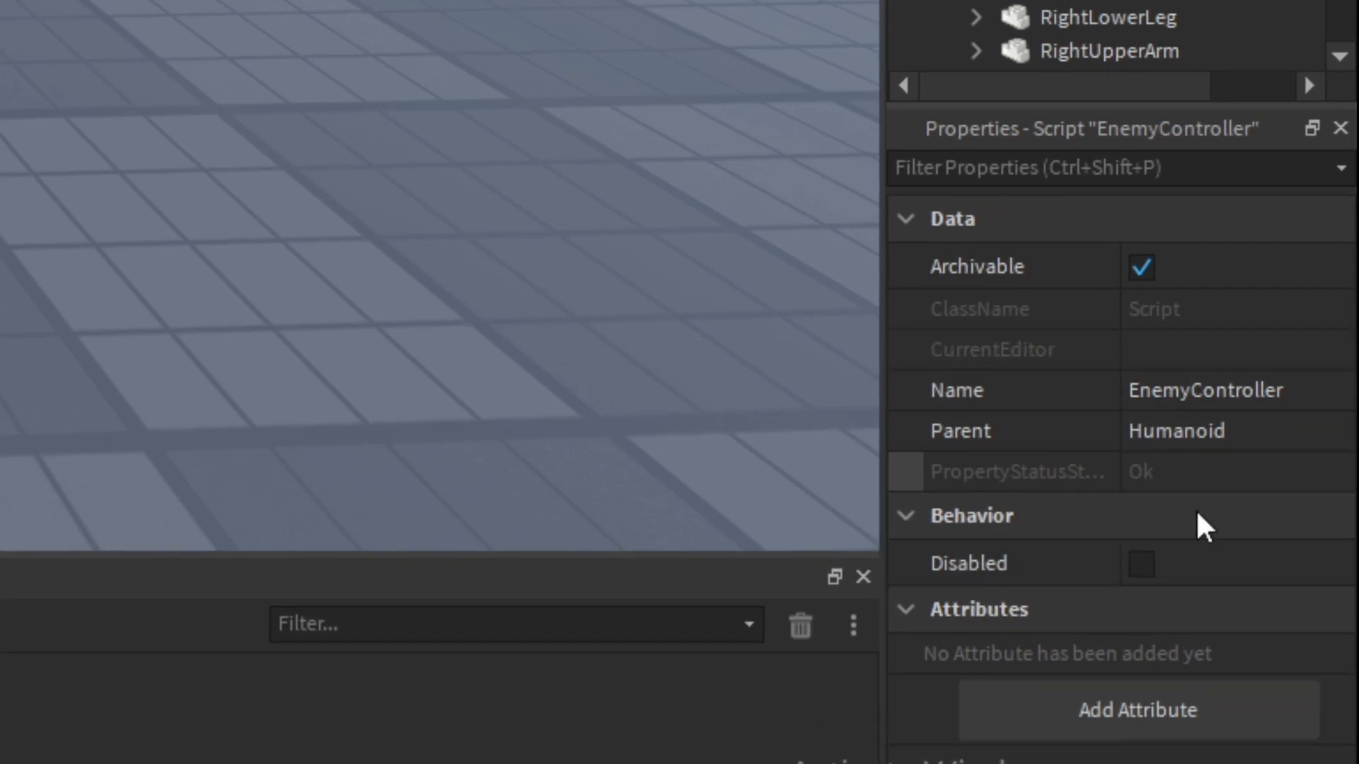
{"action": "mouse_move", "coordinate": [996, 603]}
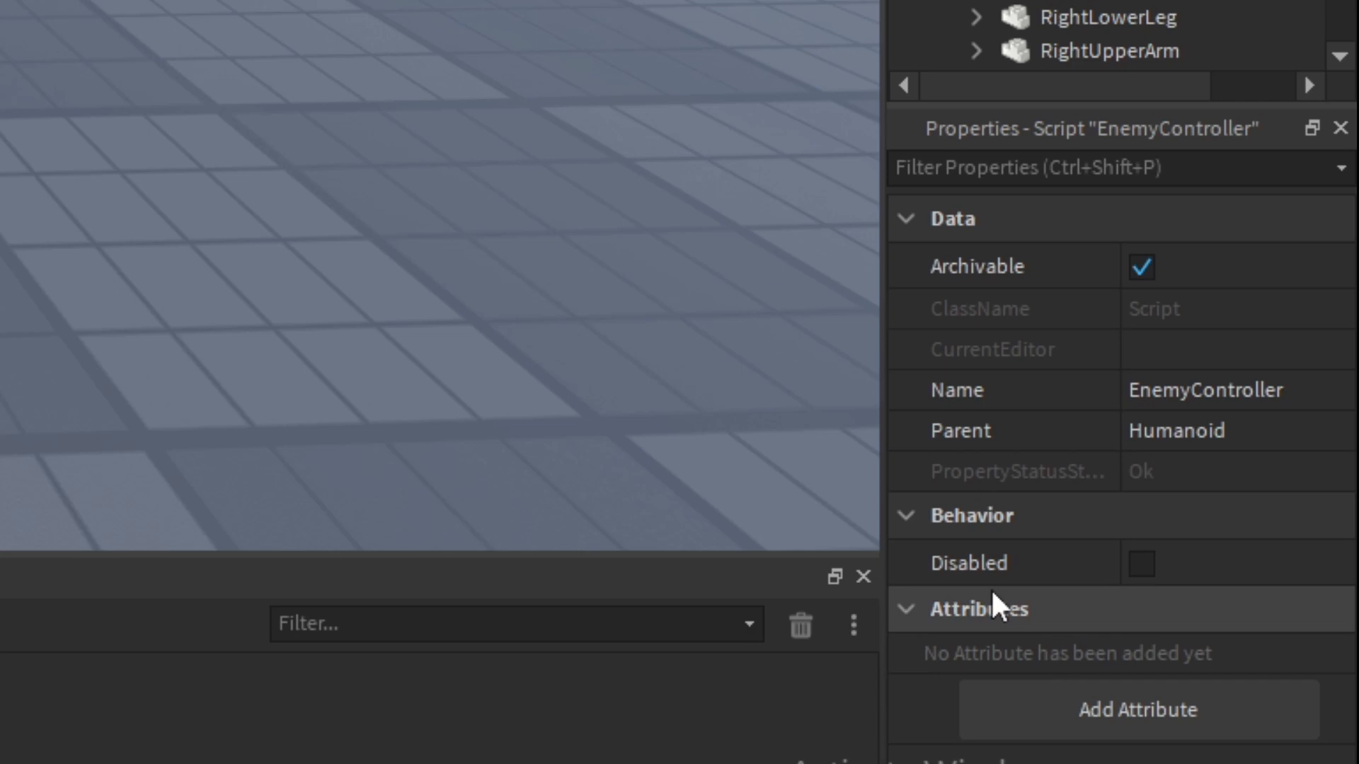
{"action": "mouse_move", "coordinate": [1013, 667]}
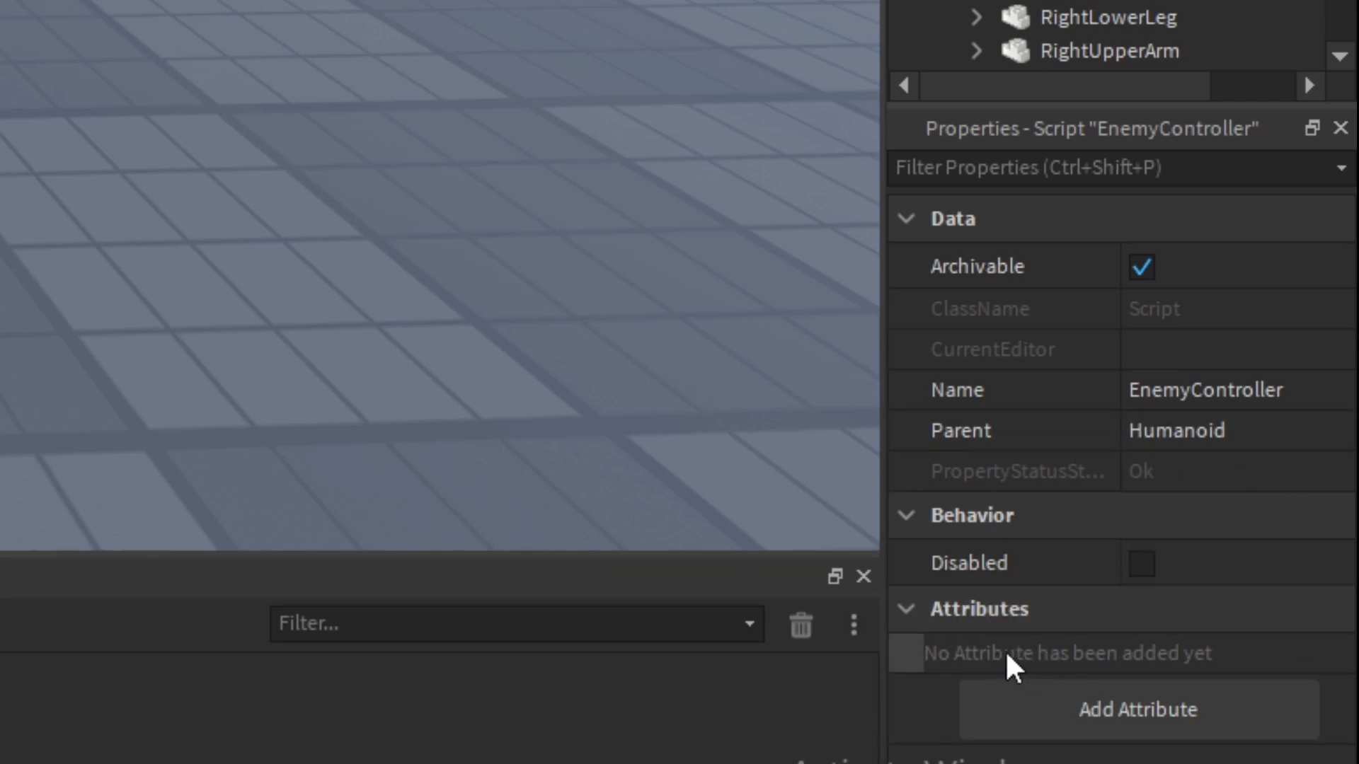
{"action": "mouse_move", "coordinate": [1074, 752]}
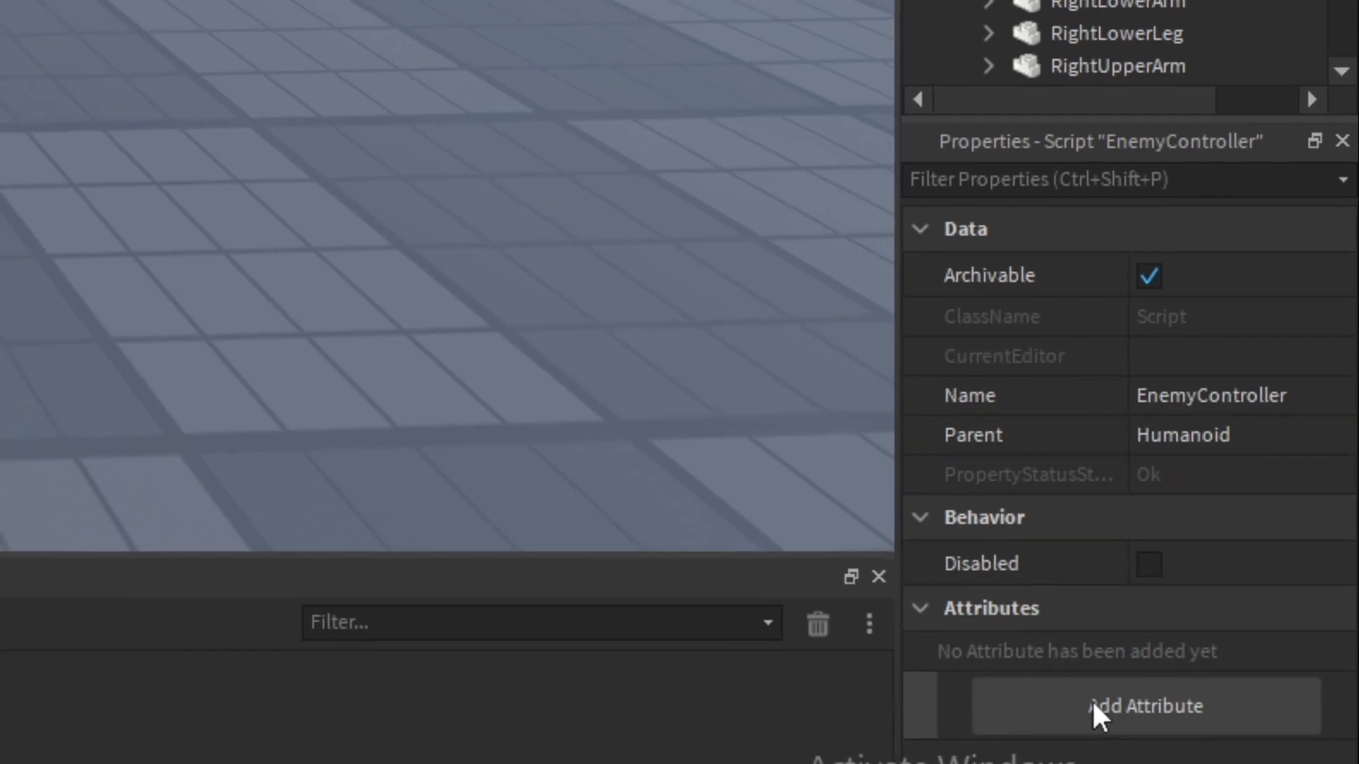
Step: Add a number attribute named Damage to EnemyController via Add Attribute, then reopen the script's code
{"action": "left_click", "coordinate": [1145, 704]}
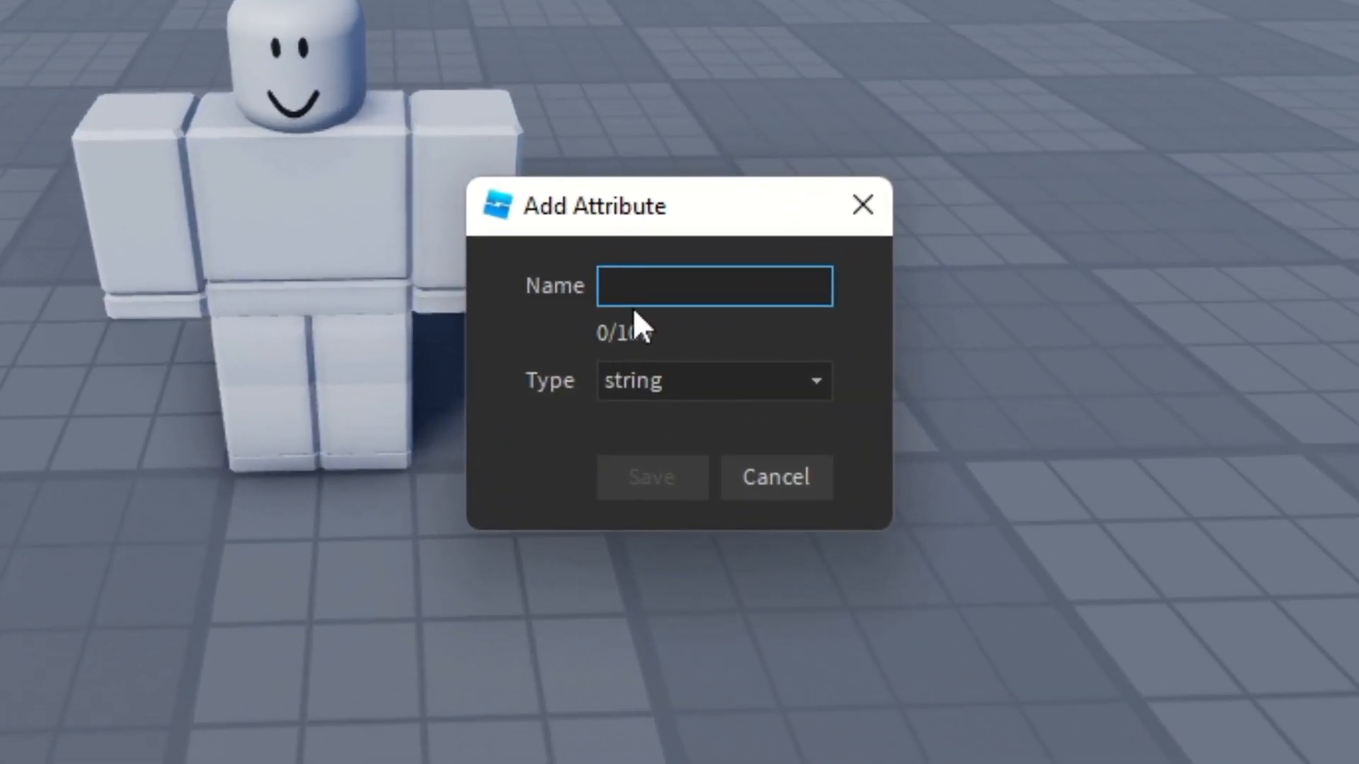
{"action": "left_click", "coordinate": [712, 381]}
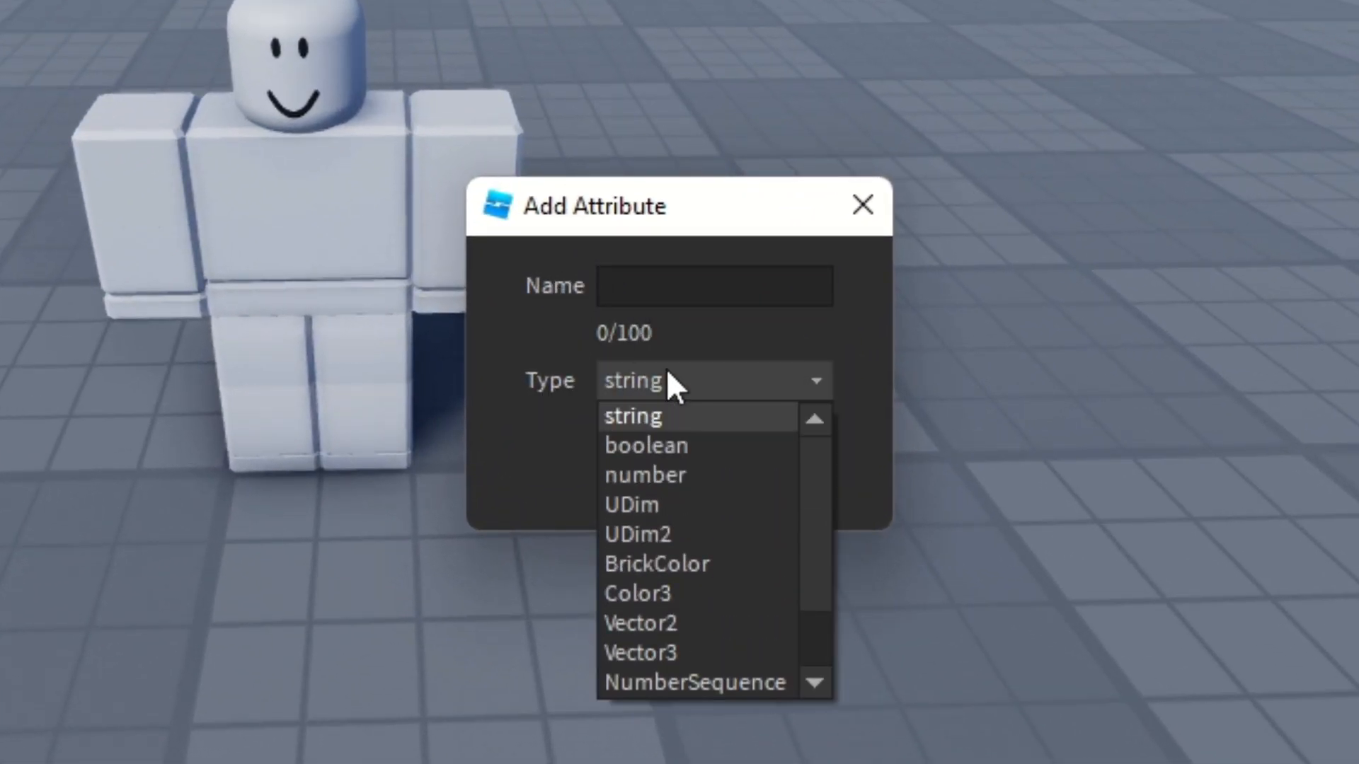
{"action": "left_click", "coordinate": [631, 417]}
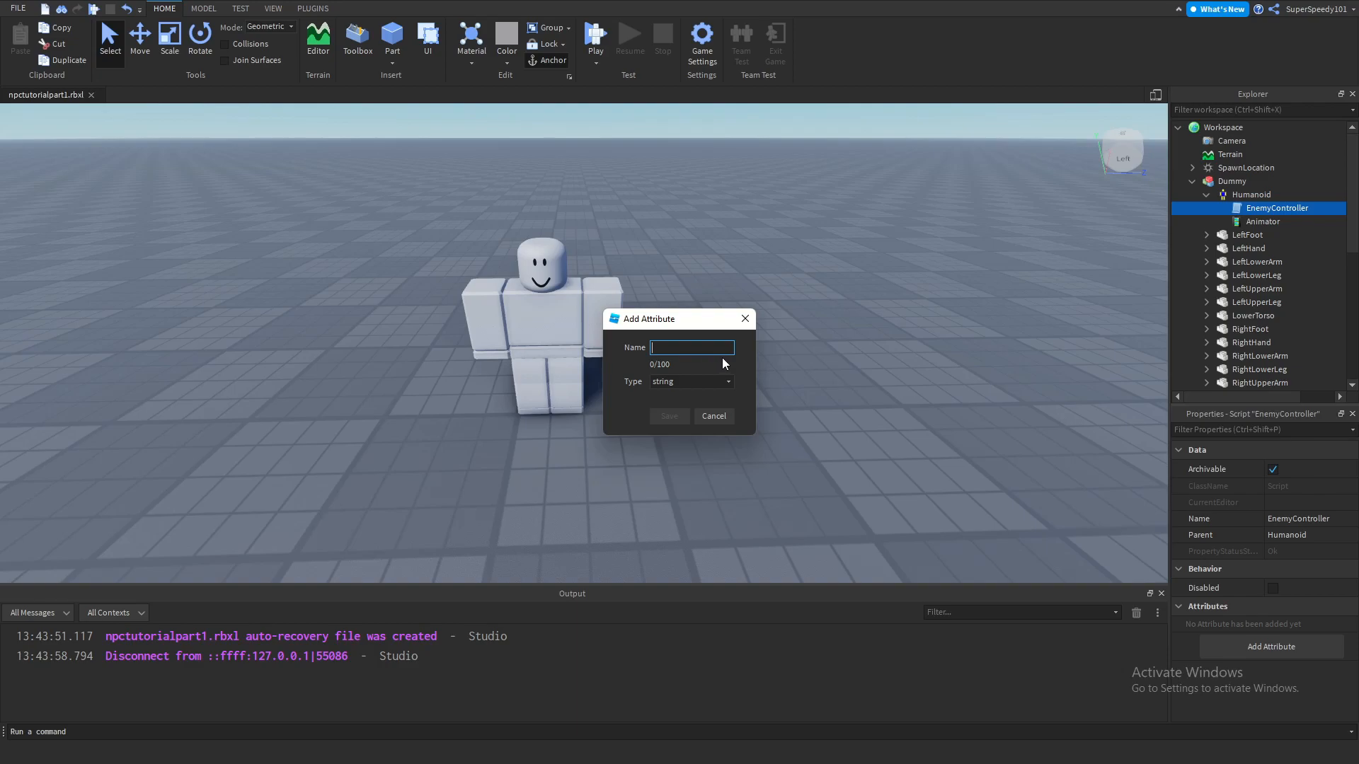
{"action": "type", "text": "Damage"}
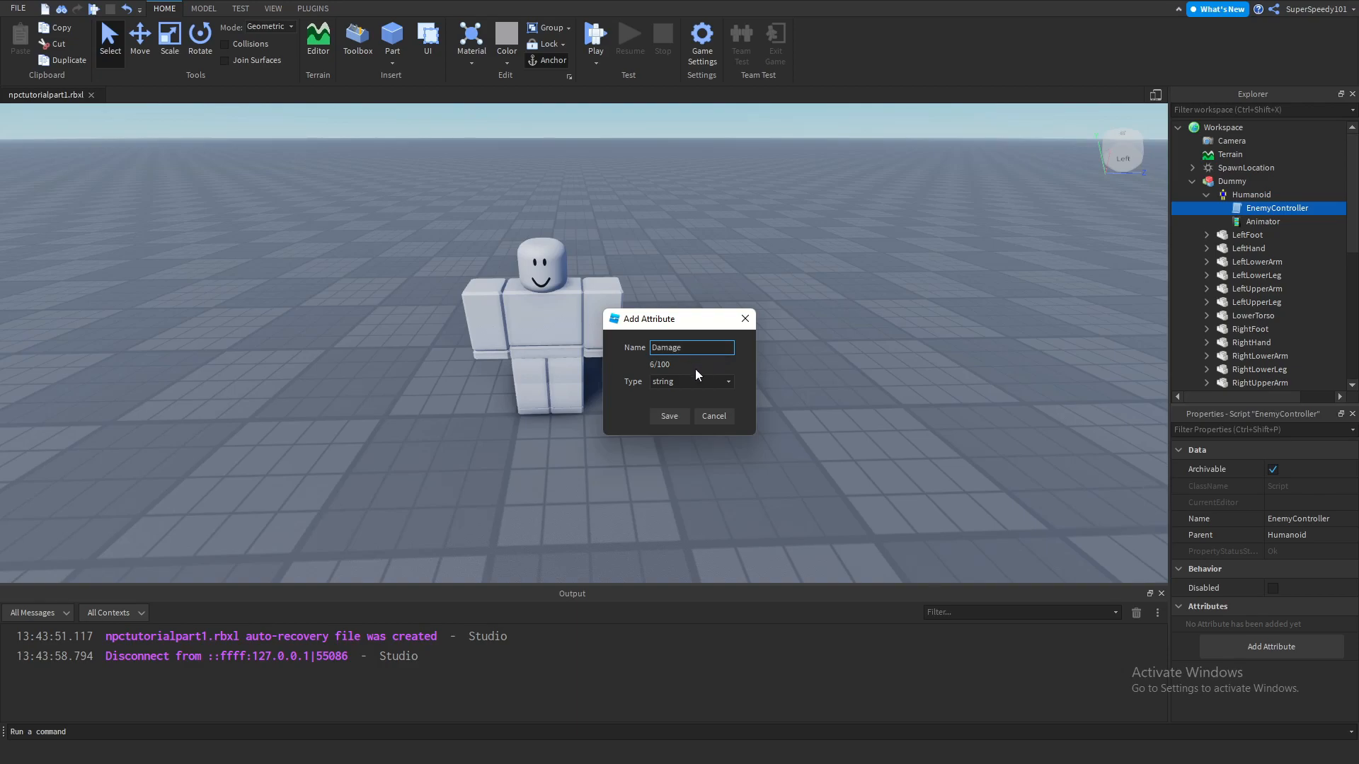
{"action": "left_click", "coordinate": [726, 381]}
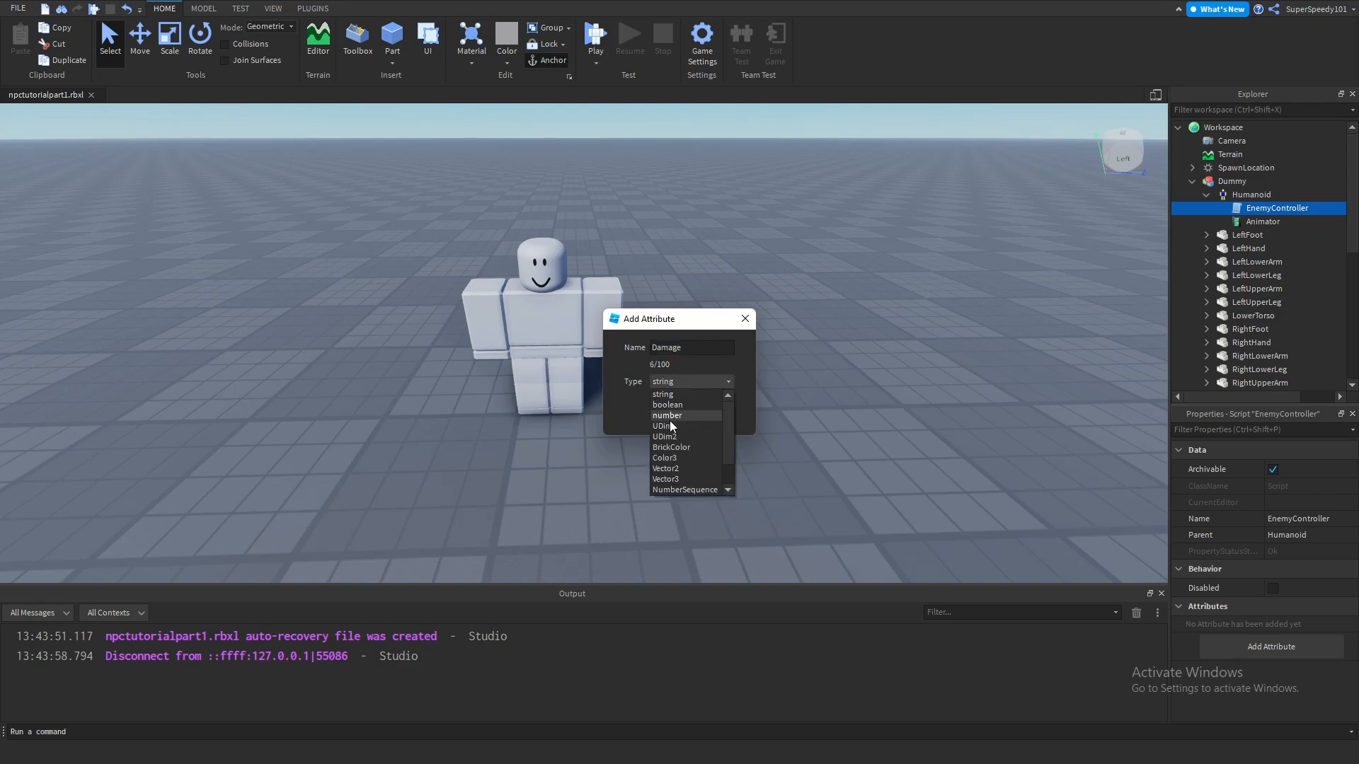
{"action": "left_click", "coordinate": [666, 415]}
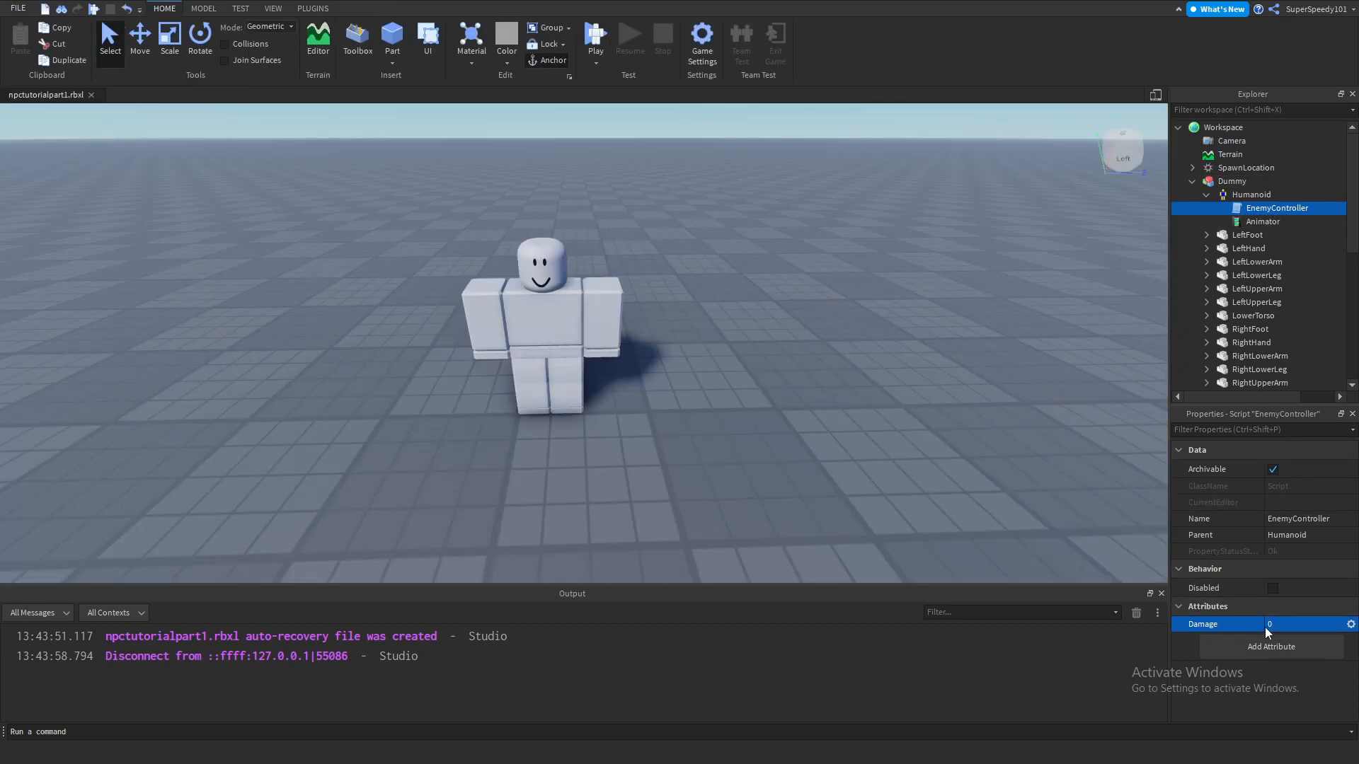
{"action": "mouse_move", "coordinate": [1212, 252]}
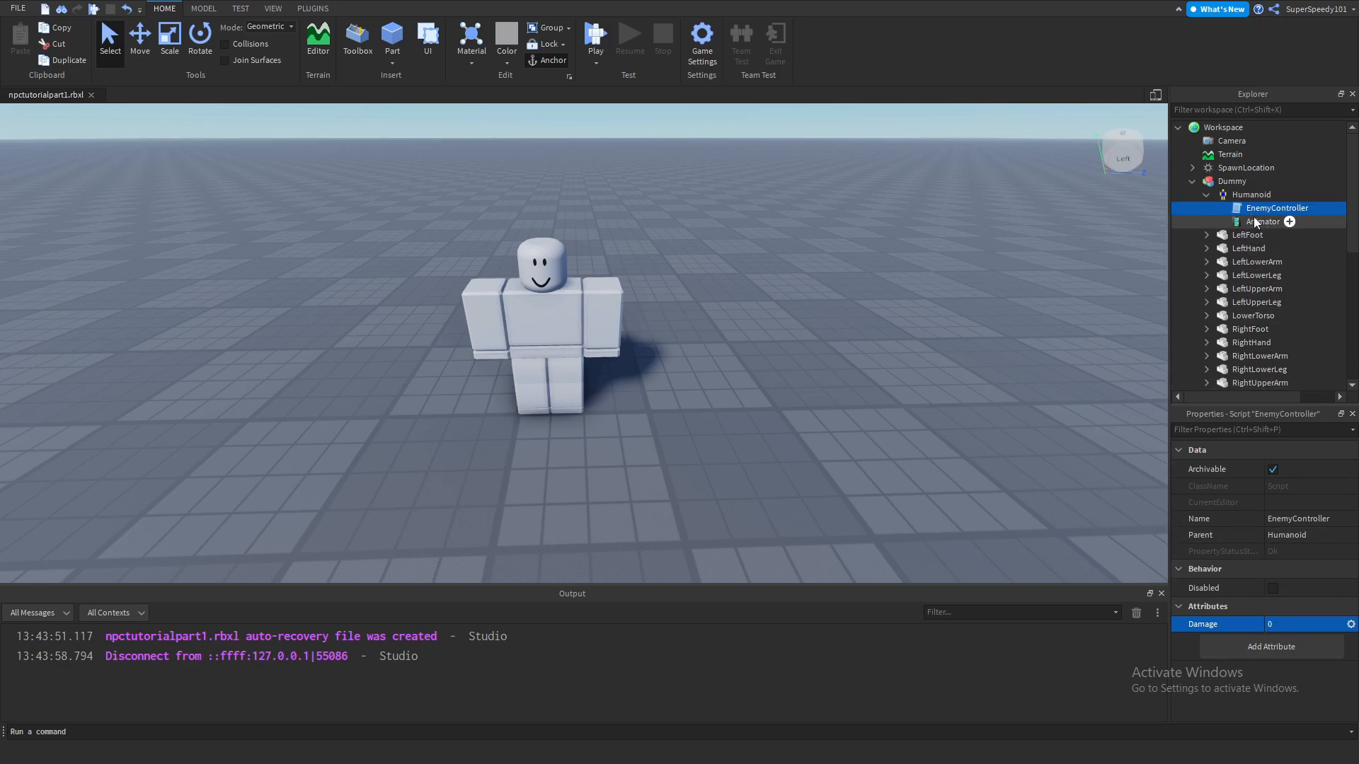
{"action": "double_click", "coordinate": [1276, 206]}
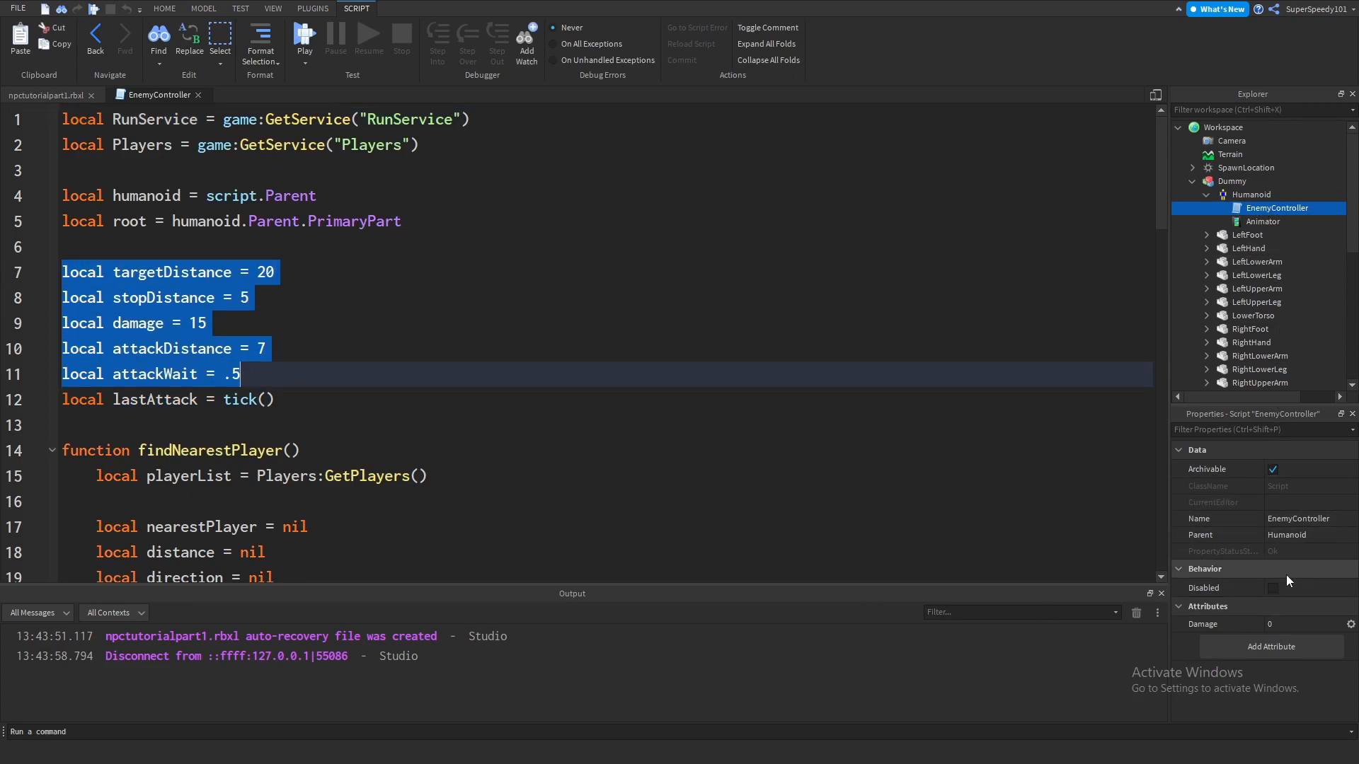
Step: Add TargetDistance and StopDistance attributes to the EnemyController script
{"action": "left_click", "coordinate": [1271, 647]}
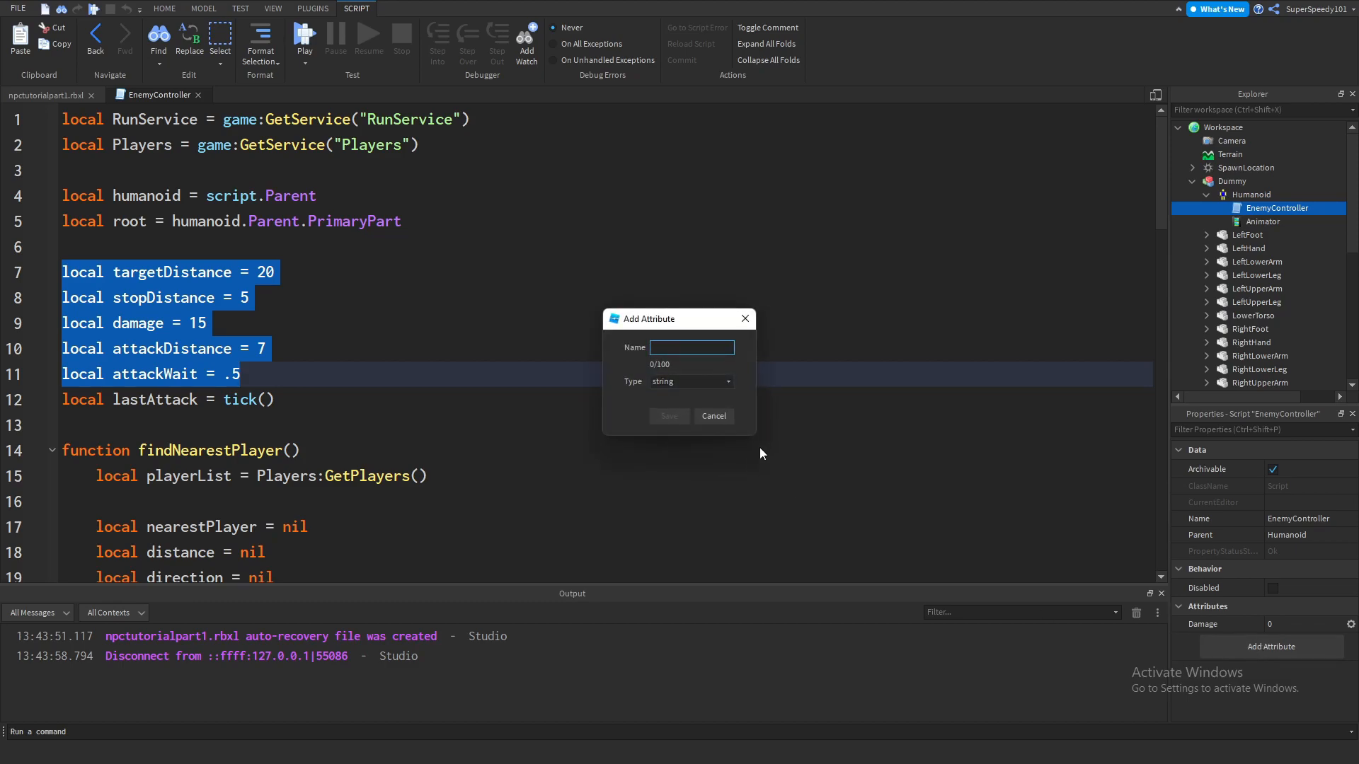
{"action": "type", "text": "TargetD"}
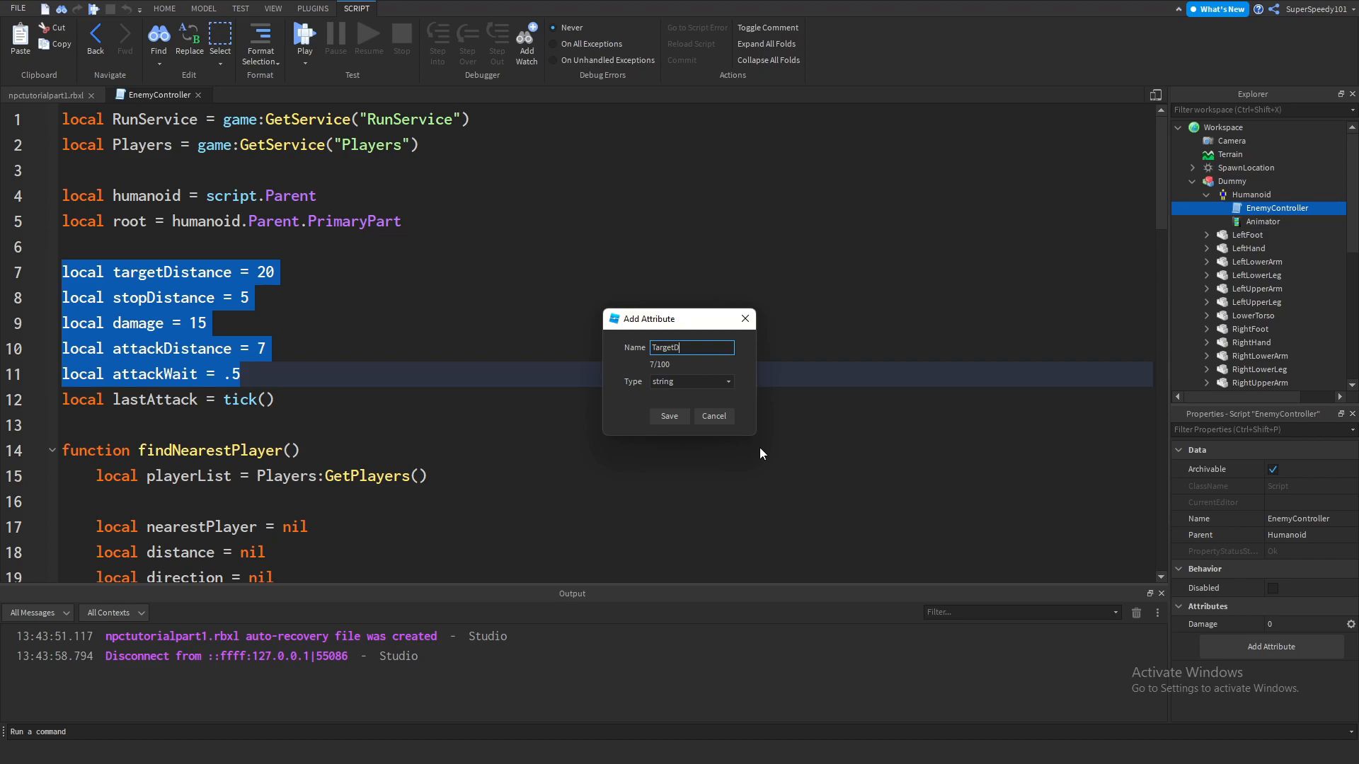
{"action": "left_click", "coordinate": [690, 381]}
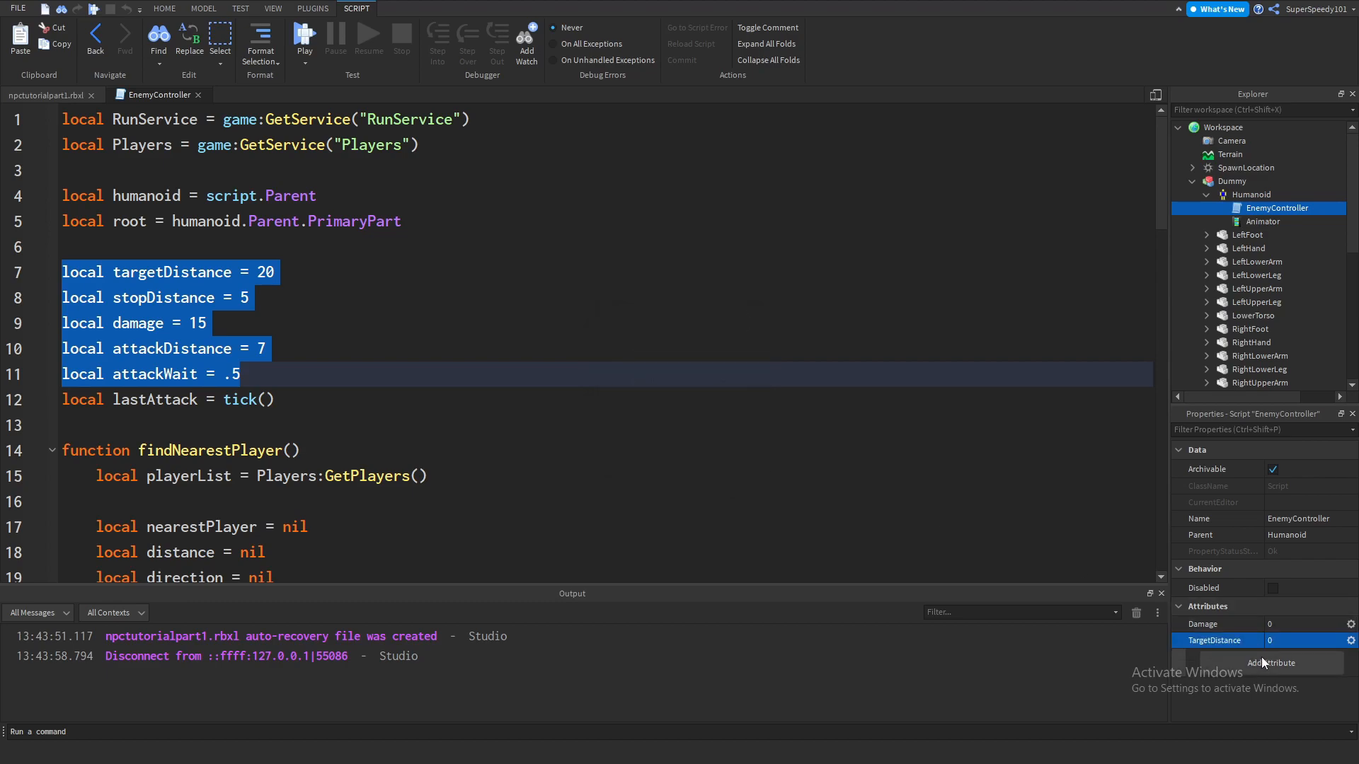
{"action": "left_click", "coordinate": [1271, 662]}
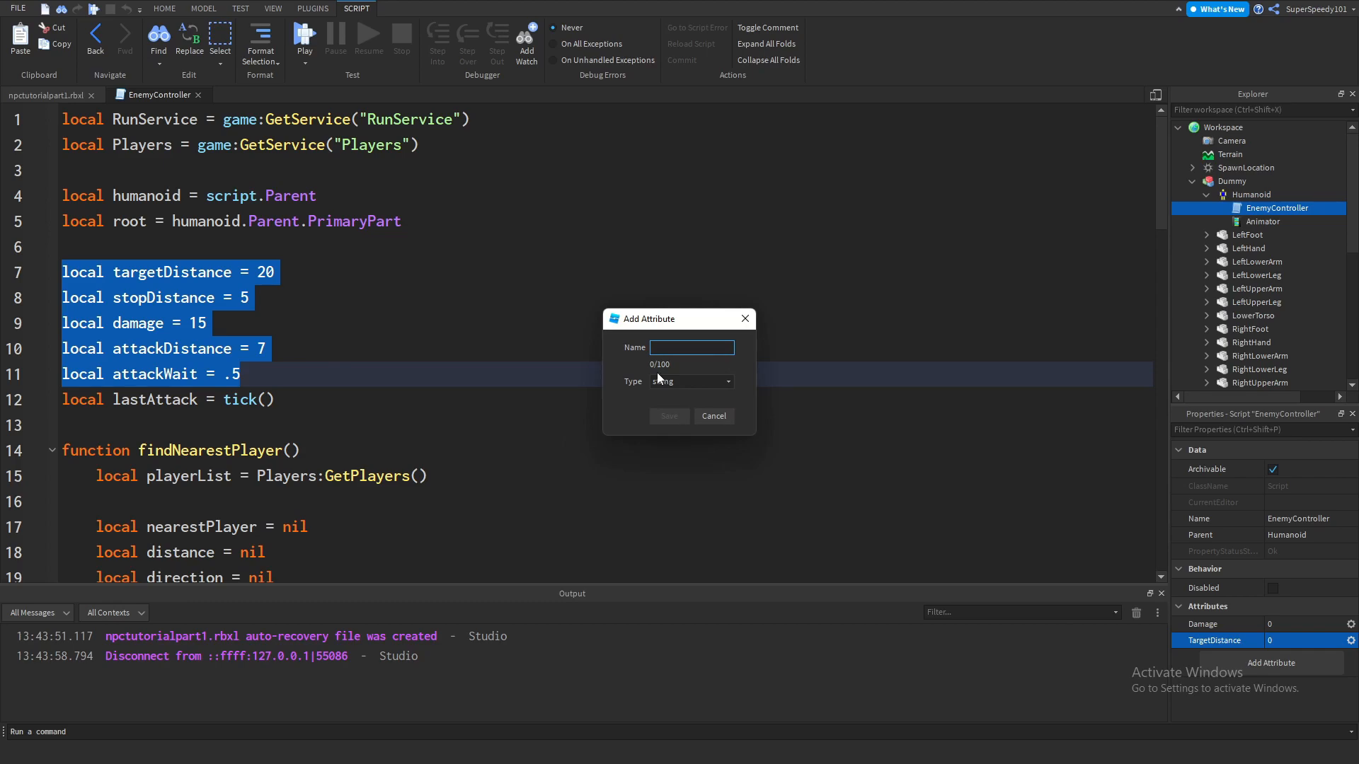
{"action": "type", "text": "Stop"}
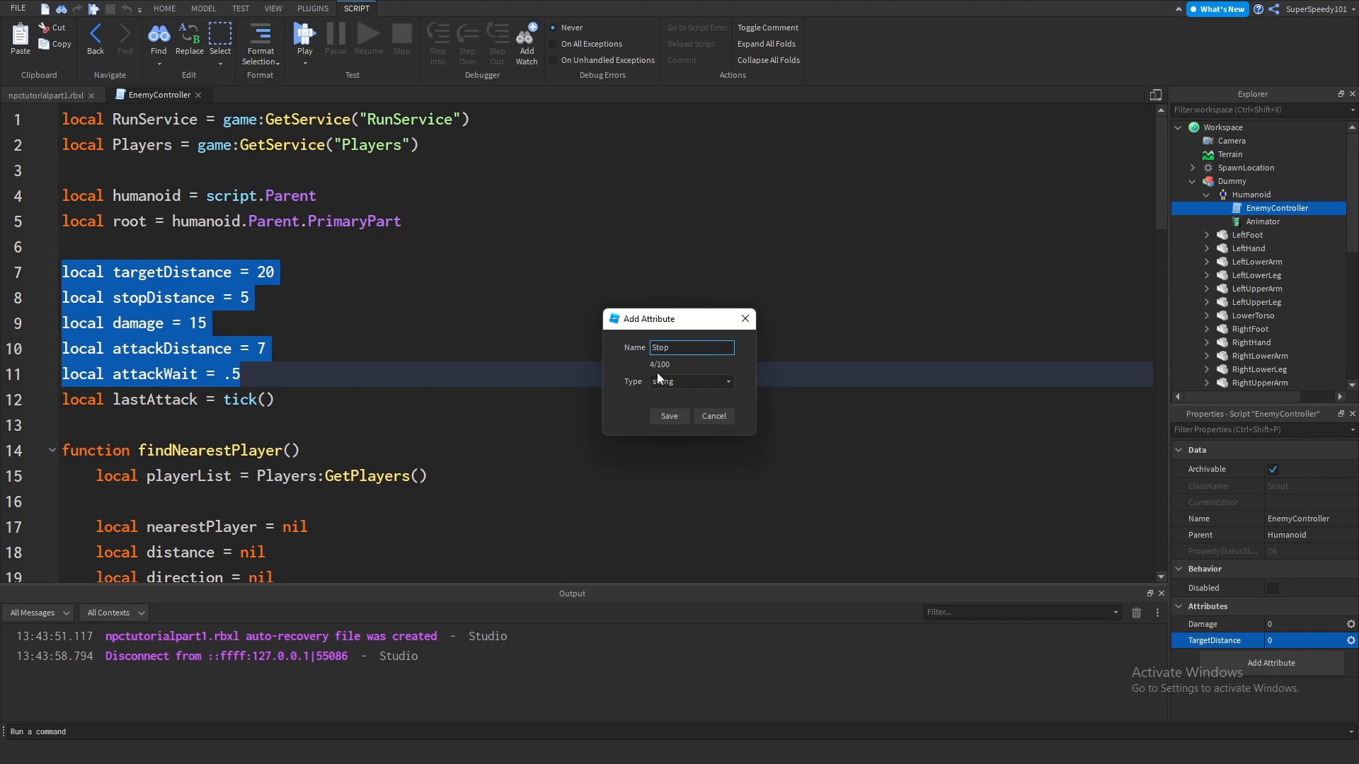
{"action": "type", "text": "Dis"}
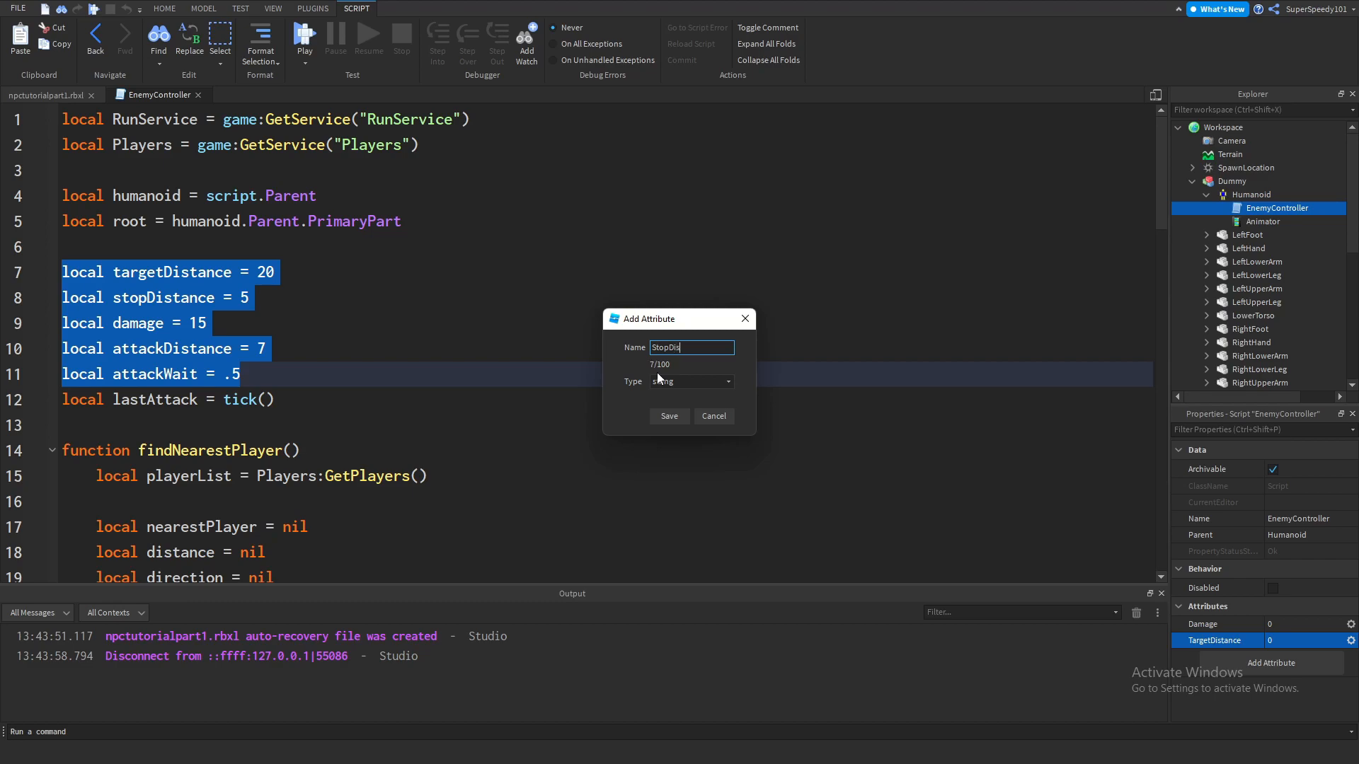
{"action": "type", "text": "tance"}
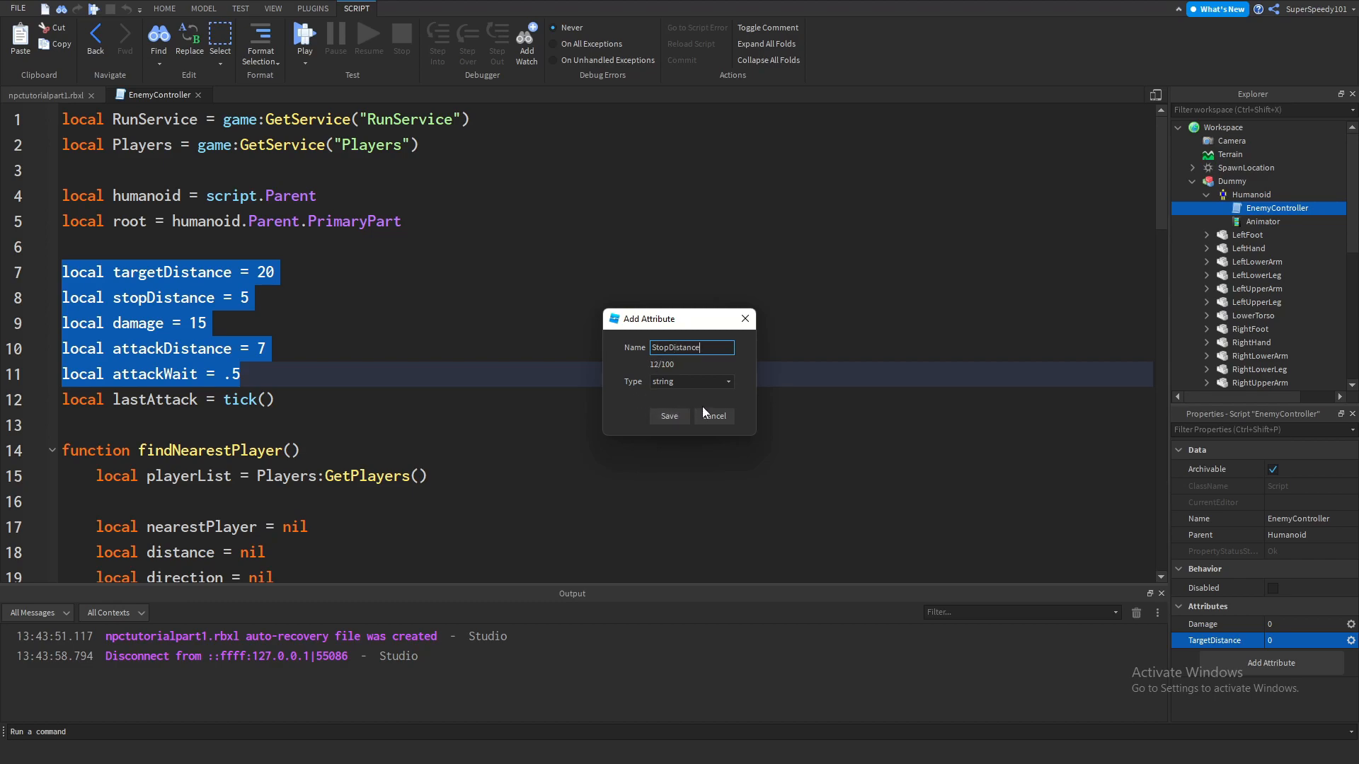
{"action": "left_click", "coordinate": [668, 416]}
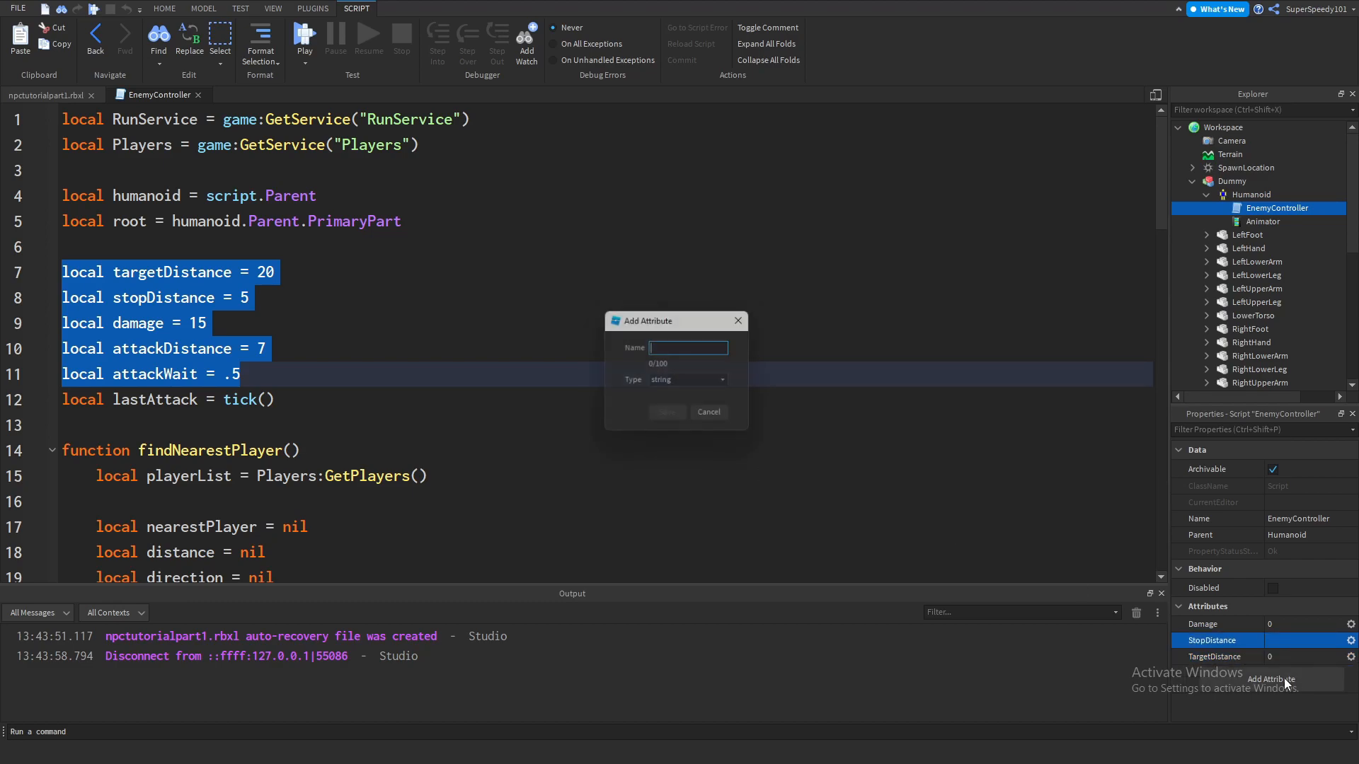
Step: Add AttackDistance and AttackWait attributes to the script
{"action": "type", "text": "Attack"}
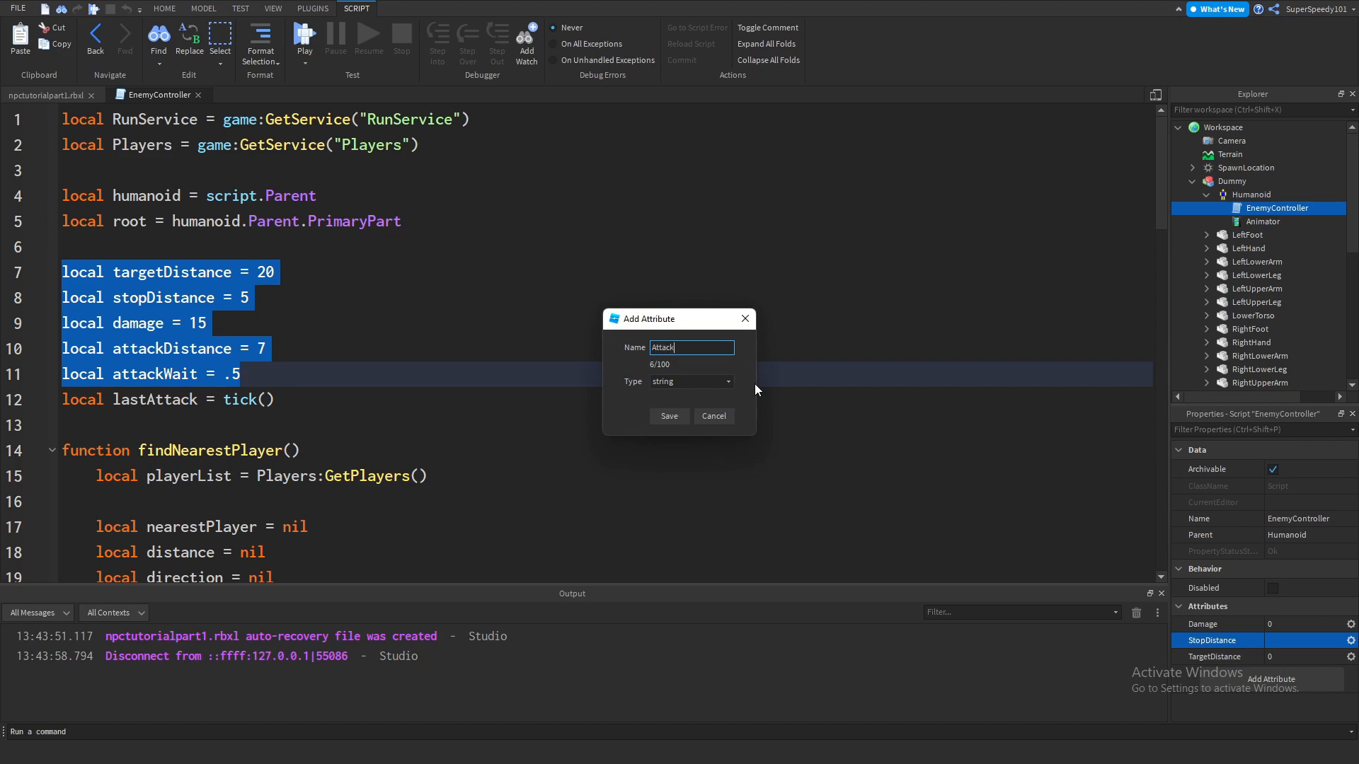
{"action": "left_click", "coordinate": [668, 416]}
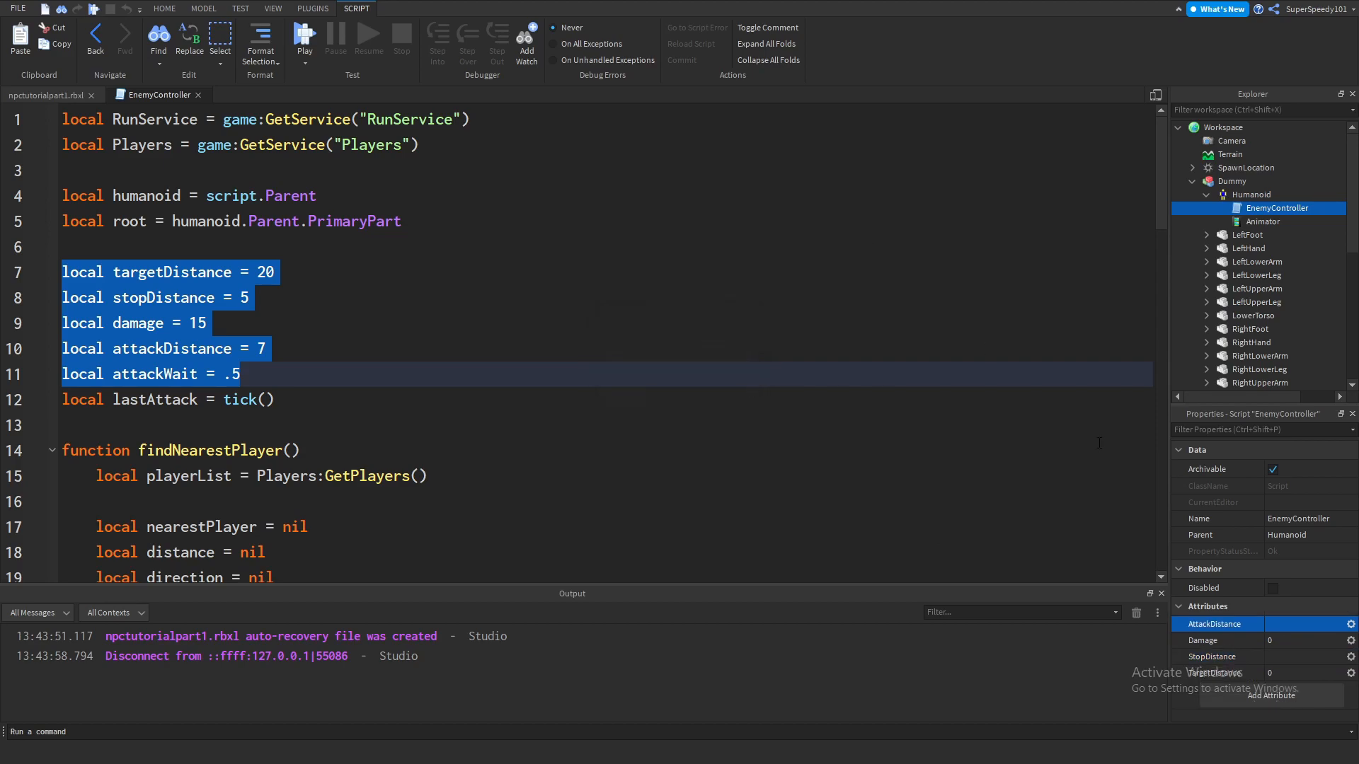
{"action": "left_click", "coordinate": [1271, 695]}
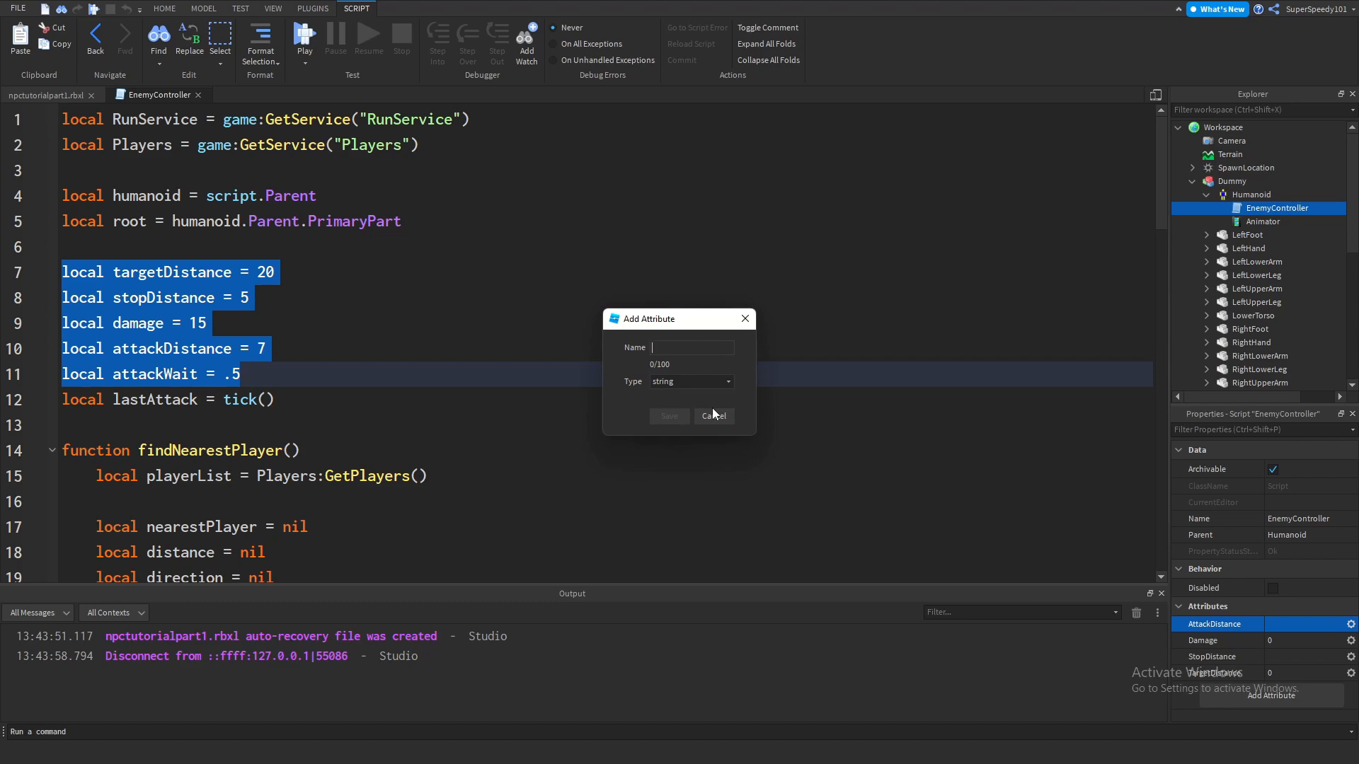
{"action": "type", "text": "At"}
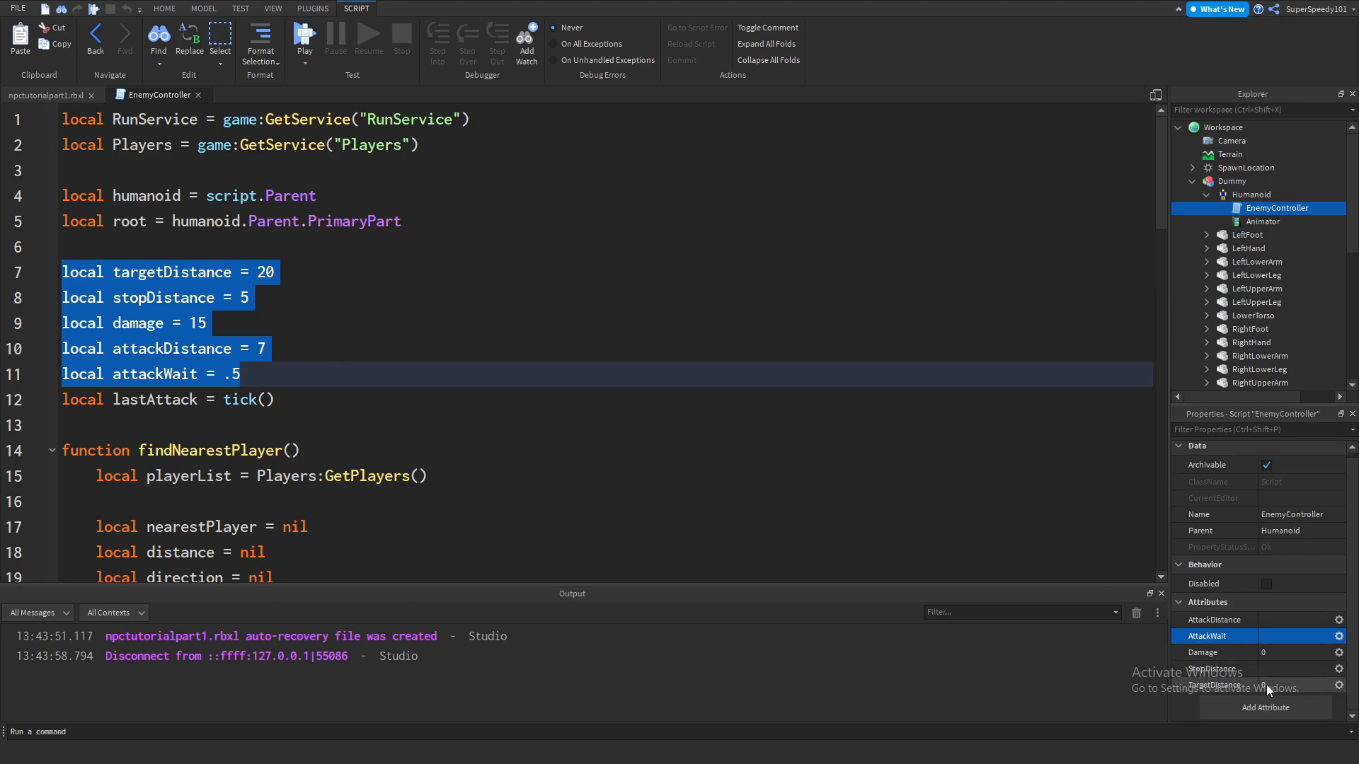
{"action": "left_click", "coordinate": [1211, 670]}
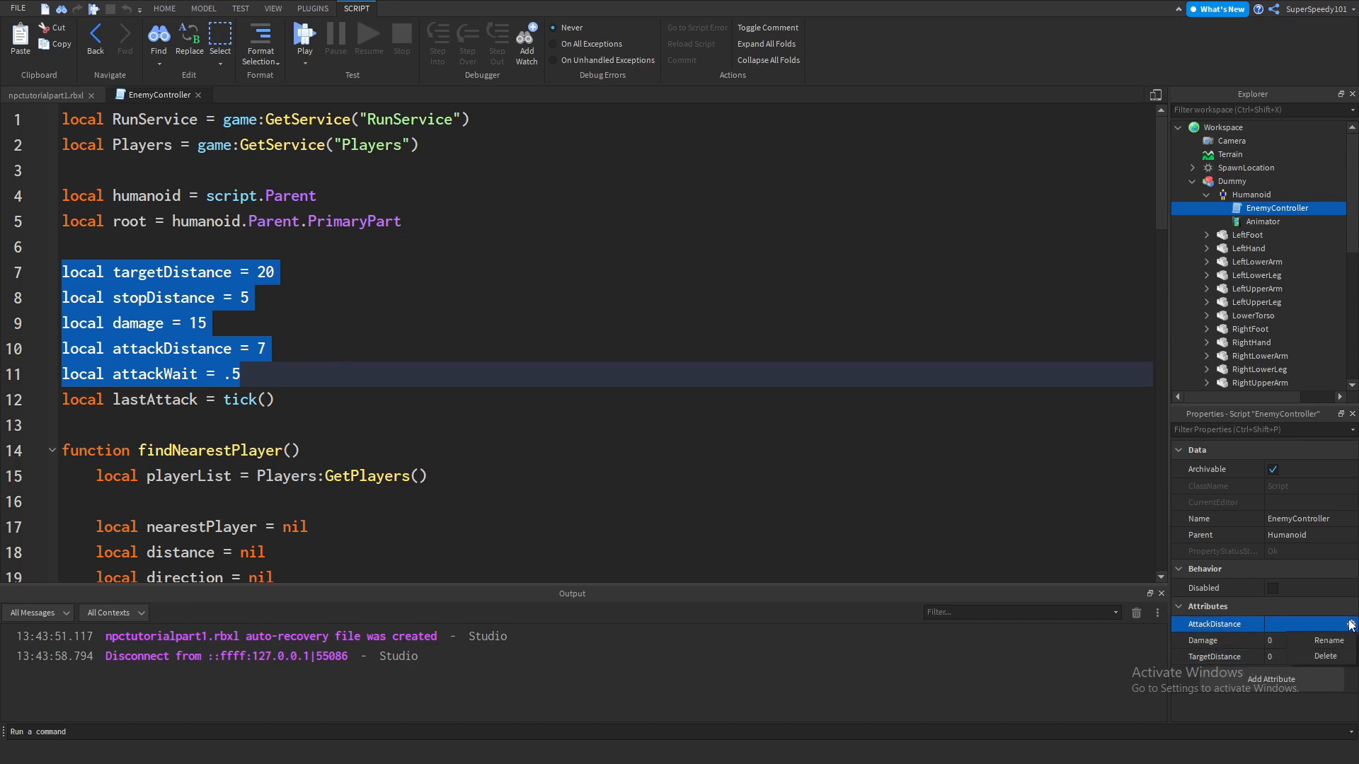
Step: Delete the misnamed entries and recreate StopDistance, AttackDistance and AttackWait as number attributes
{"action": "left_click", "coordinate": [1271, 662]}
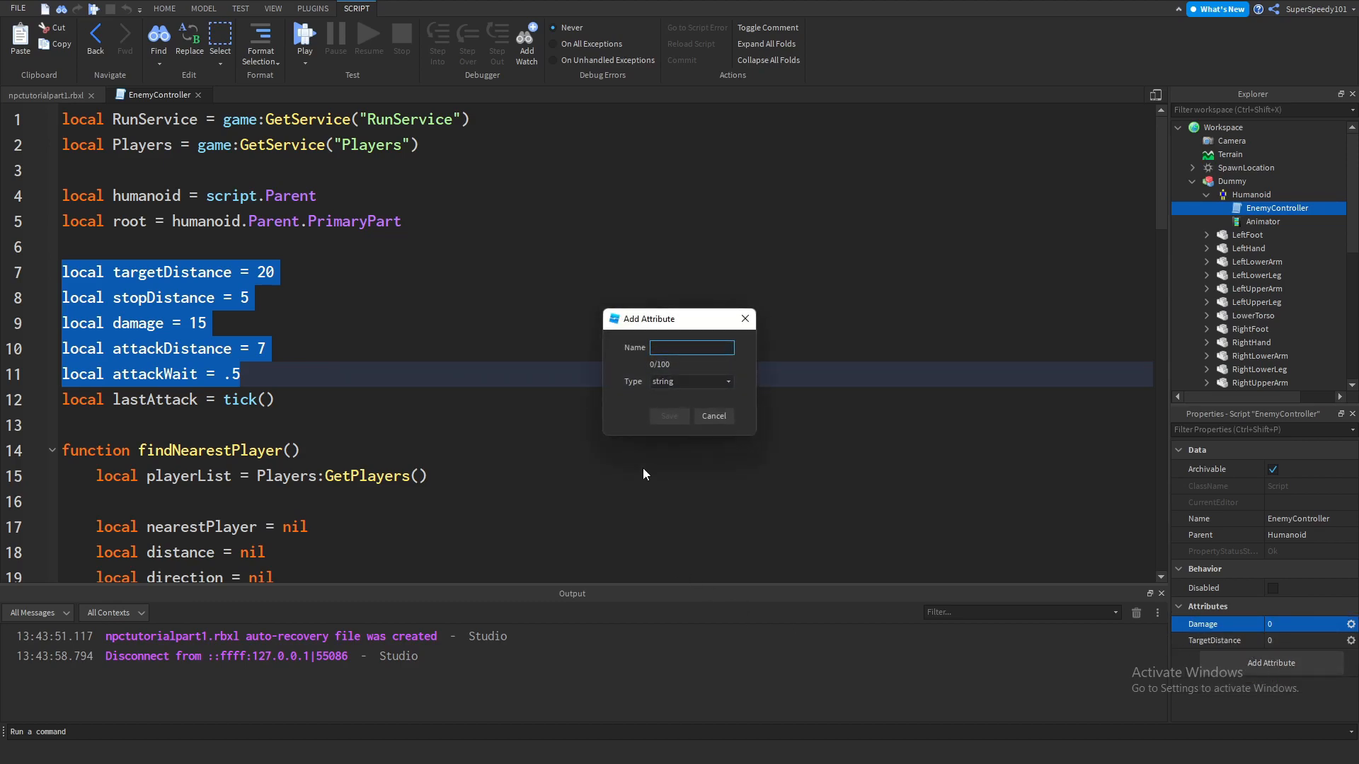
{"action": "type", "text": "StopDista"}
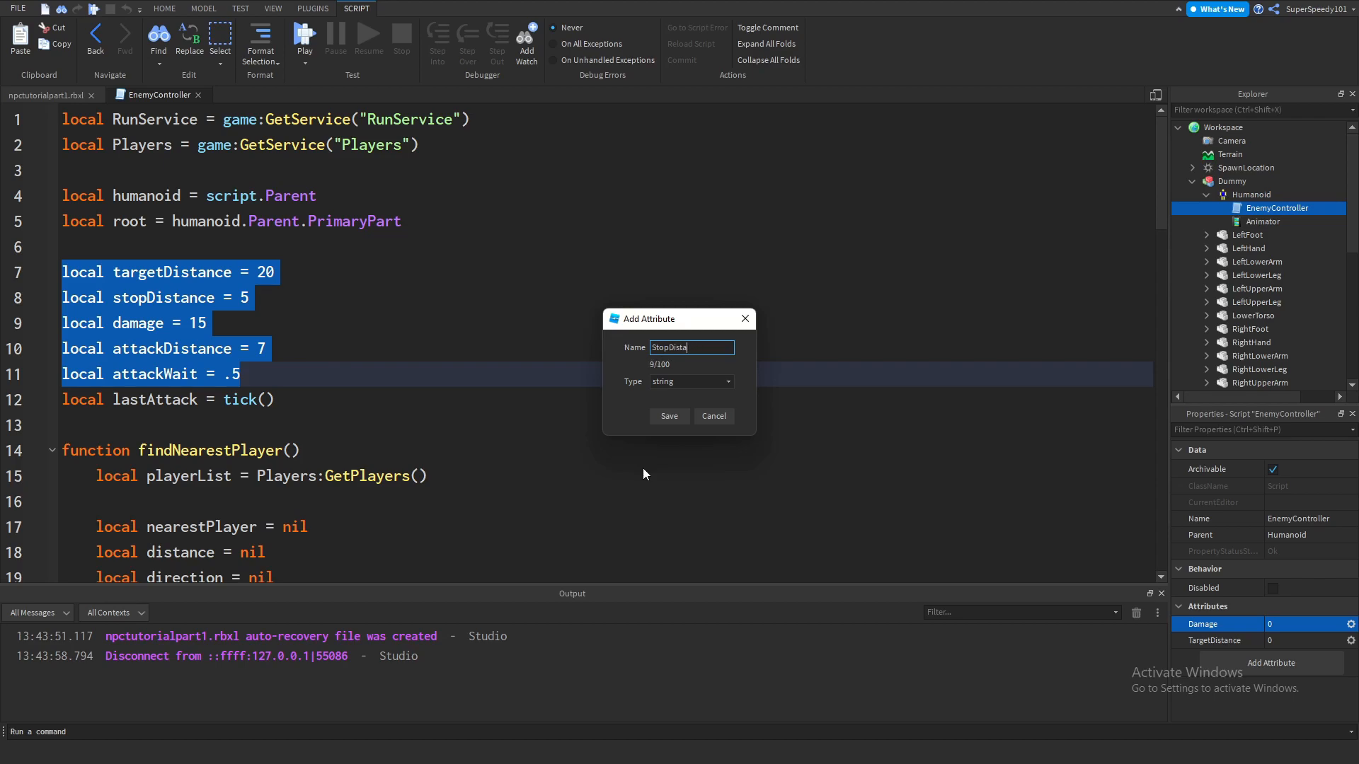
{"action": "left_click", "coordinate": [690, 381]}
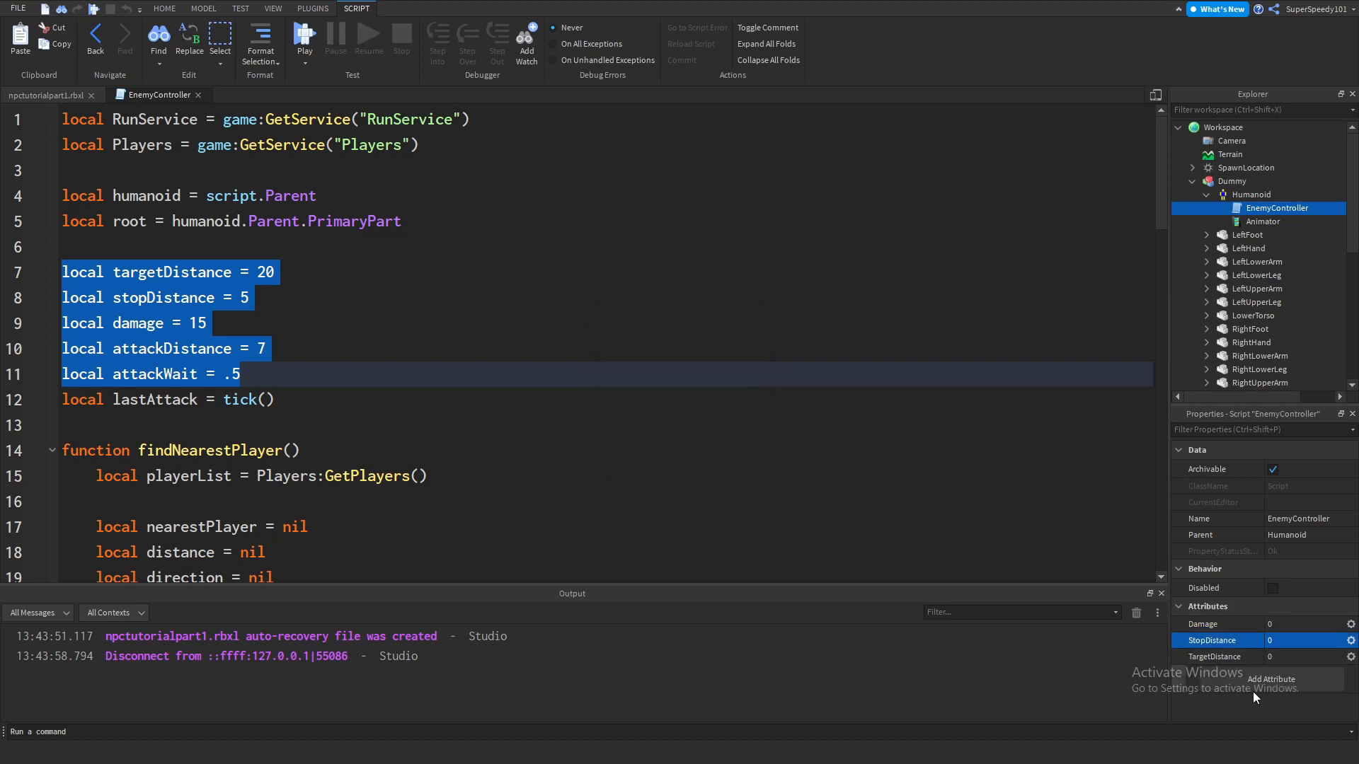
{"action": "left_click", "coordinate": [1271, 679]}
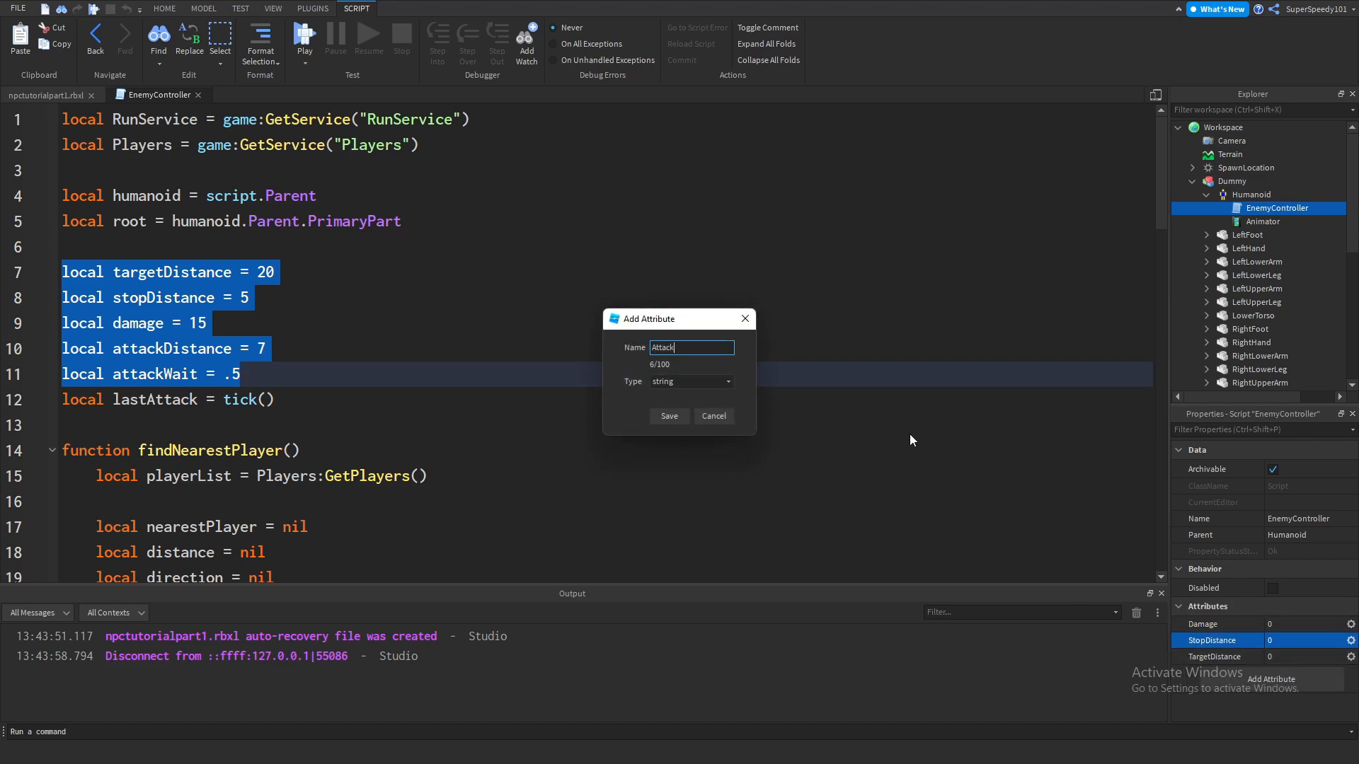
{"action": "left_click", "coordinate": [726, 380]}
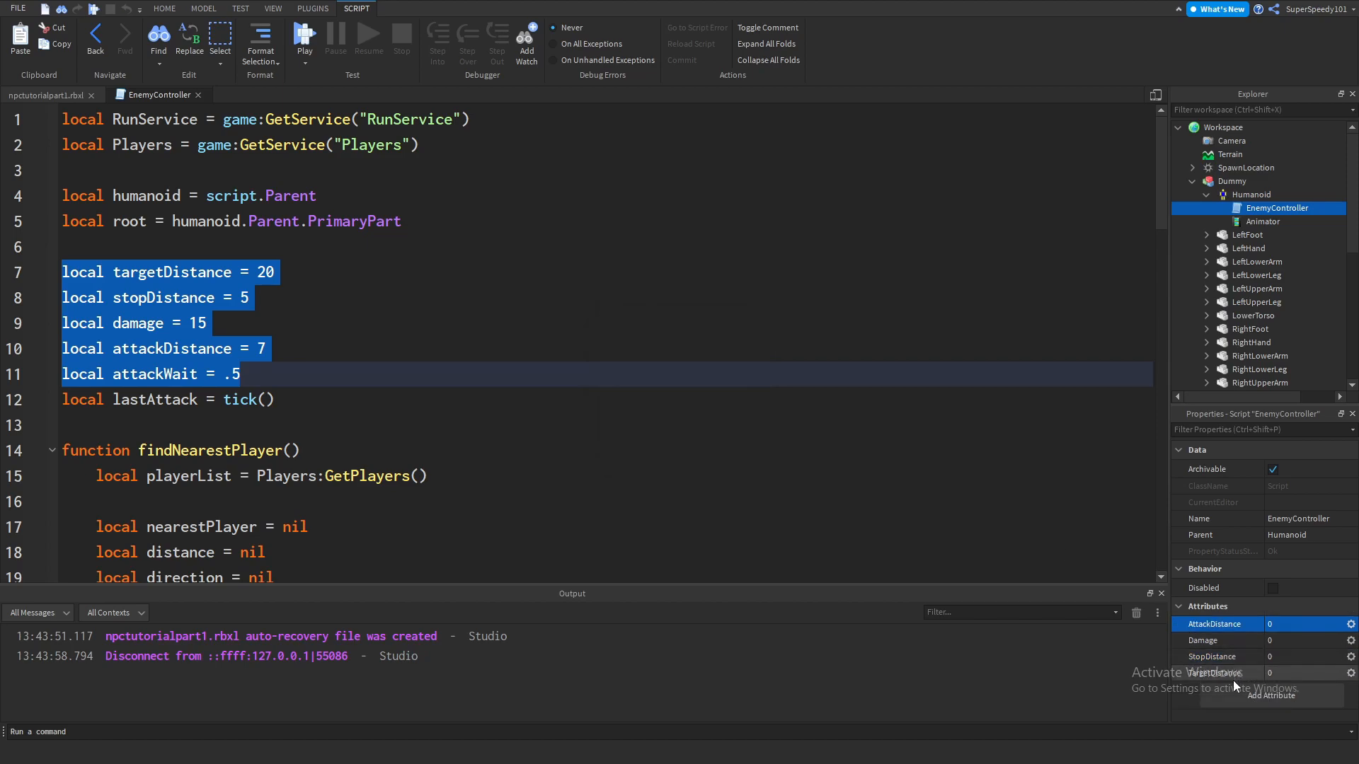
{"action": "left_click", "coordinate": [1271, 695]}
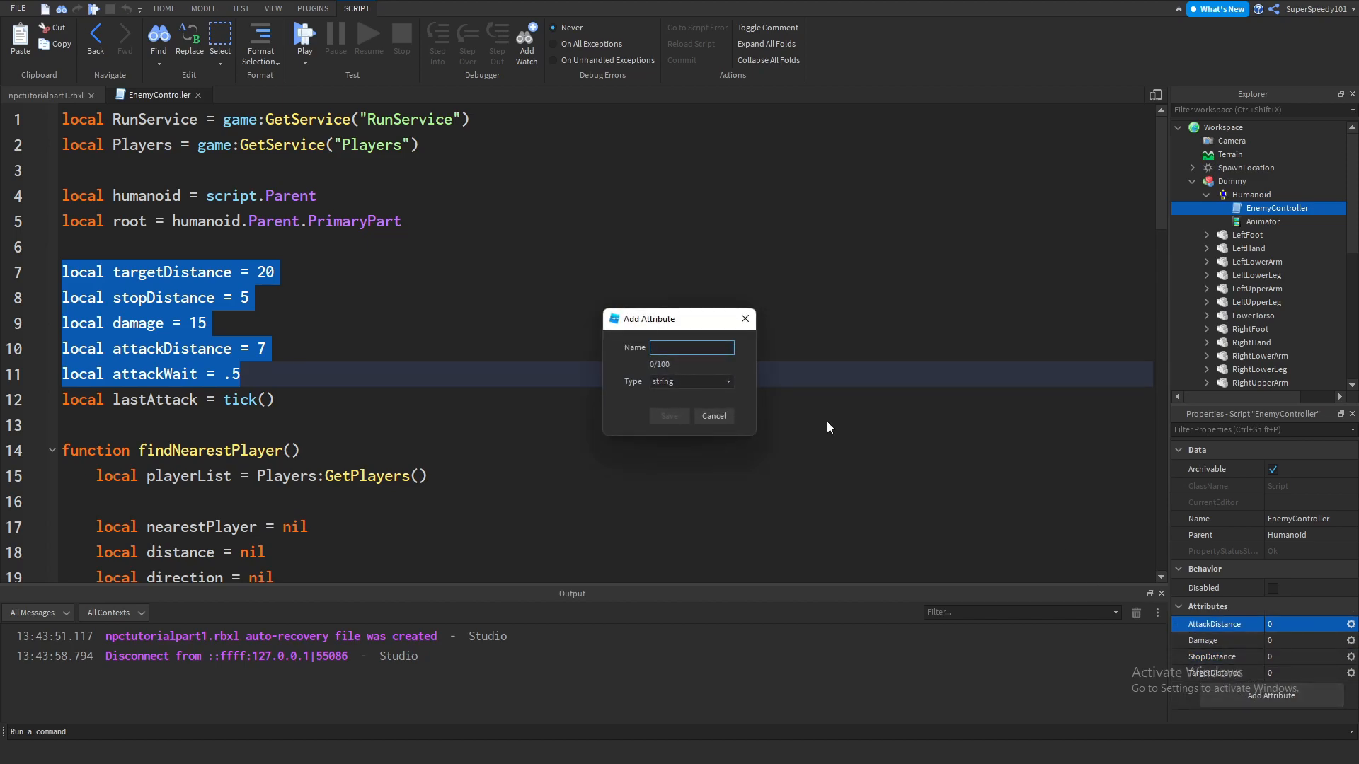
{"action": "type", "text": "AttackWait"}
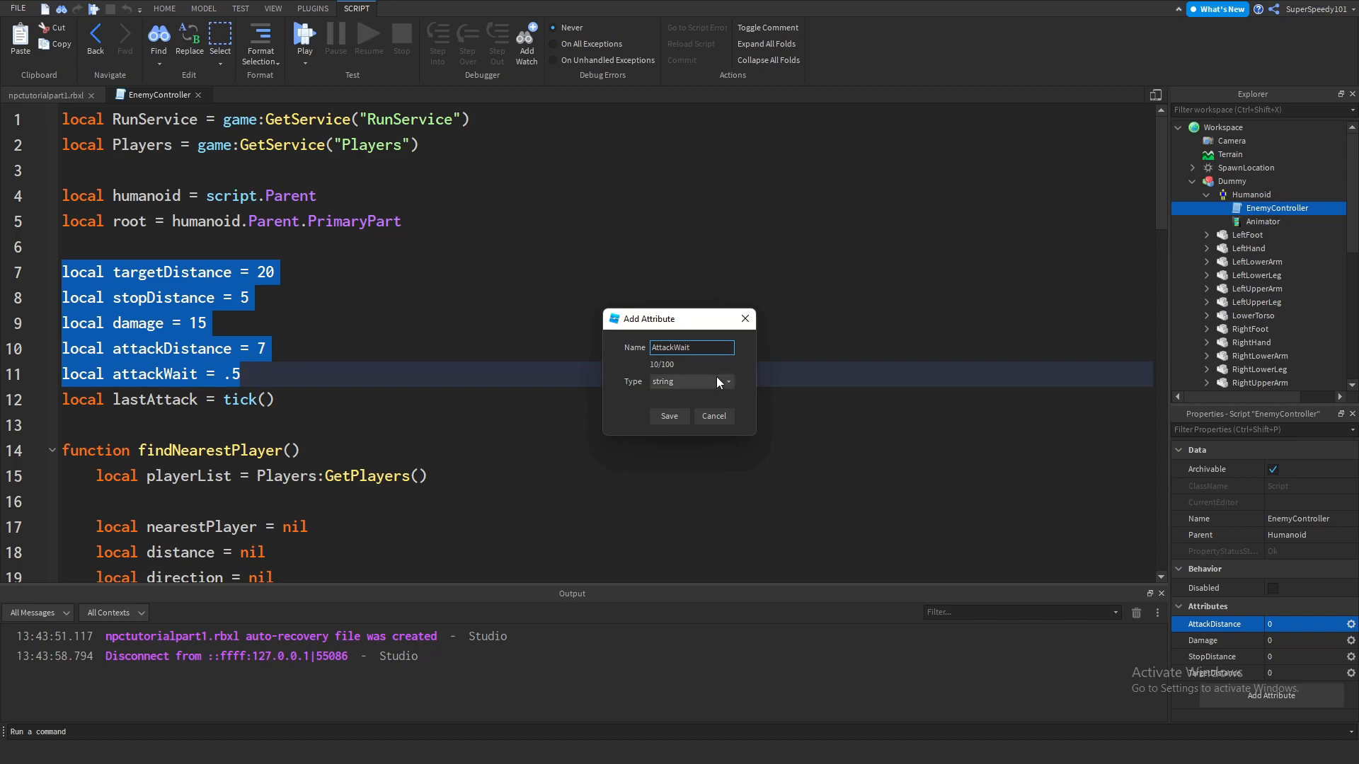
{"action": "left_click", "coordinate": [691, 381]}
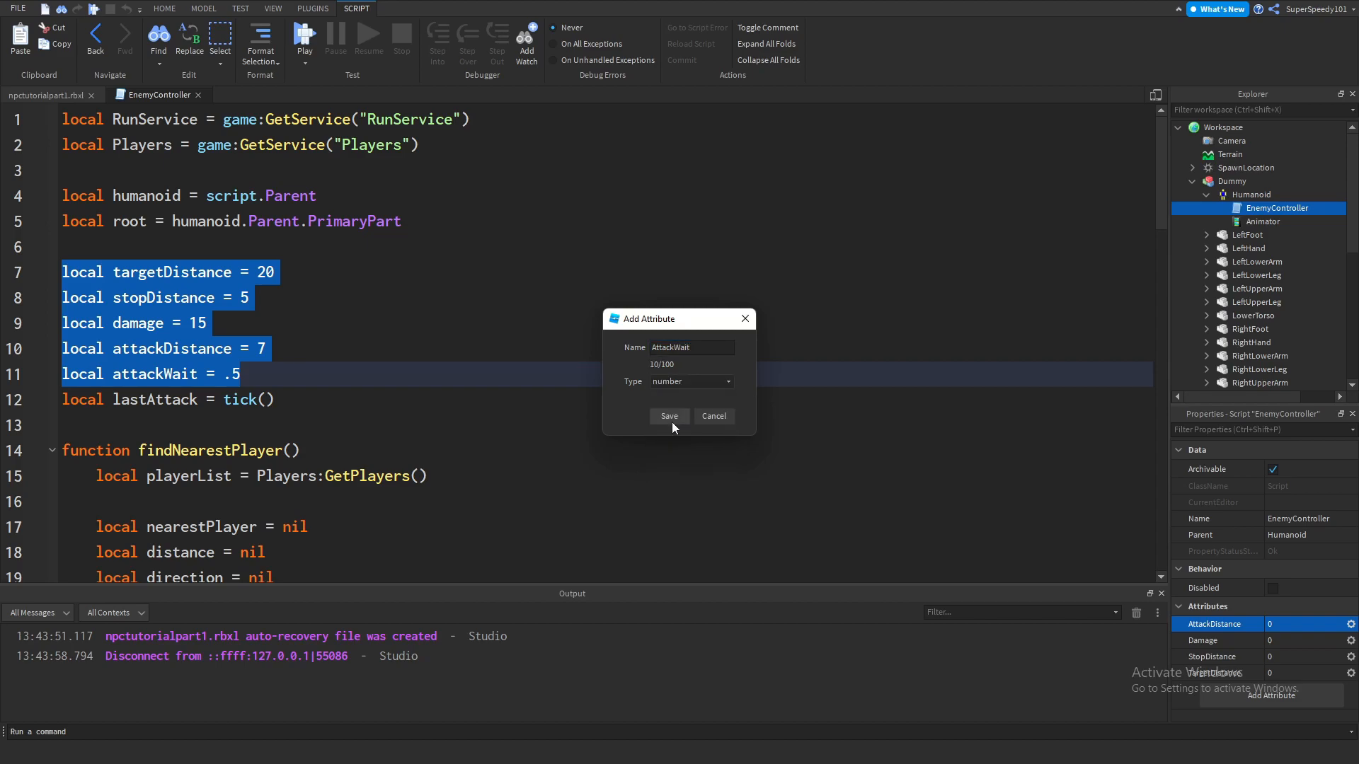
{"action": "left_click", "coordinate": [668, 416]}
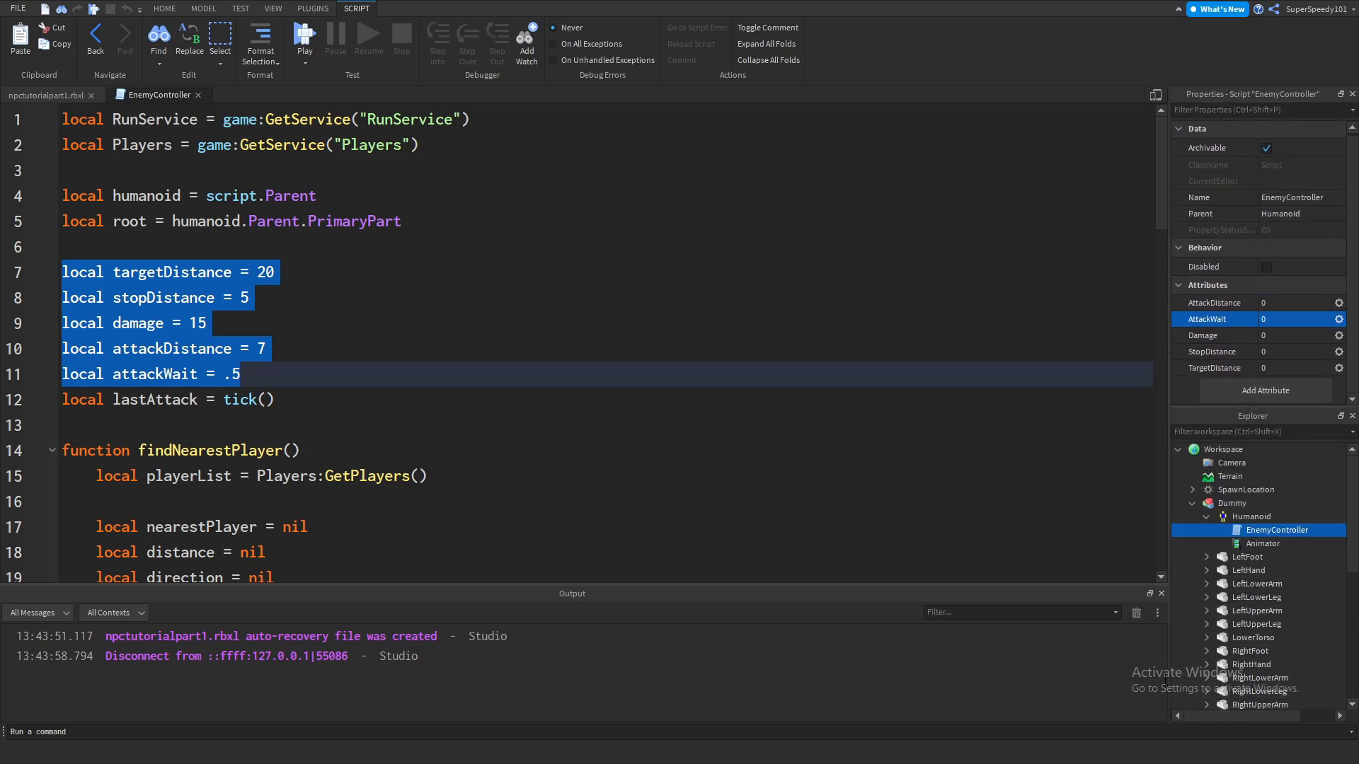
{"action": "mouse_move", "coordinate": [809, 45]}
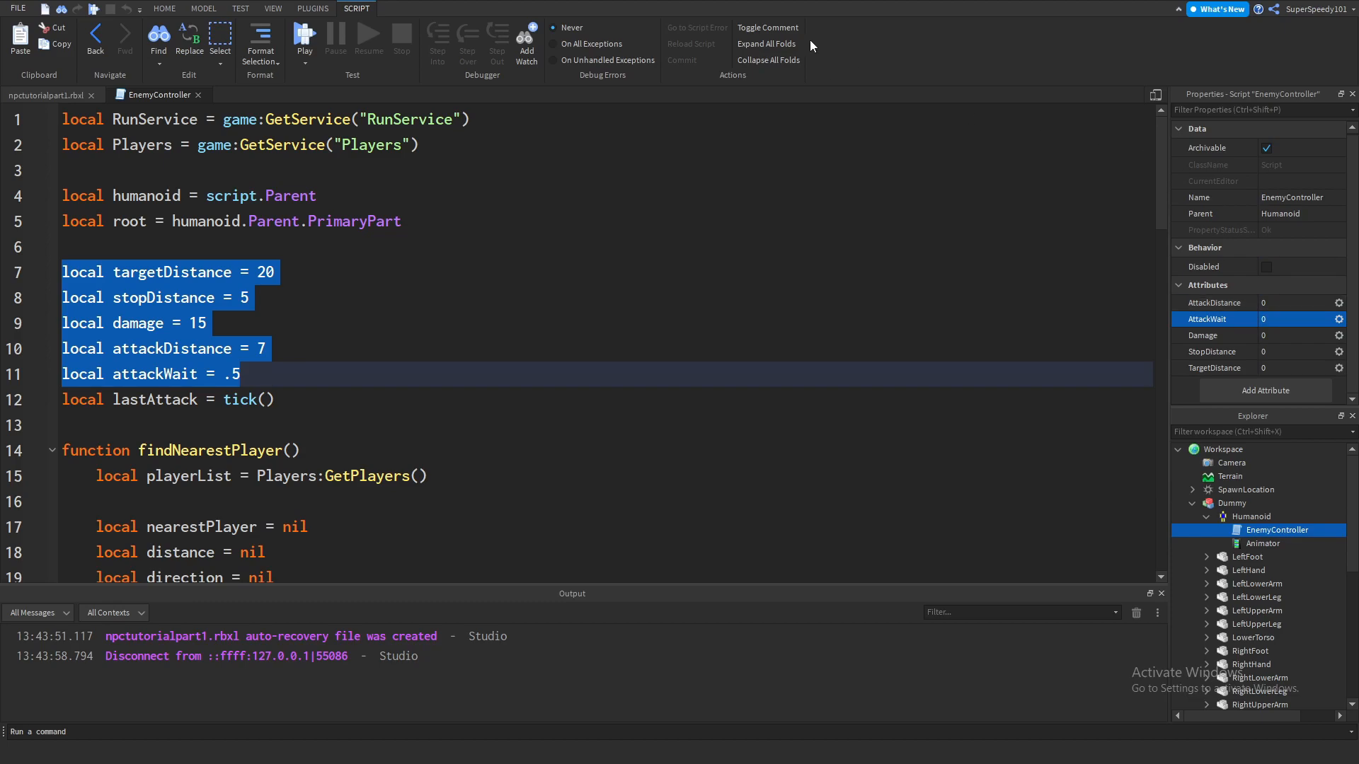
{"action": "mouse_move", "coordinate": [301, 337]}
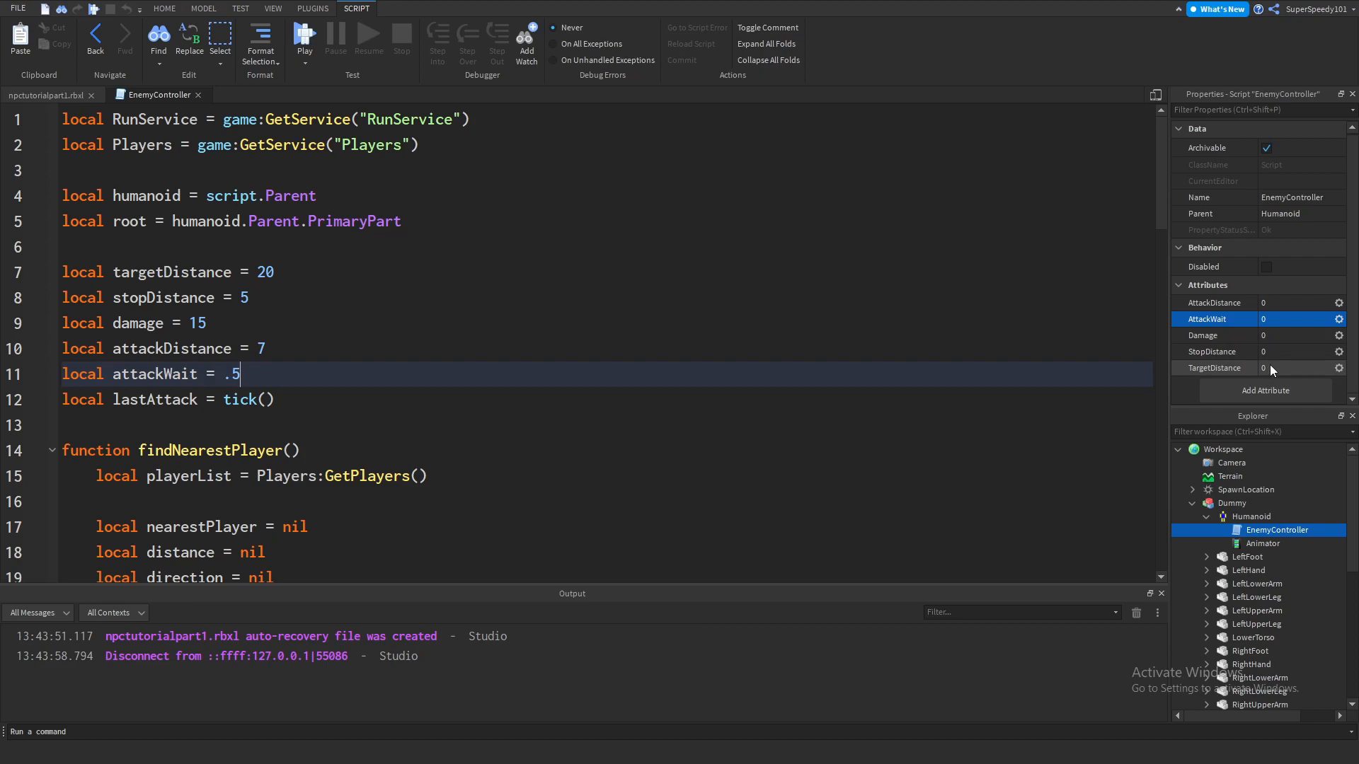
{"action": "mouse_move", "coordinate": [1273, 335]}
{"action": "type", "text": "15"}
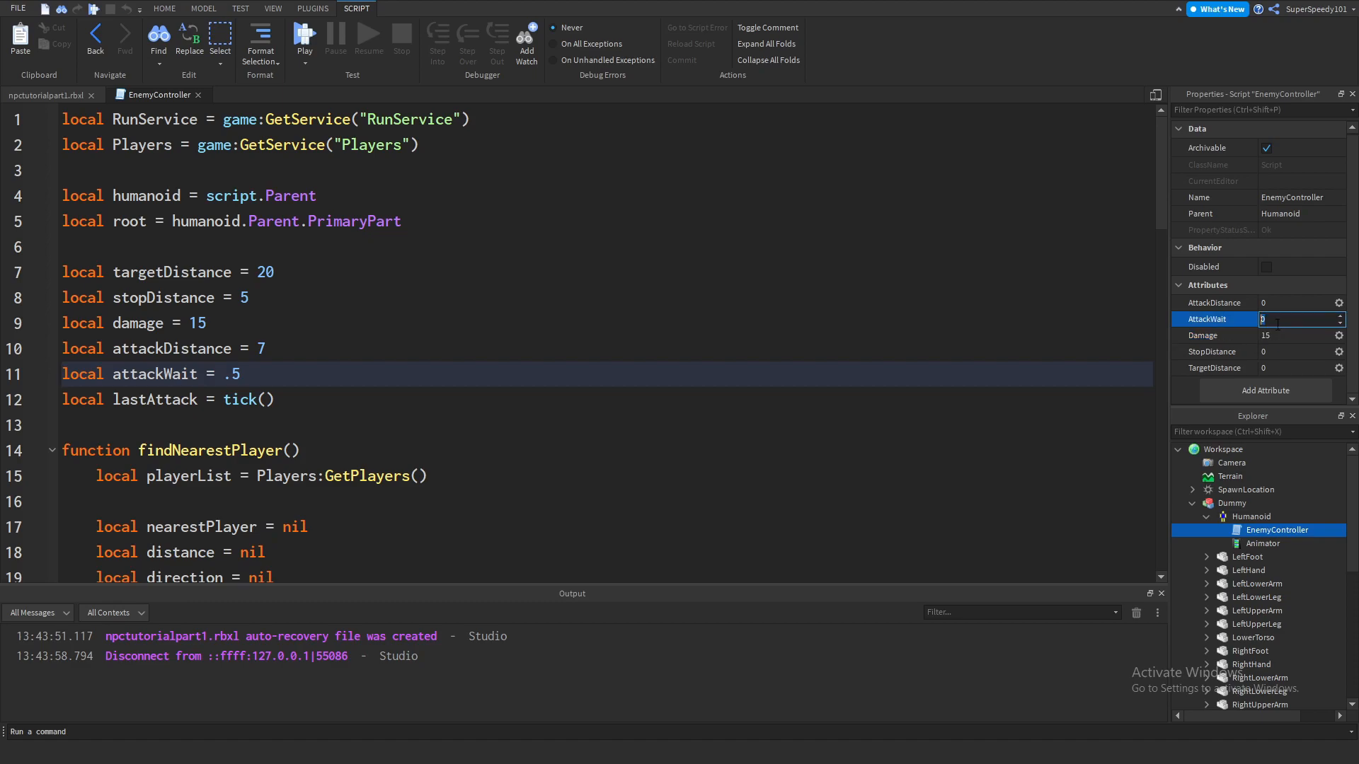
Step: Set attribute values AttackWait .5, AttackDistance 7, StopDistance 5 and TargetDistance 20
{"action": "type", "text": ".5"}
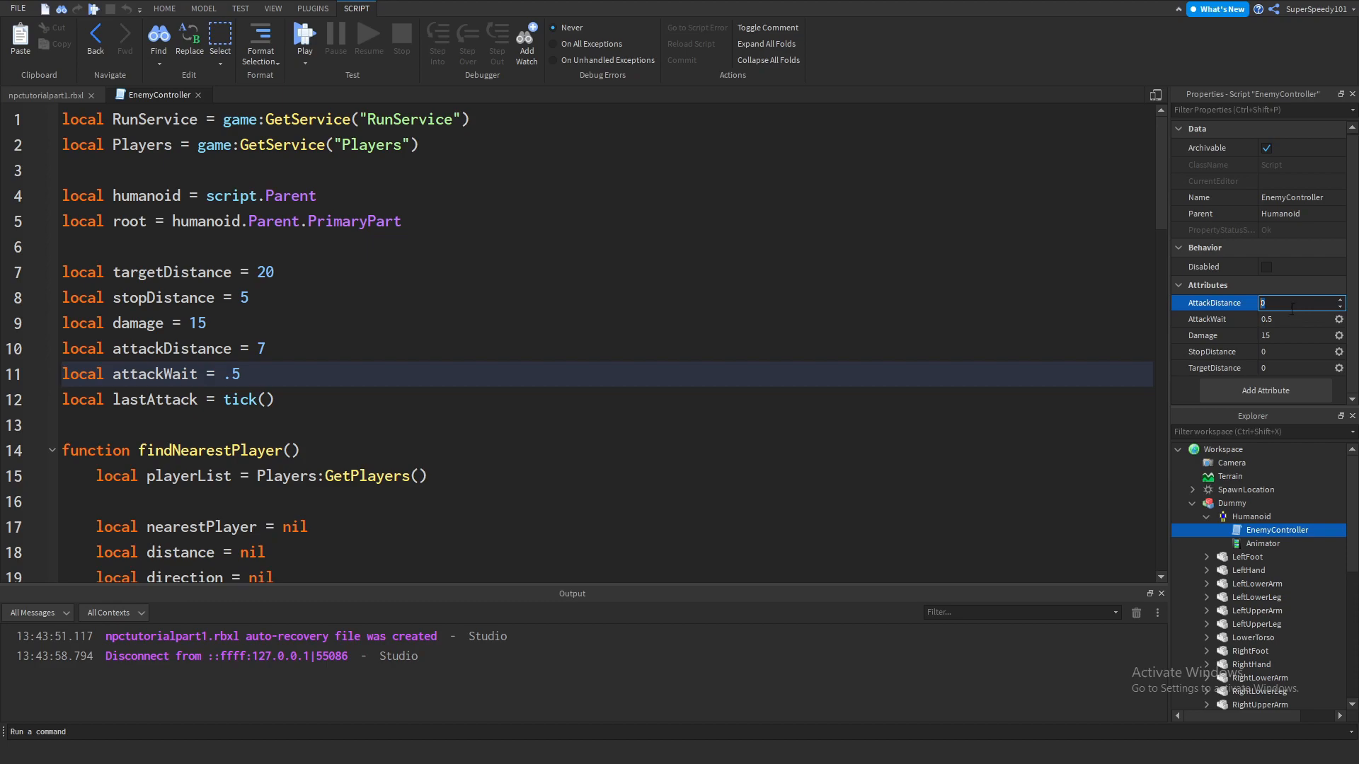
{"action": "type", "text": "7"}
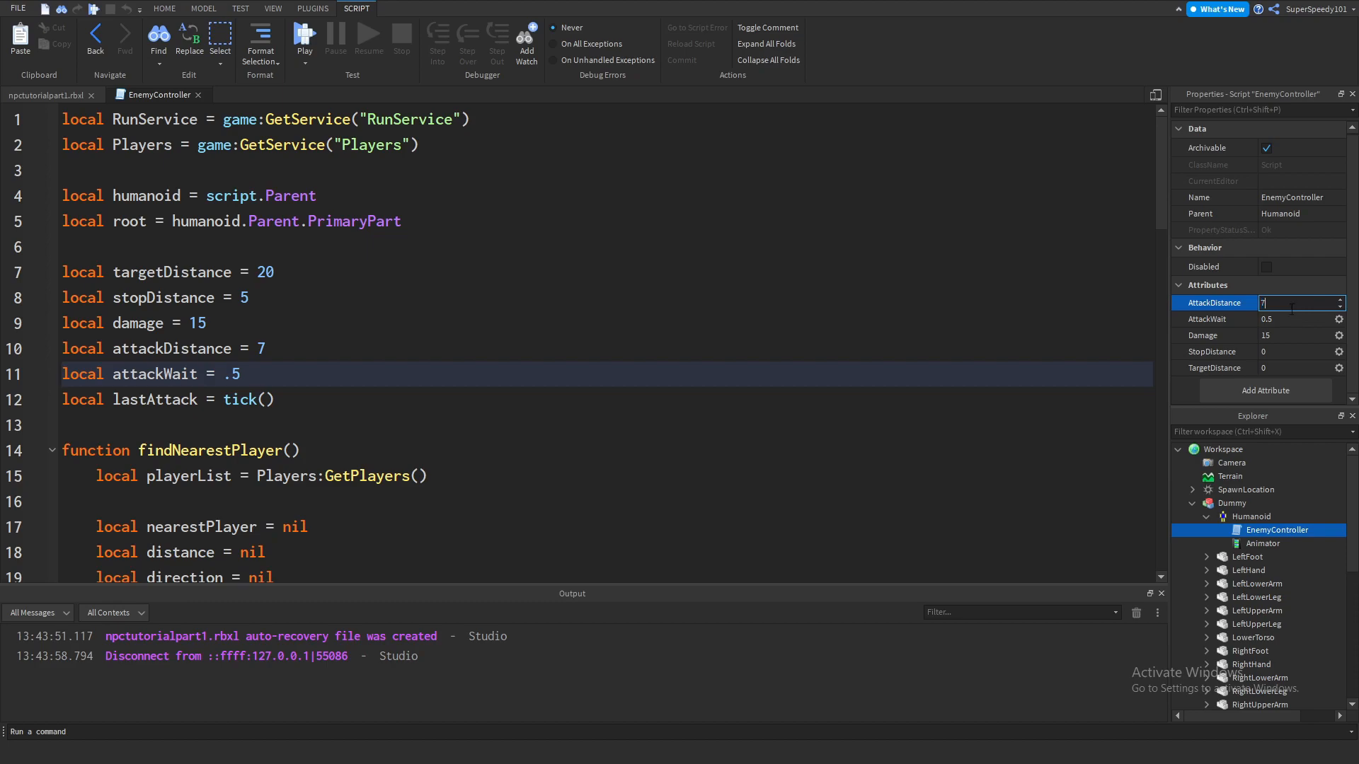
{"action": "left_click", "coordinate": [1298, 351]}
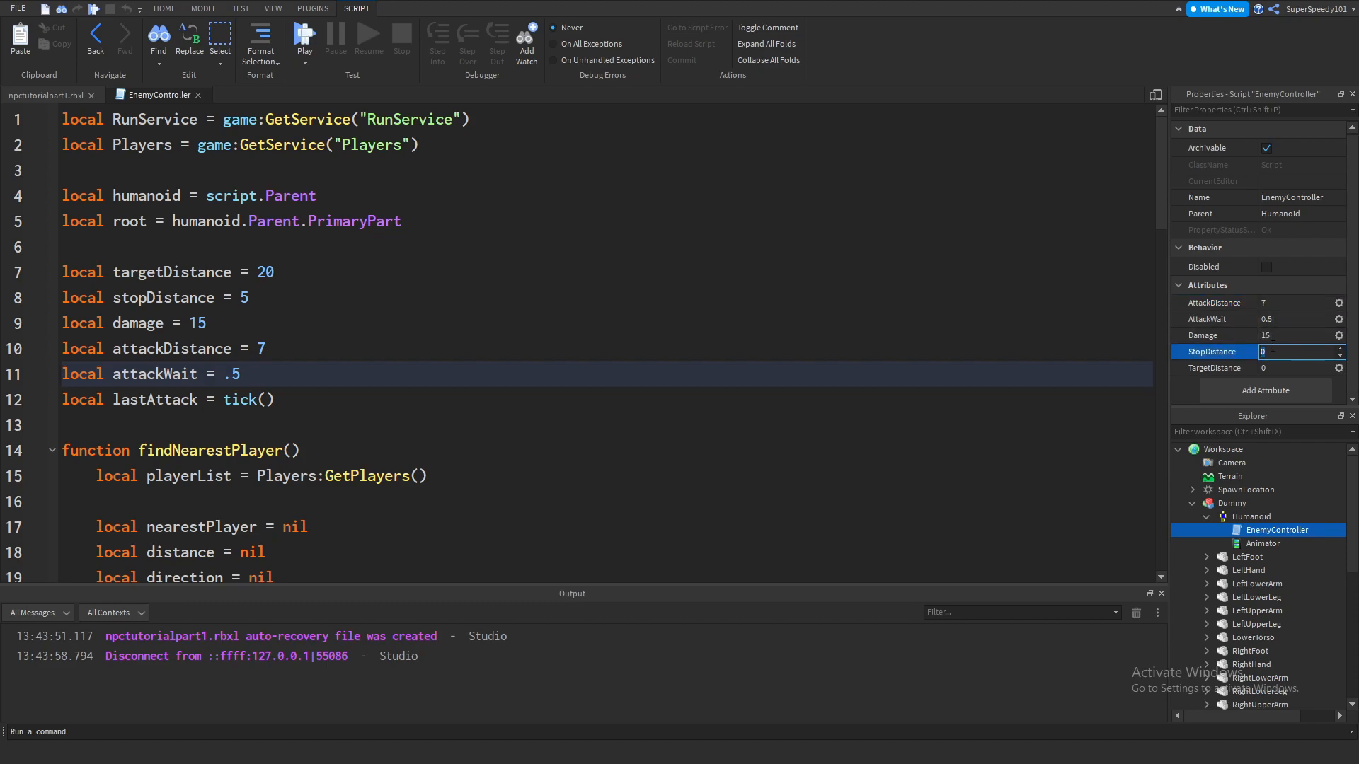
{"action": "type", "text": "5"}
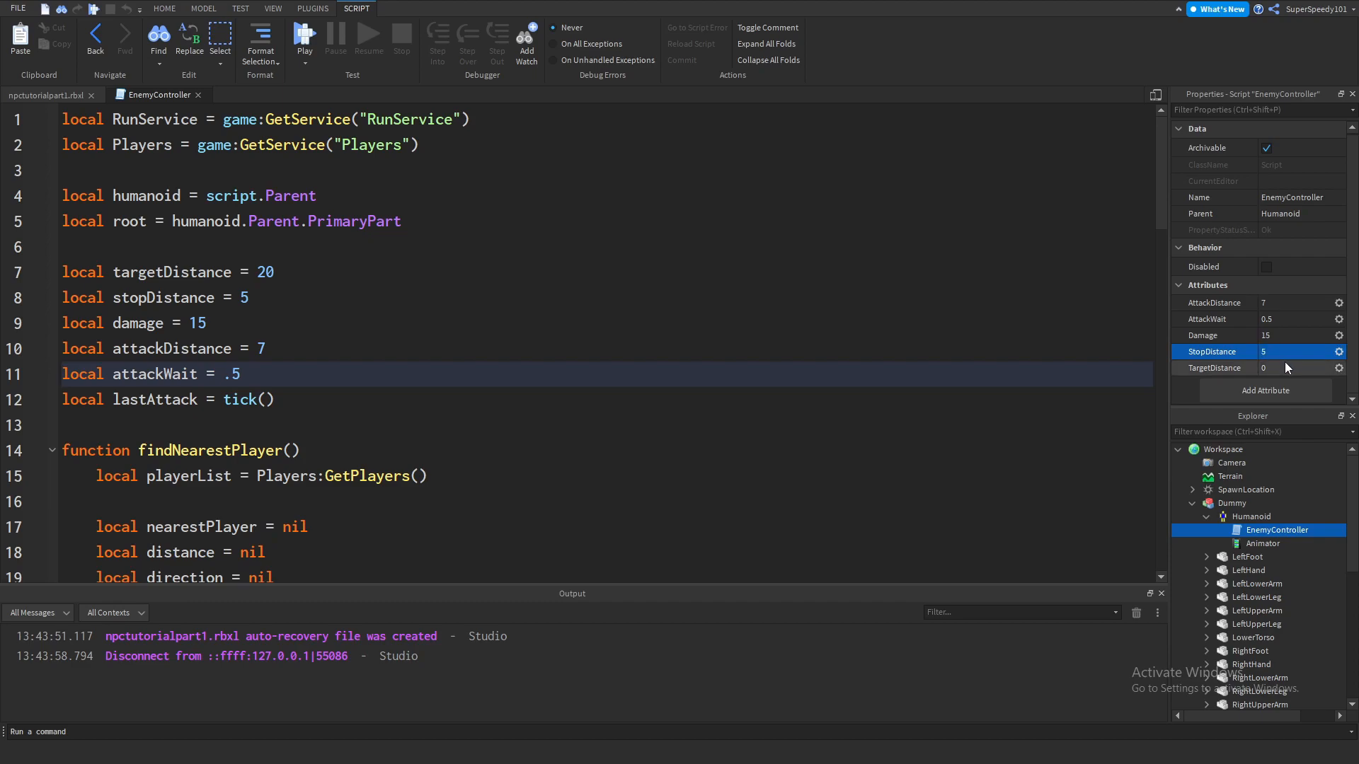
{"action": "left_click", "coordinate": [1299, 368]}
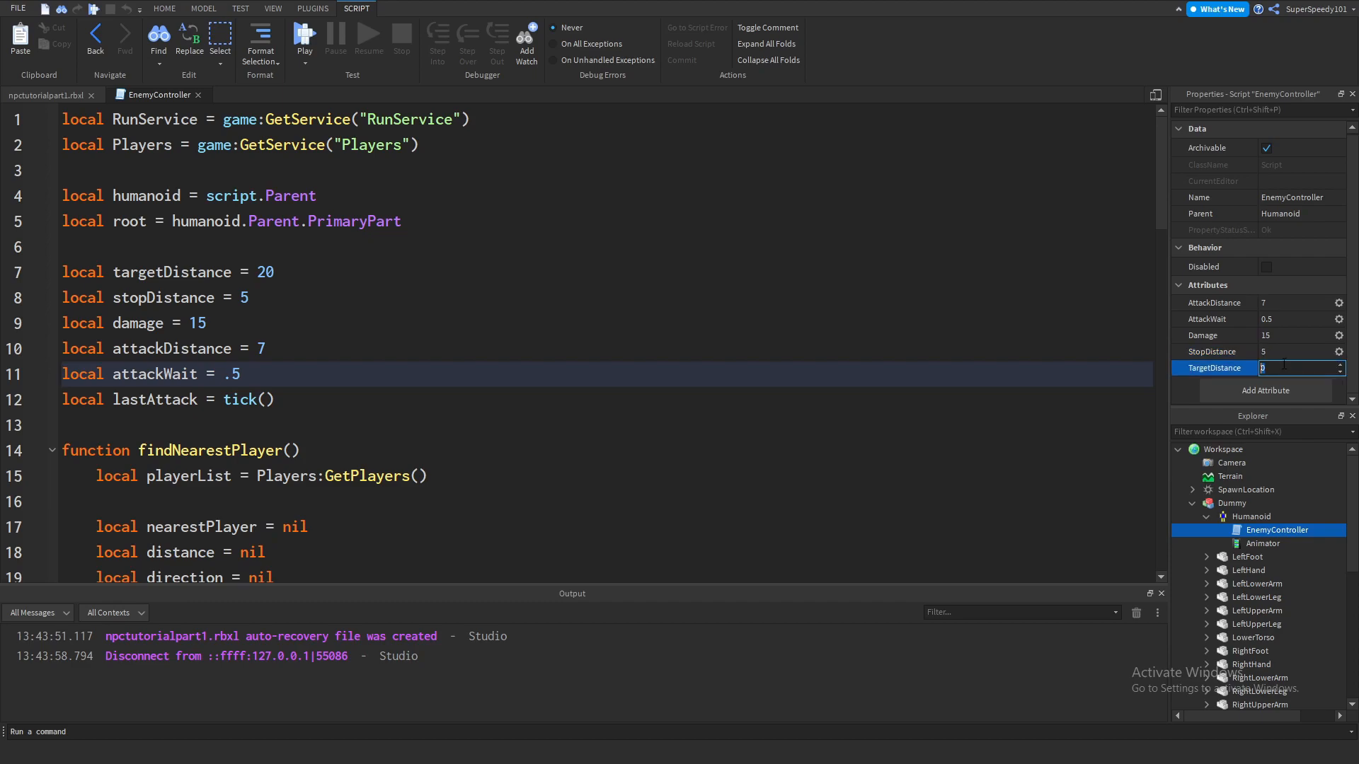
{"action": "type", "text": "20"}
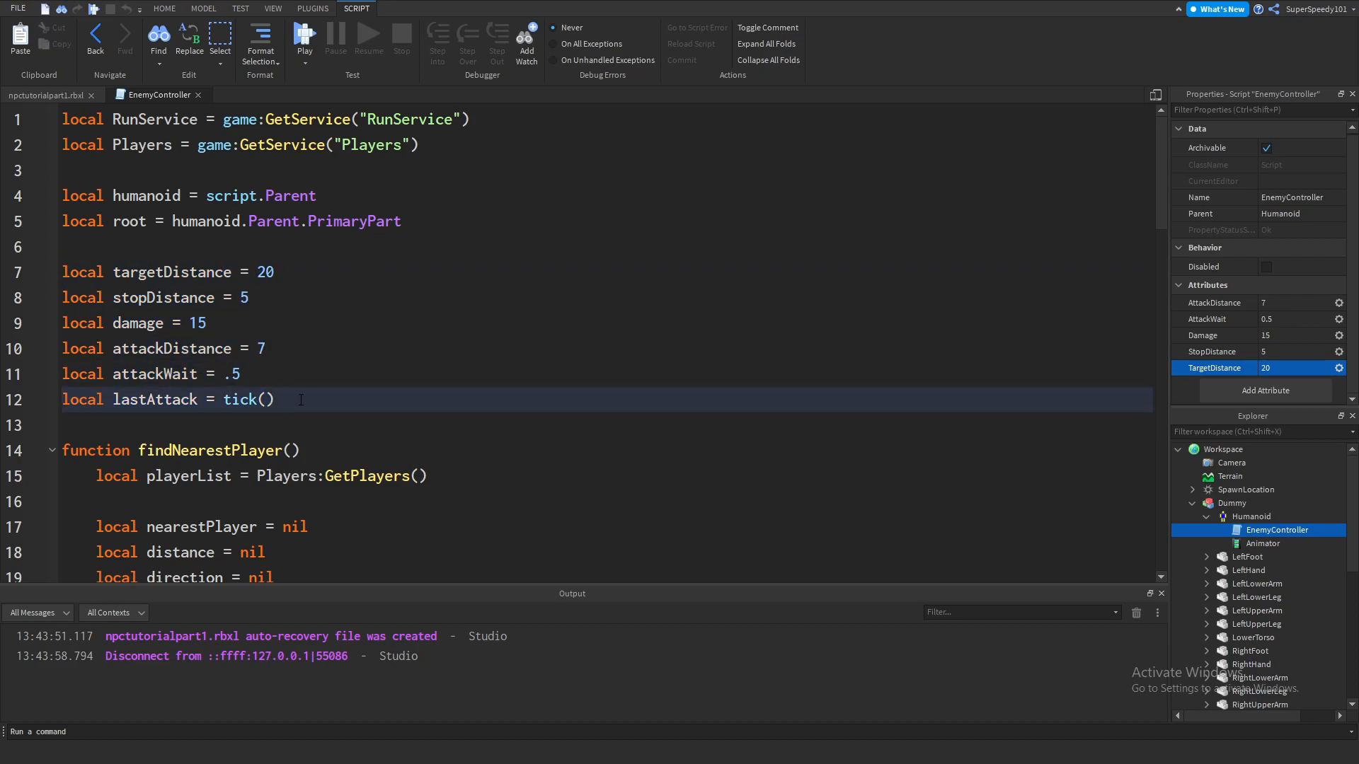
Step: Replace targetDistance's hard-coded 20 with script:GetAttribute("TargetDistance") on line 7
{"action": "left_click", "coordinate": [269, 348]}
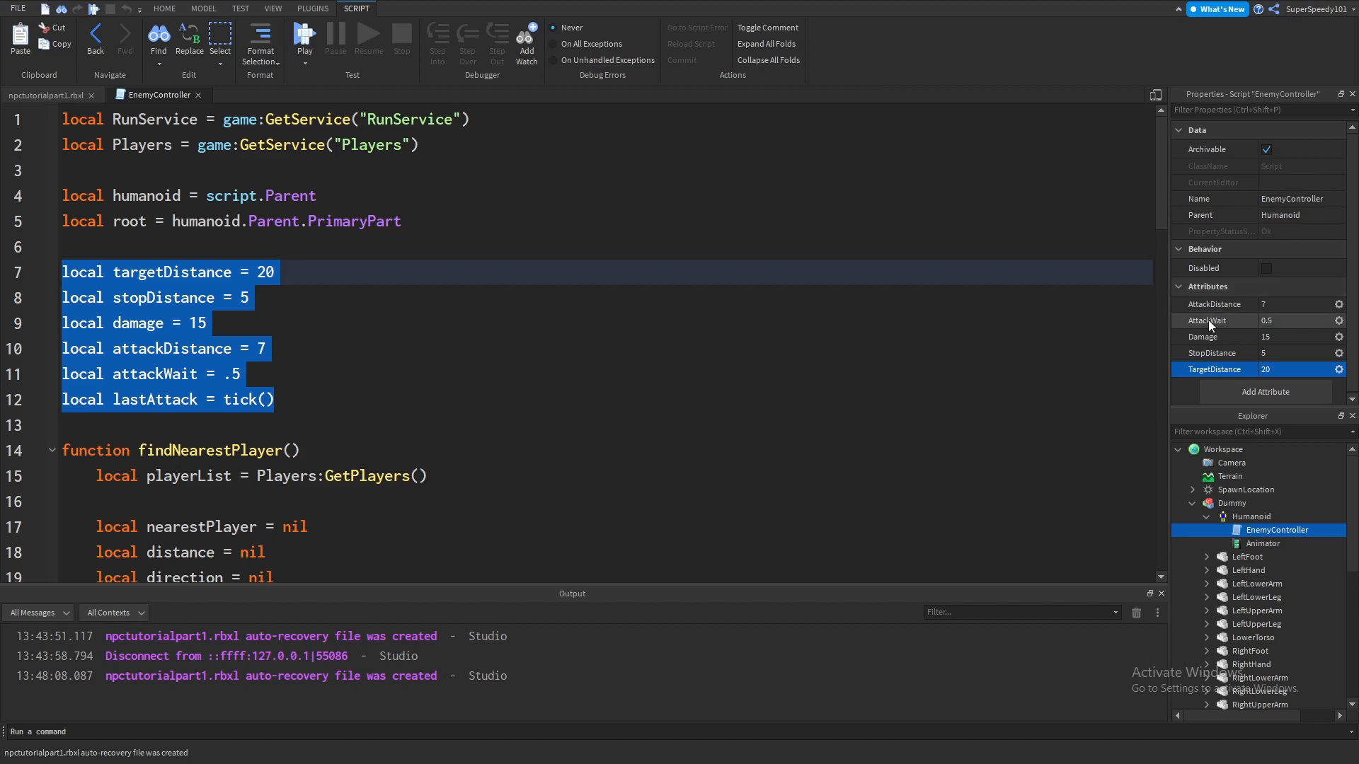
{"action": "left_click", "coordinate": [353, 271]}
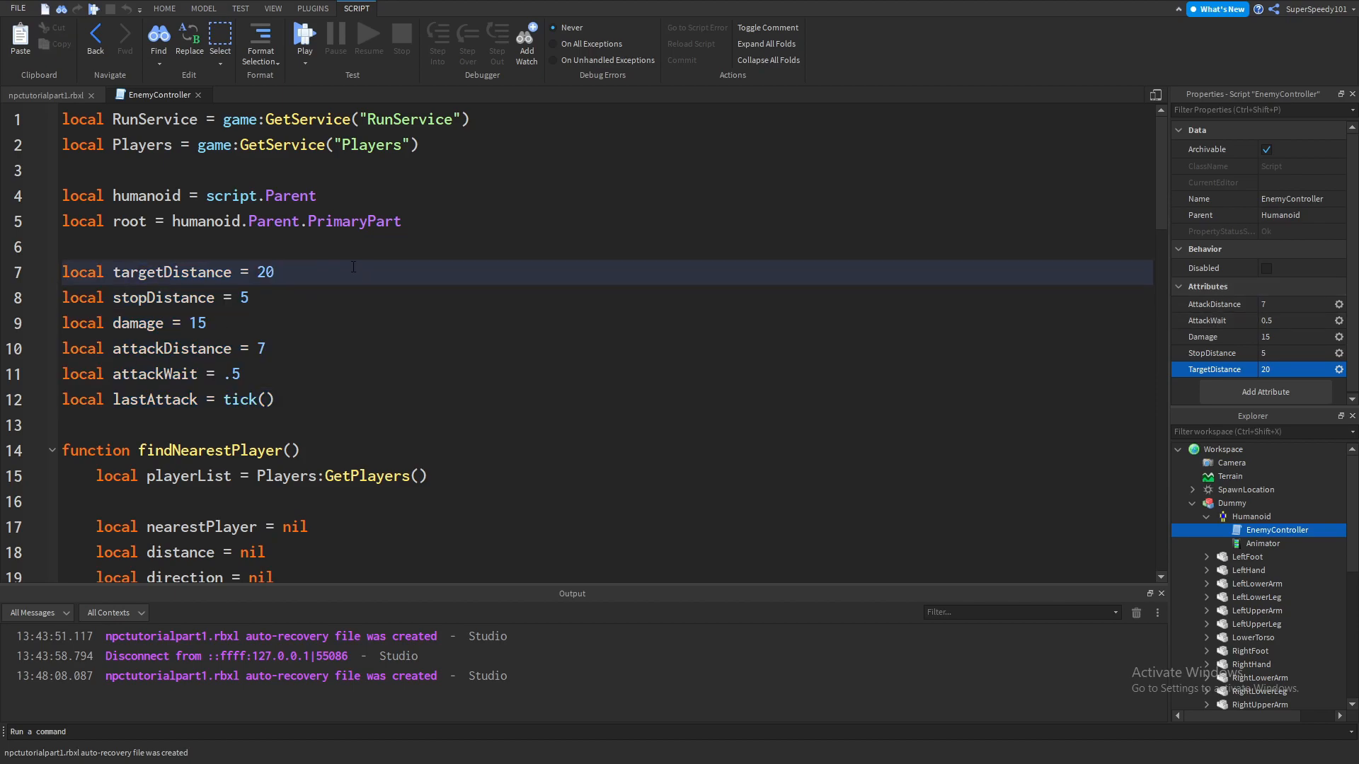
{"action": "key", "text": "Backspace"}
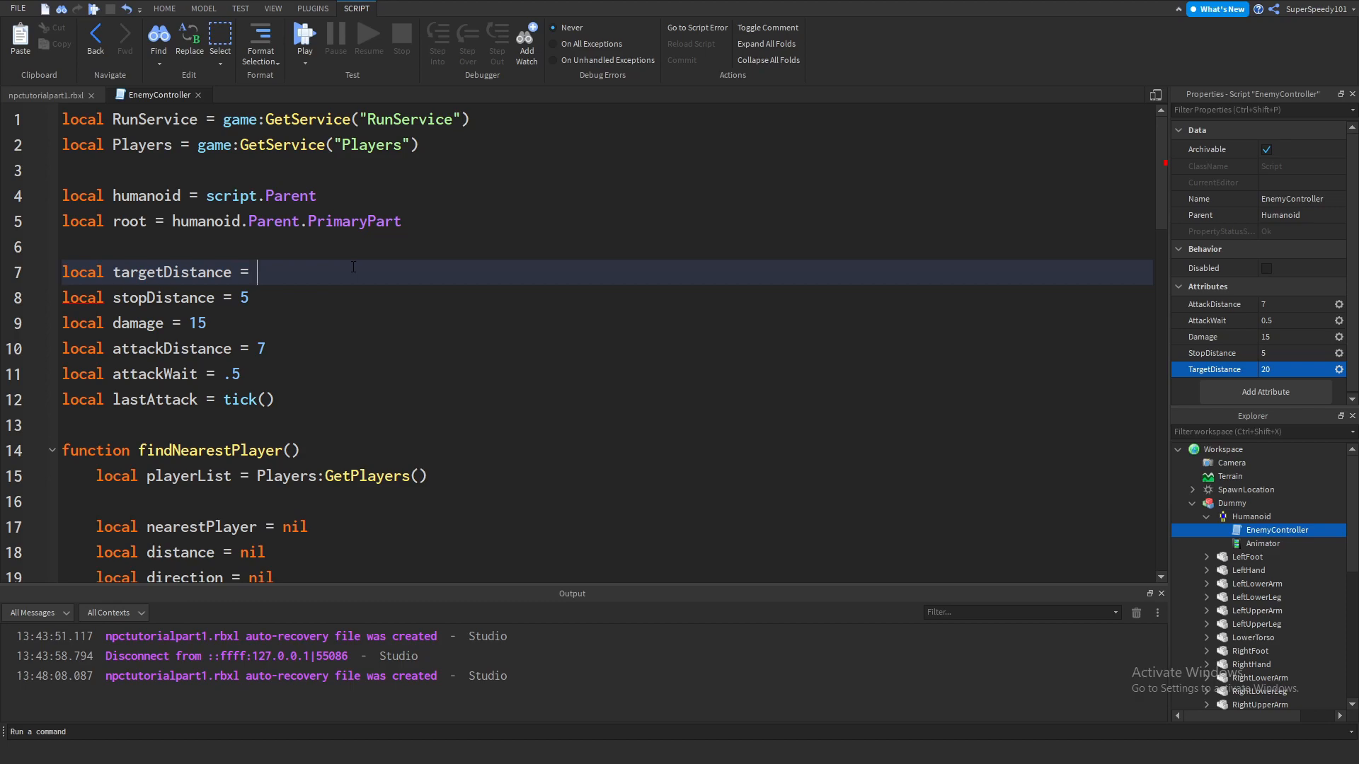
{"action": "type", "text": "script"}
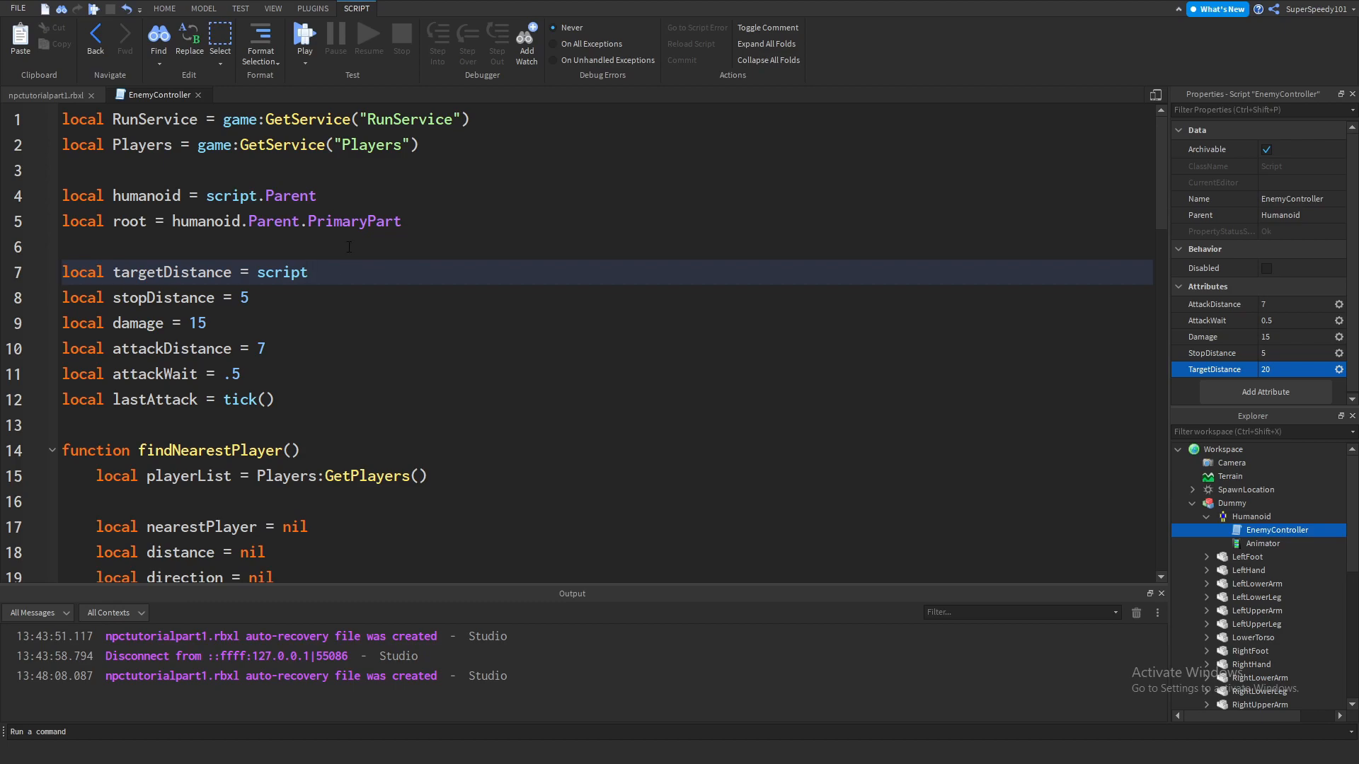
{"action": "type", "text": ":"}
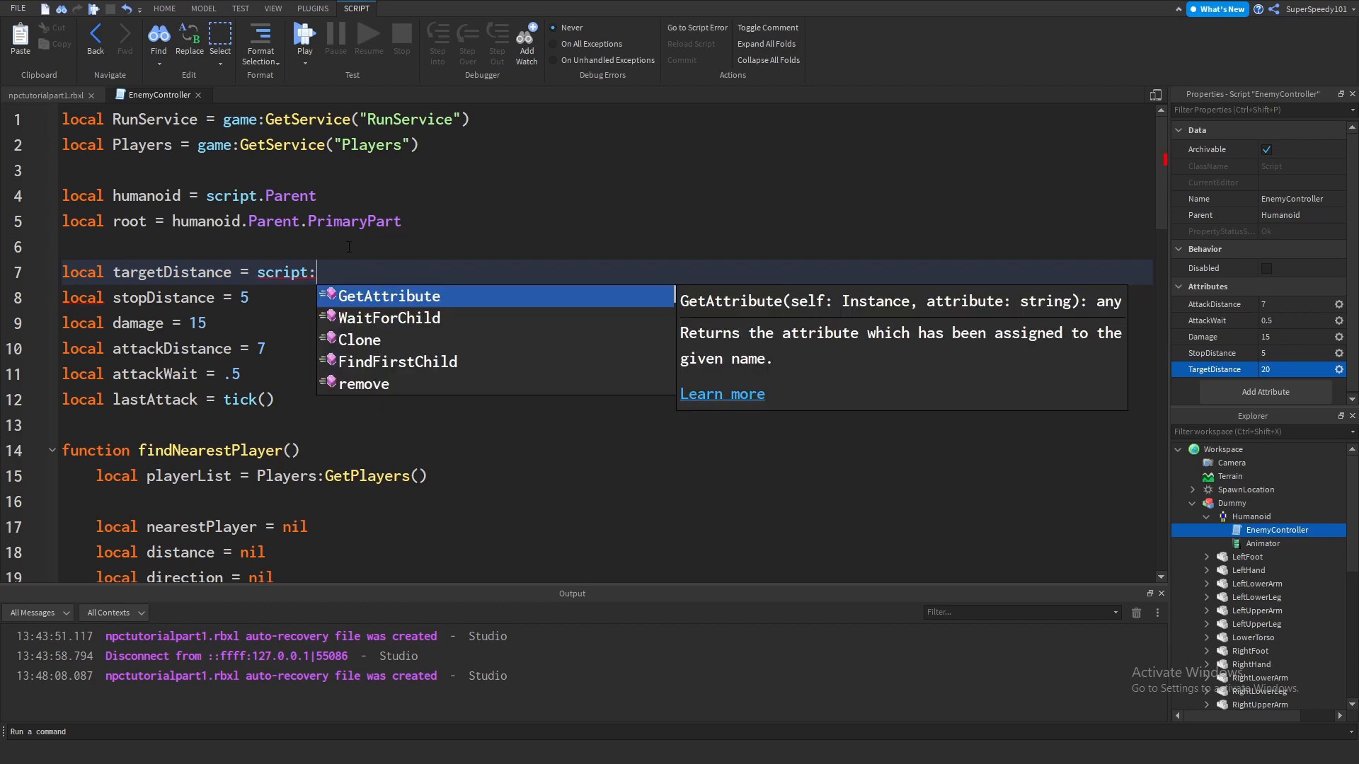
{"action": "type", "text": "g"}
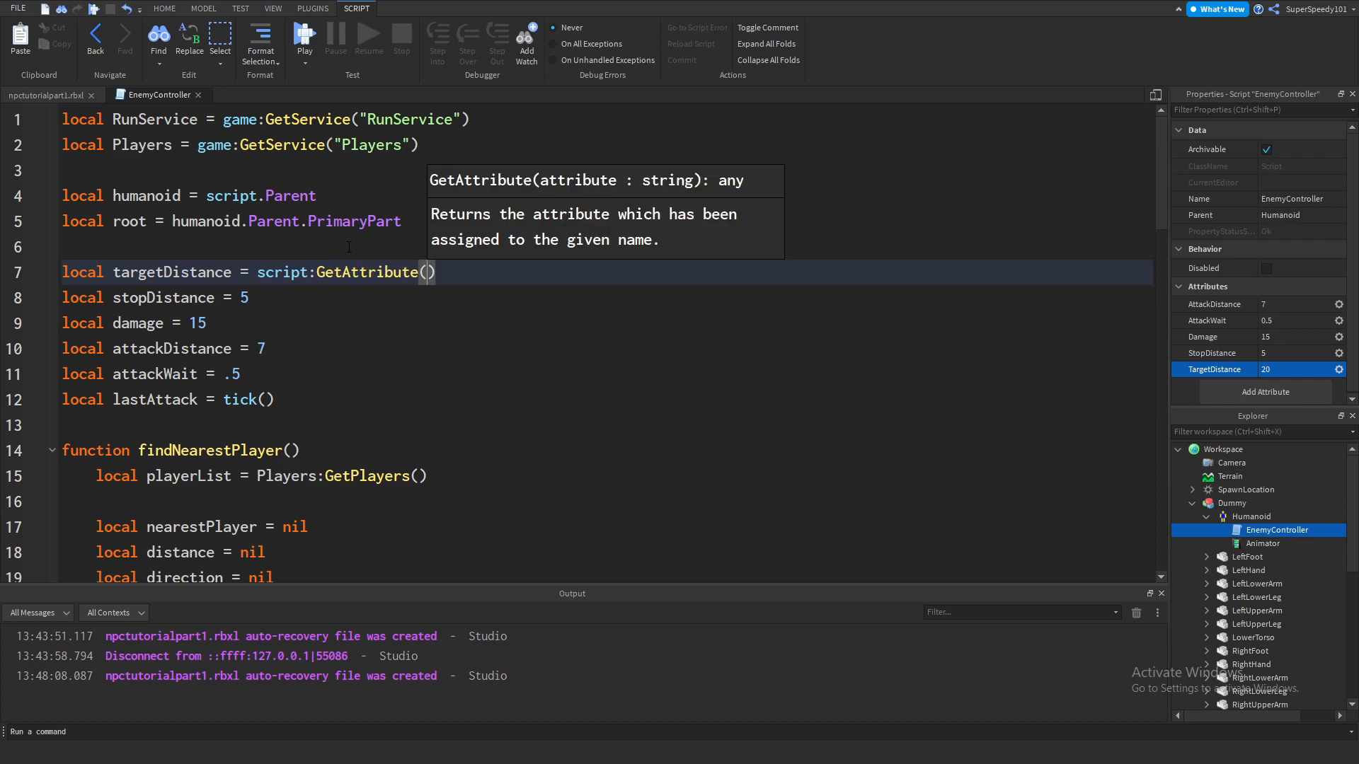
{"action": "type", "text": "\"\""}
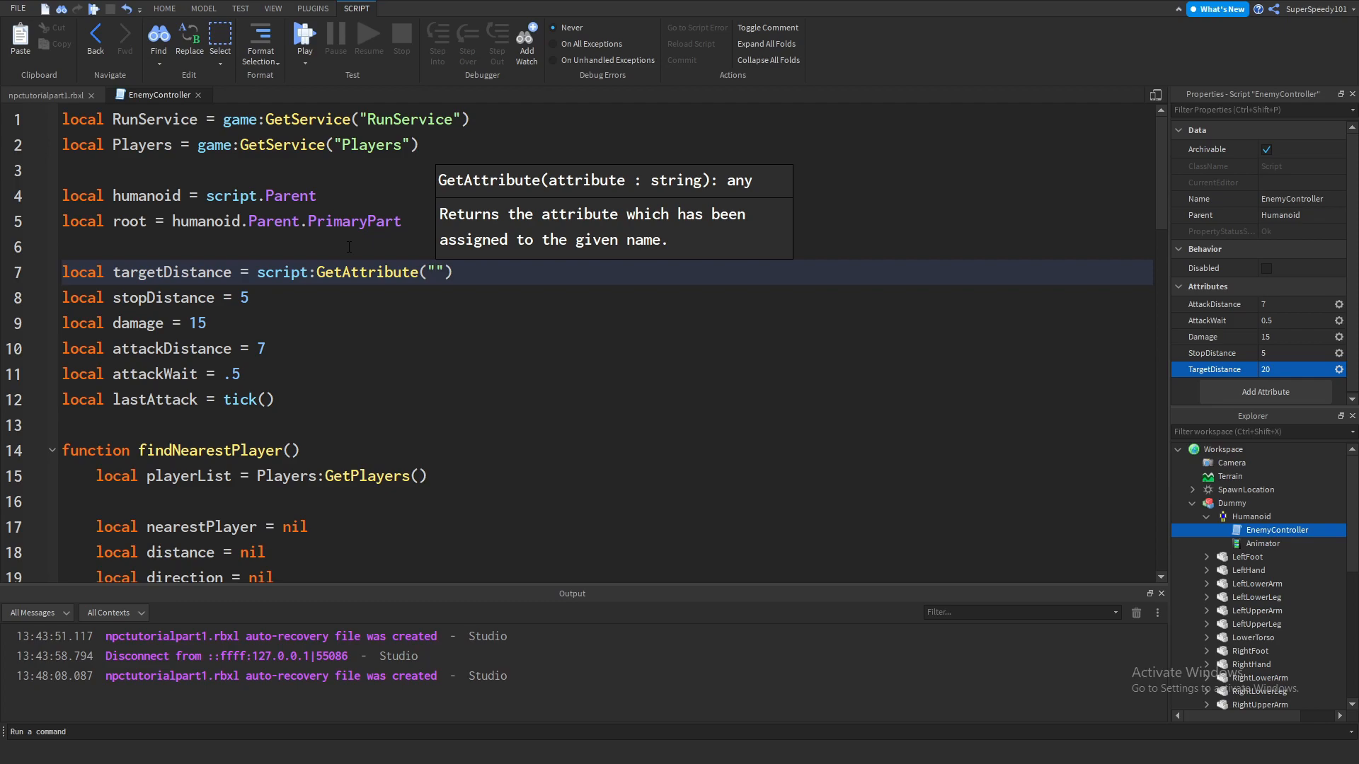
{"action": "type", "text": "TargetDistance"}
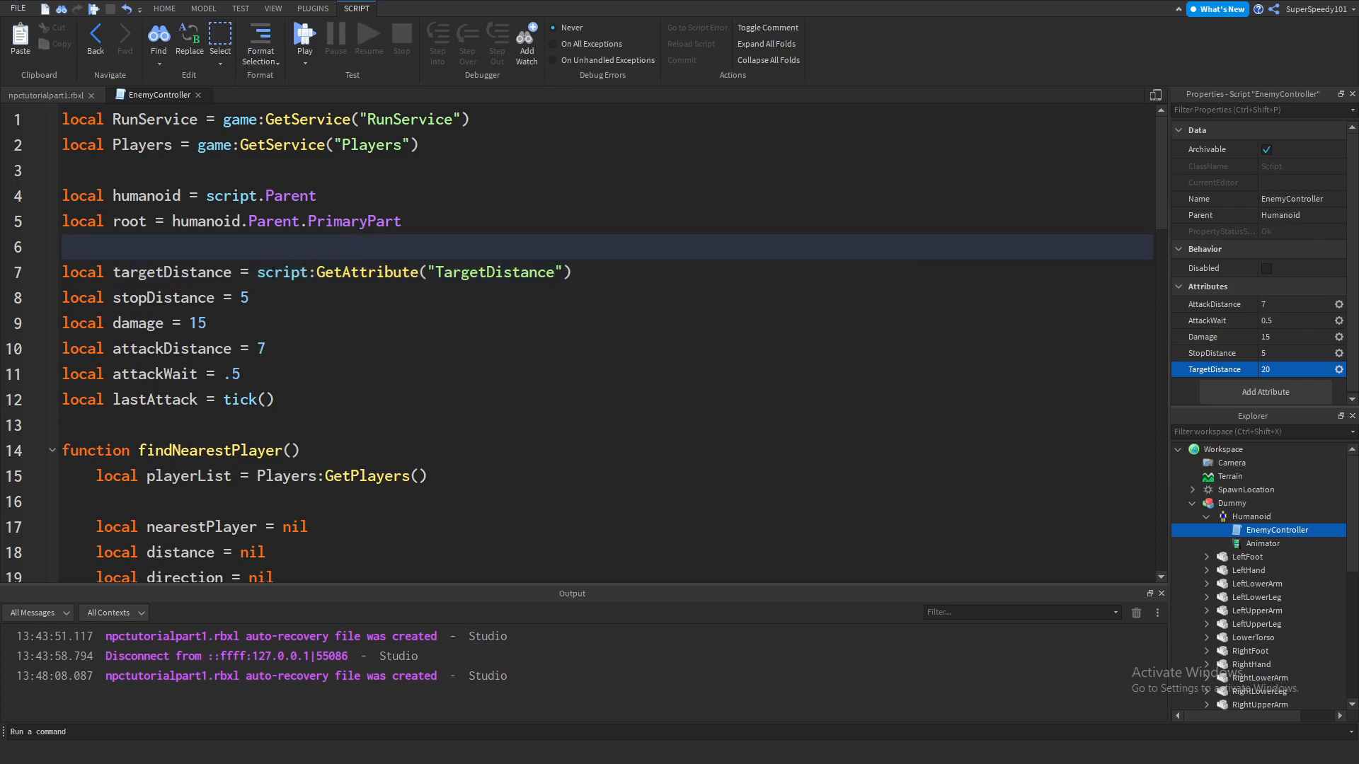
{"action": "double_click", "coordinate": [413, 272]}
{"action": "type", "text": "script:GetAttribute(\"Attac"}
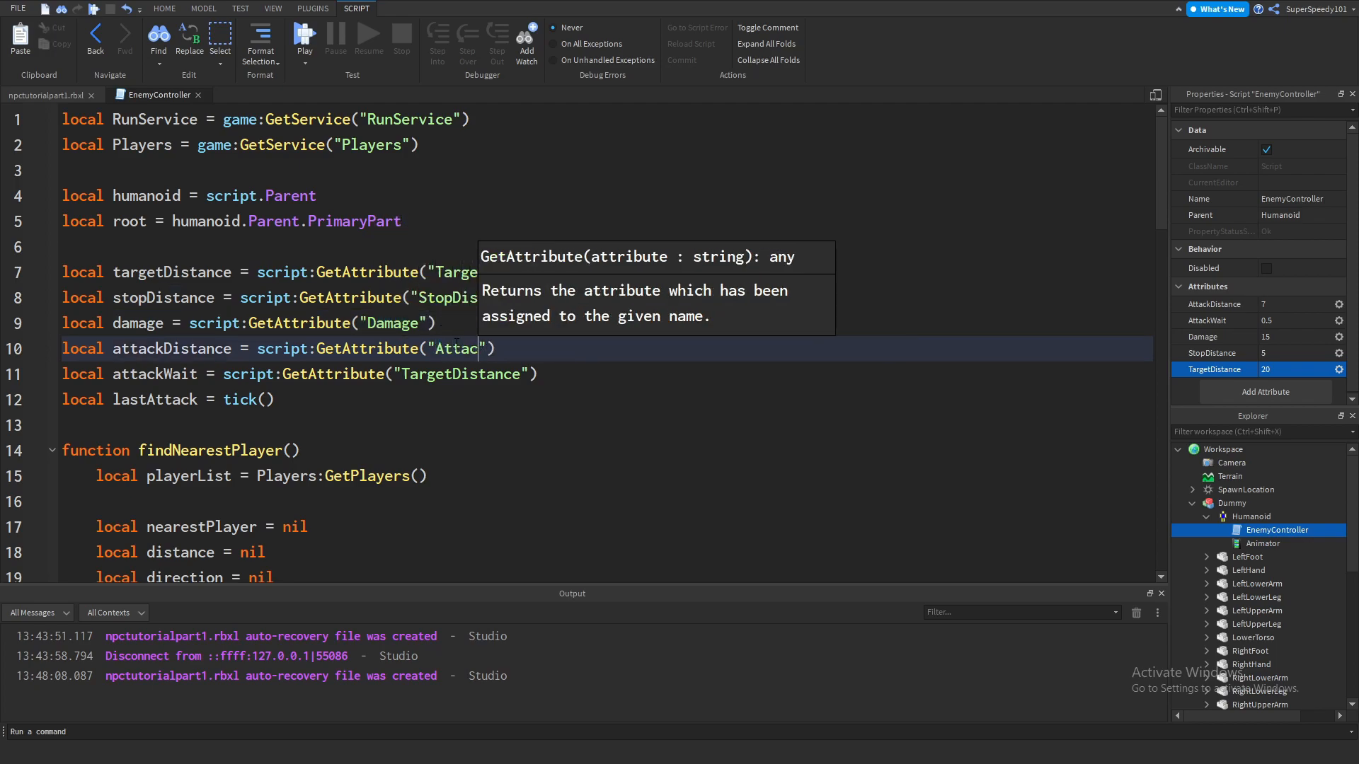
Step: Reuse the GetAttribute call for StopDistance, Damage, AttackDistance and AttackWait on lines 8–11
{"action": "type", "text": "kDistance"}
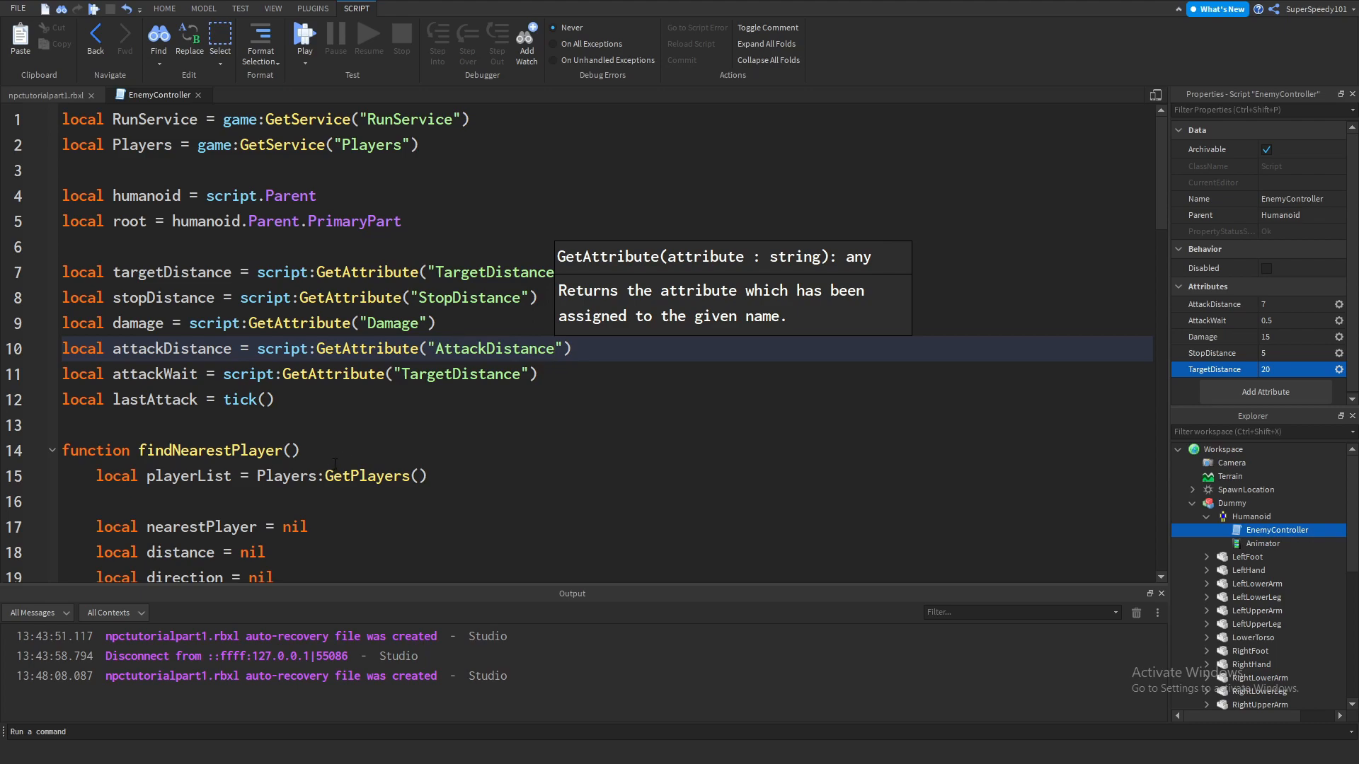
{"action": "type", "text": "AttackWait"}
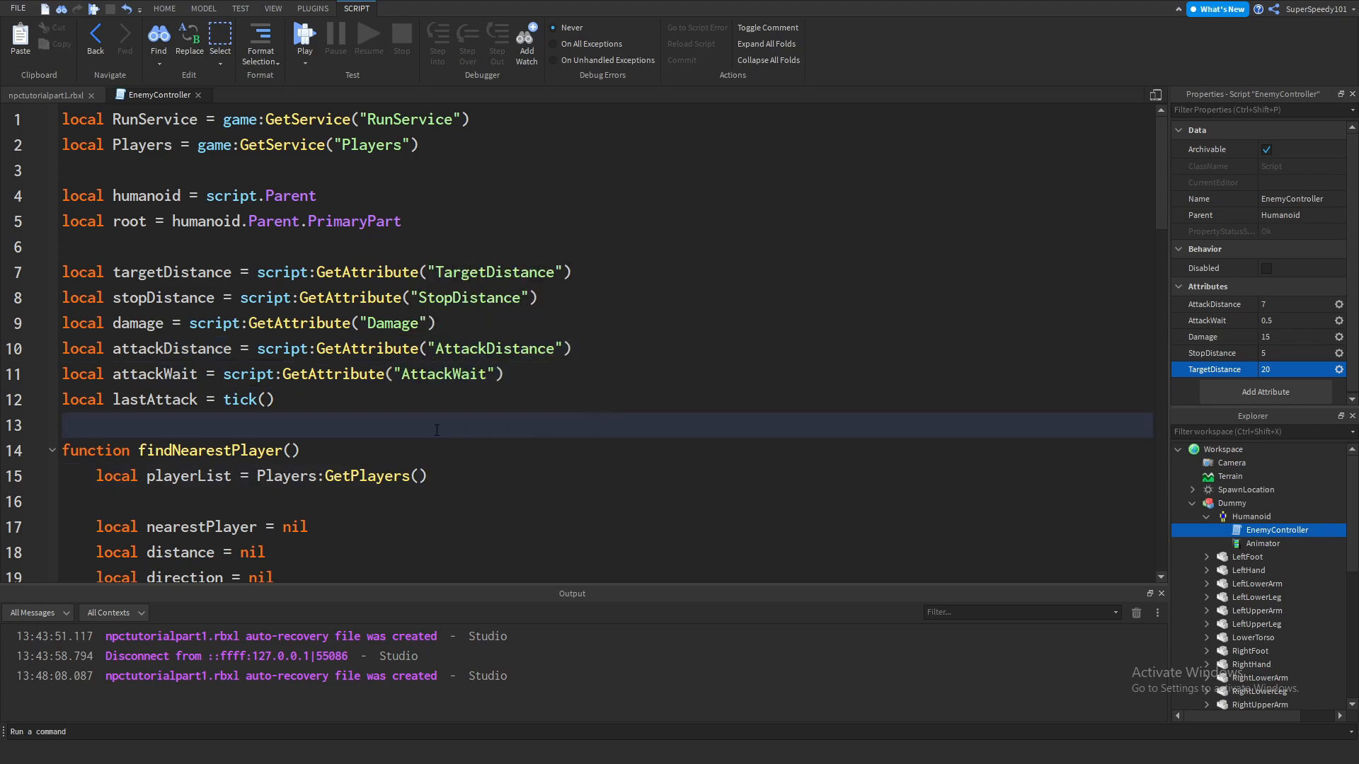
{"action": "double_click", "coordinate": [155, 373]}
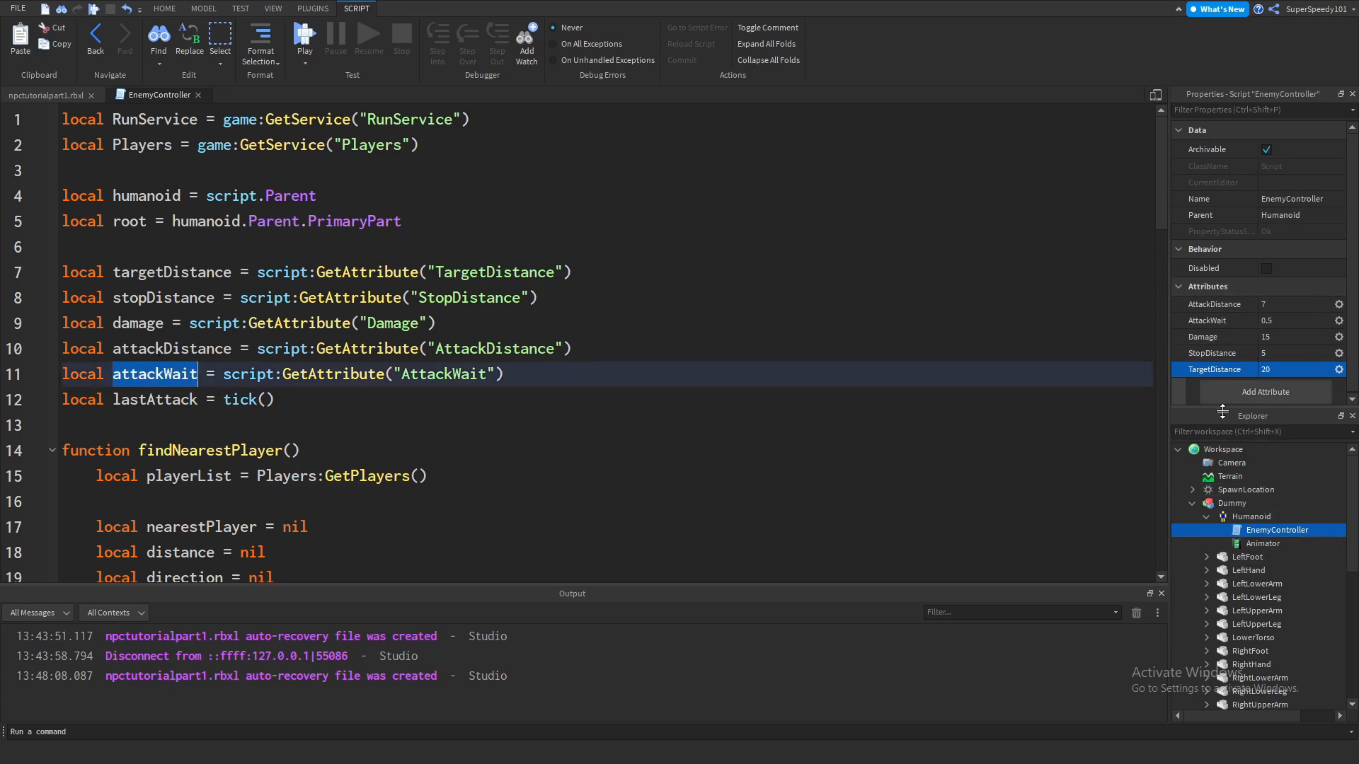
Step: Return to the place view, select EnemyController, run a play test with the attribute-driven enemy and stop it
{"action": "left_click", "coordinate": [164, 8]}
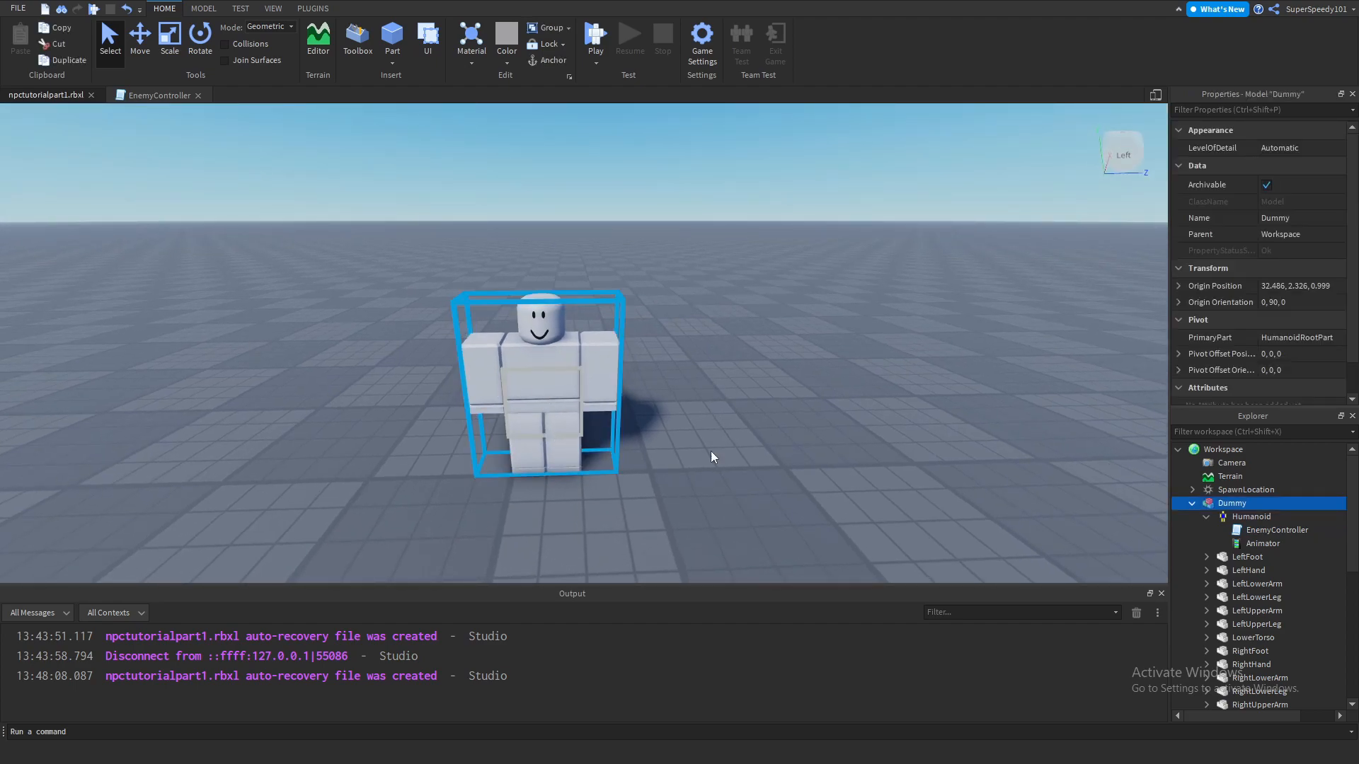
{"action": "left_click", "coordinate": [1275, 529]}
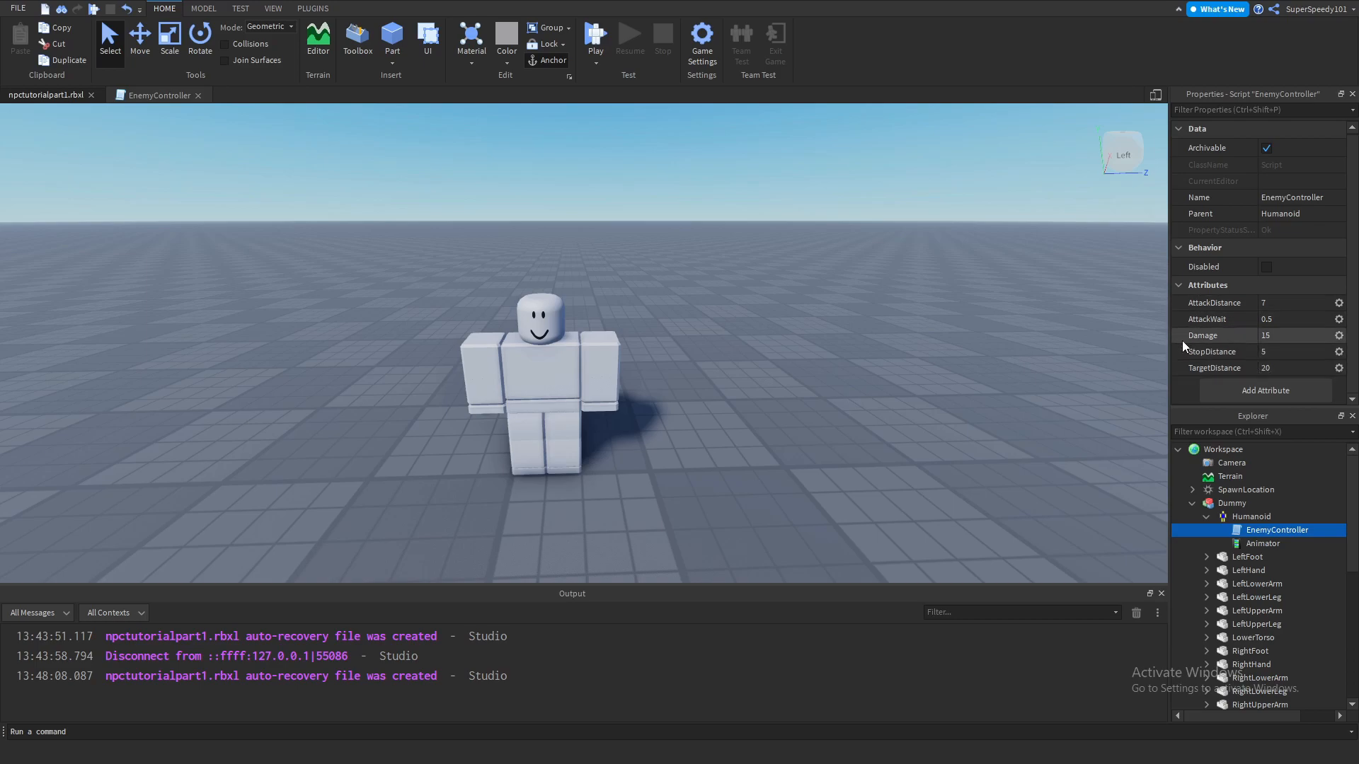
{"action": "mouse_move", "coordinate": [1213, 341]}
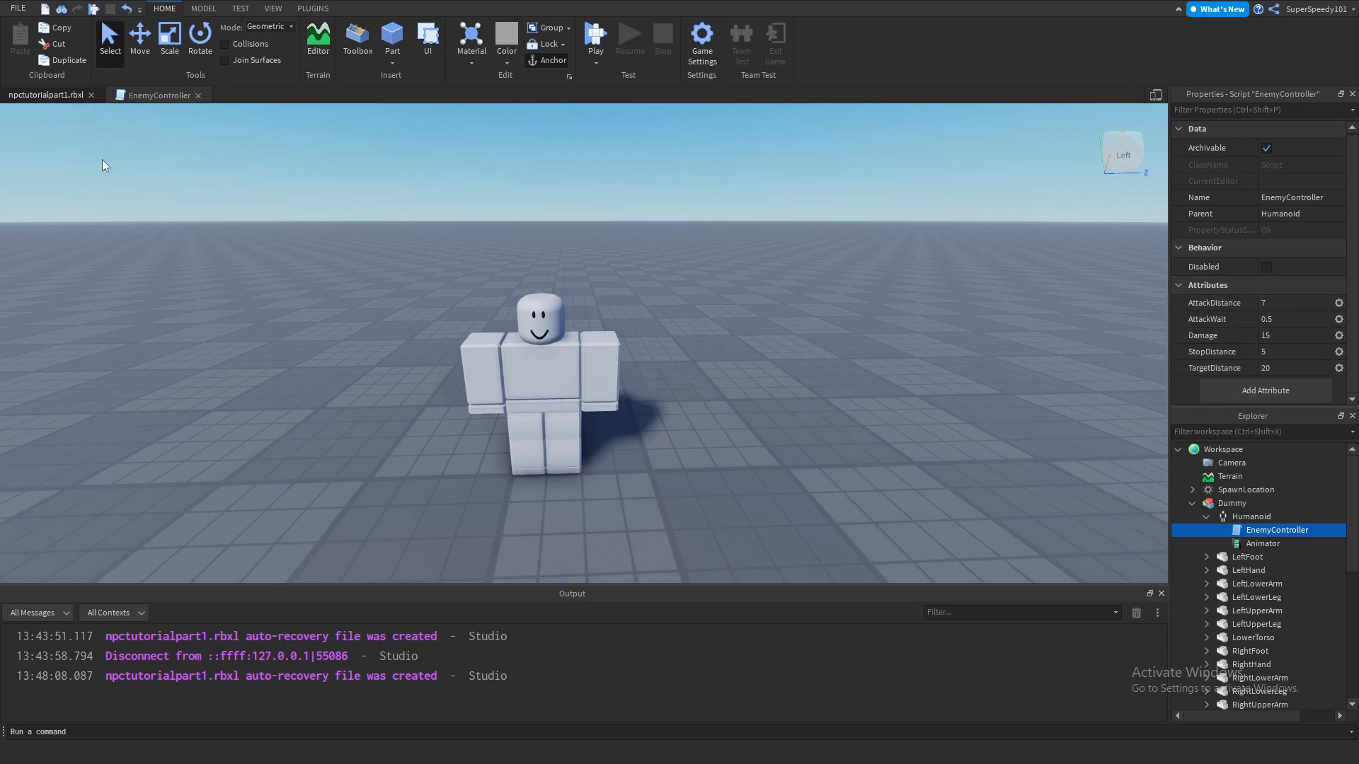
{"action": "left_click", "coordinate": [596, 37]}
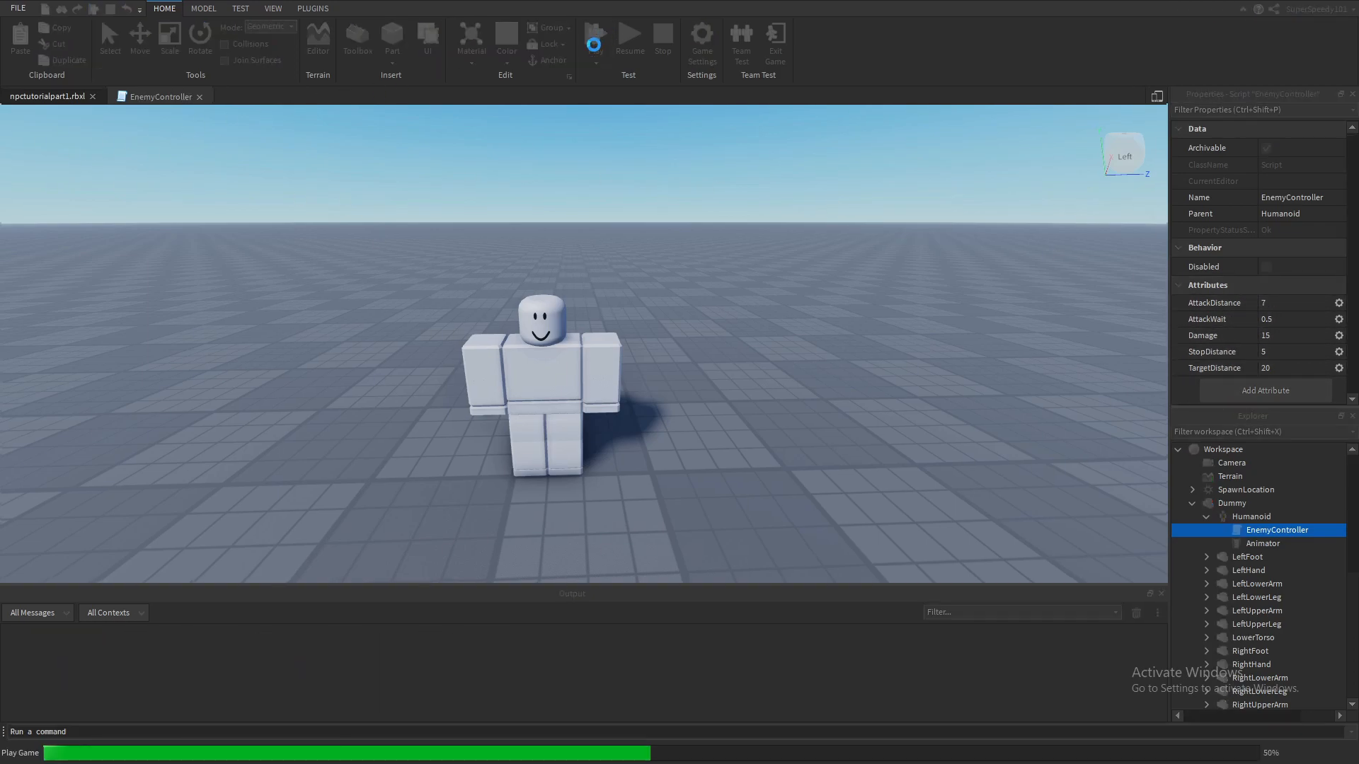
{"action": "left_click", "coordinate": [593, 38]}
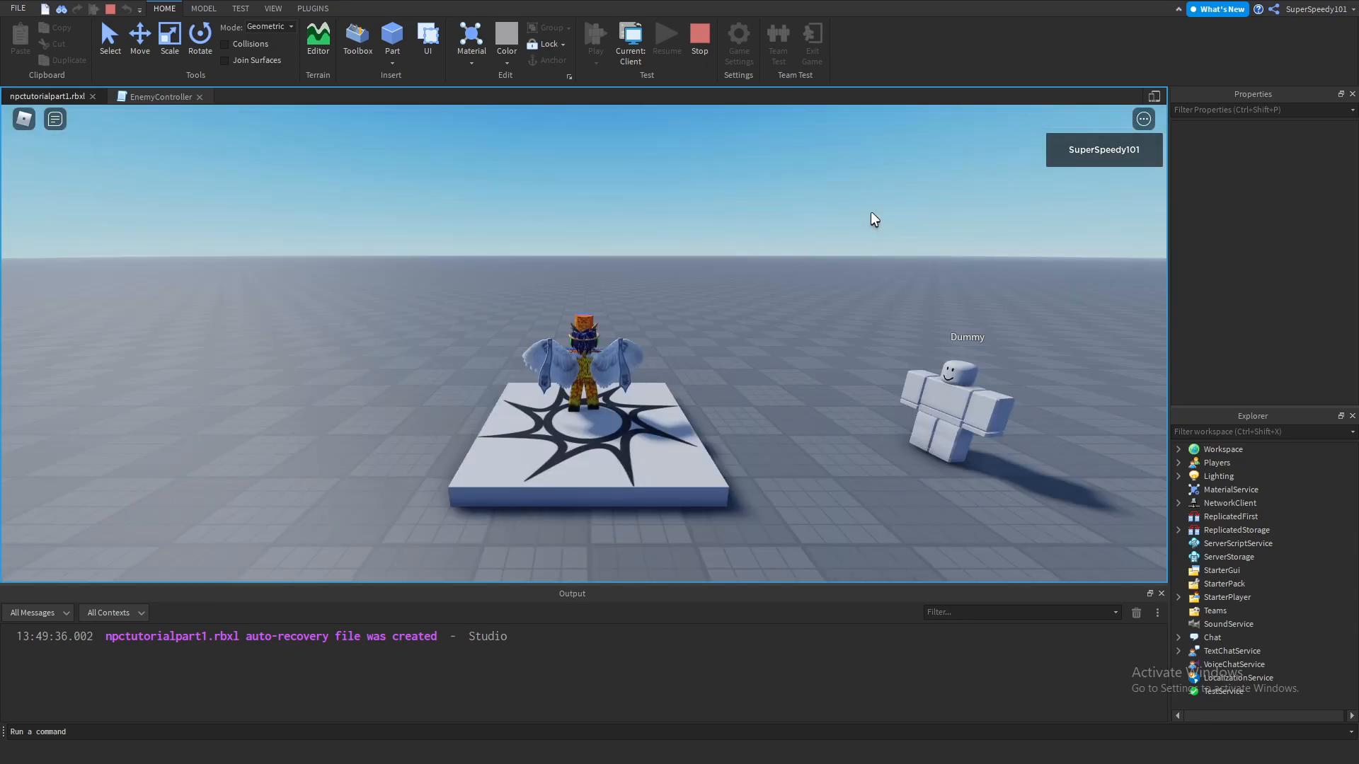
{"action": "left_click", "coordinate": [699, 40]}
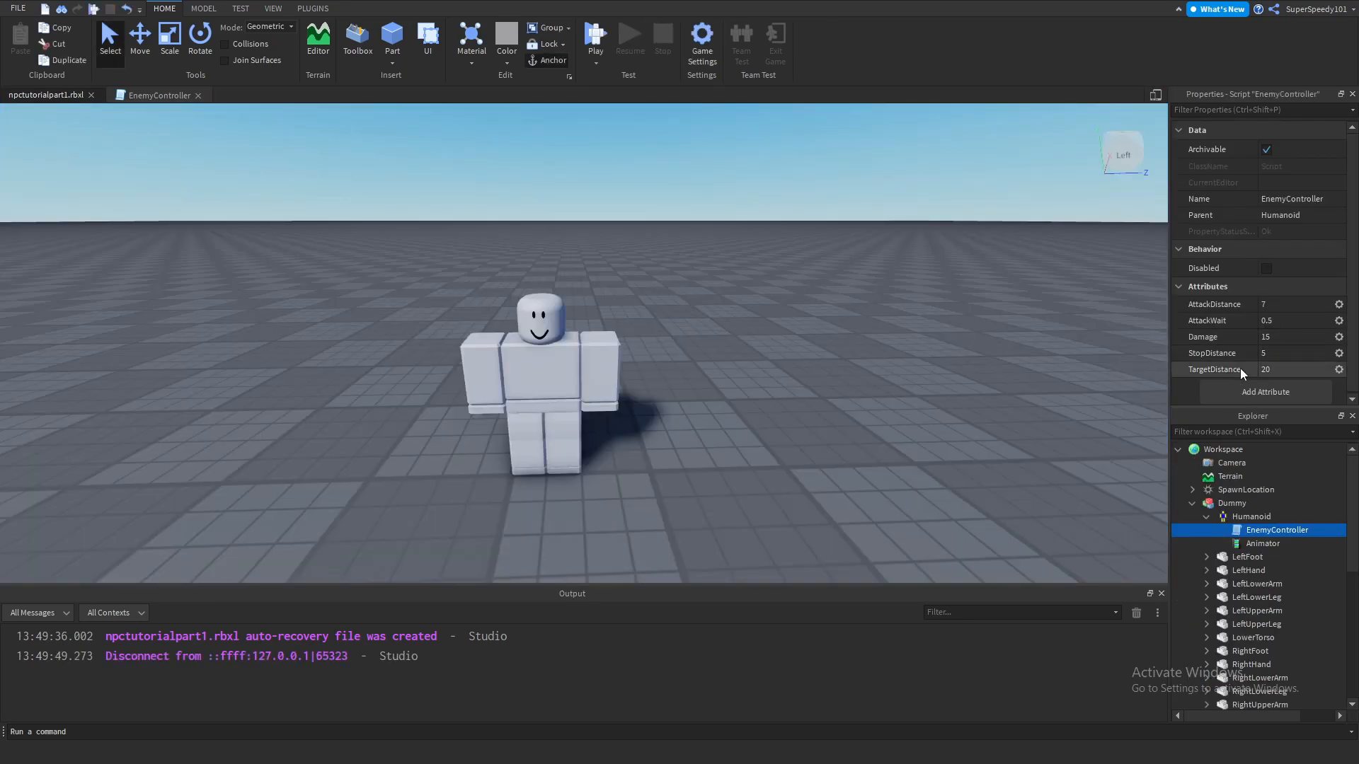
Step: Set AttackWait to 0.25 and Damage to 3, then start a new play test
{"action": "double_click", "coordinate": [1290, 337]}
{"action": "type", "text": "3"}
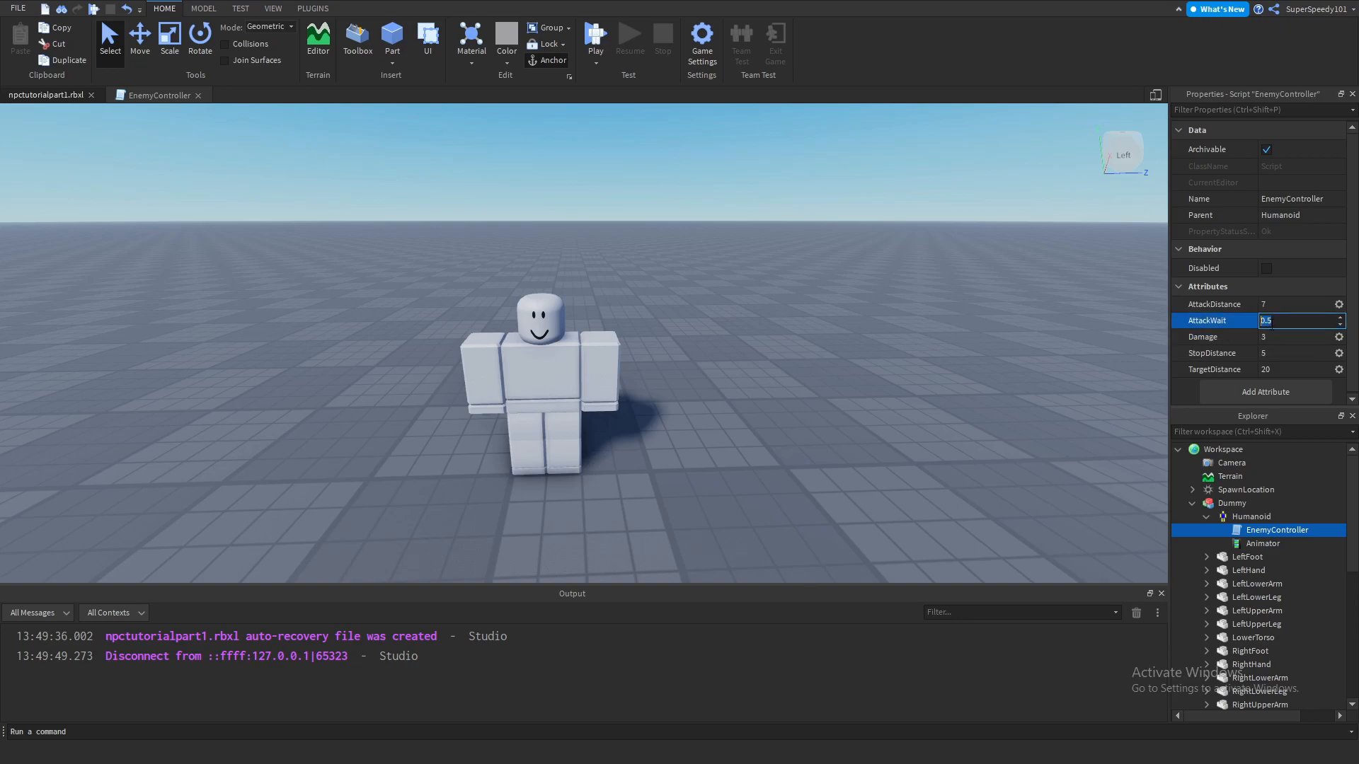
{"action": "type", "text": "0.25"}
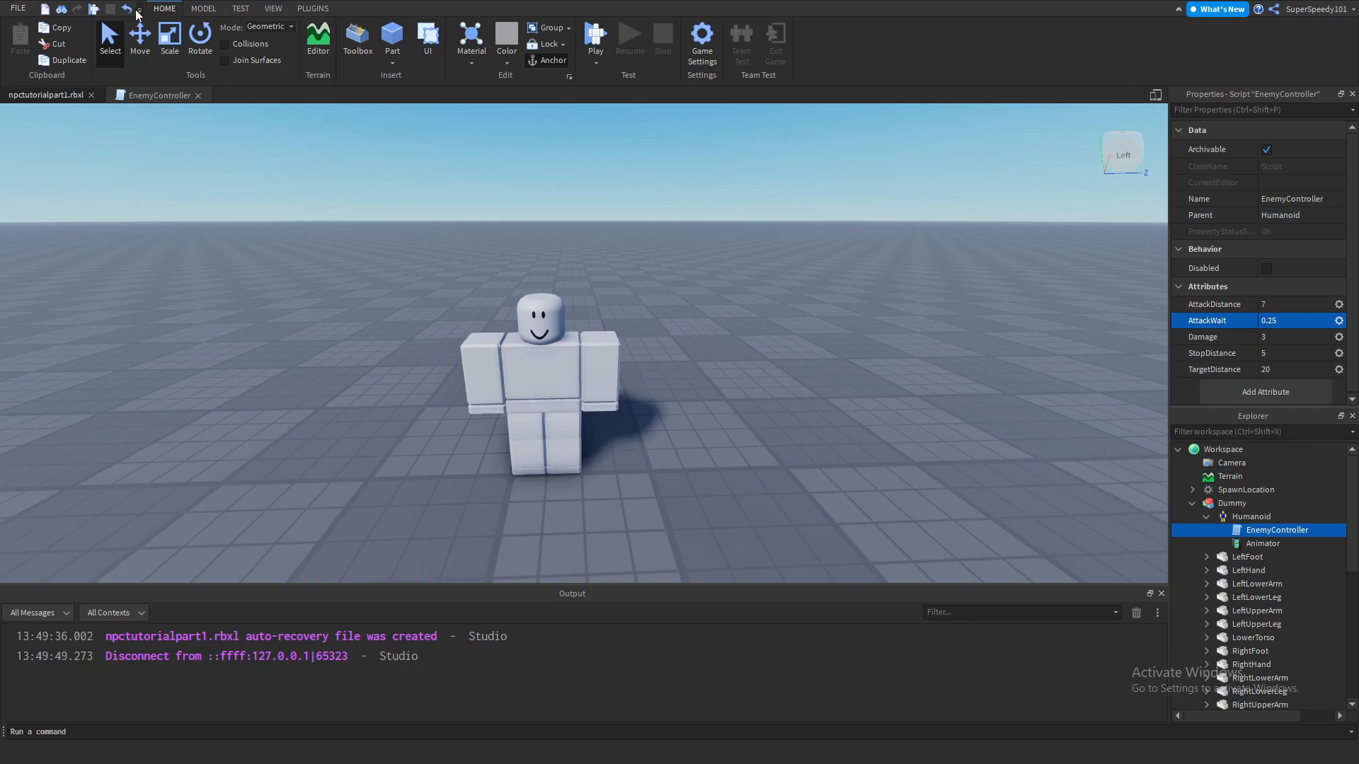
{"action": "left_click", "coordinate": [596, 38]}
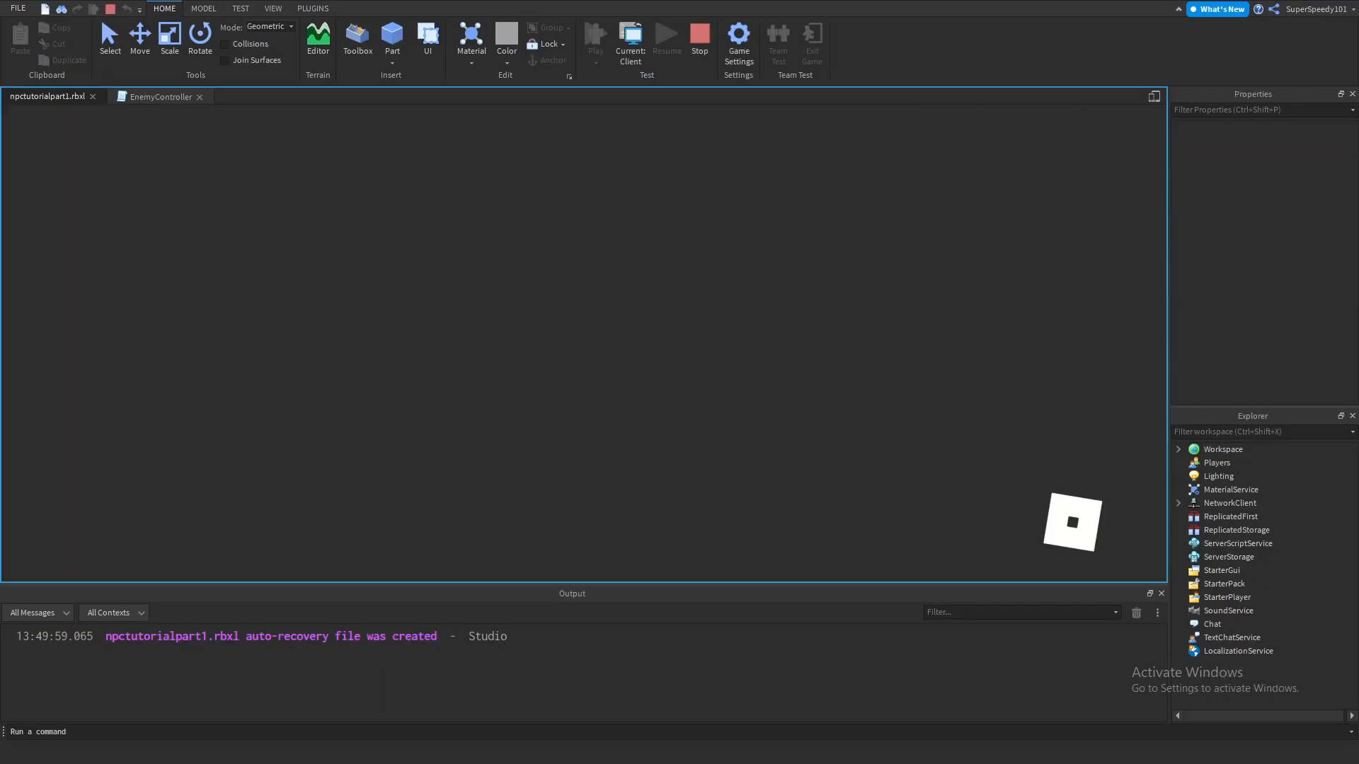
{"action": "left_click", "coordinate": [596, 39]}
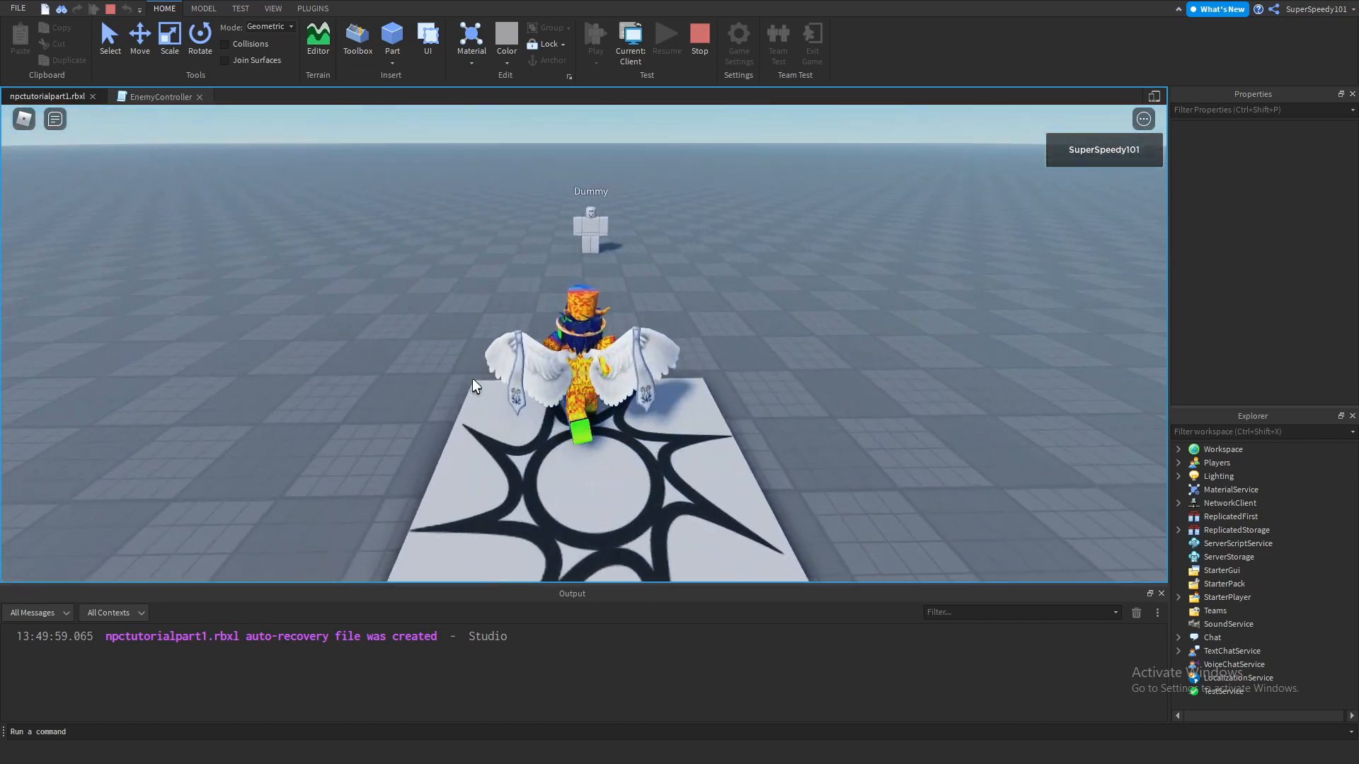